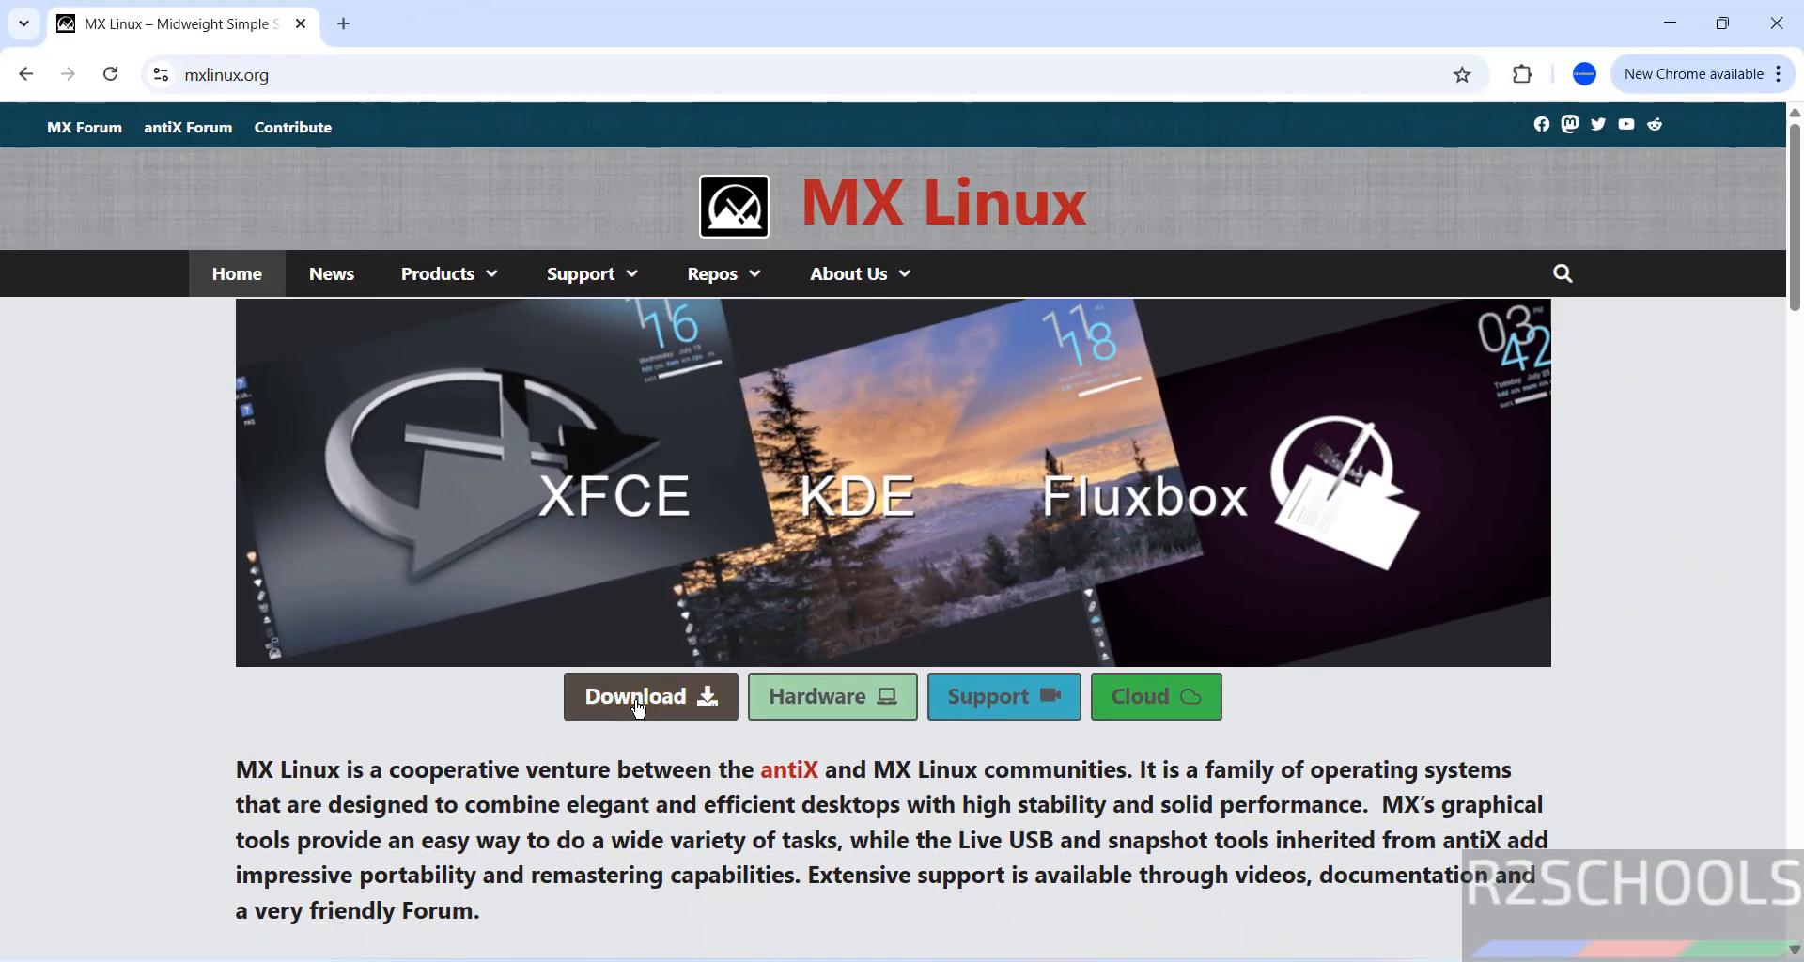
# Step: Go to the Download Links page from the mxlinux.org home page and look through the MX-23.6 editions
pyautogui.click(635, 697)
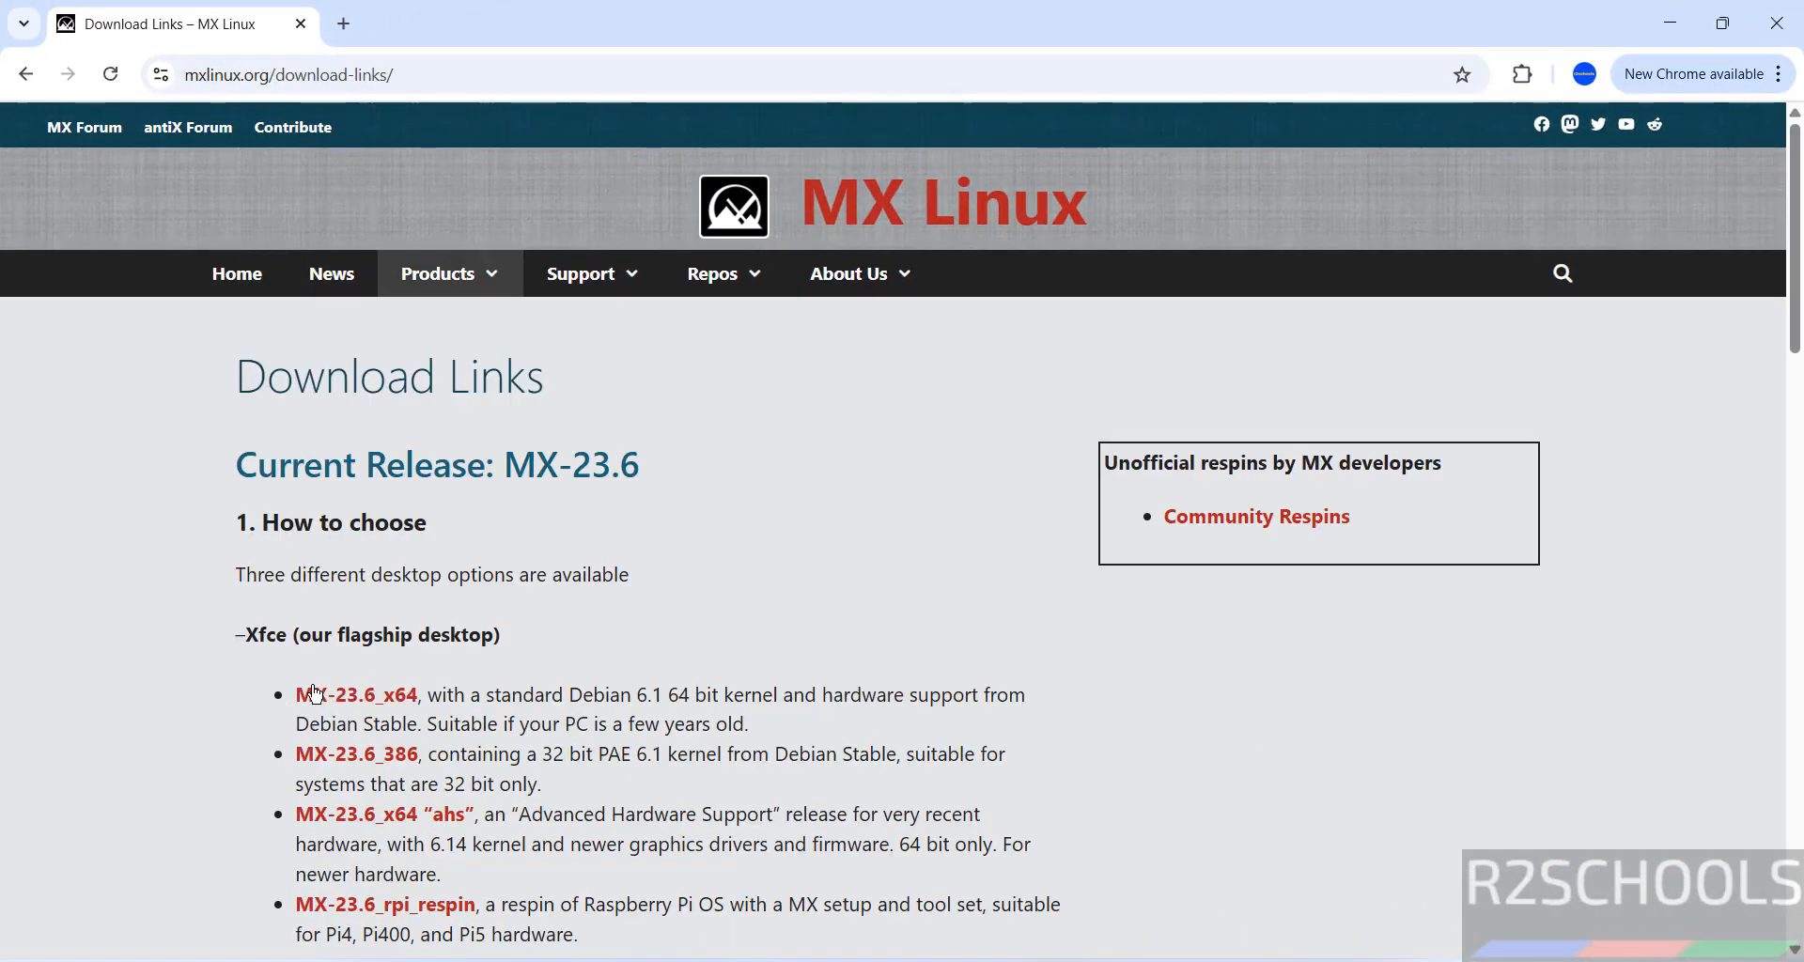
pyautogui.moveTo(314, 695)
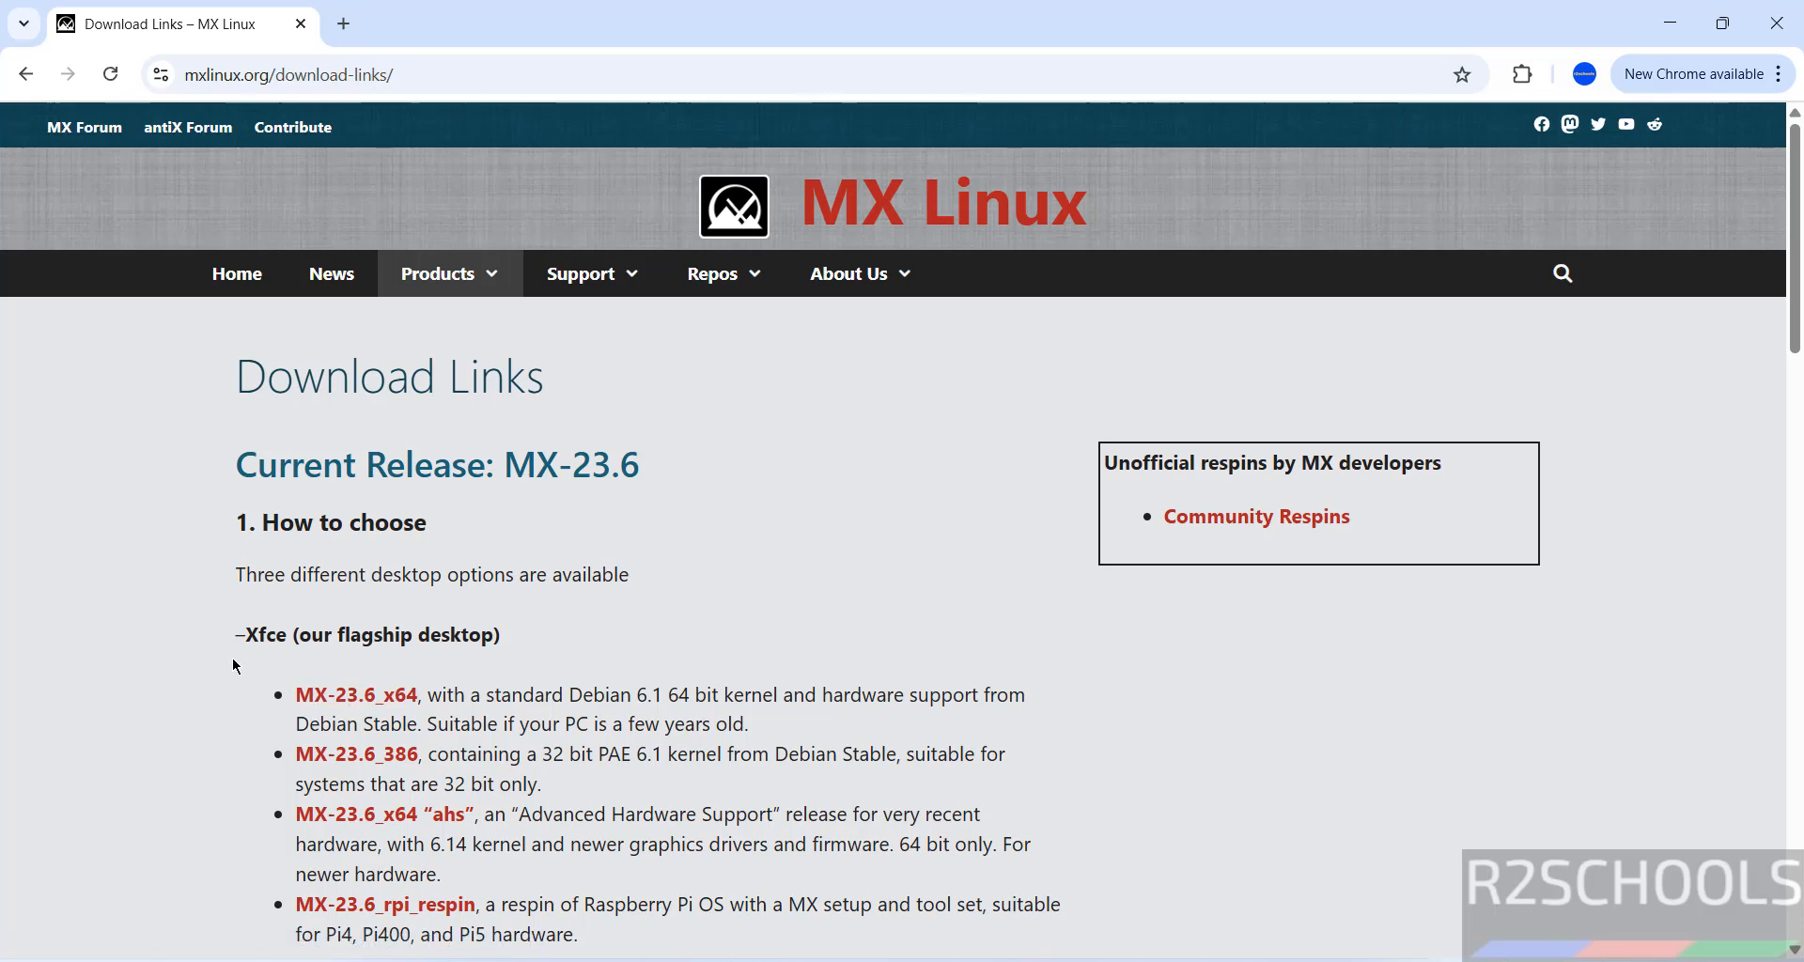
pyautogui.scroll(-3)
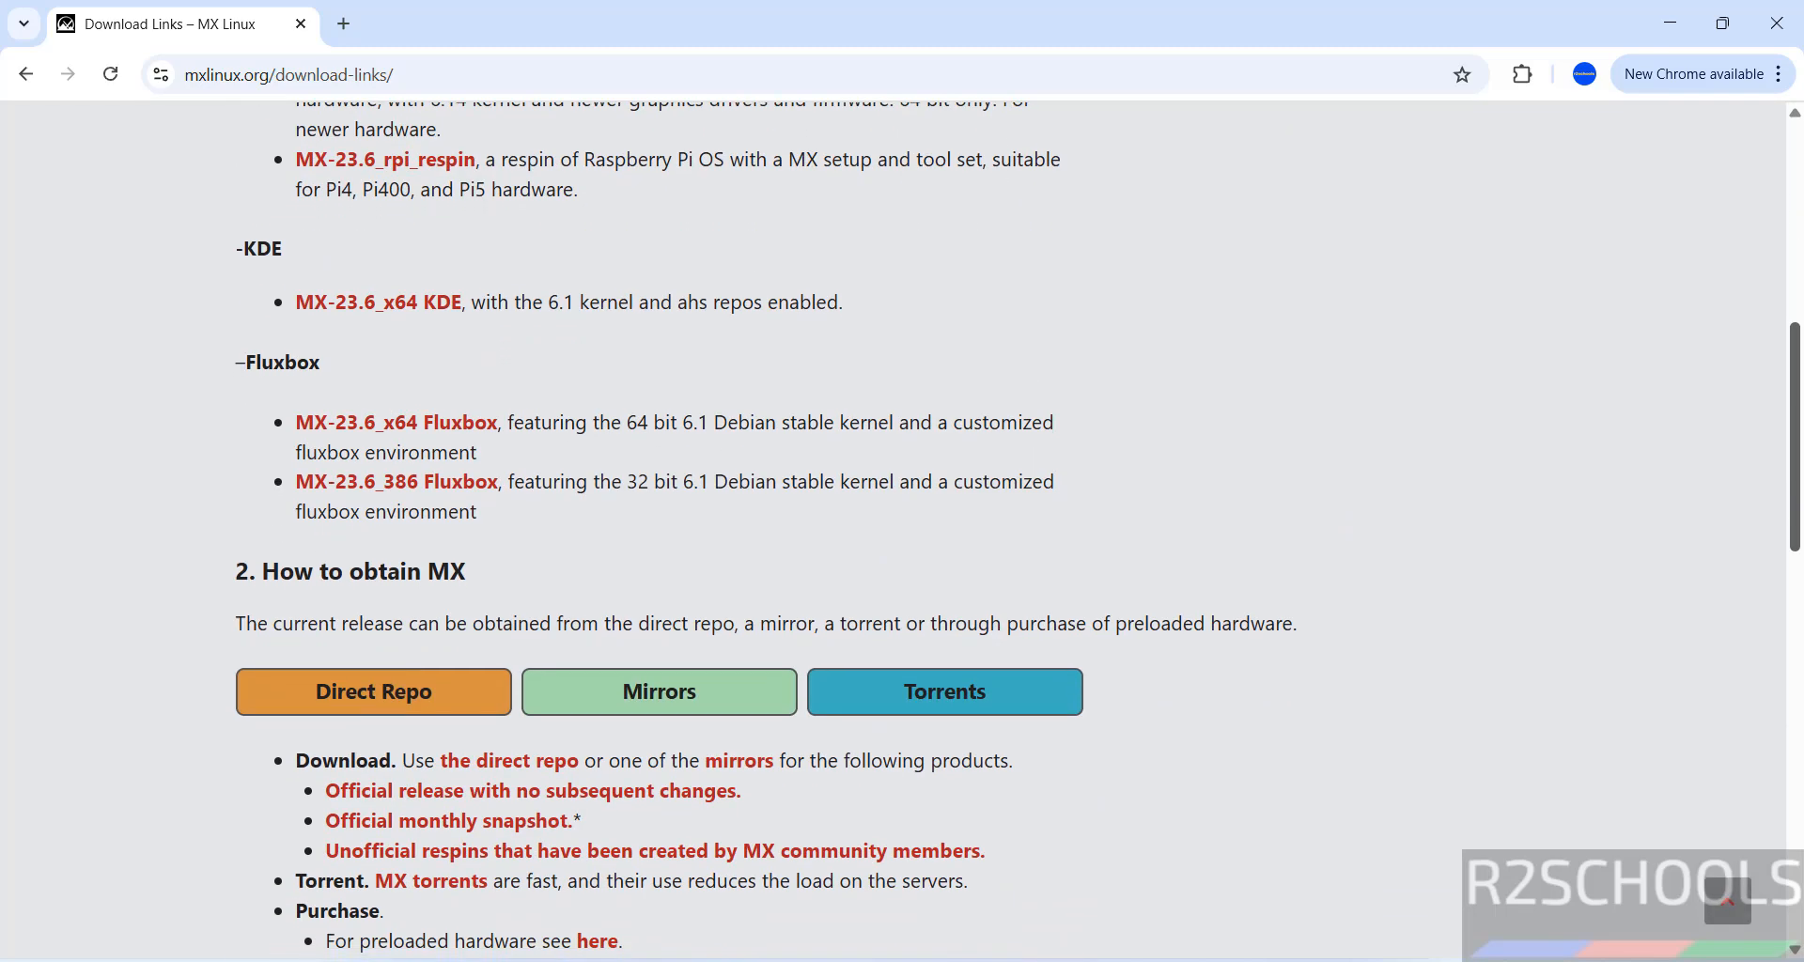
pyautogui.scroll(-3)
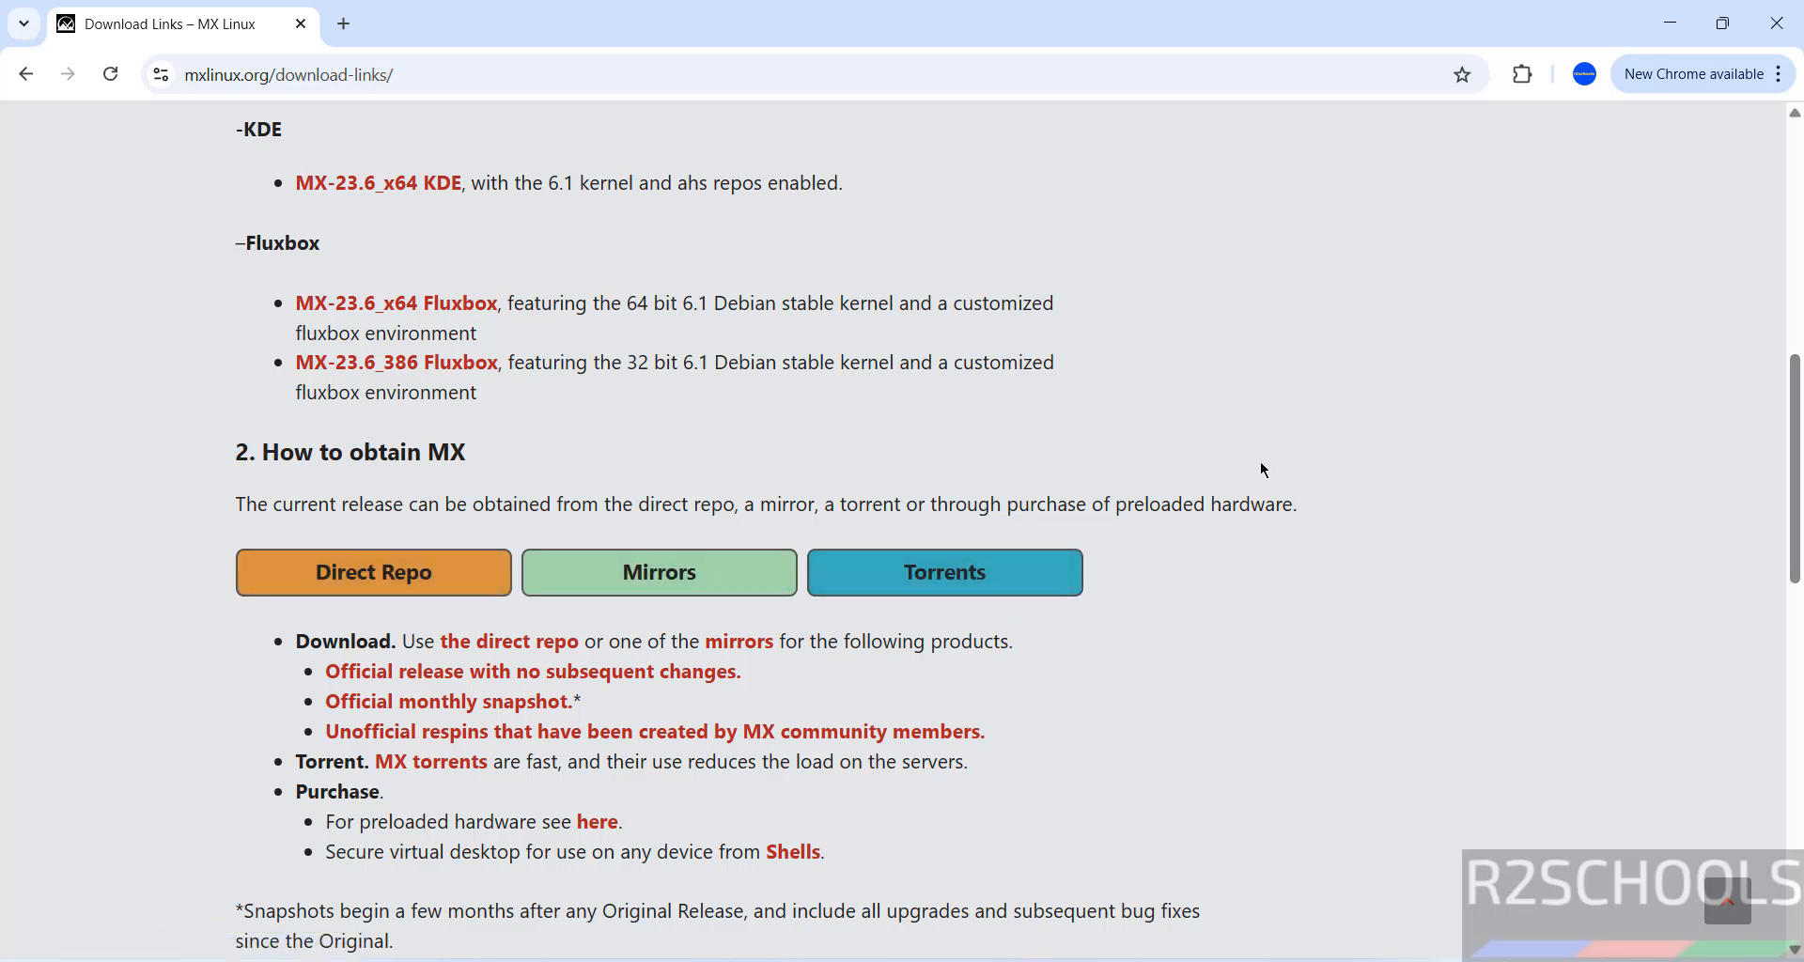
pyautogui.scroll(3)
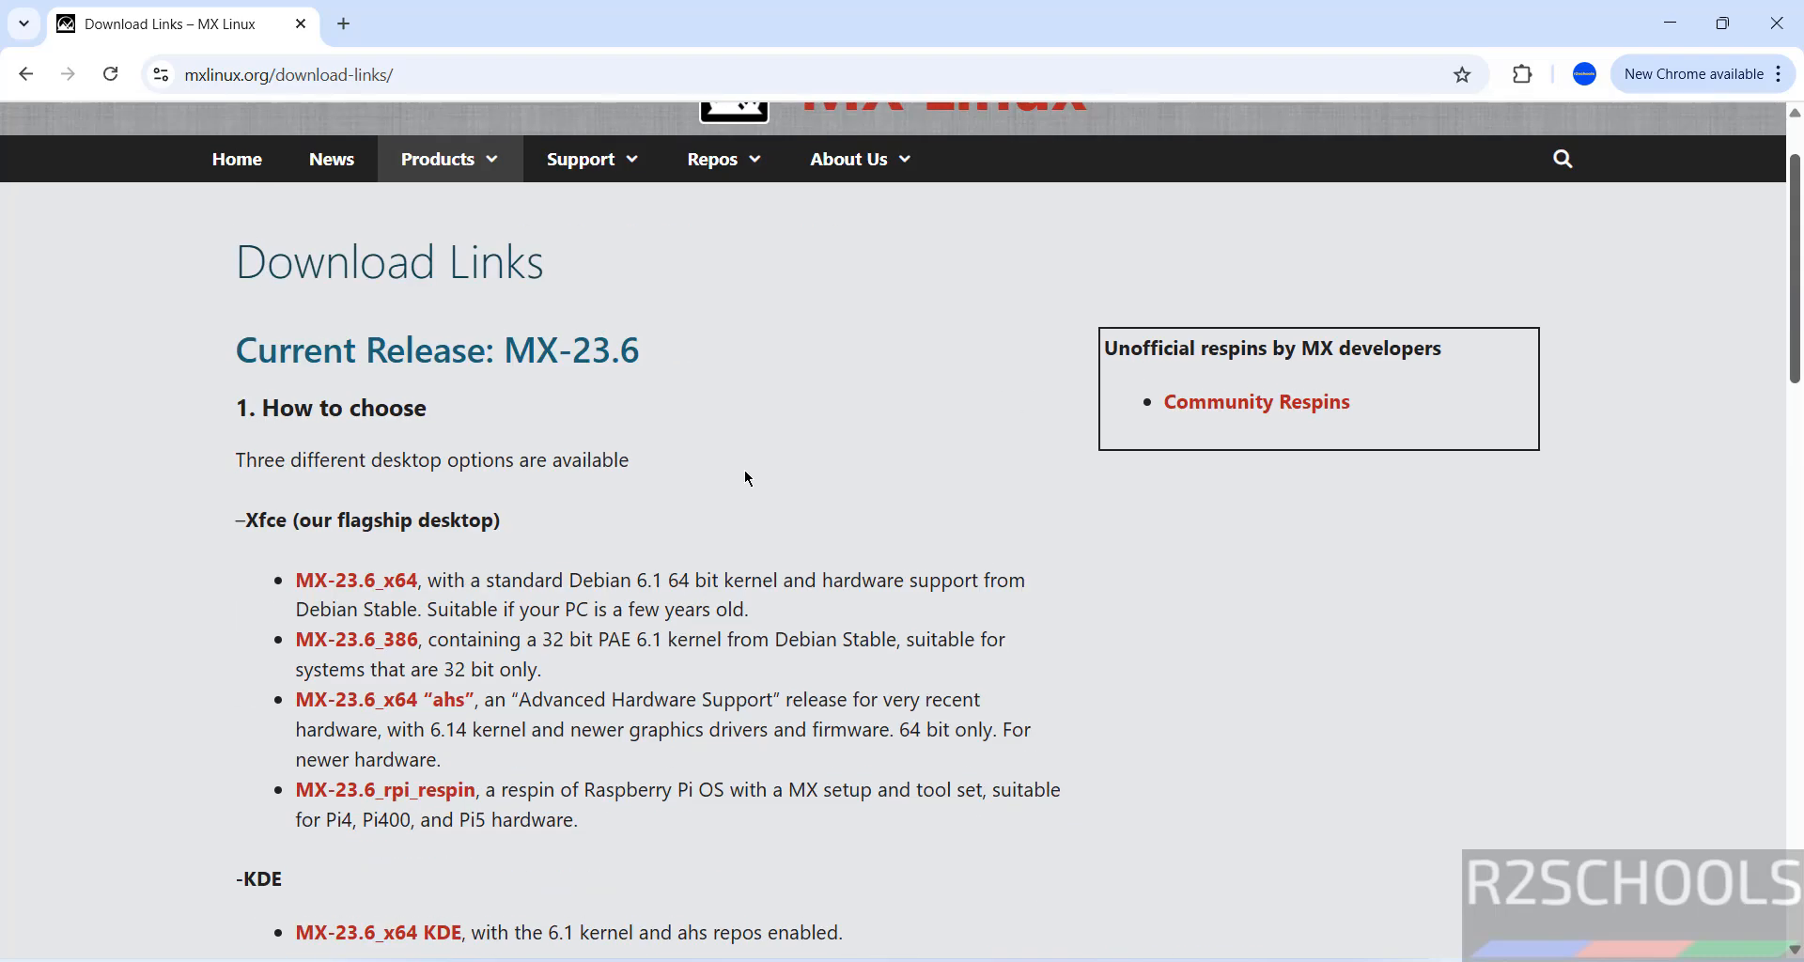
pyautogui.moveTo(335, 592)
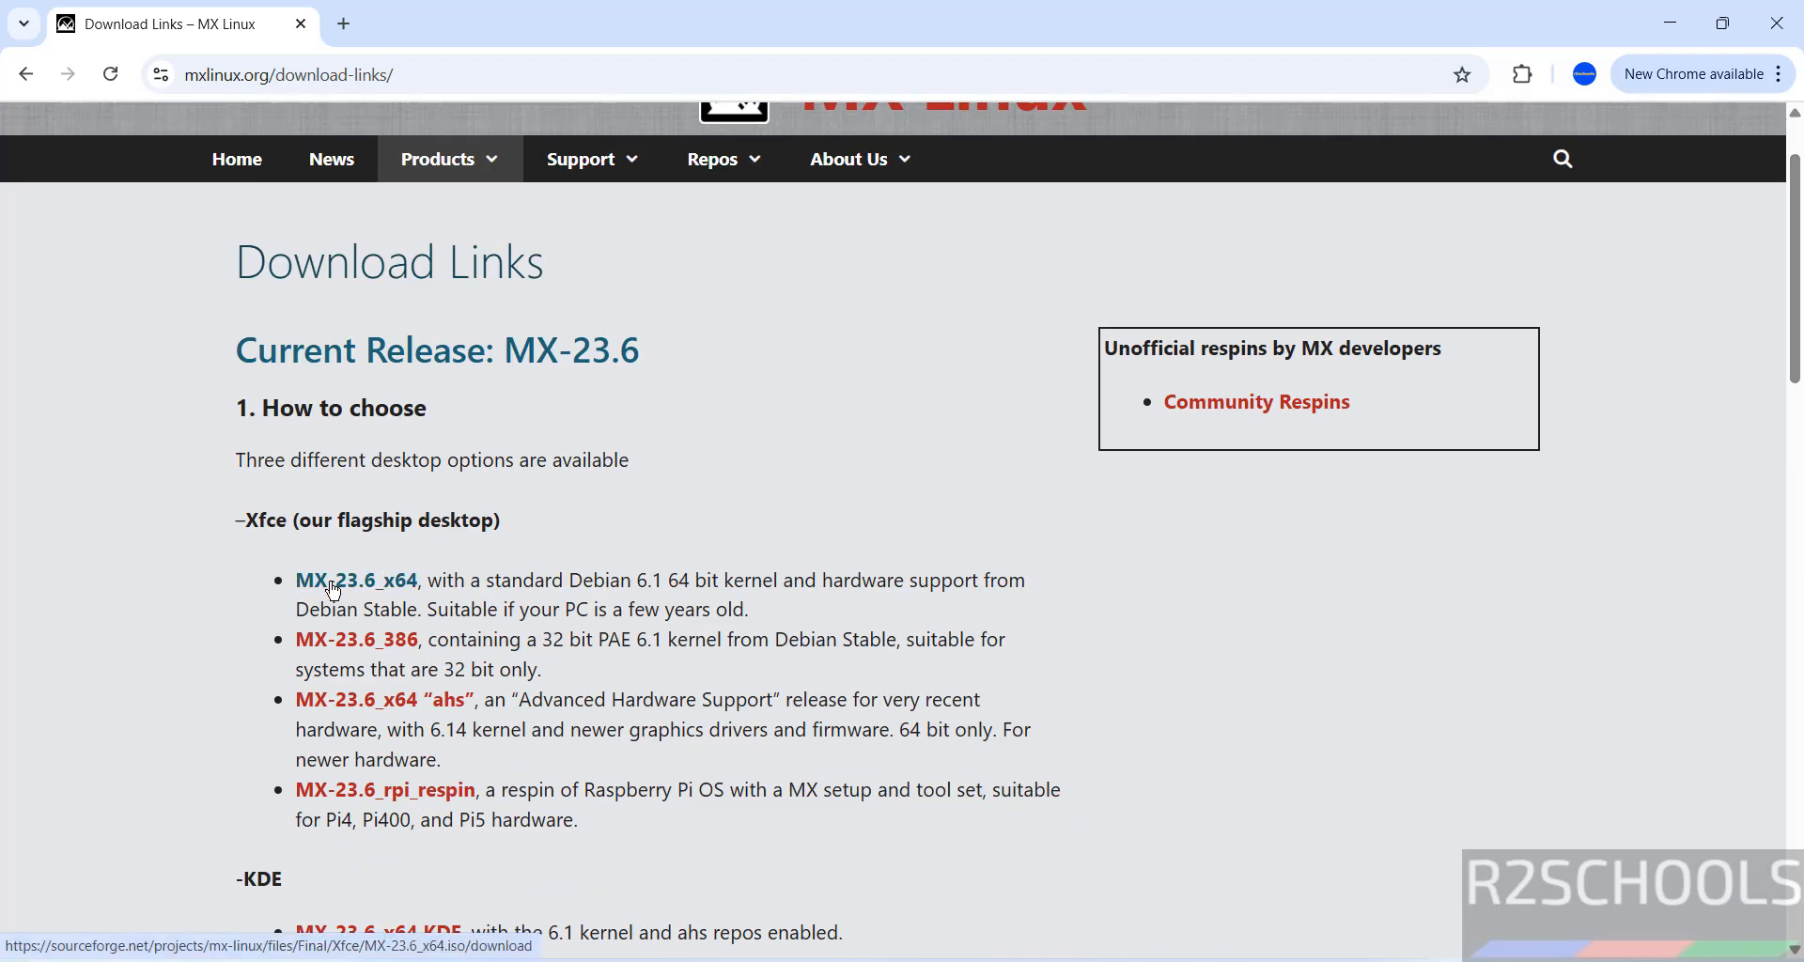
pyautogui.scroll(-3)
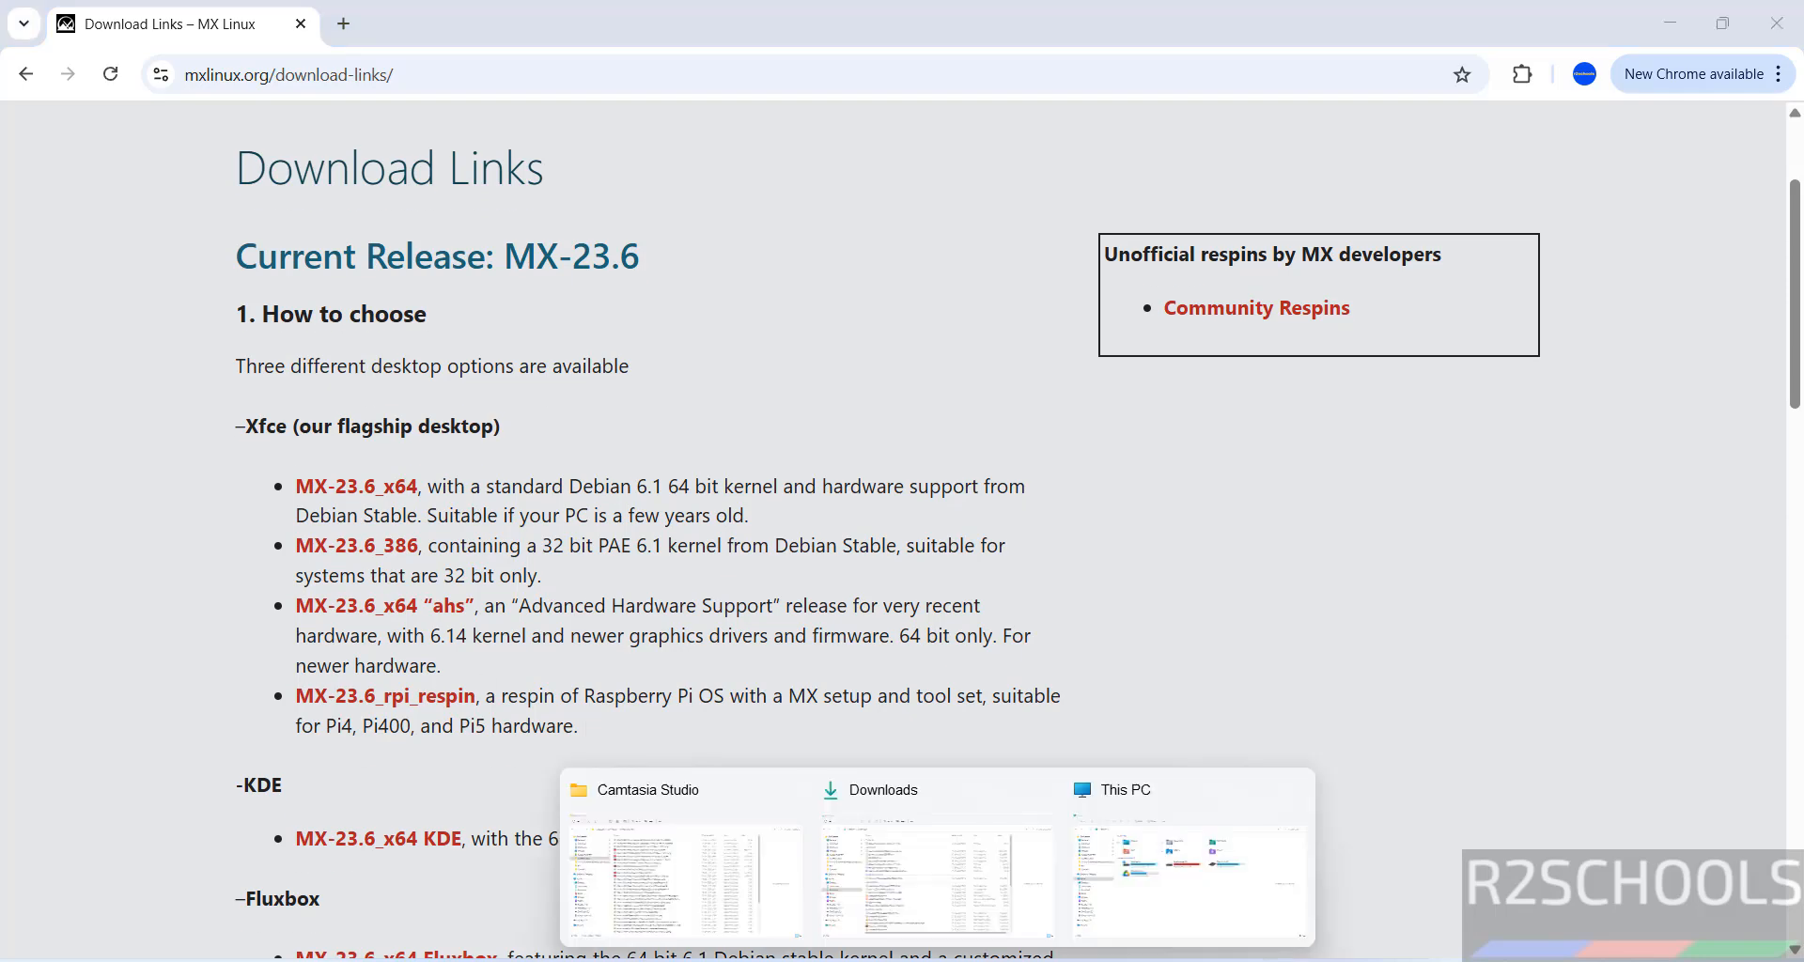
# Step: Choose the 64-bit Xfce MX-23.6 link so SourceForge starts downloading MX-23.6_x64.iso
pyautogui.click(329, 486)
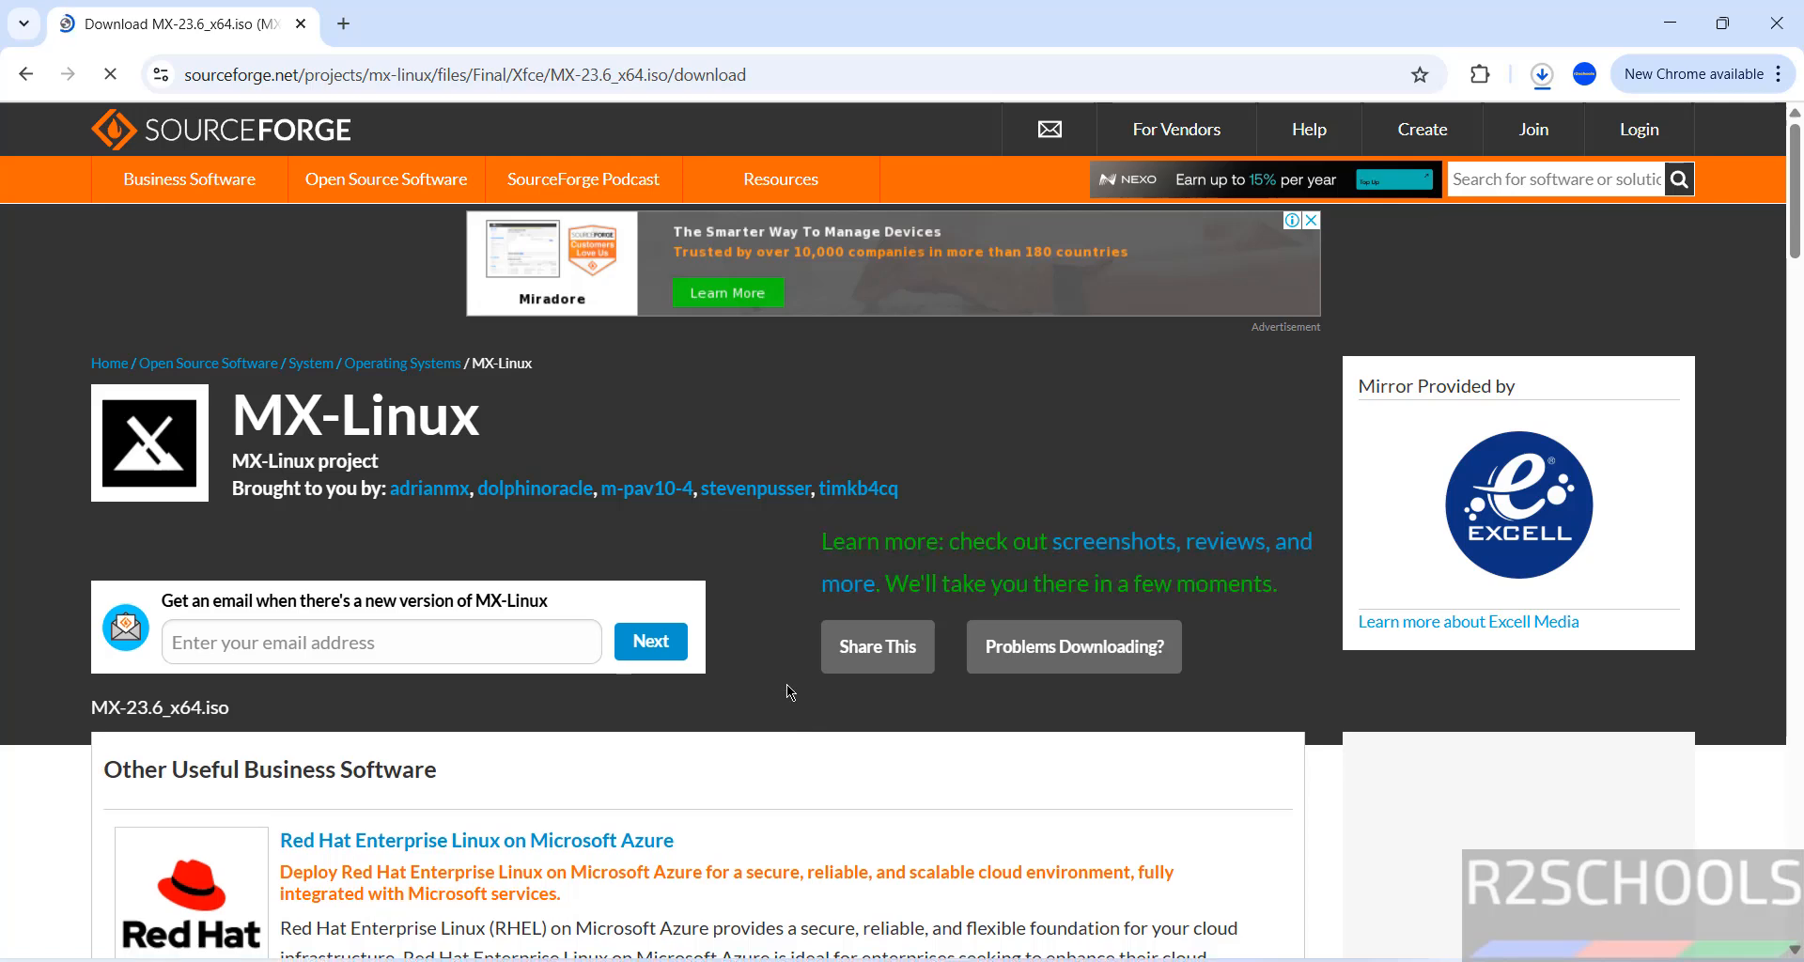
# Step: Cancel the duplicate MX-23.6_x64 (1).iso download from Chrome's download history
pyautogui.click(1541, 75)
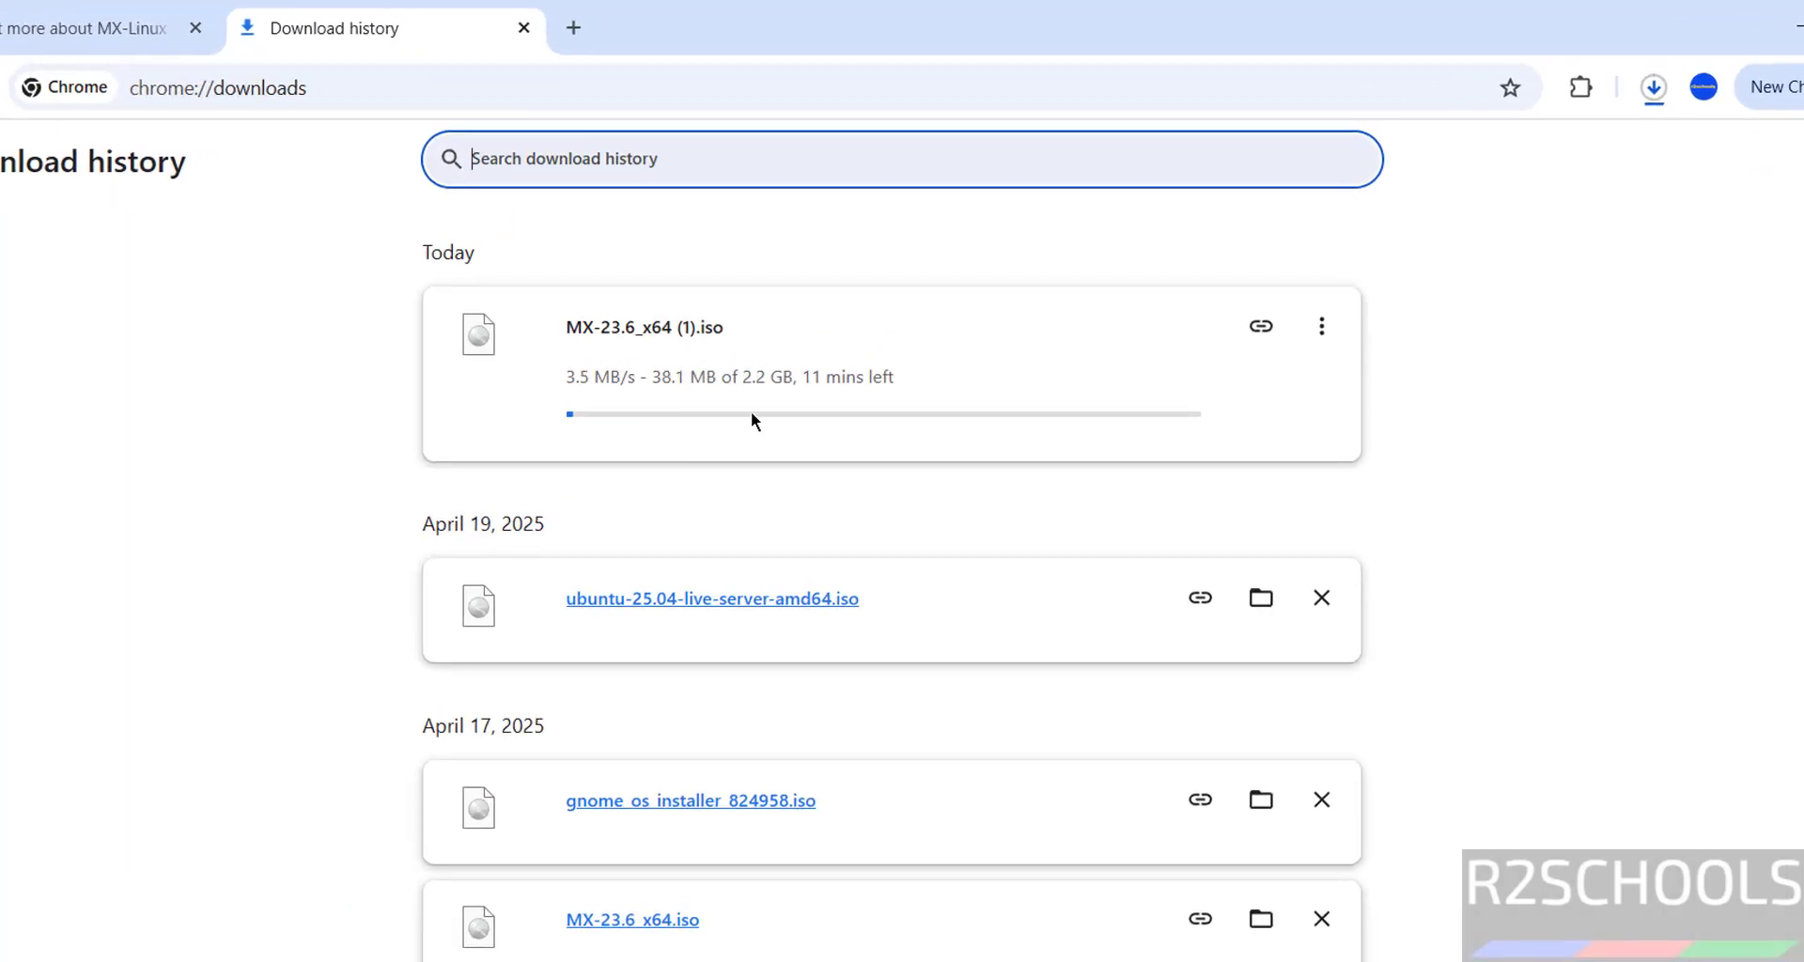
pyautogui.click(1322, 327)
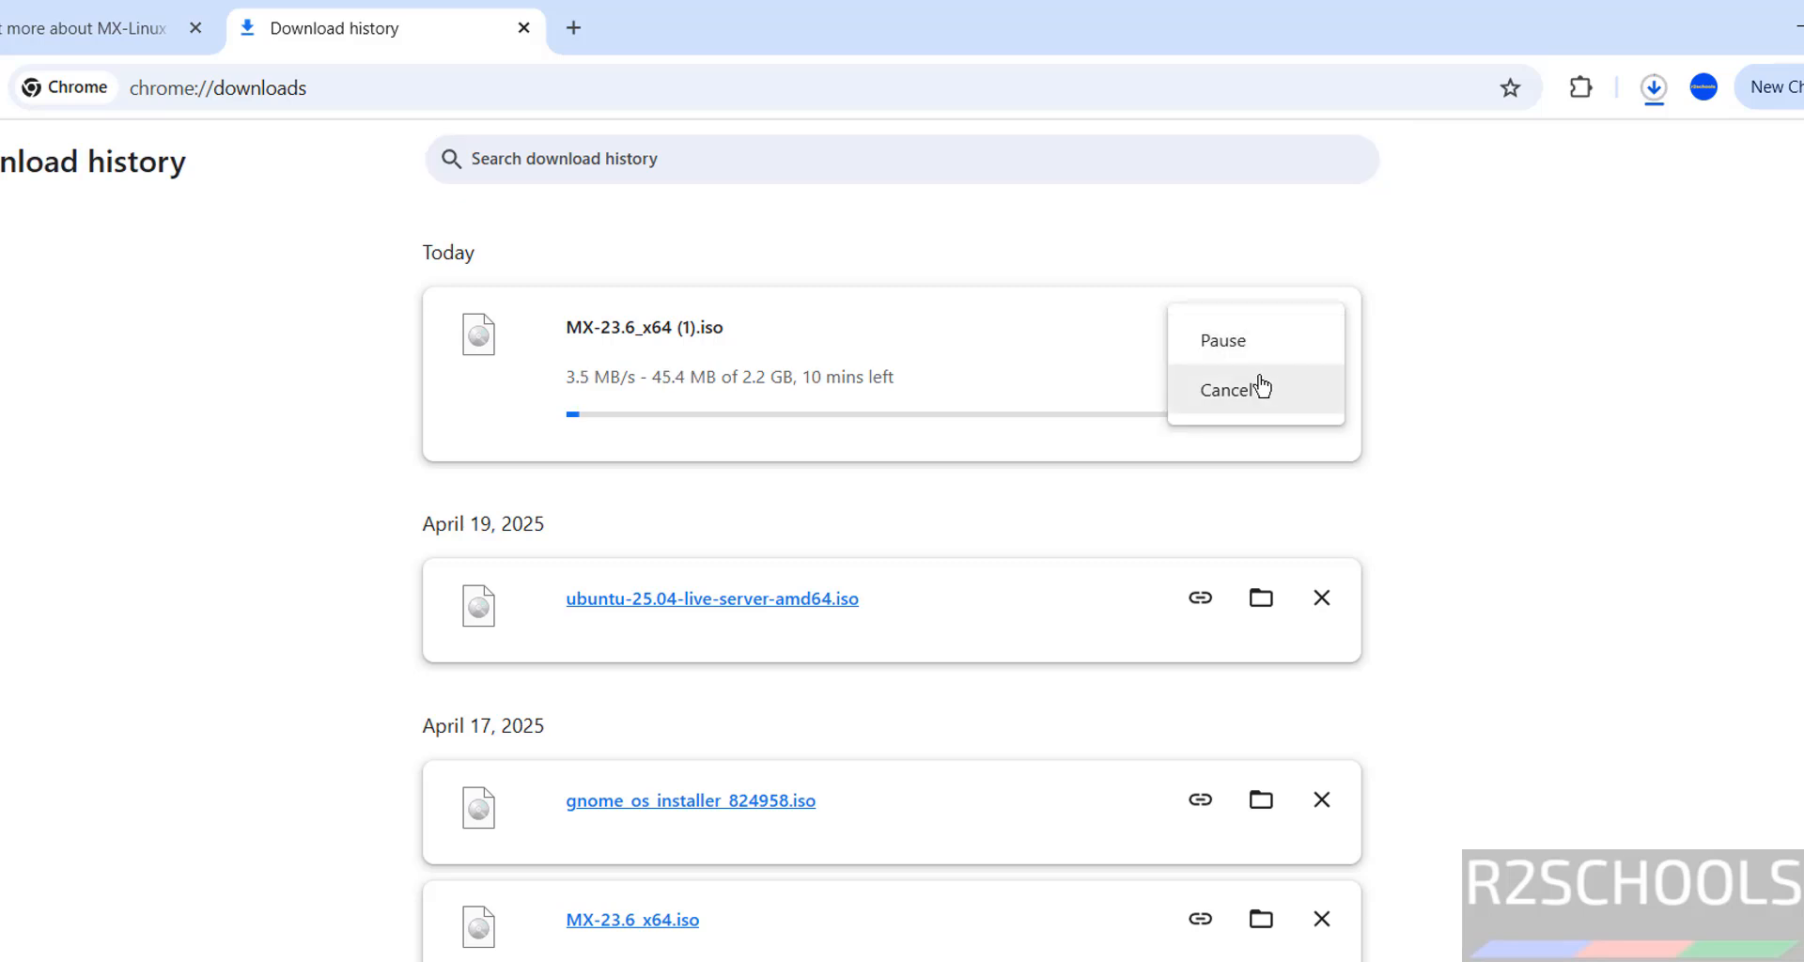
pyautogui.click(1228, 391)
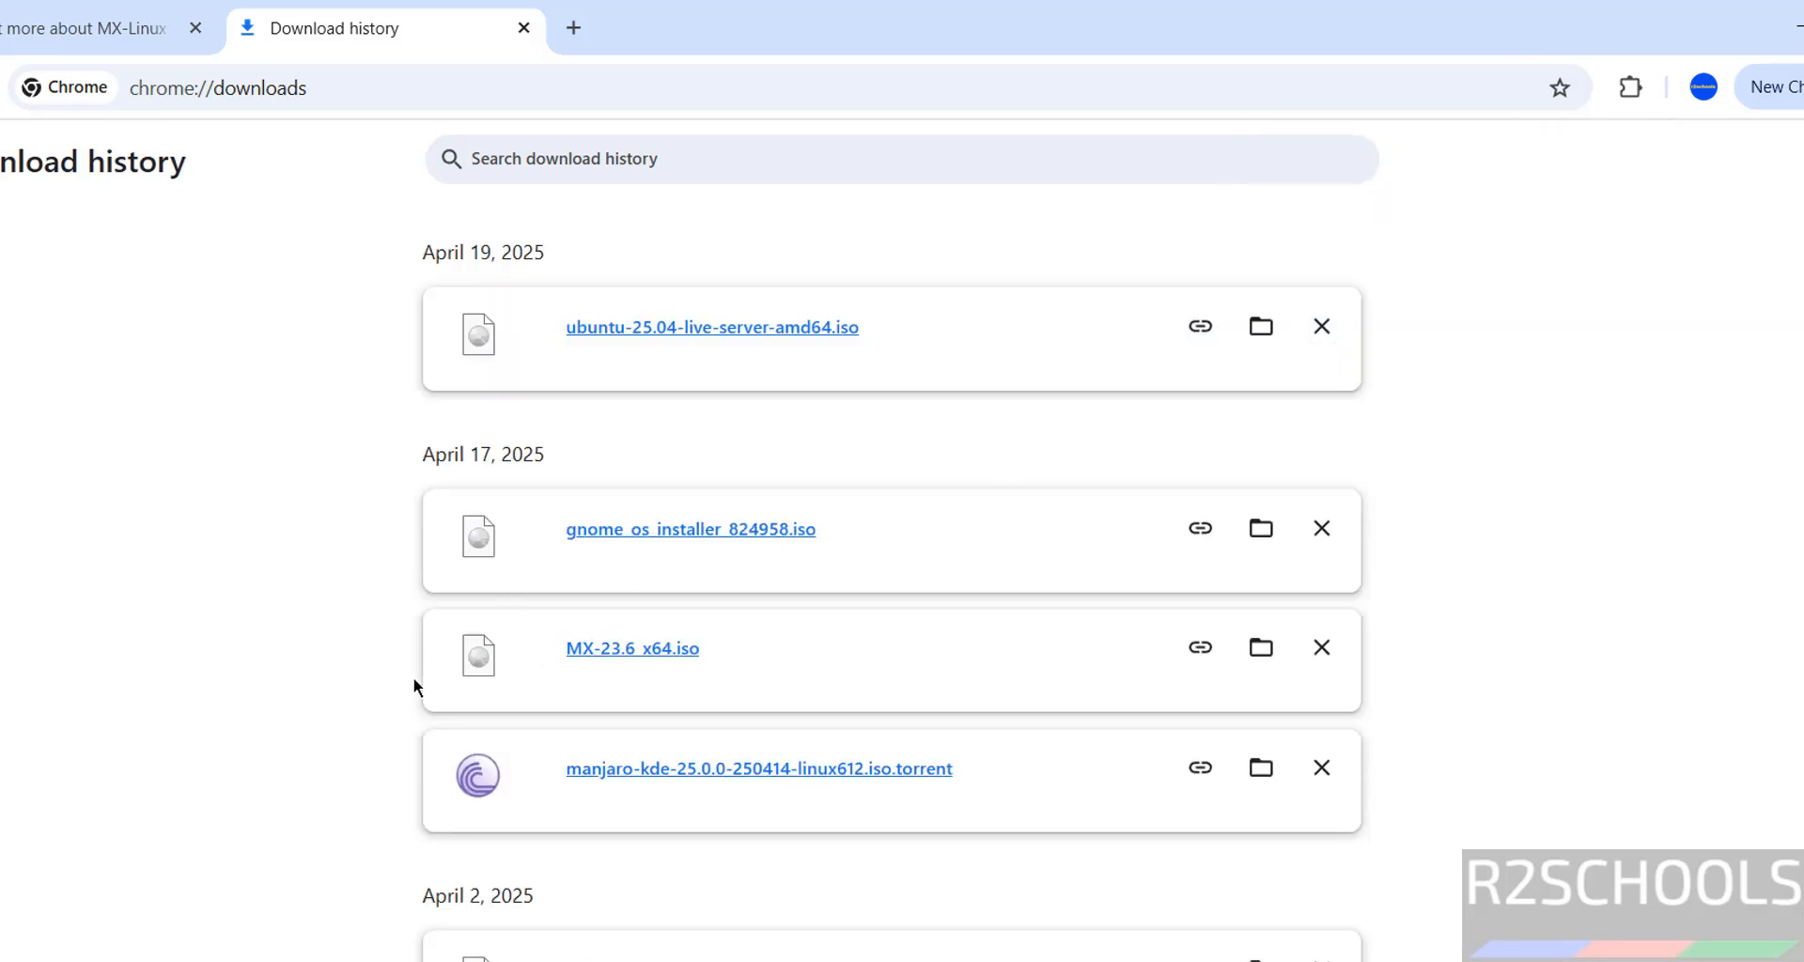
pyautogui.moveTo(590, 673)
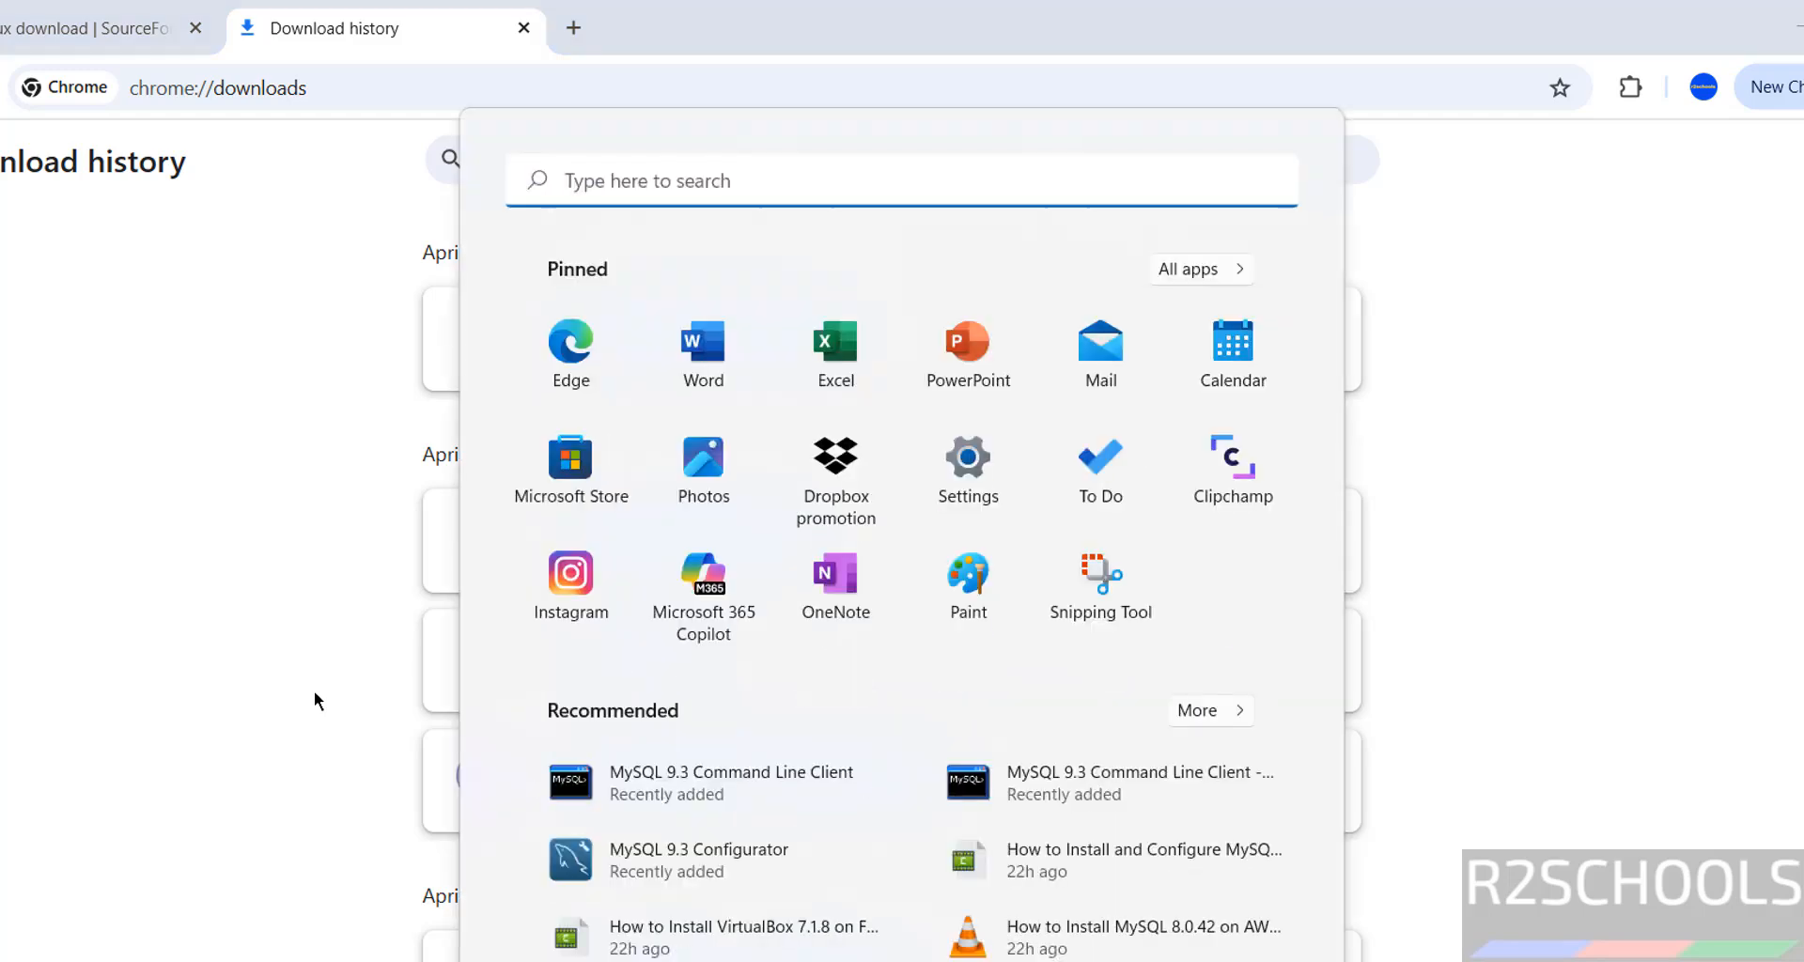
# Step: Launch Oracle VirtualBox Manager via the Start menu search for 'virtua'
pyautogui.write('virtua')
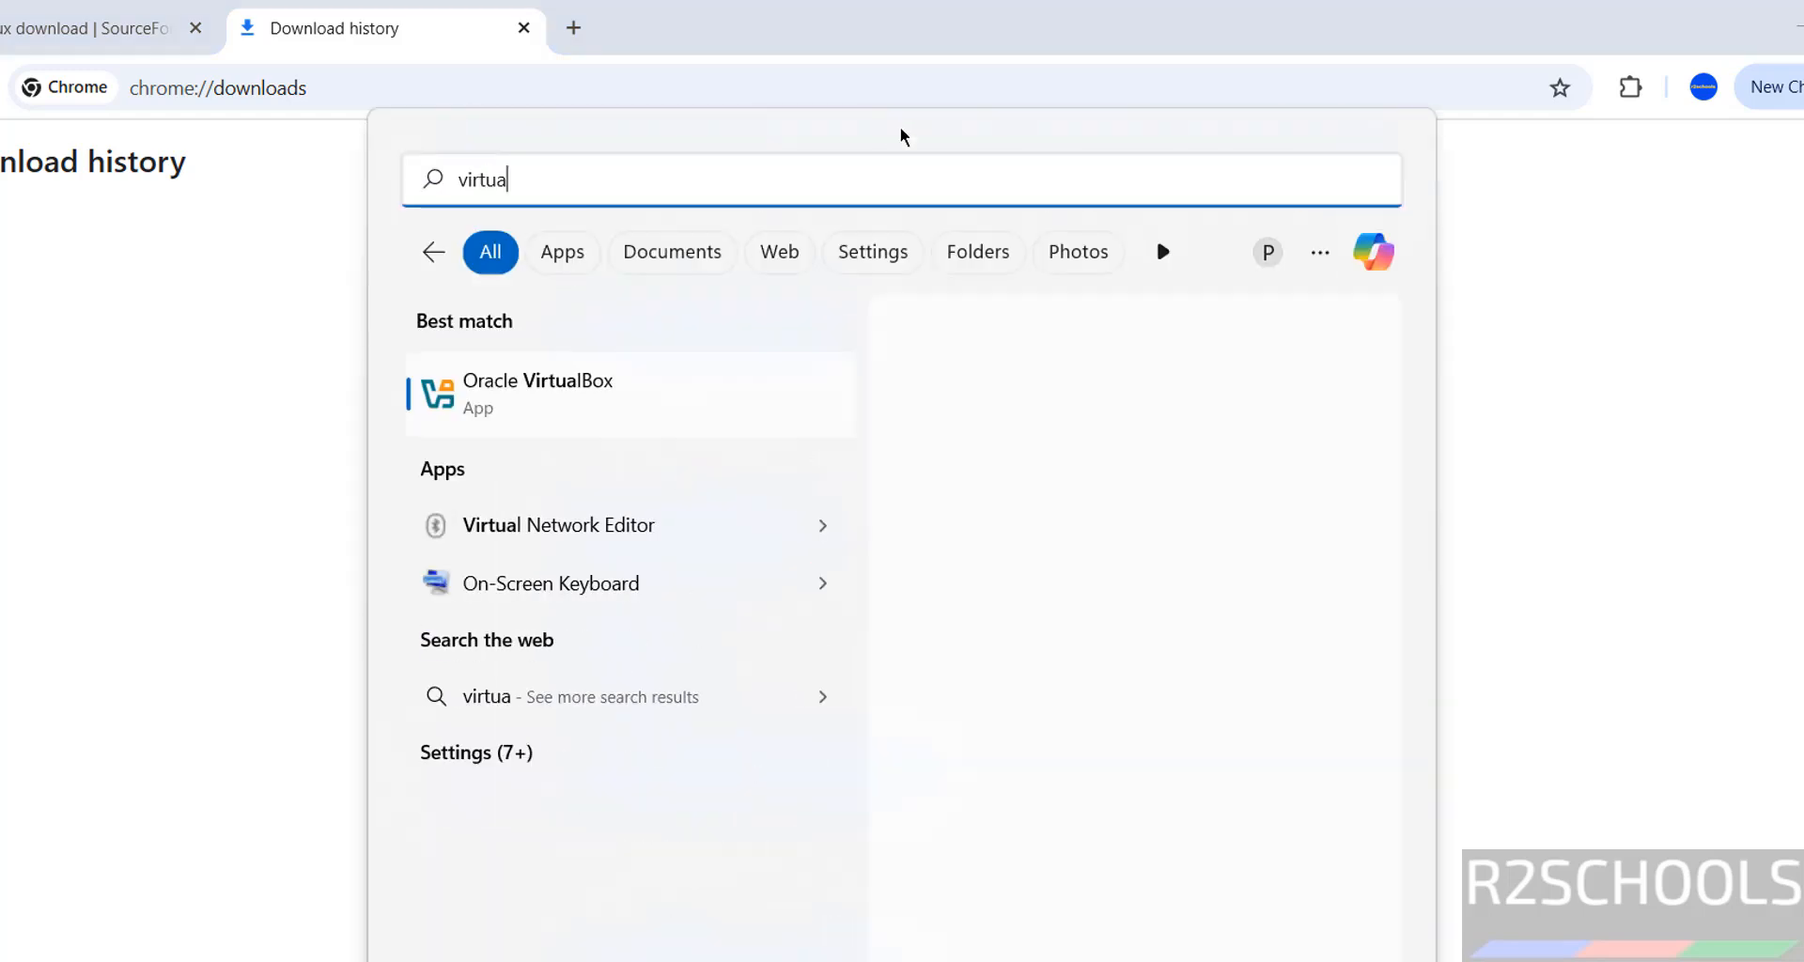
pyautogui.press('Escape')
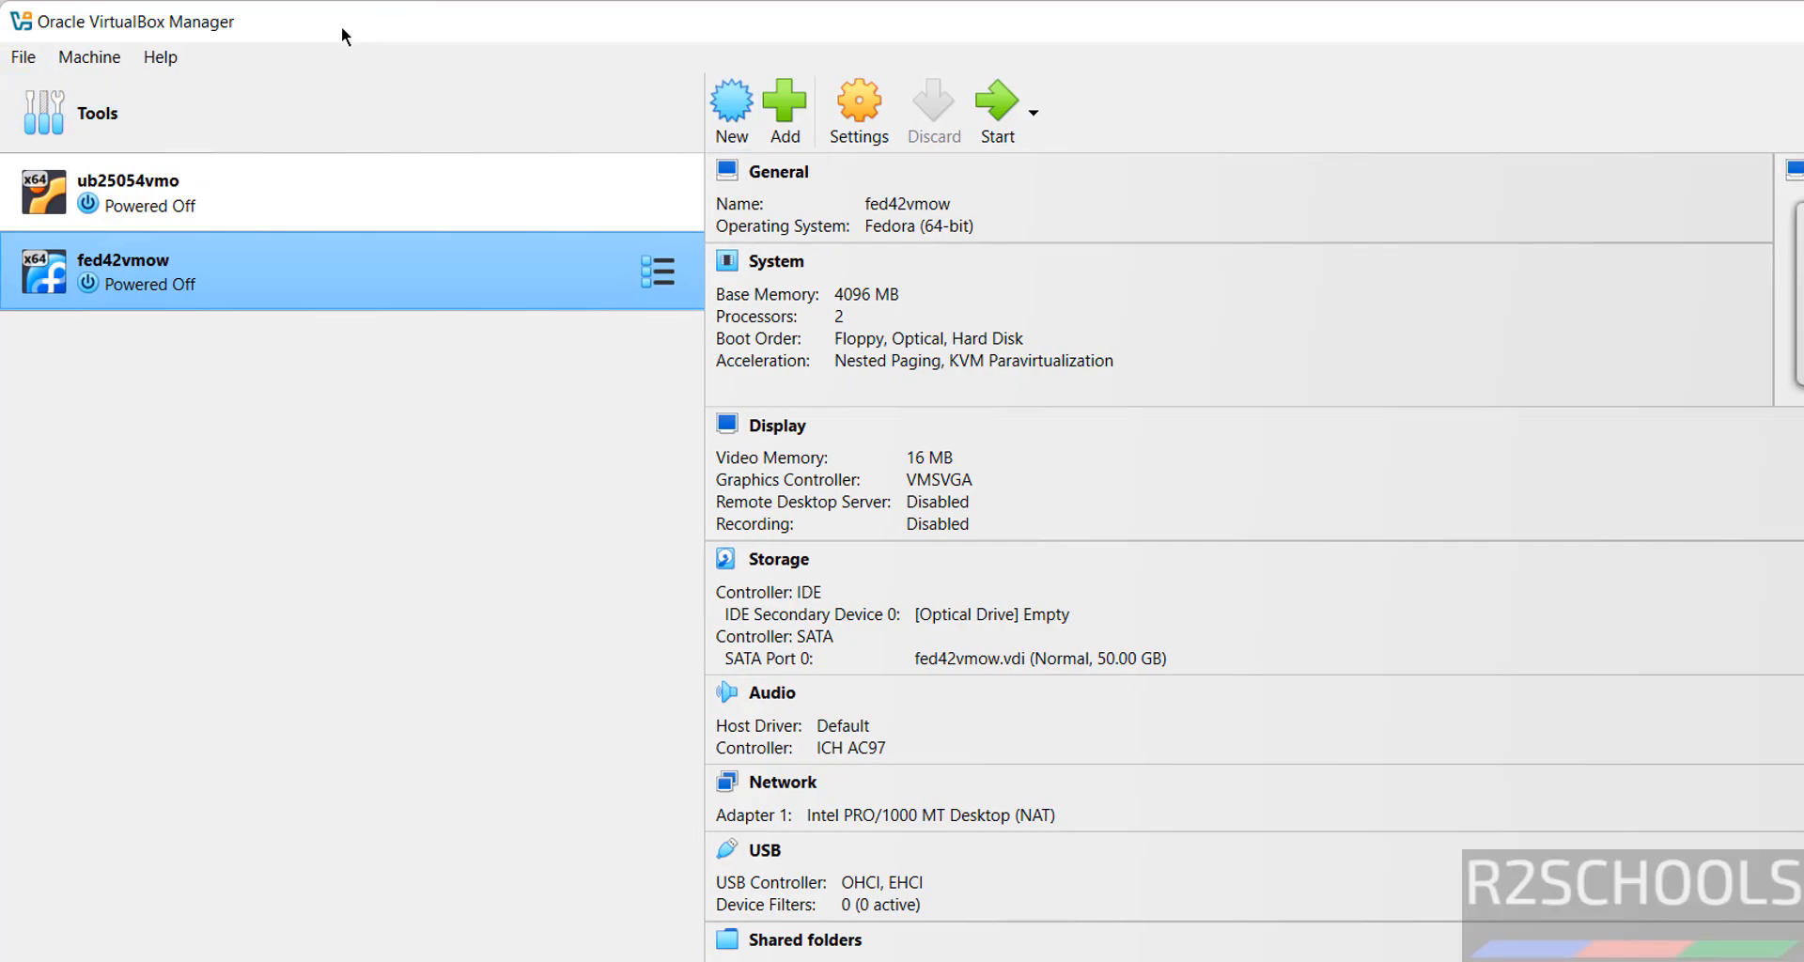
pyautogui.click(90, 58)
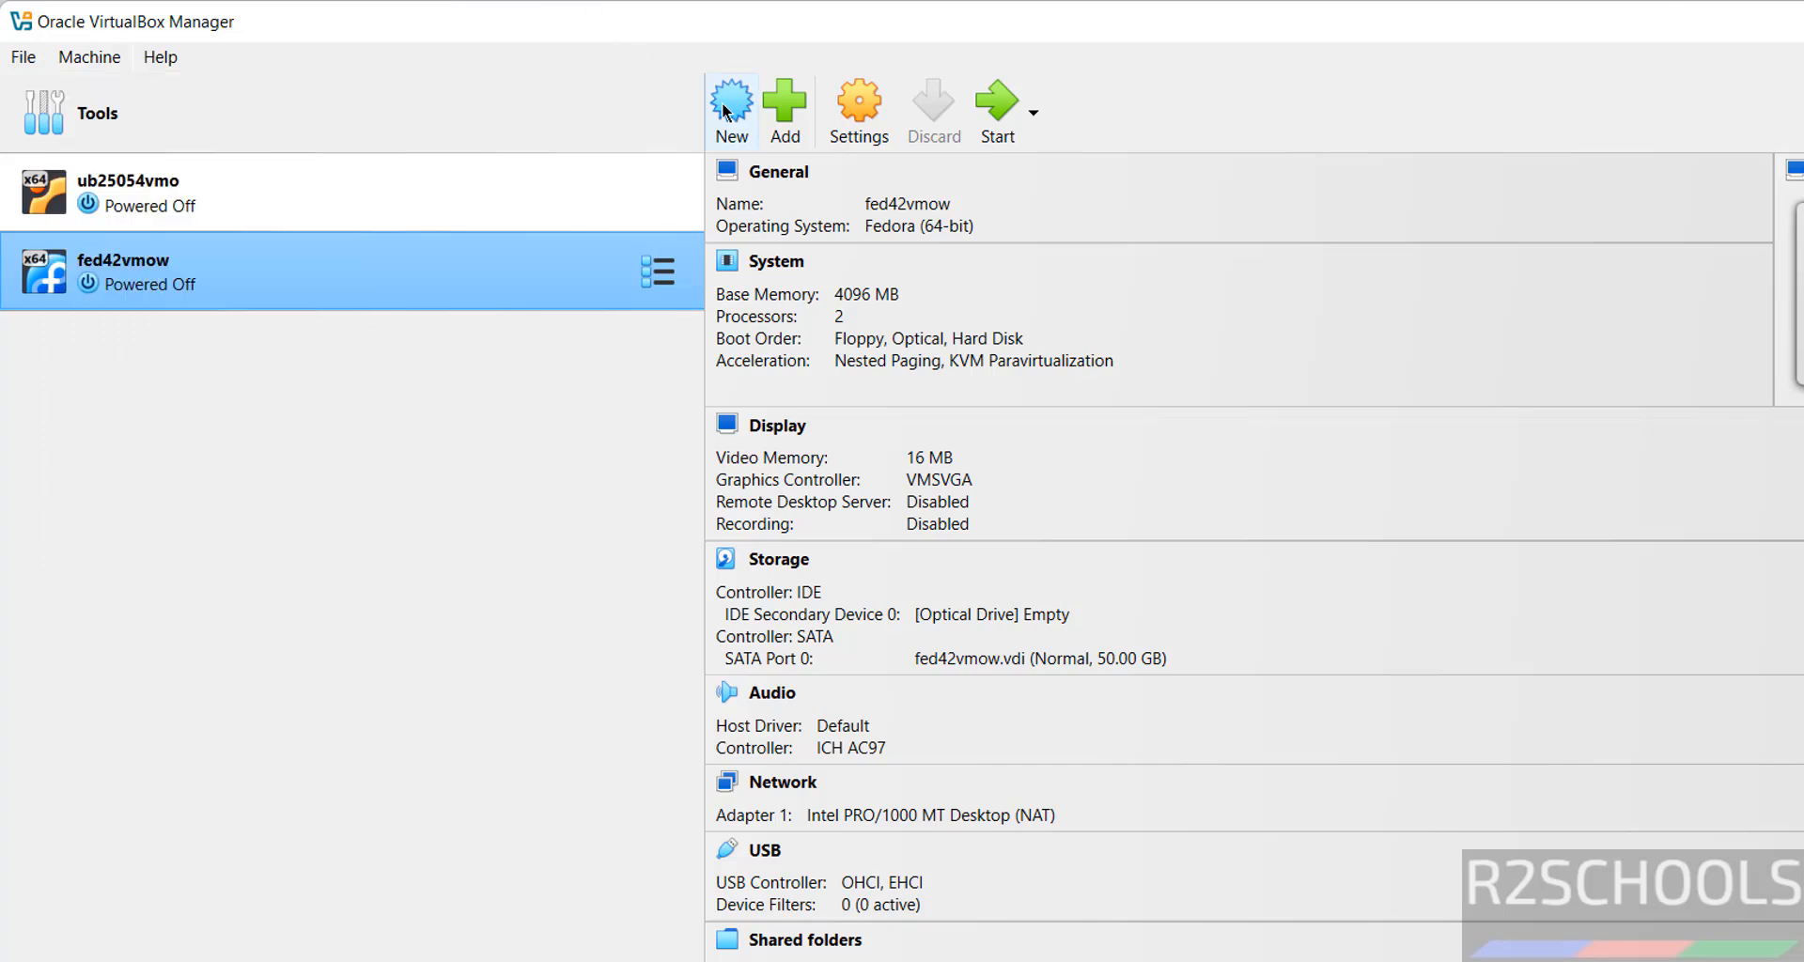
# Step: Begin a new virtual machine and name it mxlx236vmo, recognised as Linux
pyautogui.click(733, 102)
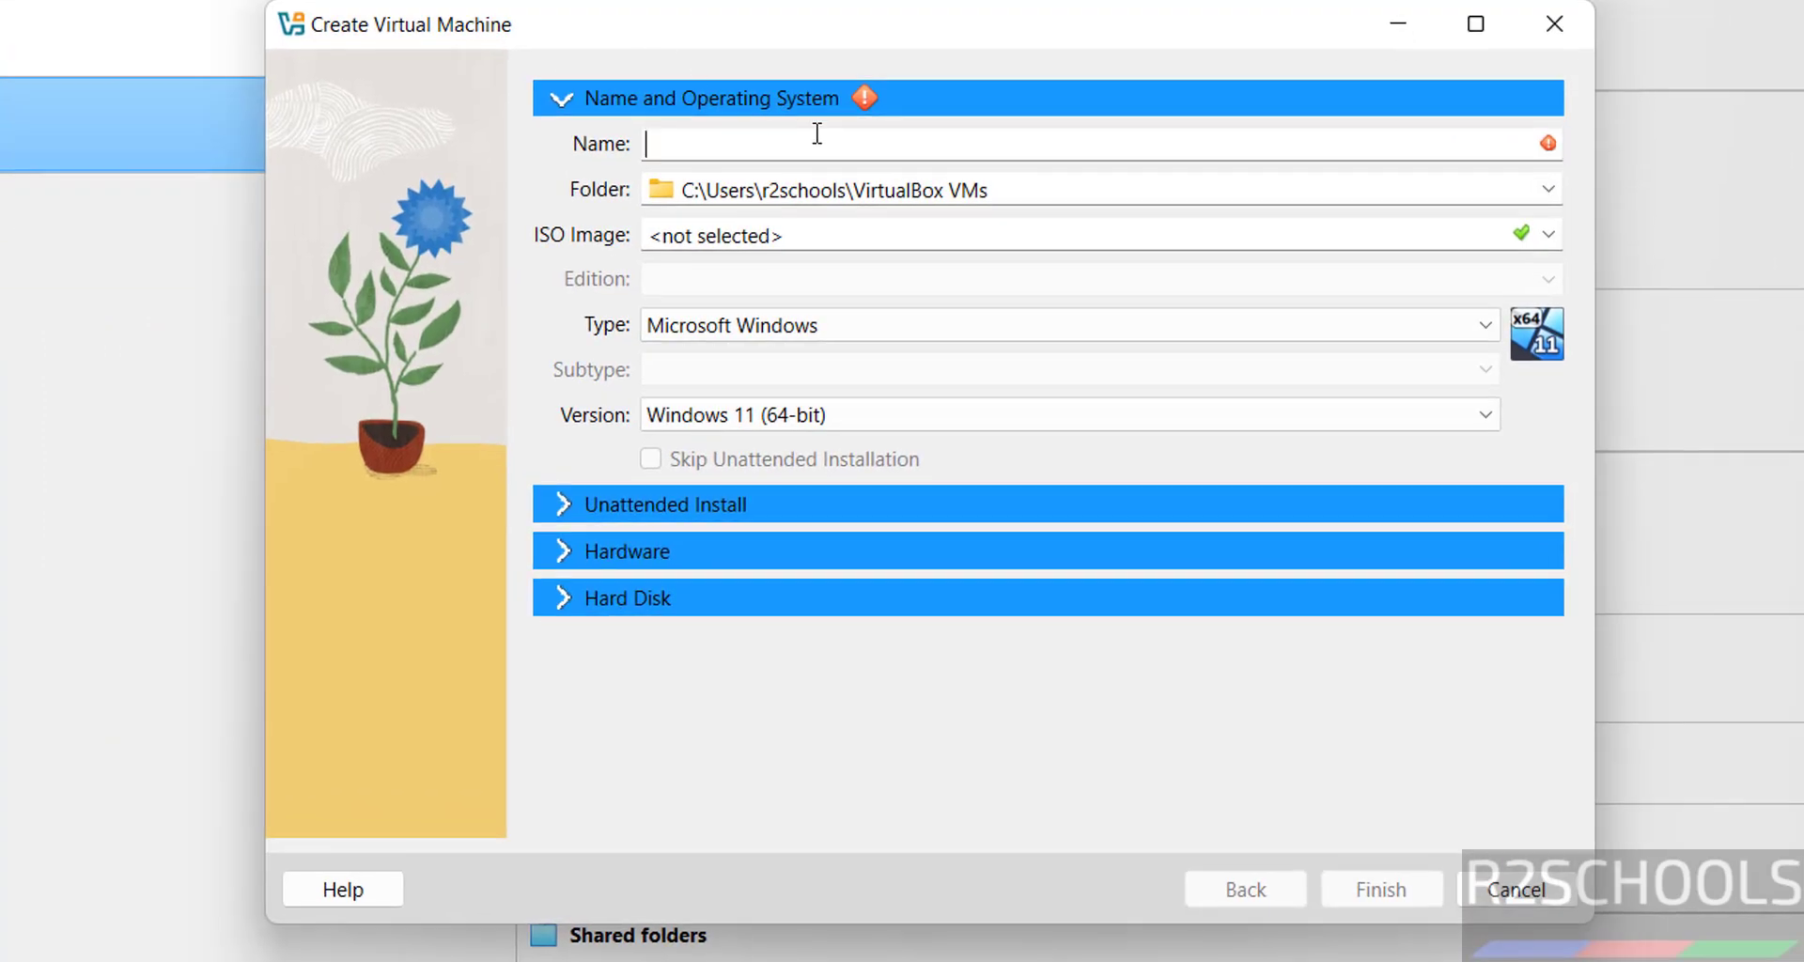
pyautogui.moveTo(816, 135)
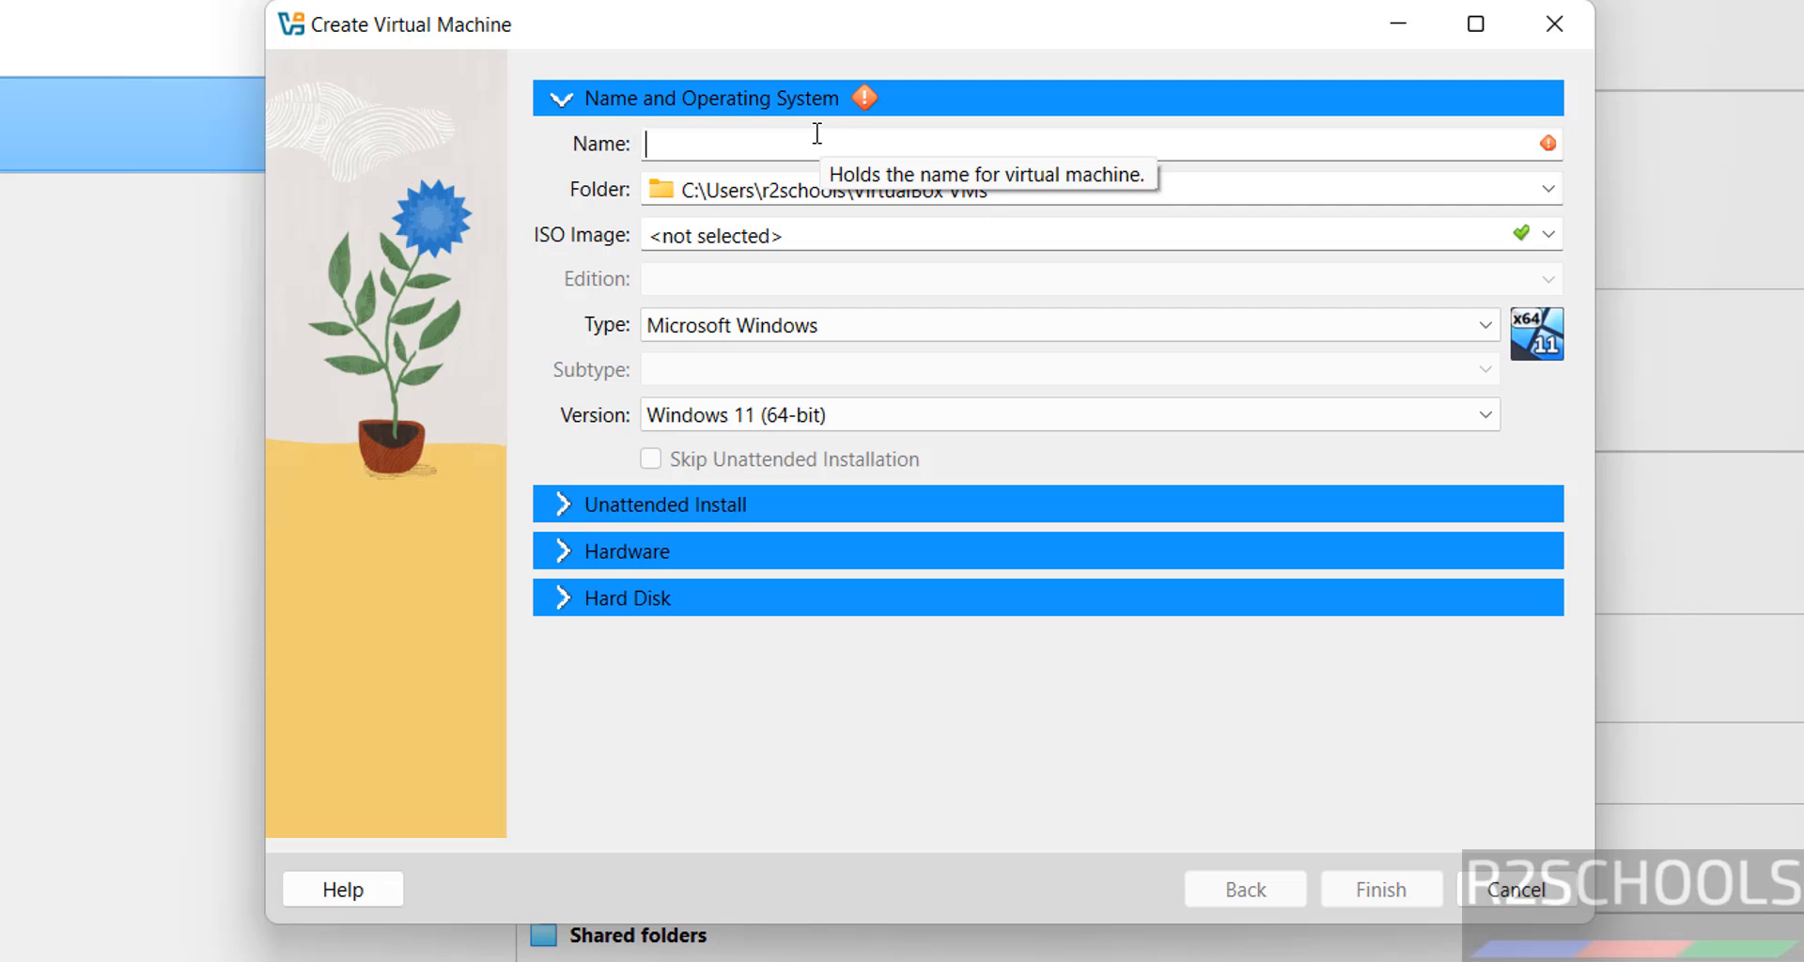
pyautogui.write('mxlinux')
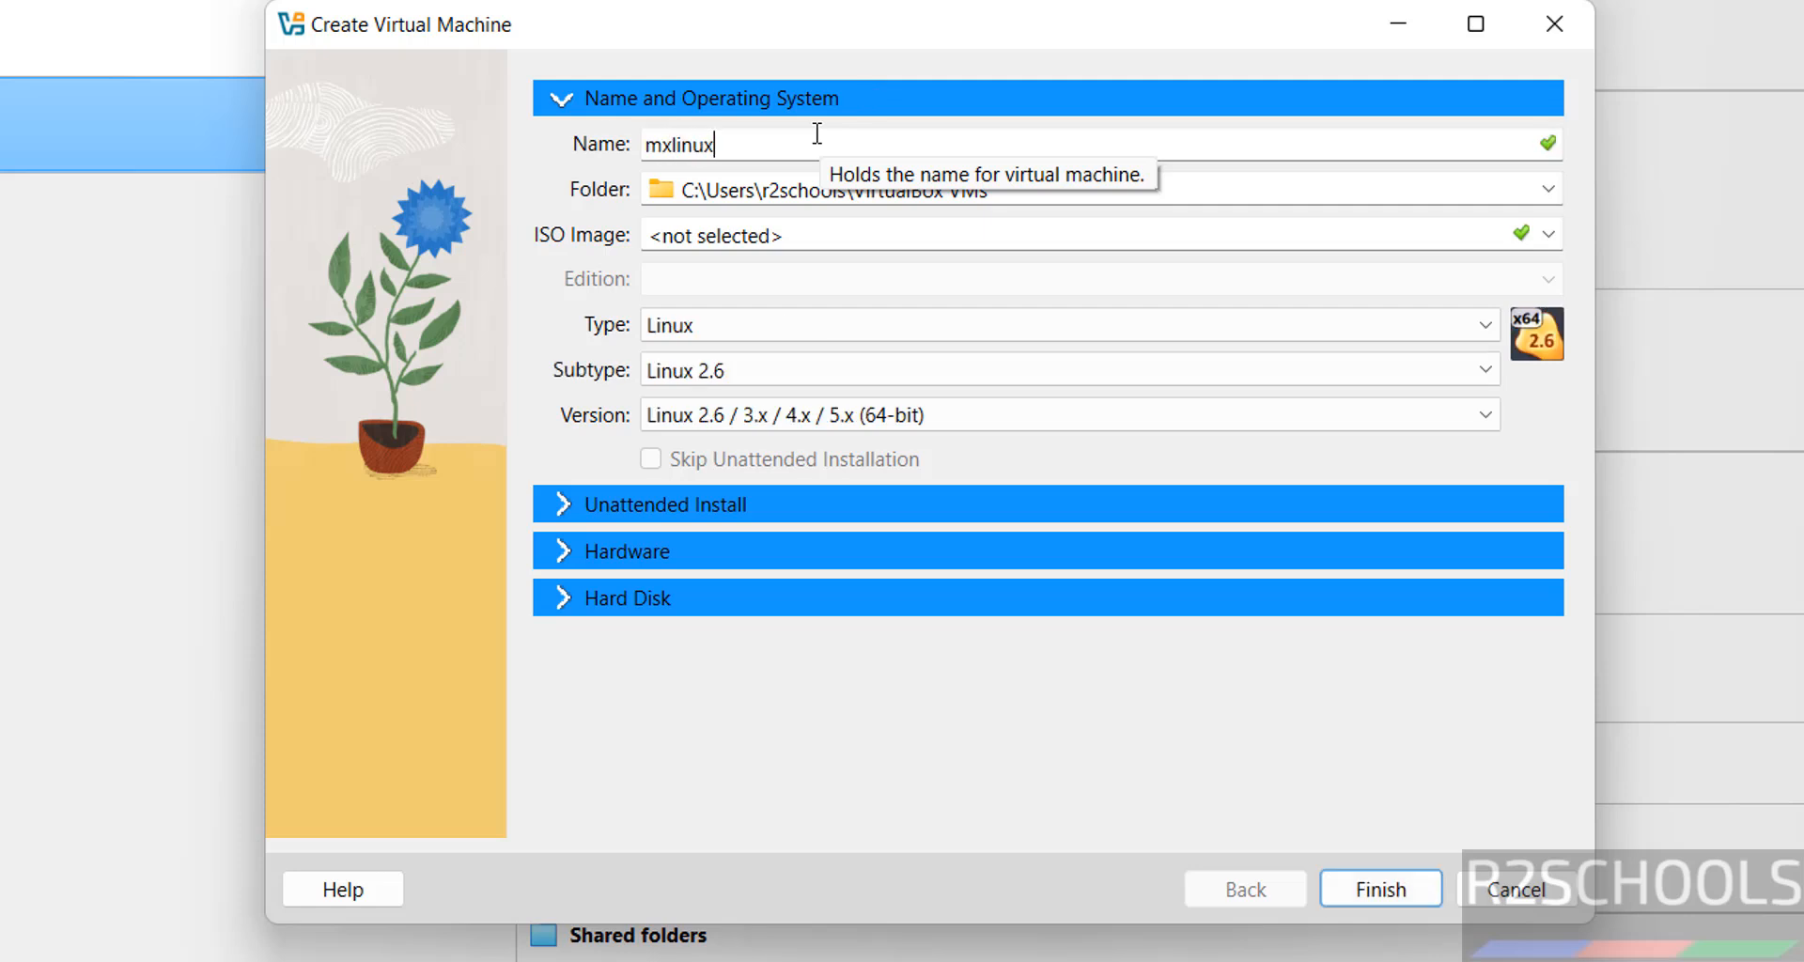
pyautogui.press('BackSpace')
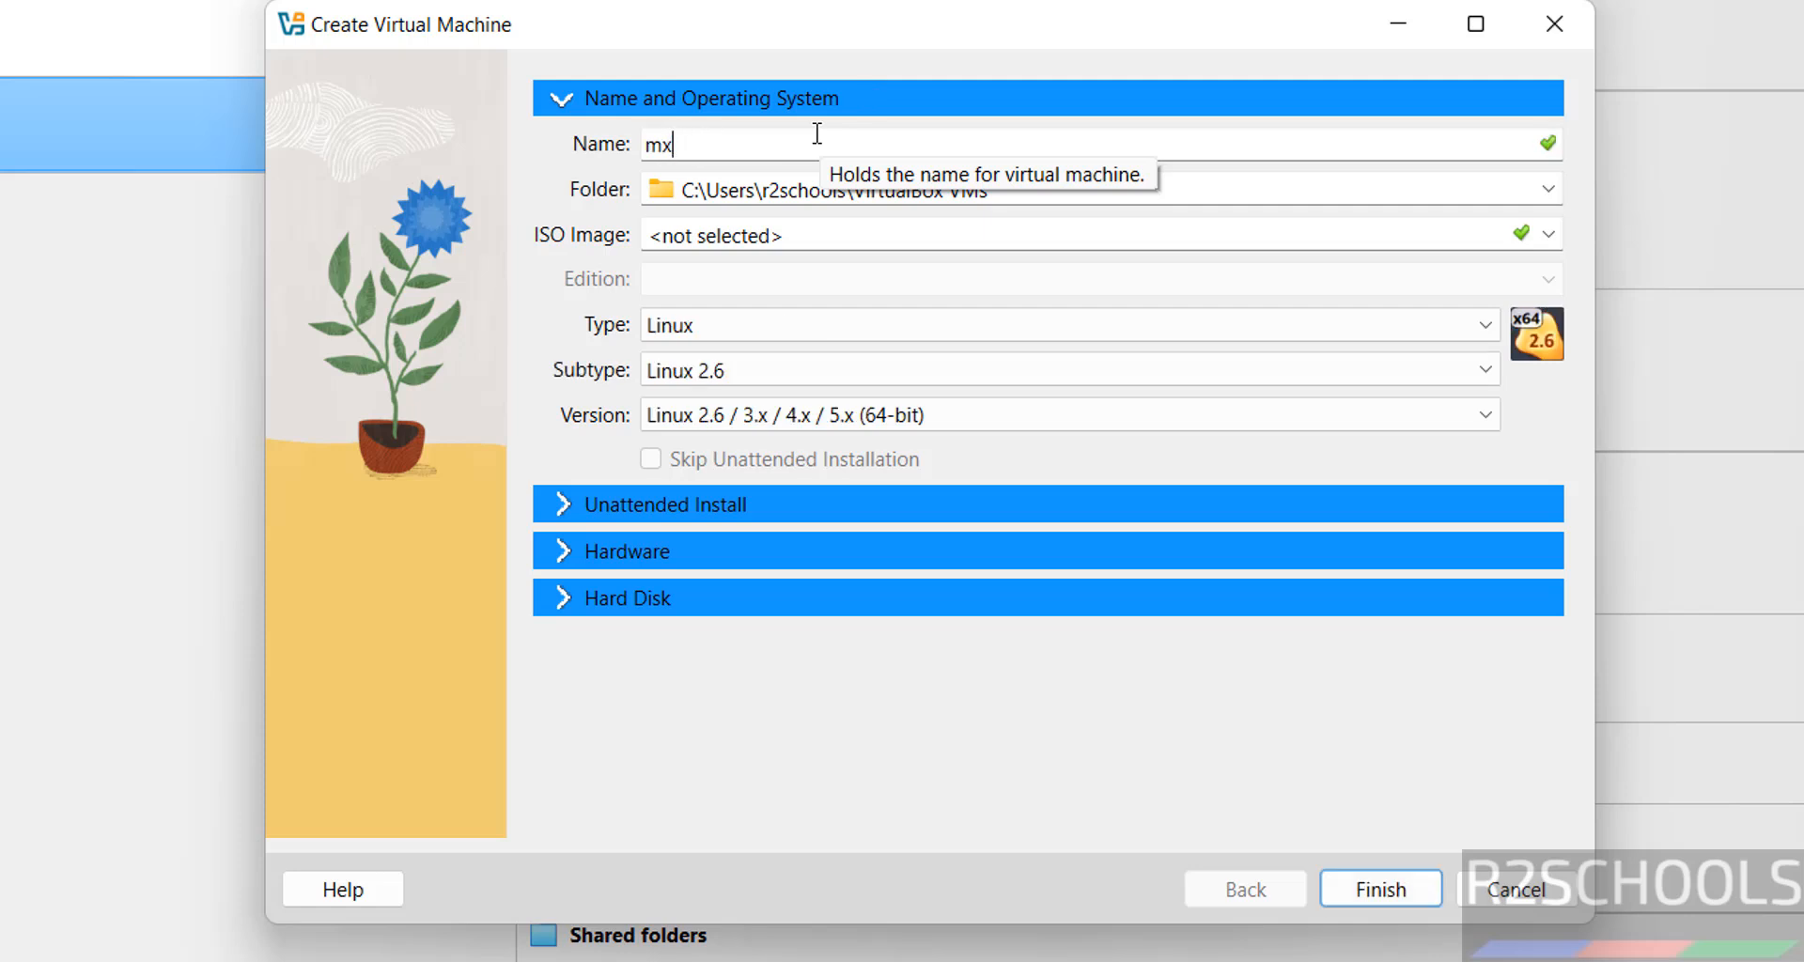
pyautogui.write('lx236')
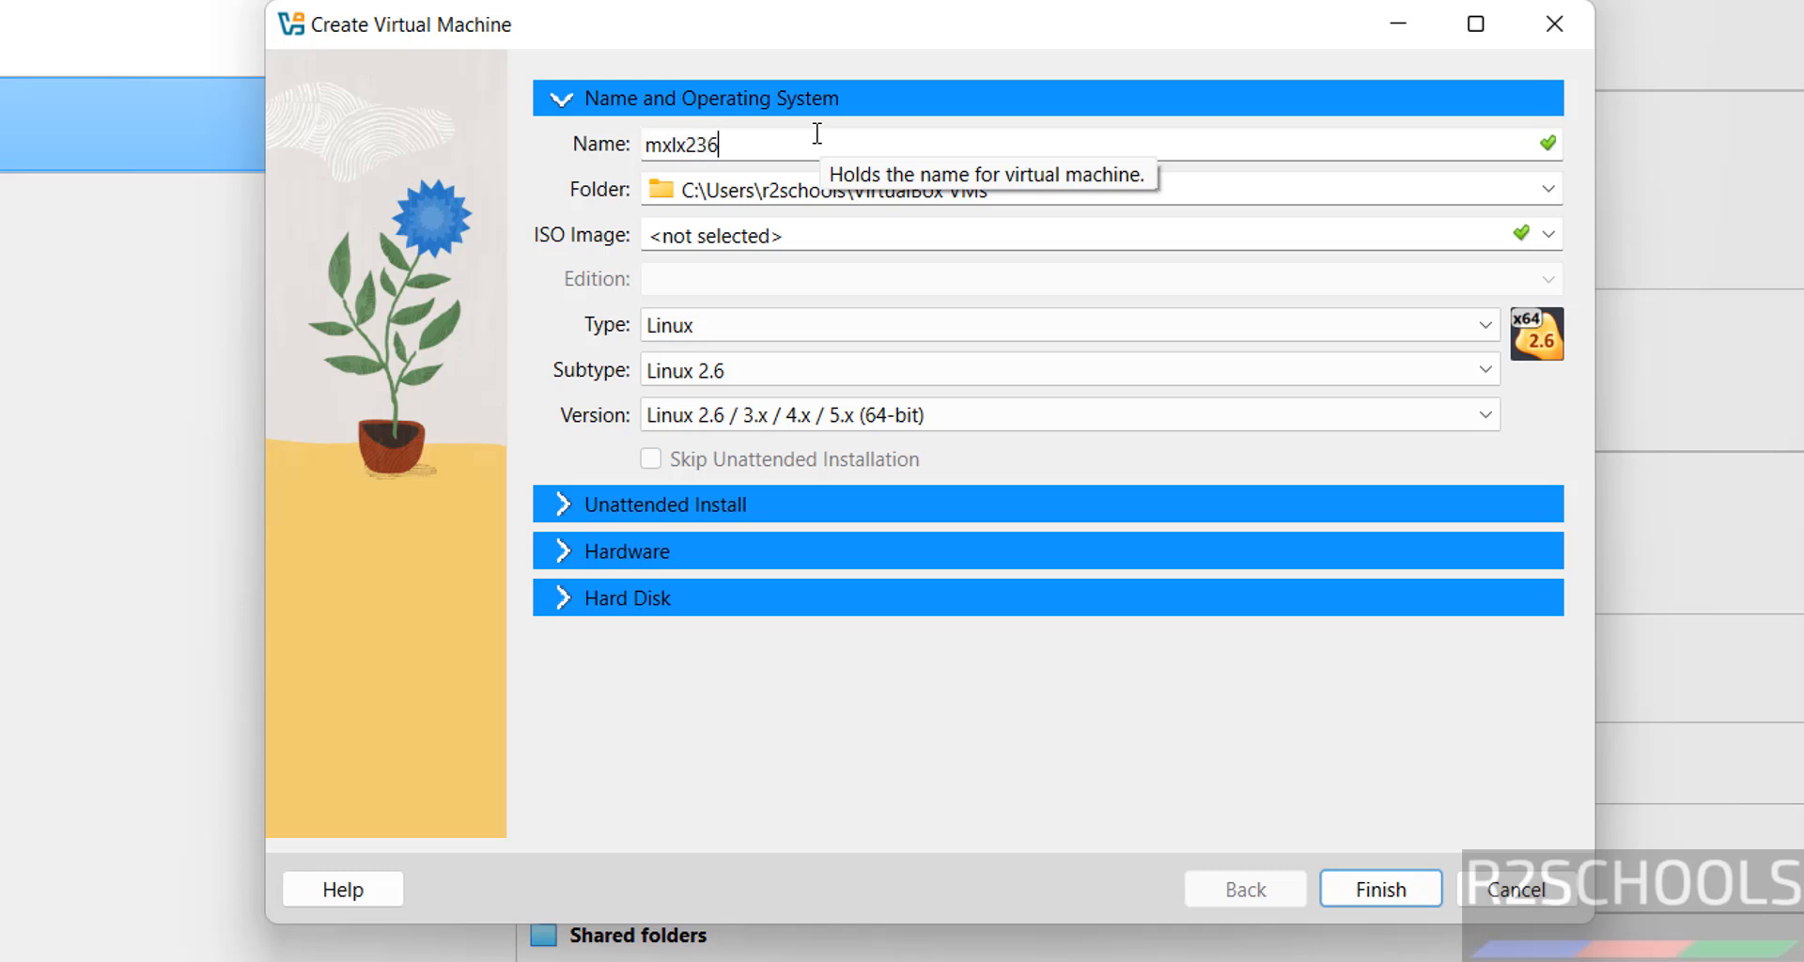
pyautogui.write('vmo')
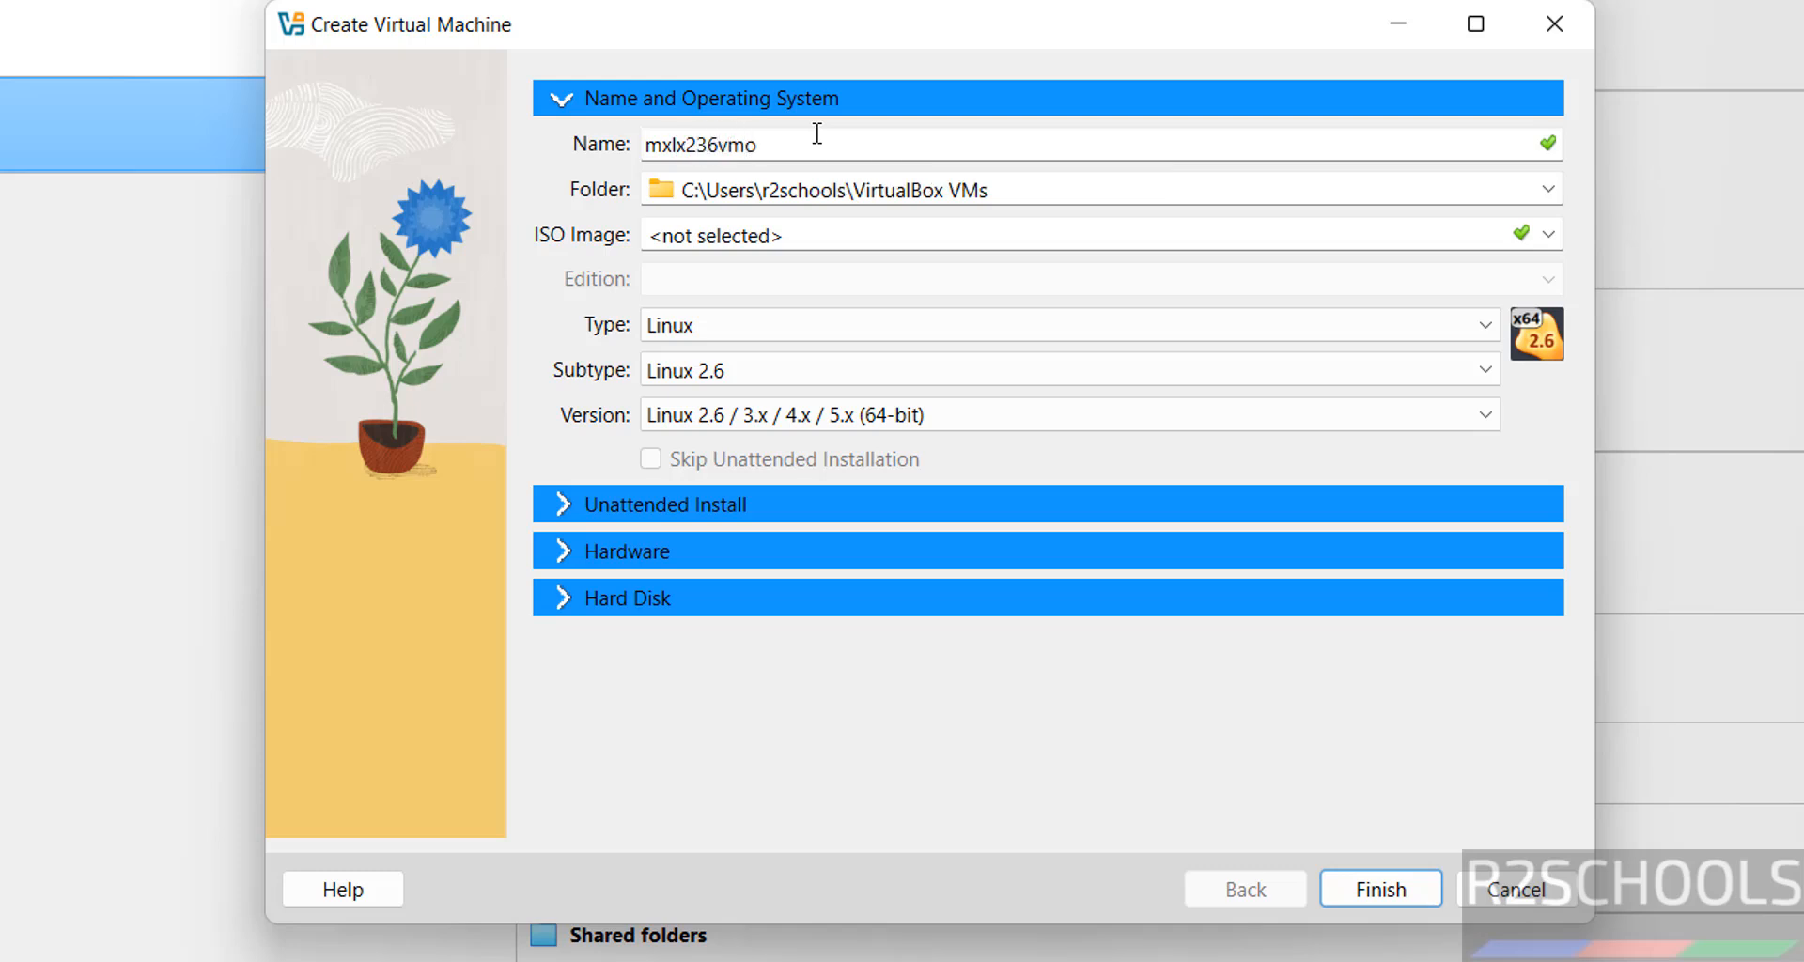
pyautogui.moveTo(1513, 181)
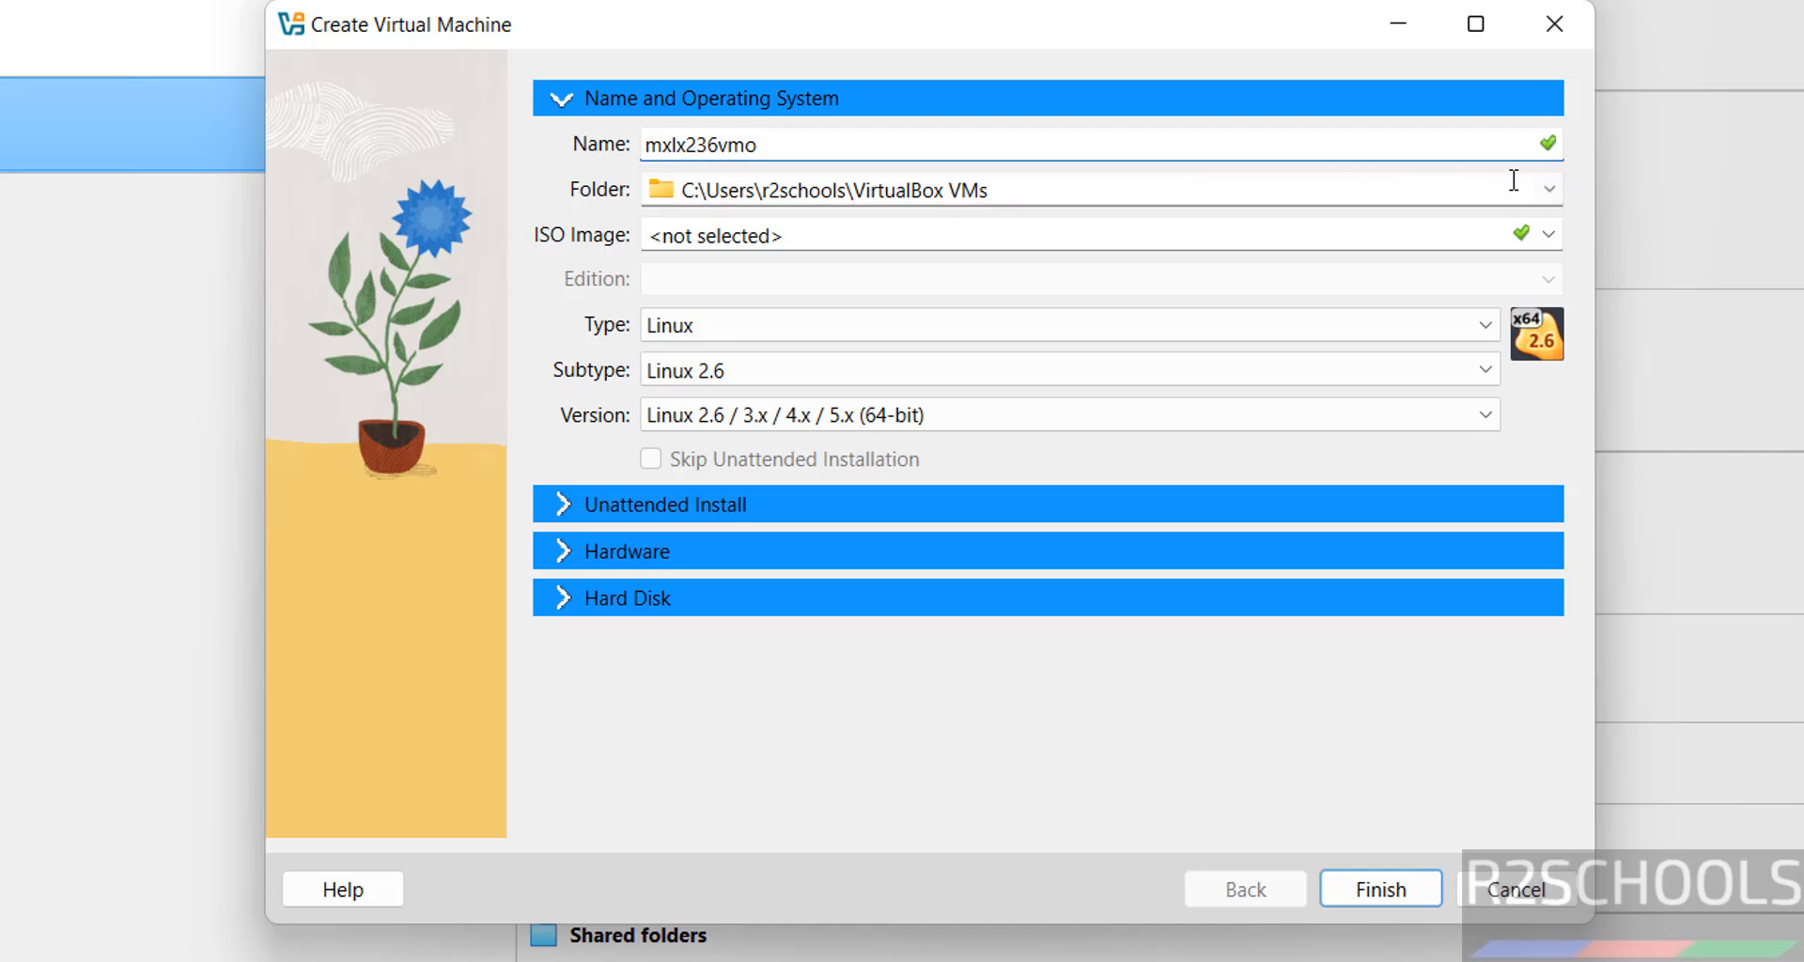
# Step: Set the machine folder to a newly created mx236vmo folder inside E:\VMS
pyautogui.click(1548, 190)
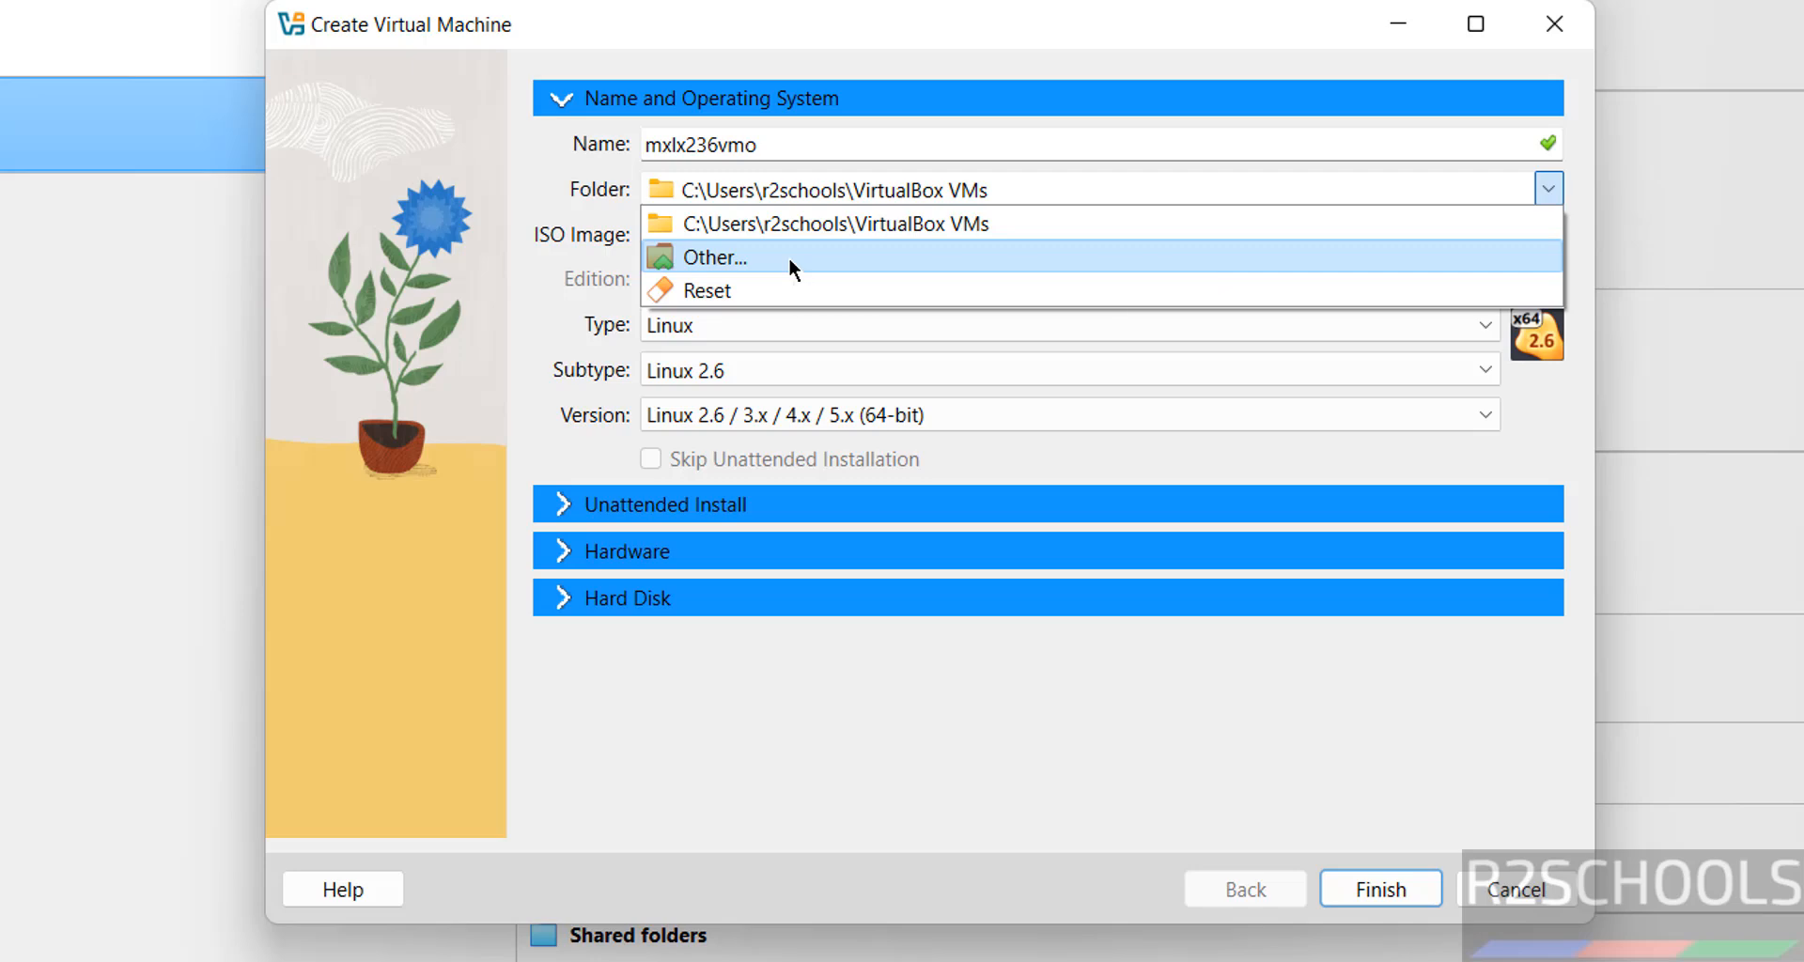
pyautogui.click(714, 258)
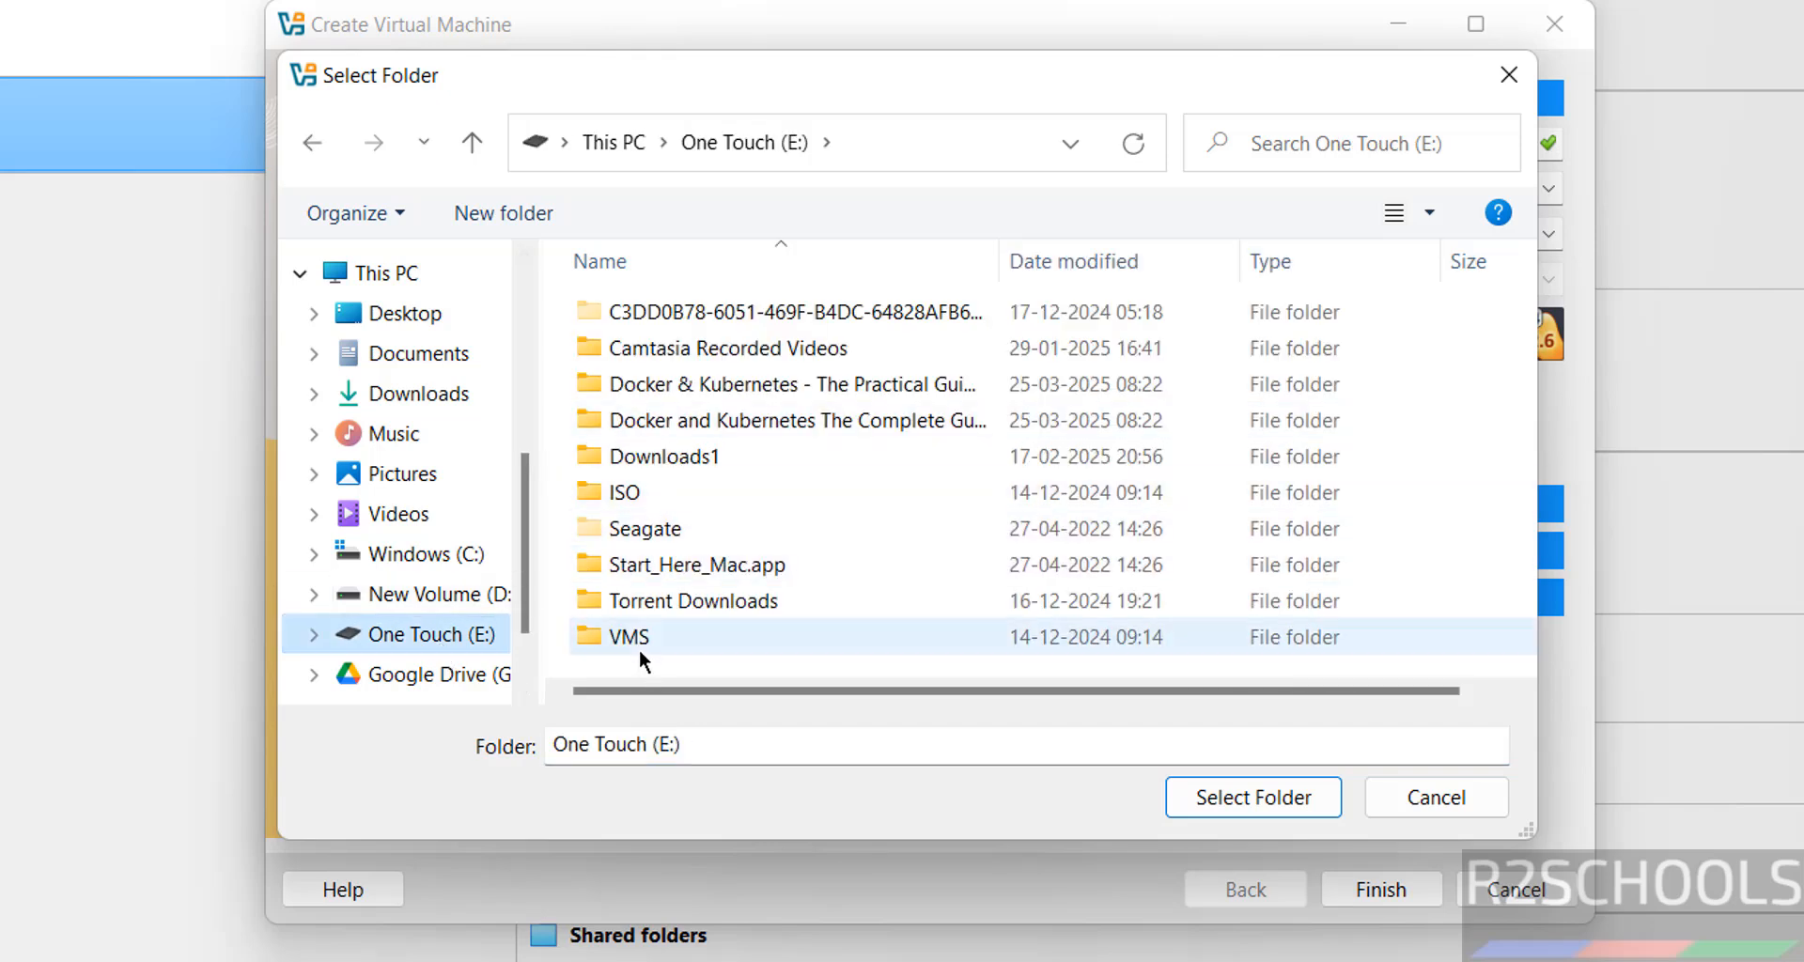
pyautogui.click(628, 637)
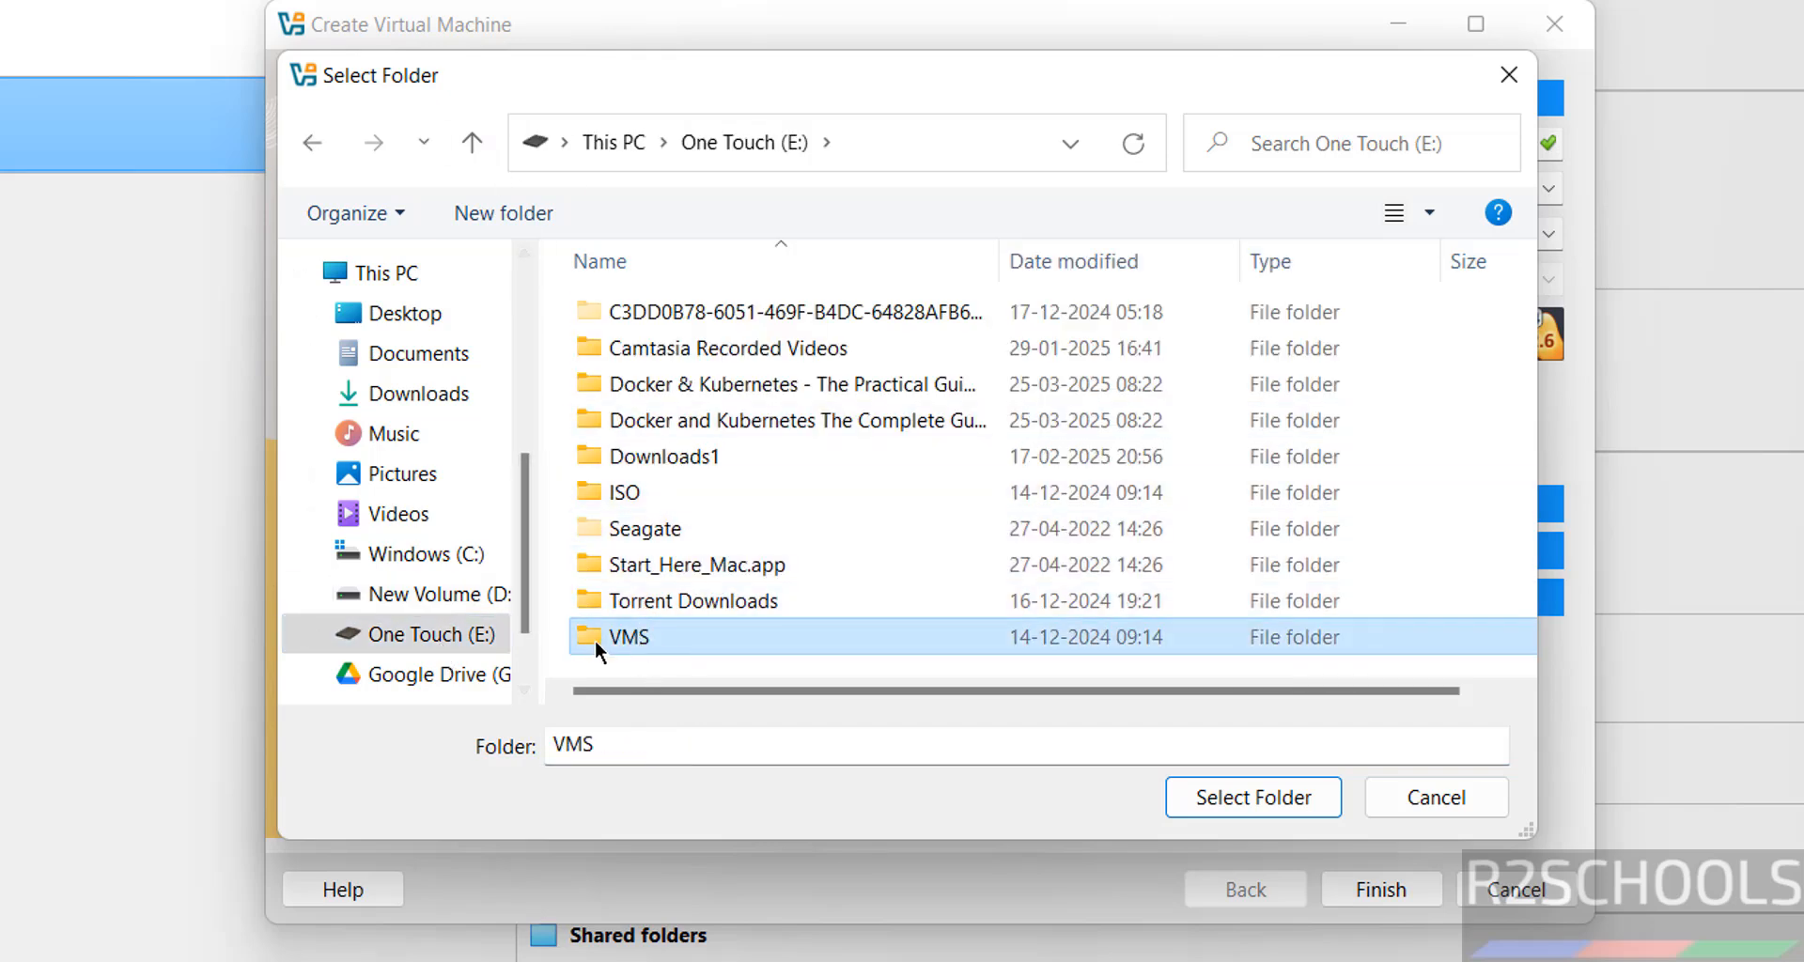
pyautogui.doubleClick(631, 637)
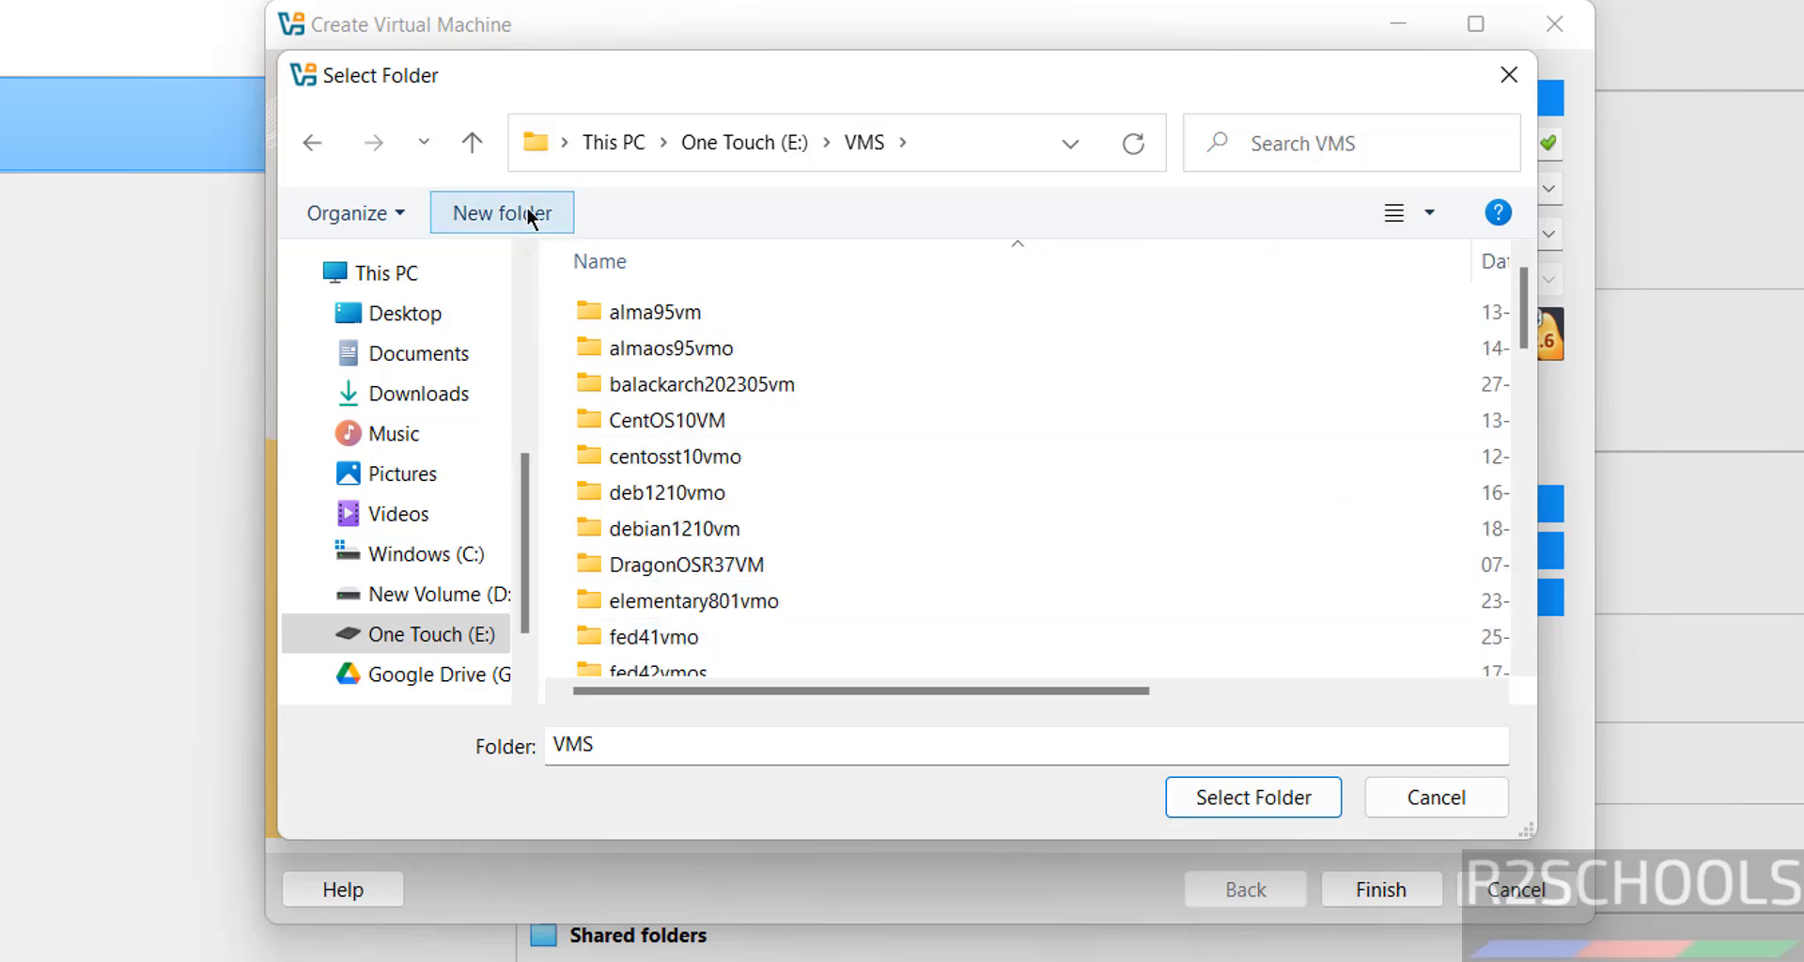
pyautogui.write('mx')
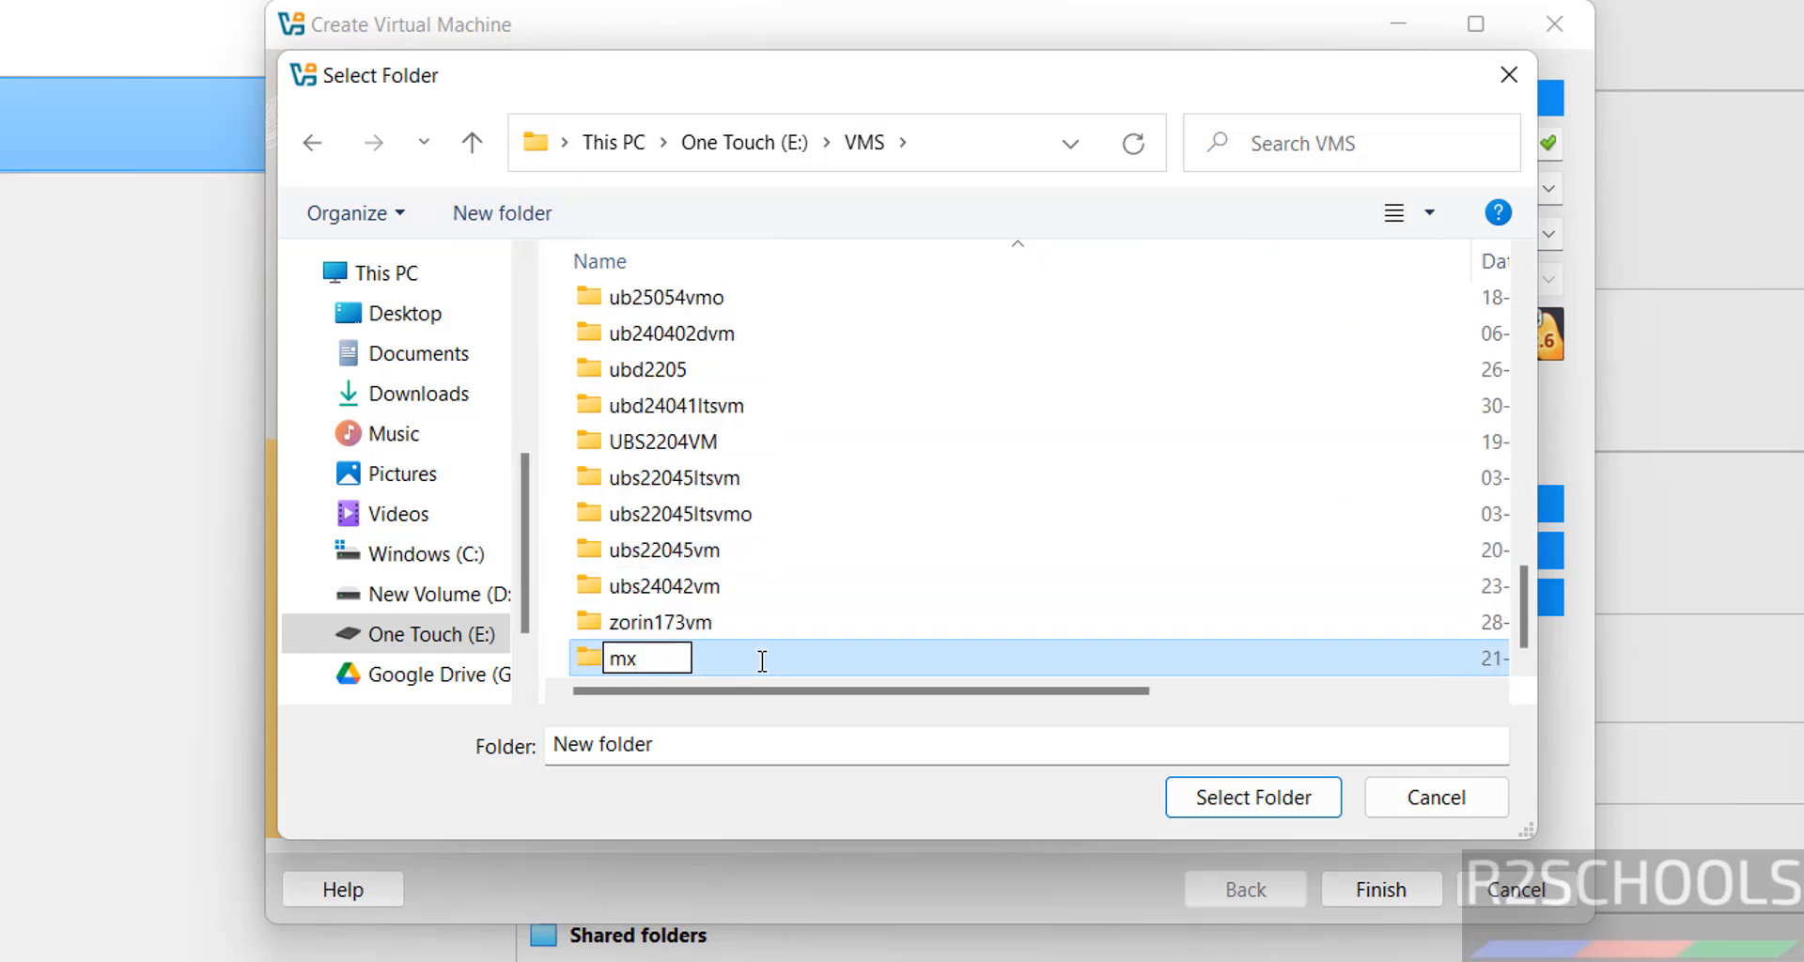
pyautogui.write('236')
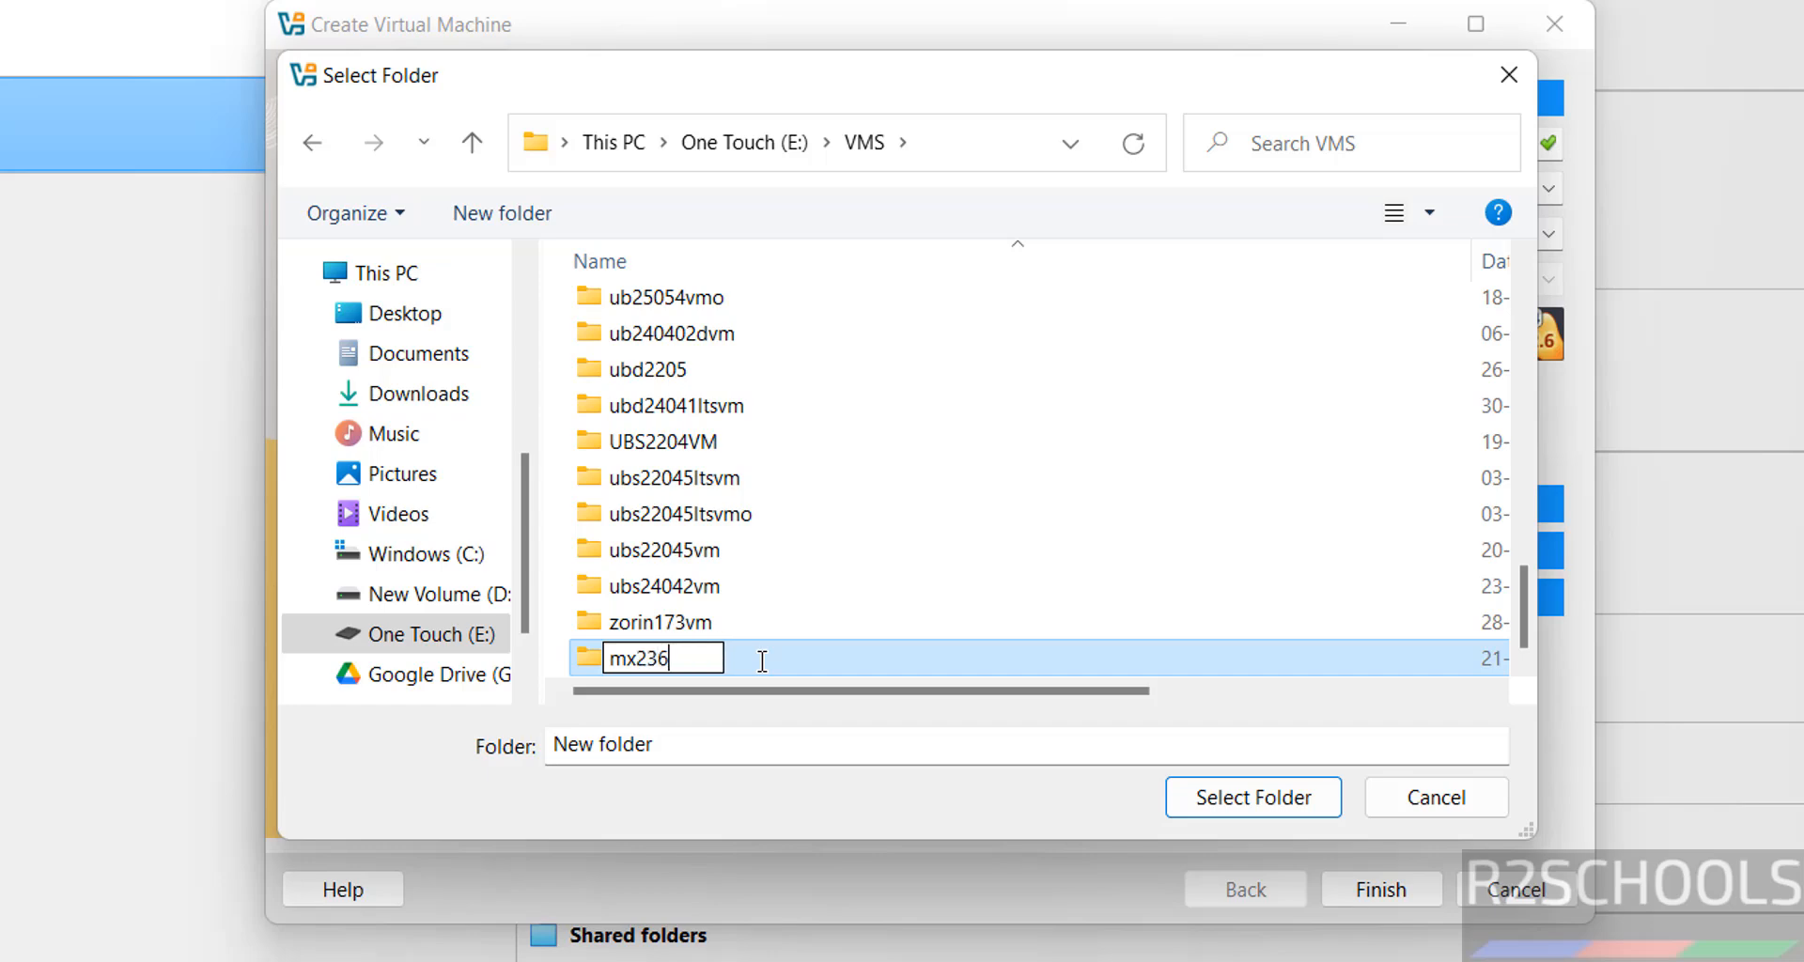
pyautogui.write('vmo')
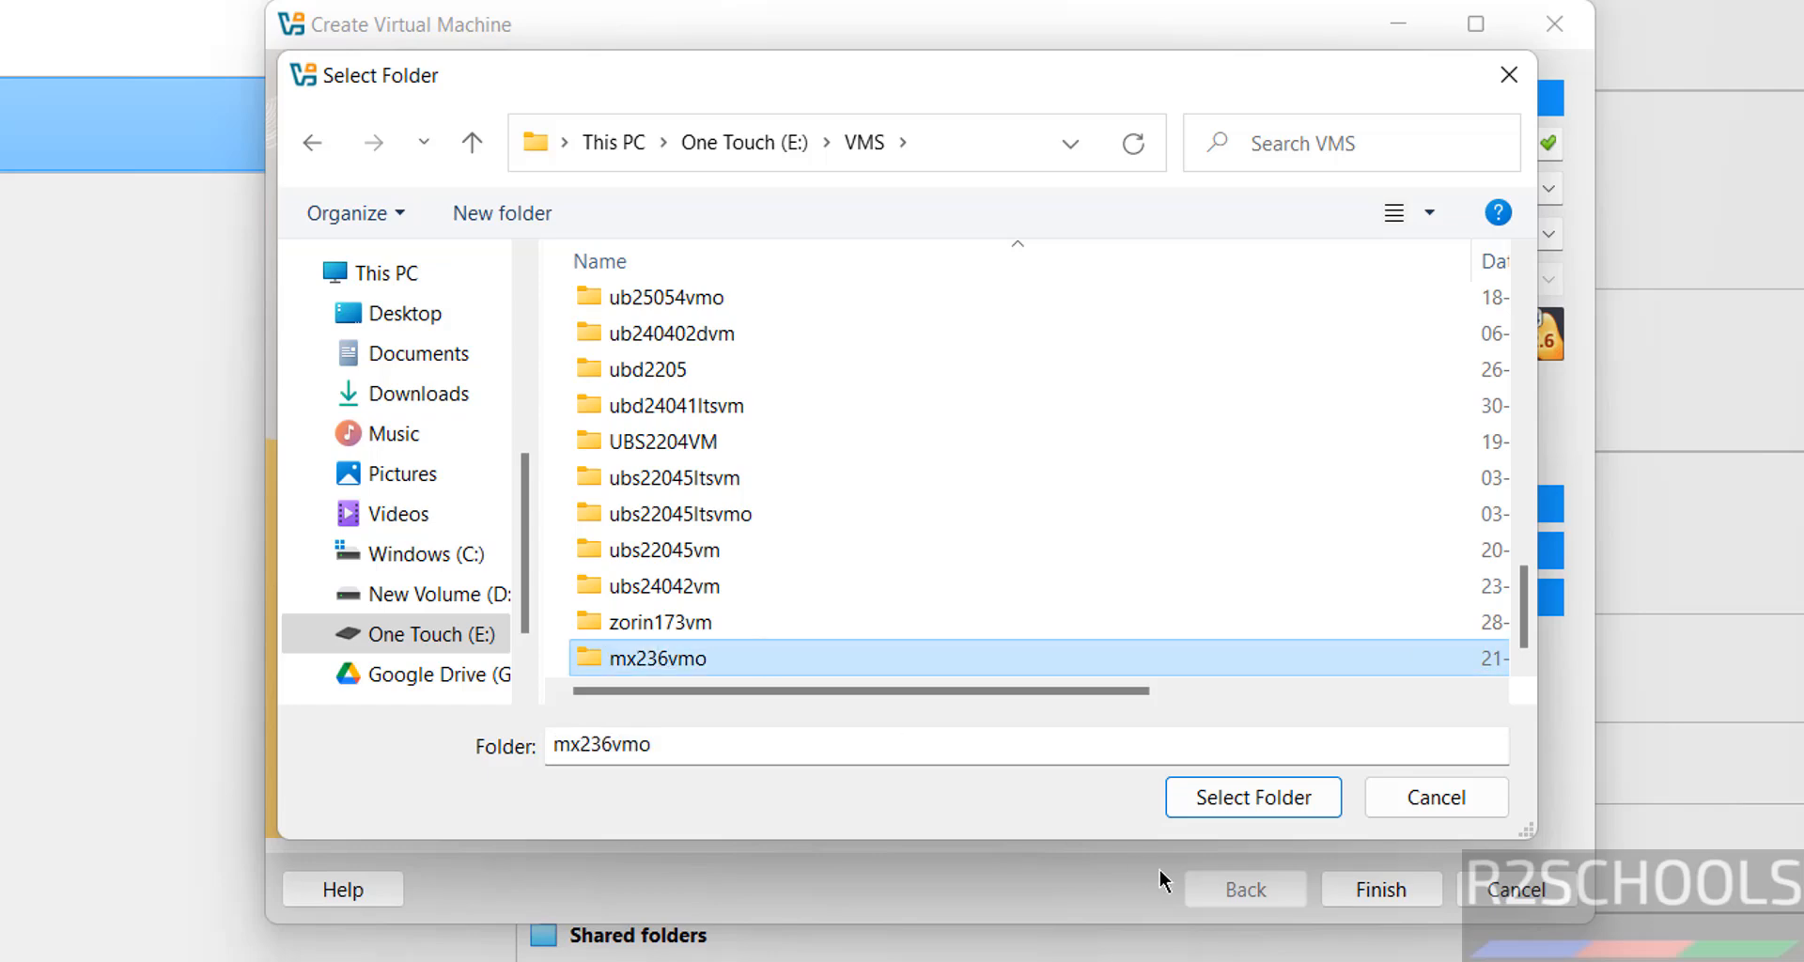
pyautogui.click(1251, 797)
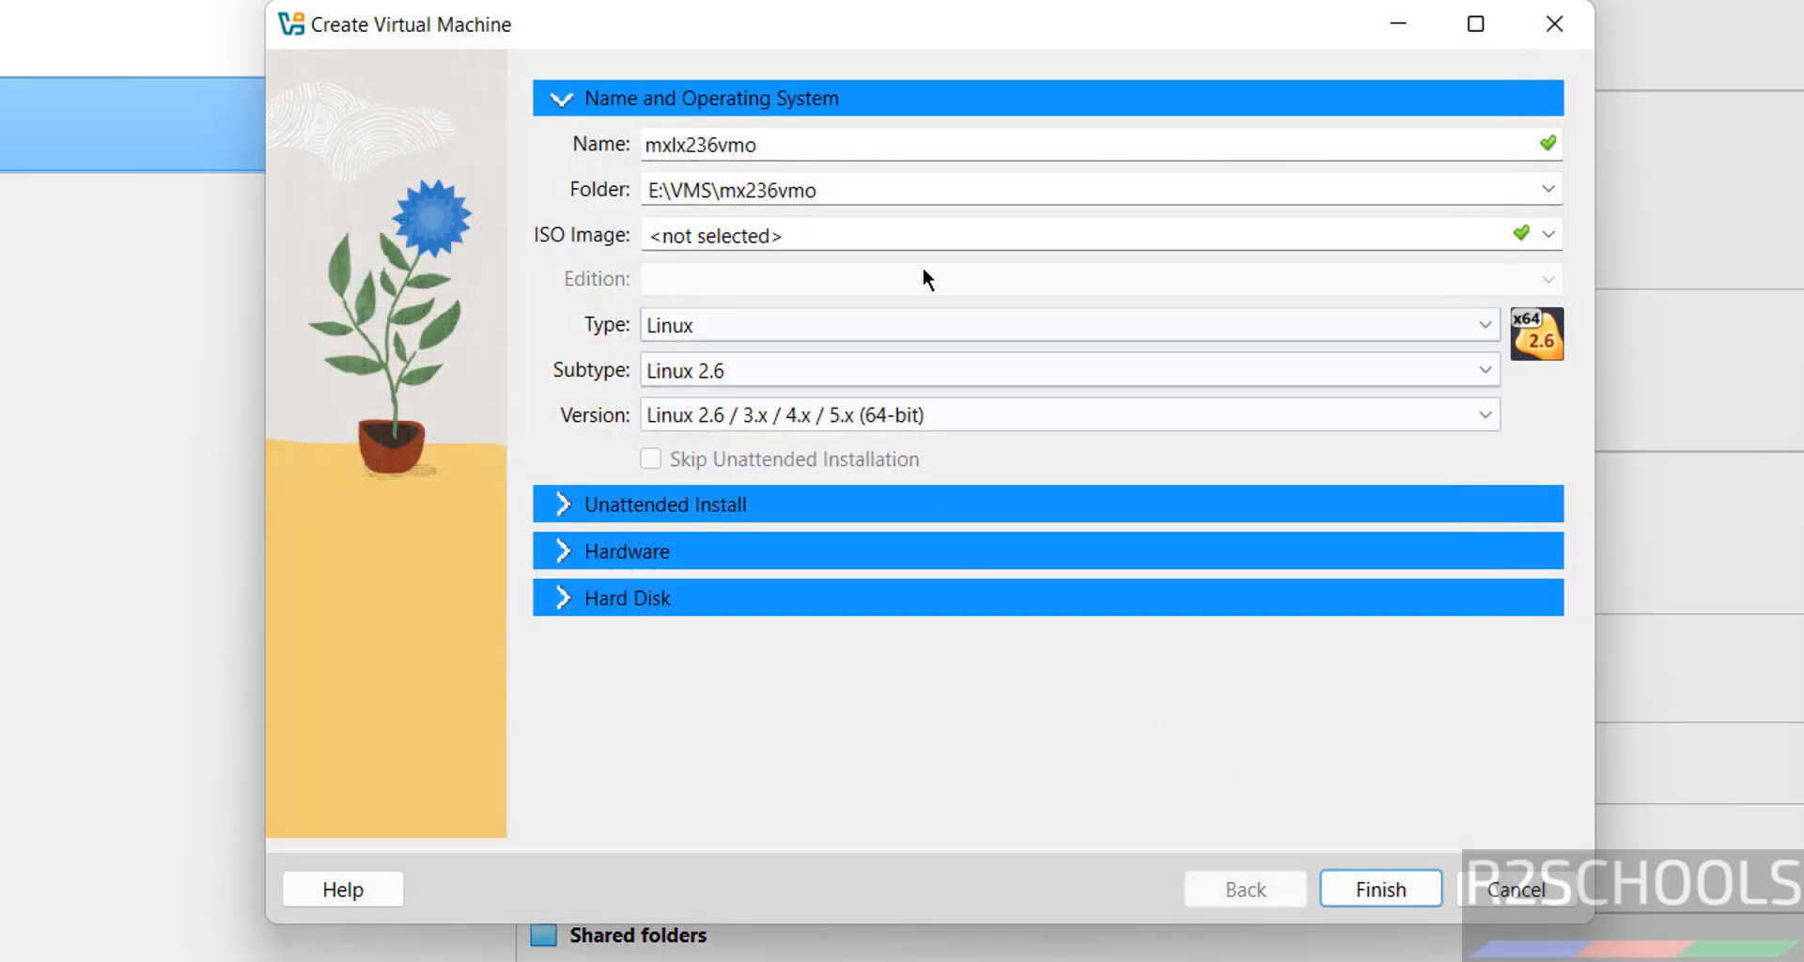
pyautogui.moveTo(1080, 238)
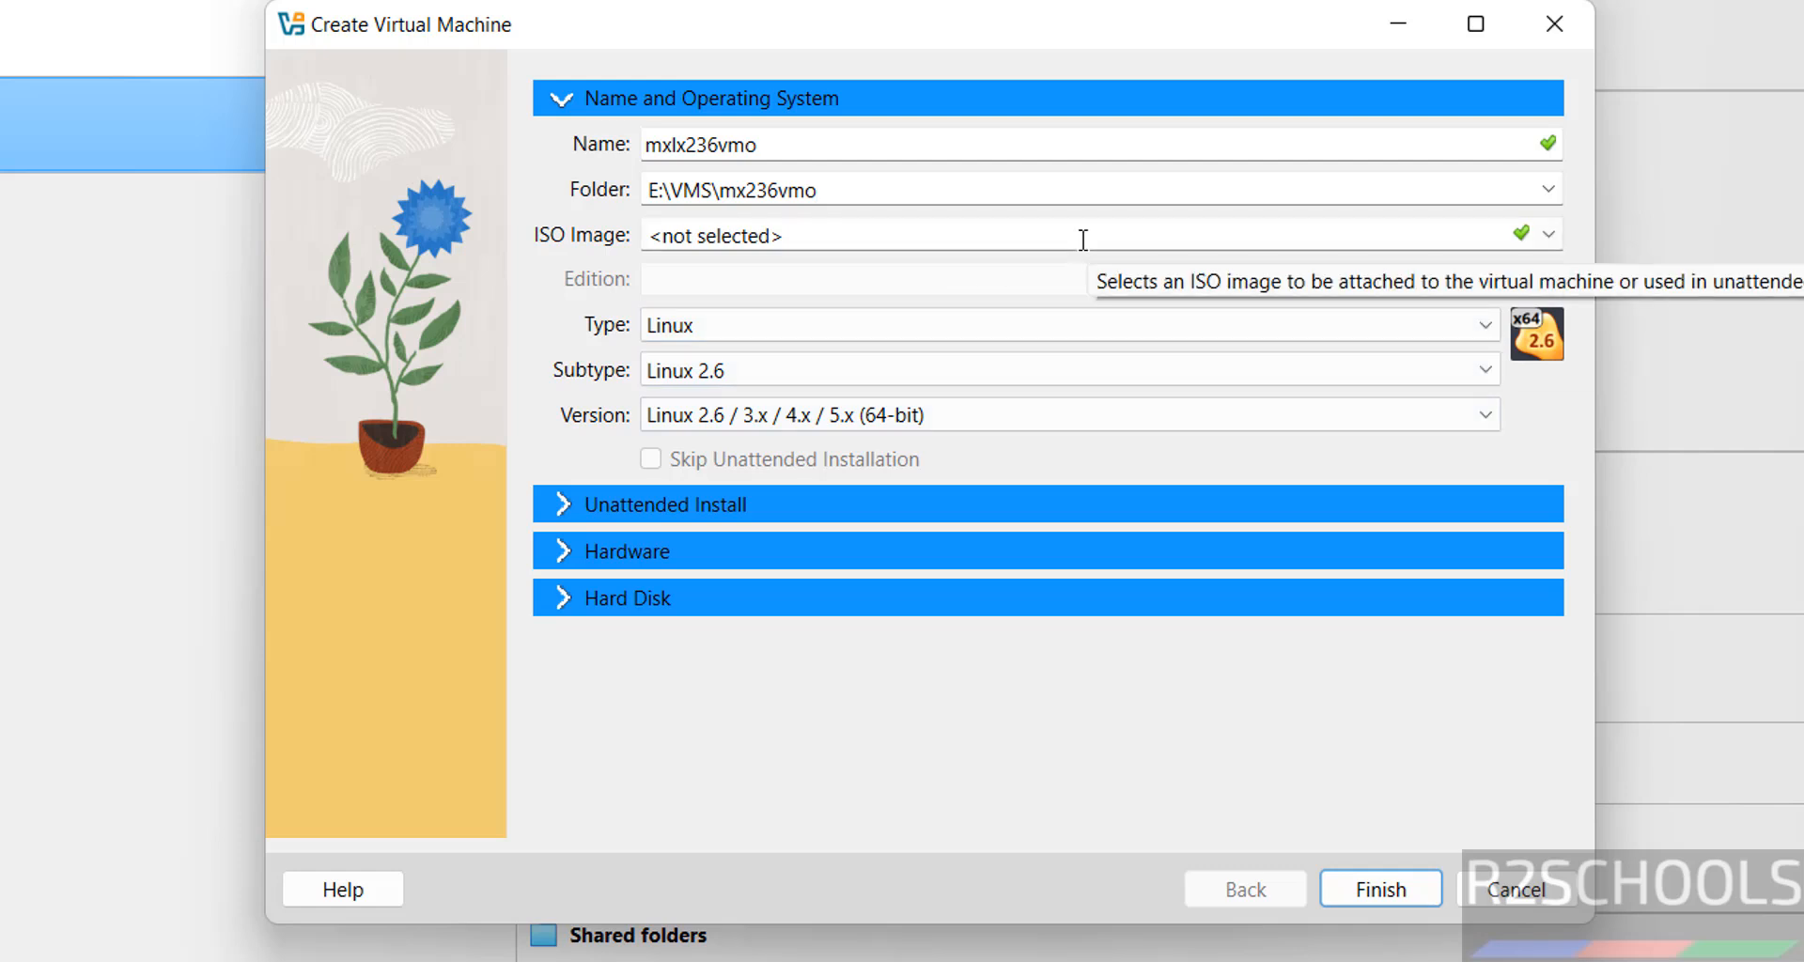
# Step: Attach MX-23.6_x64.iso as the installation image and set the type to Linux, Debian 64-bit
pyautogui.click(1548, 233)
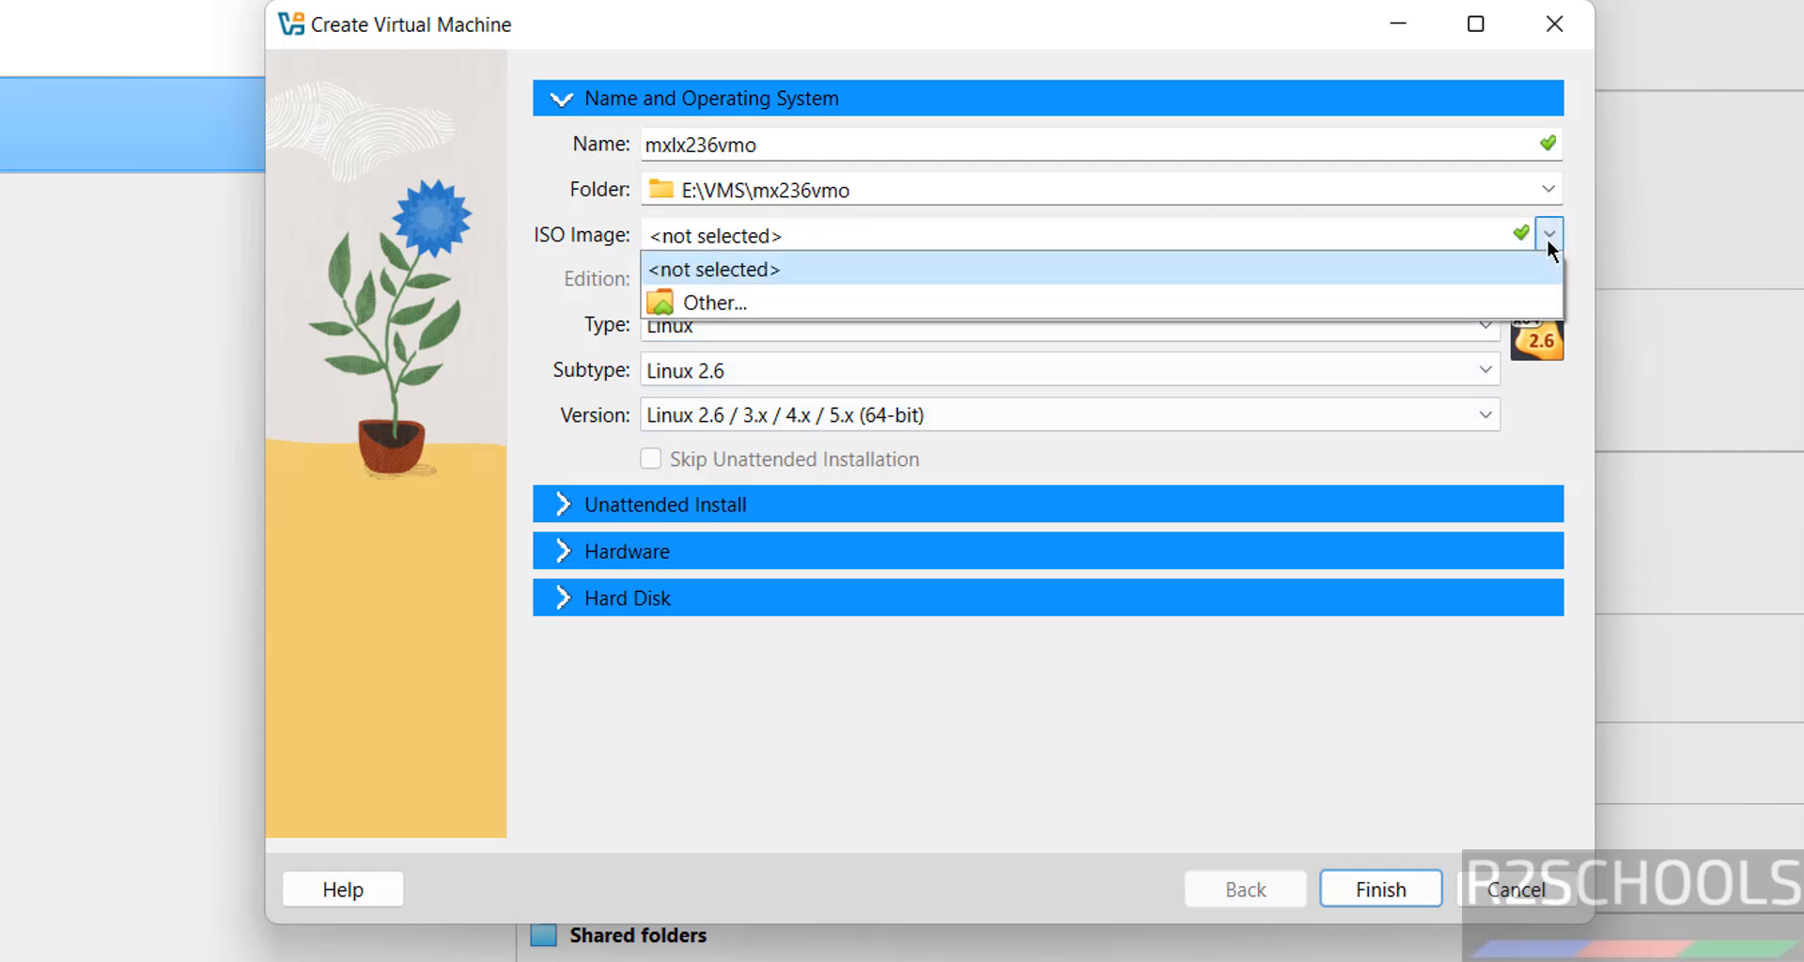
pyautogui.click(710, 303)
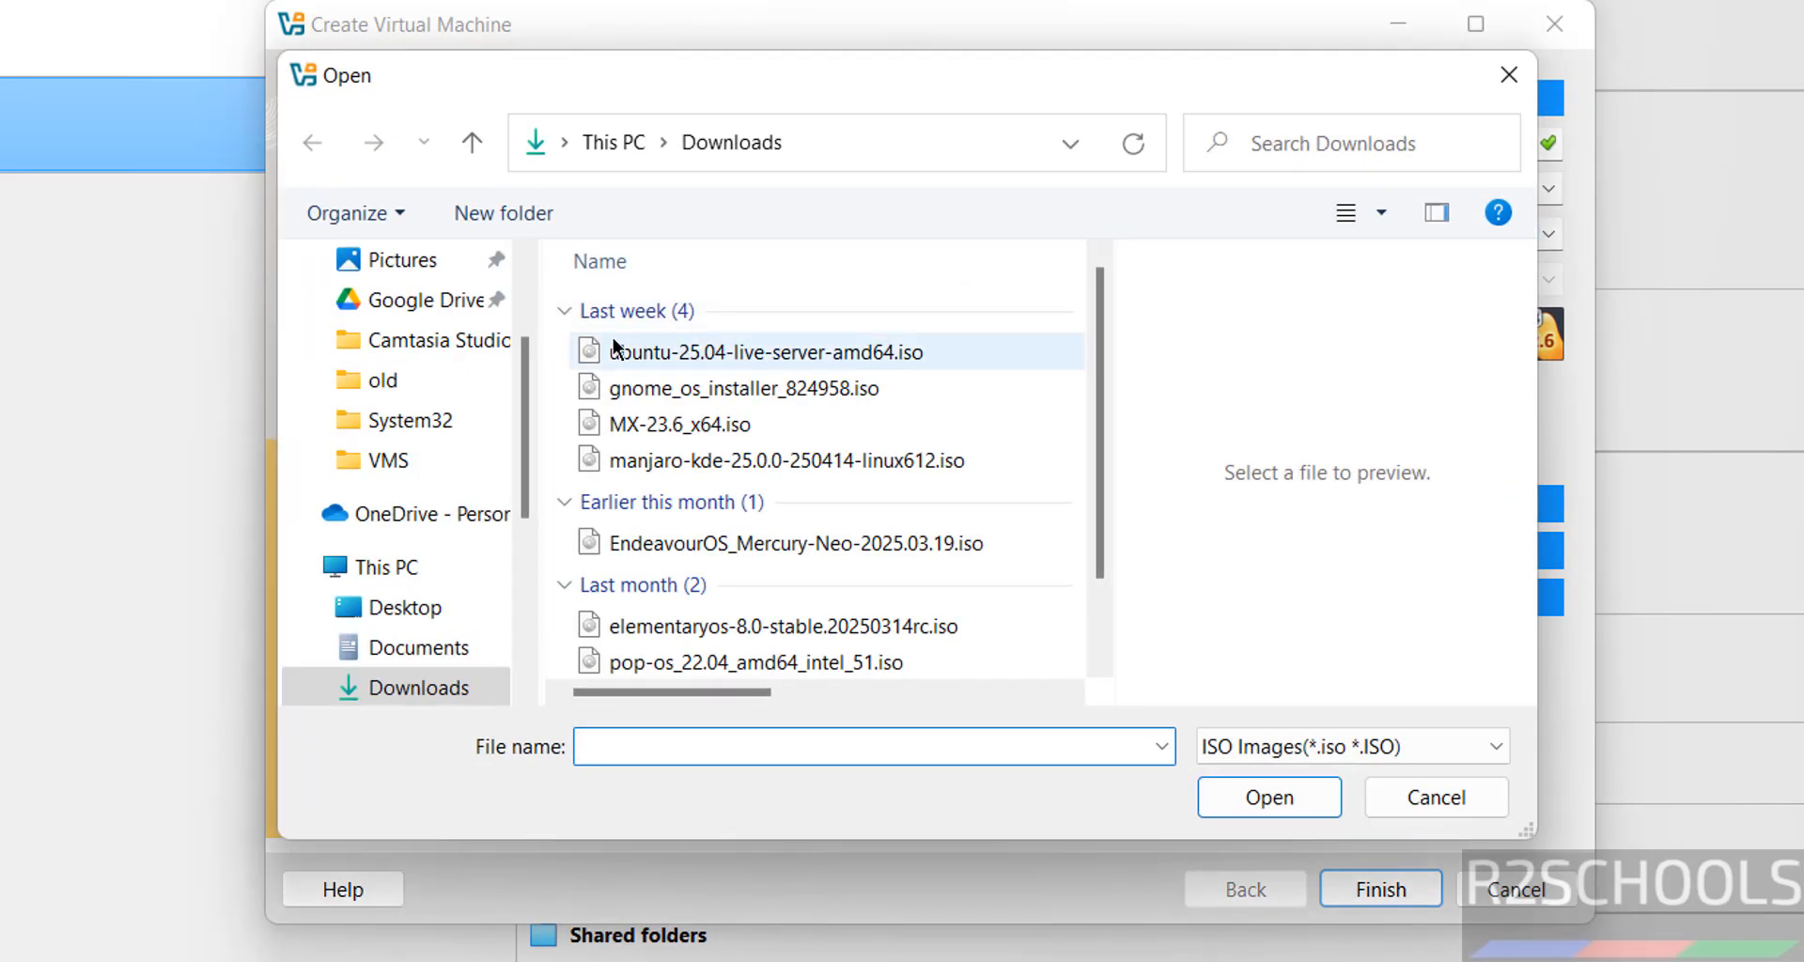
pyautogui.click(678, 424)
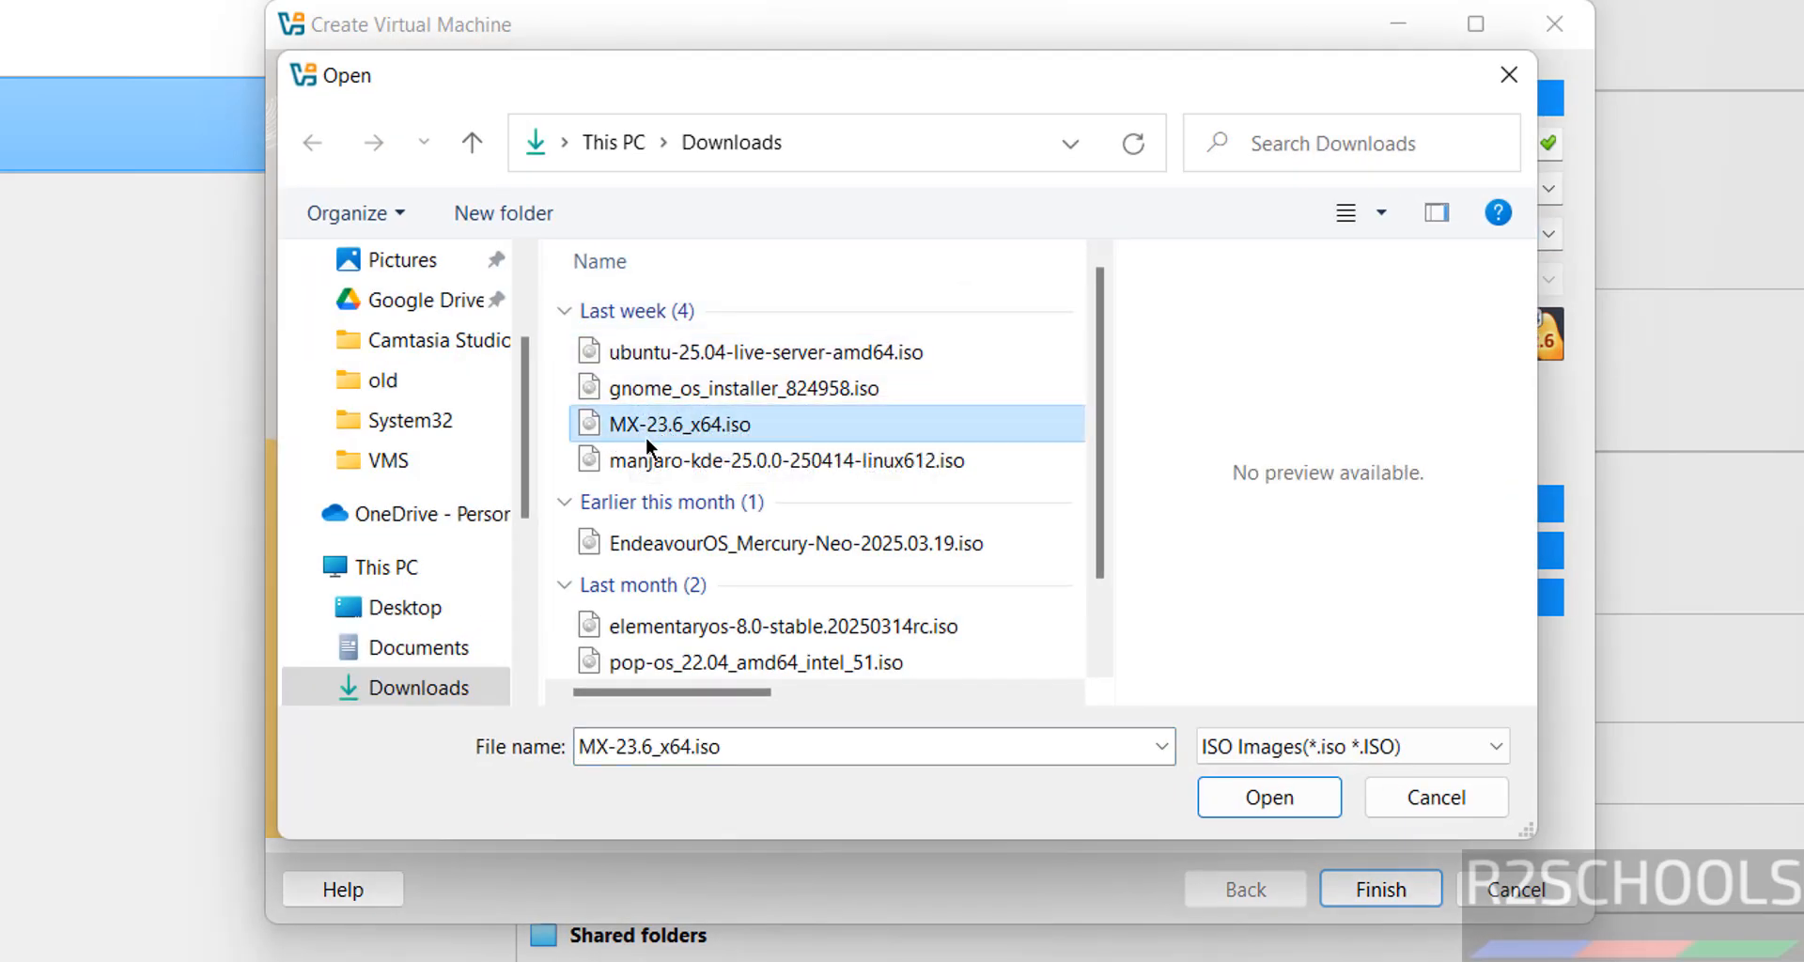
pyautogui.click(1270, 796)
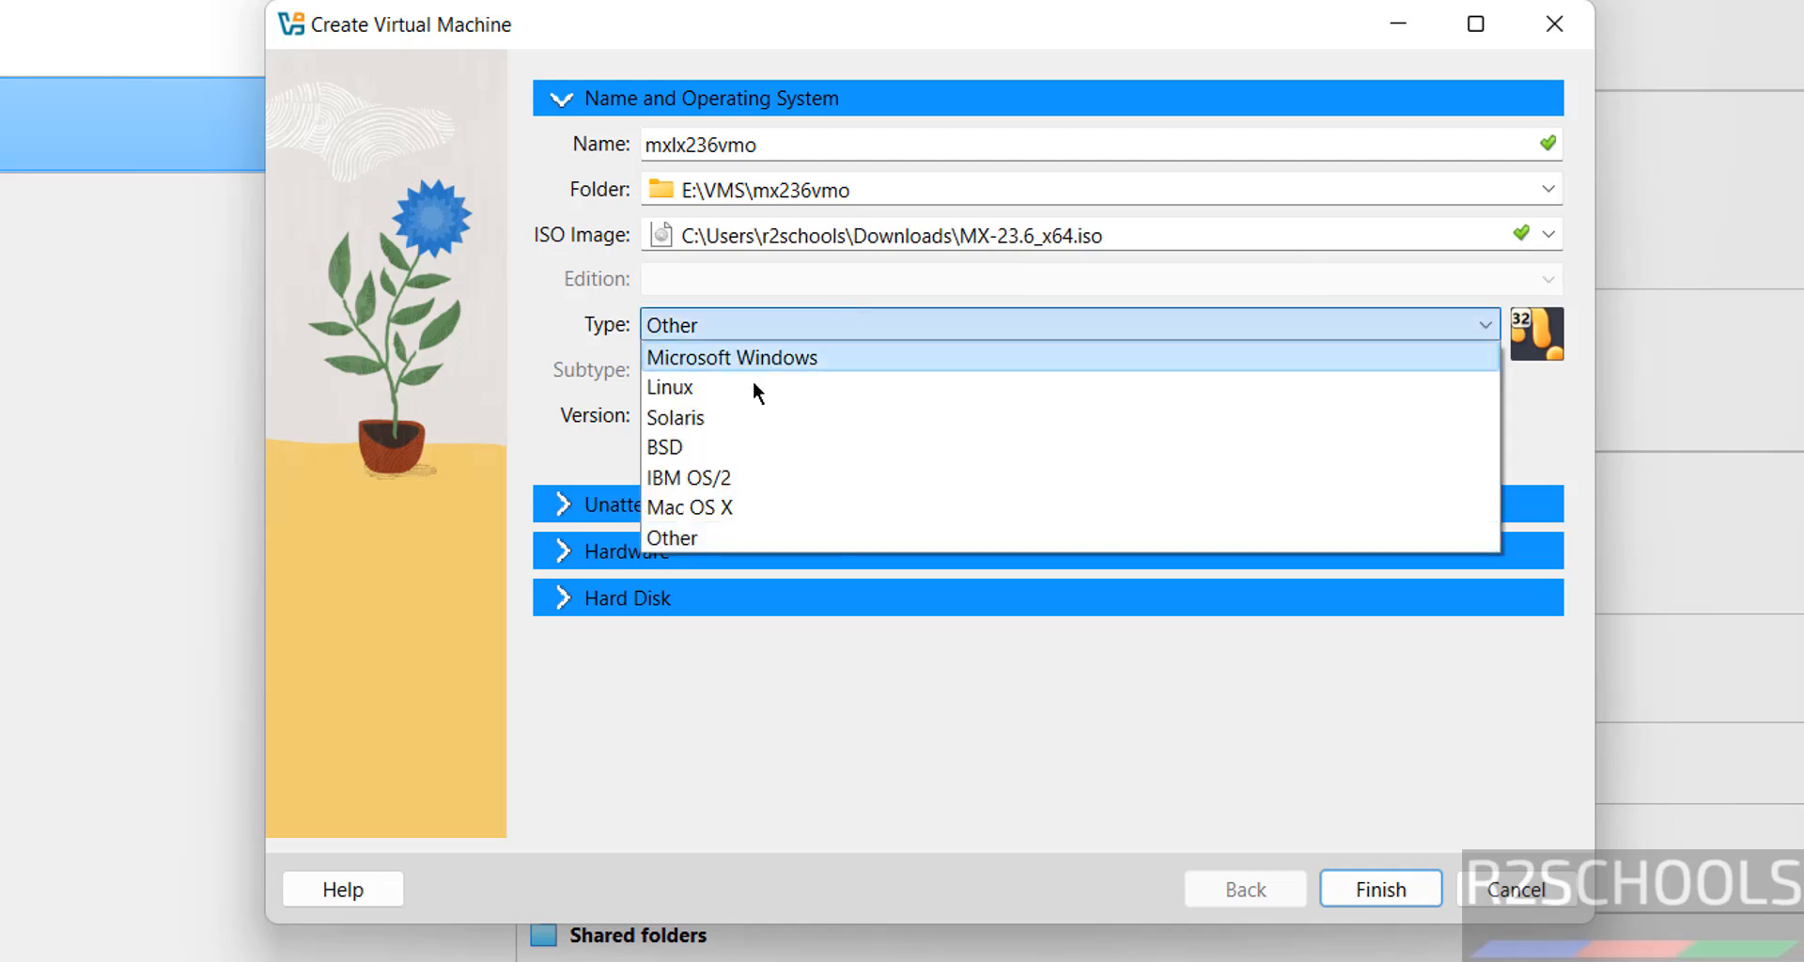
pyautogui.click(669, 389)
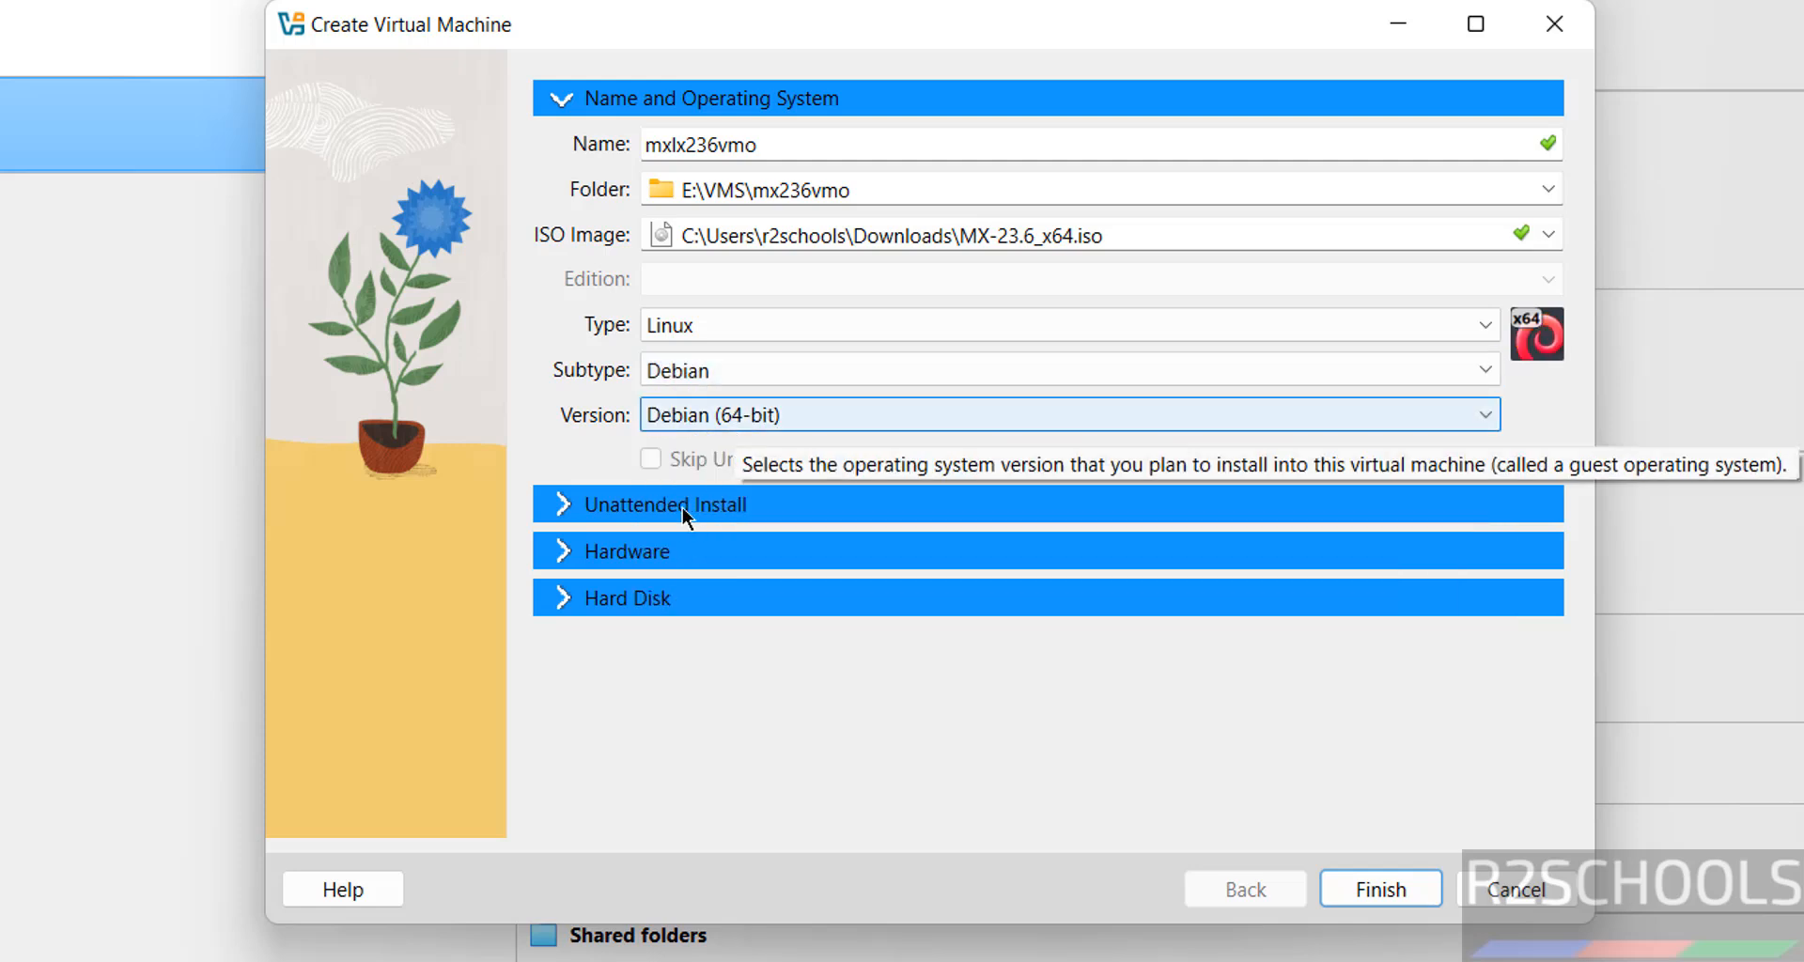
pyautogui.click(628, 553)
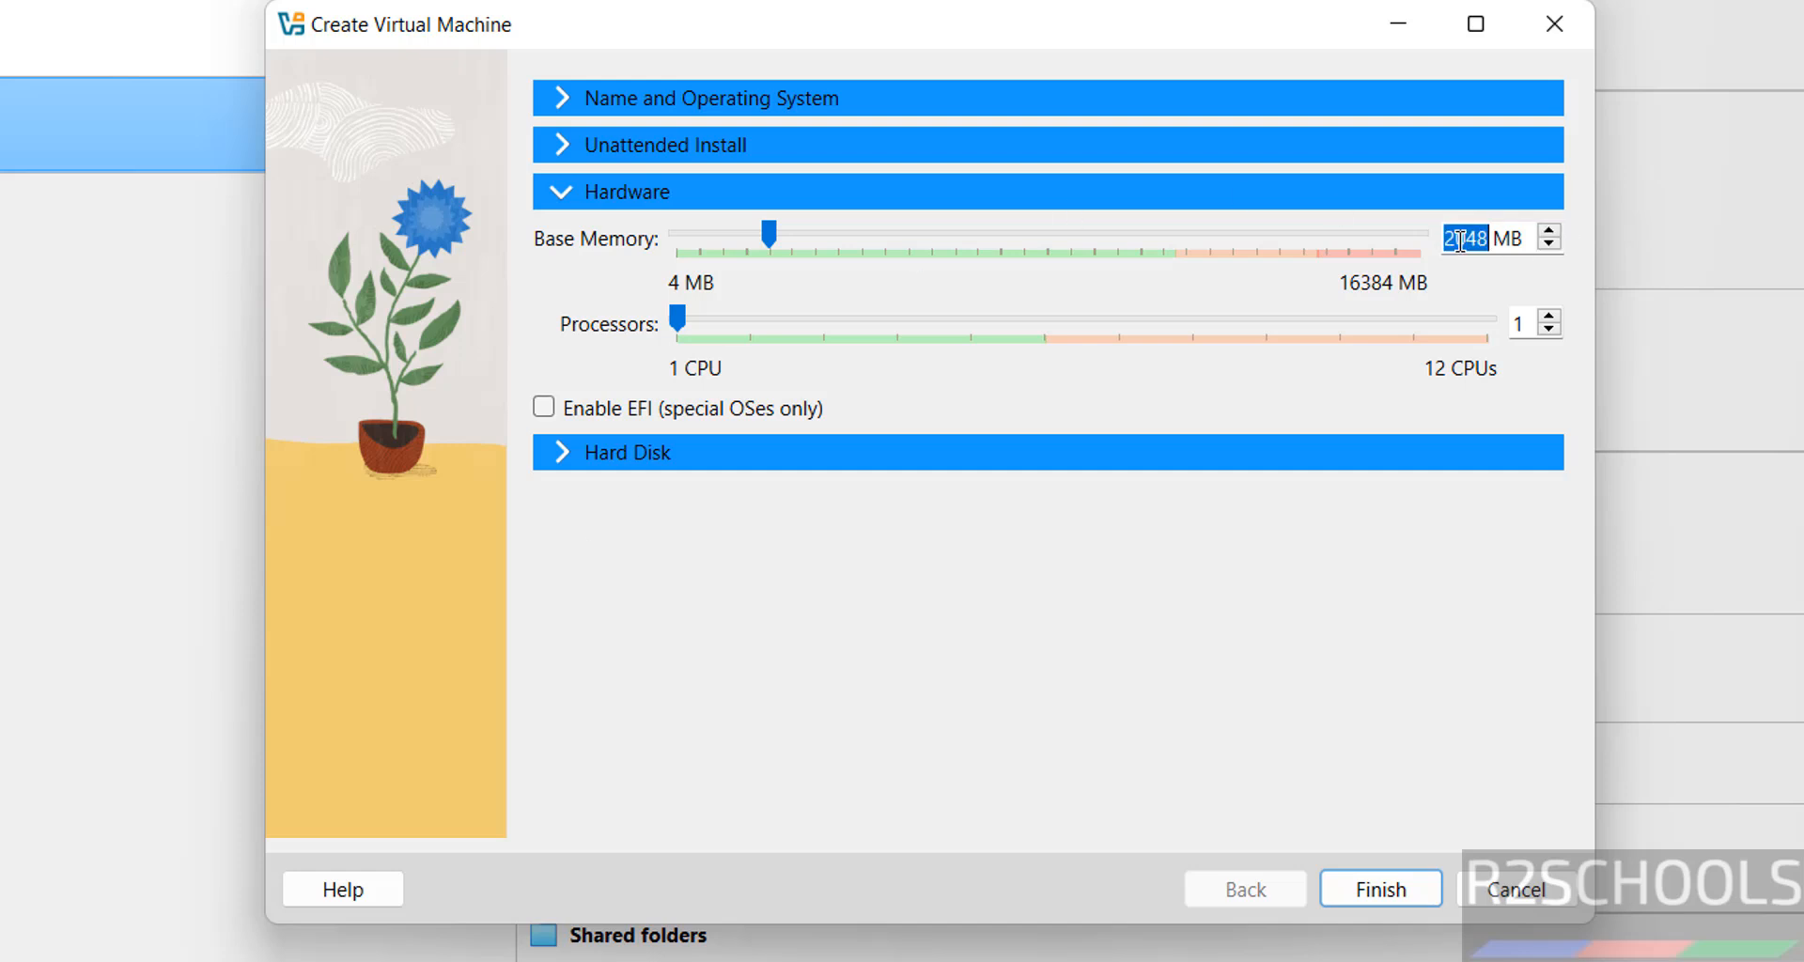
# Step: Adjust the base memory and set the virtual hard disk size to 50 GB
pyautogui.moveTo(768, 231); pyautogui.dragTo(862, 231)
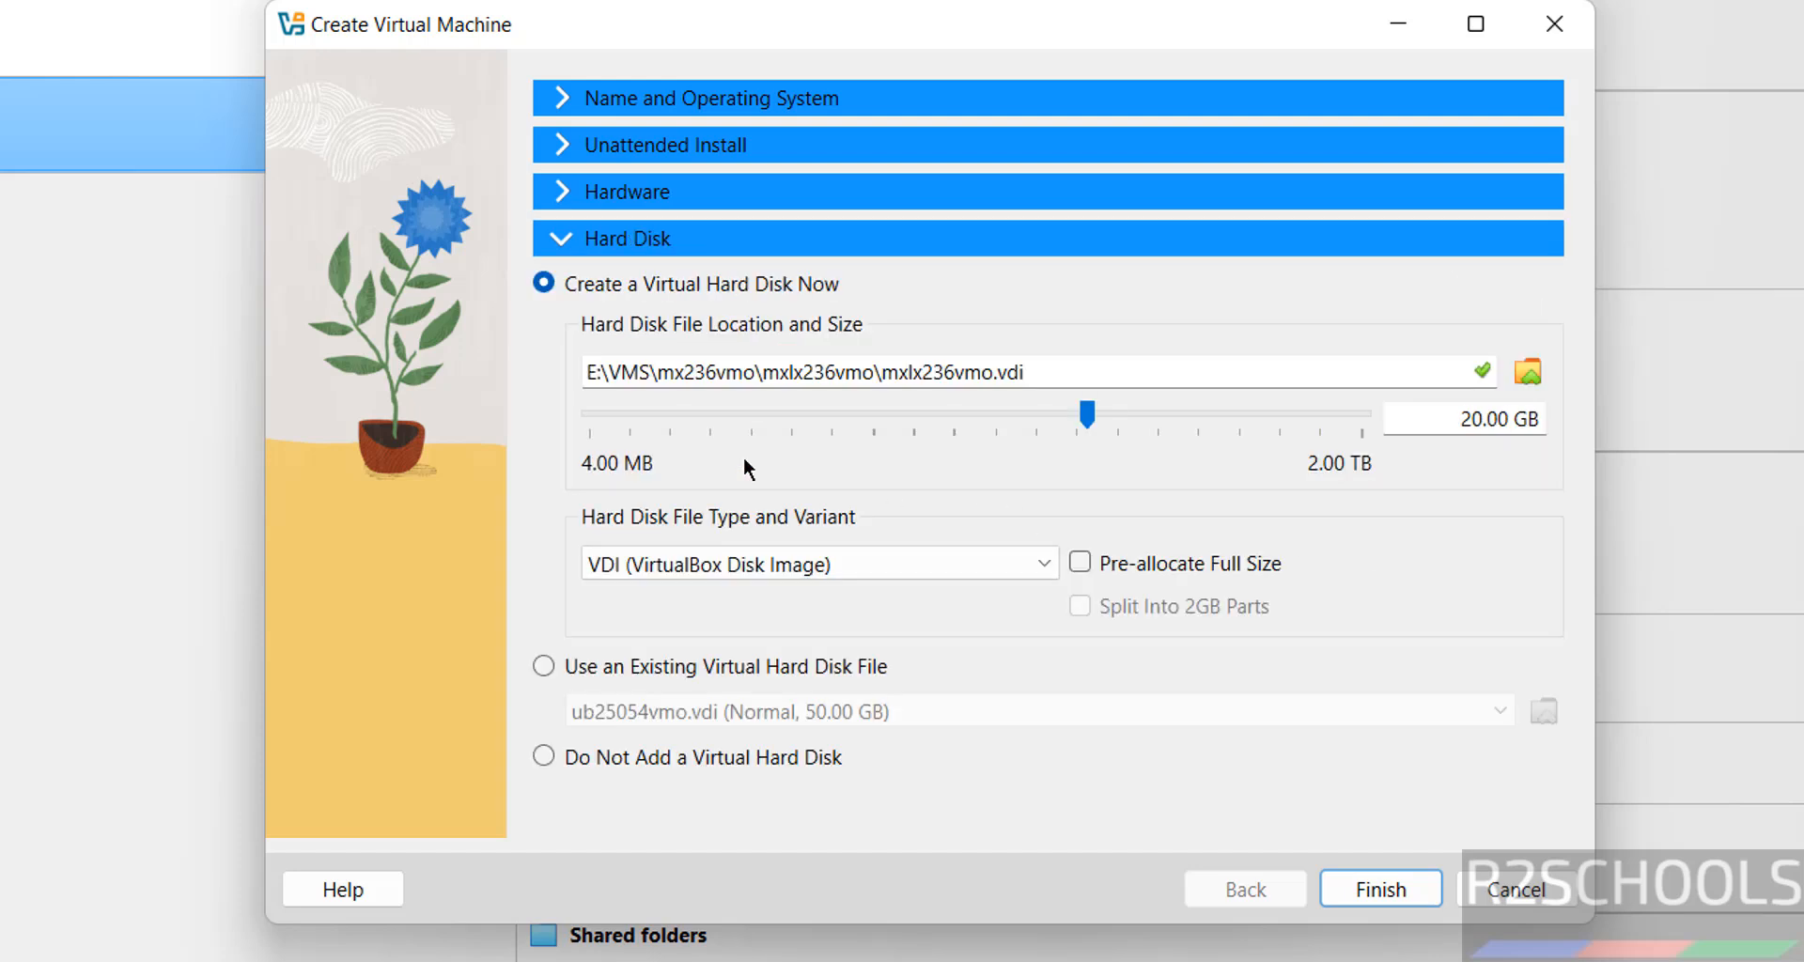
pyautogui.click(1465, 419)
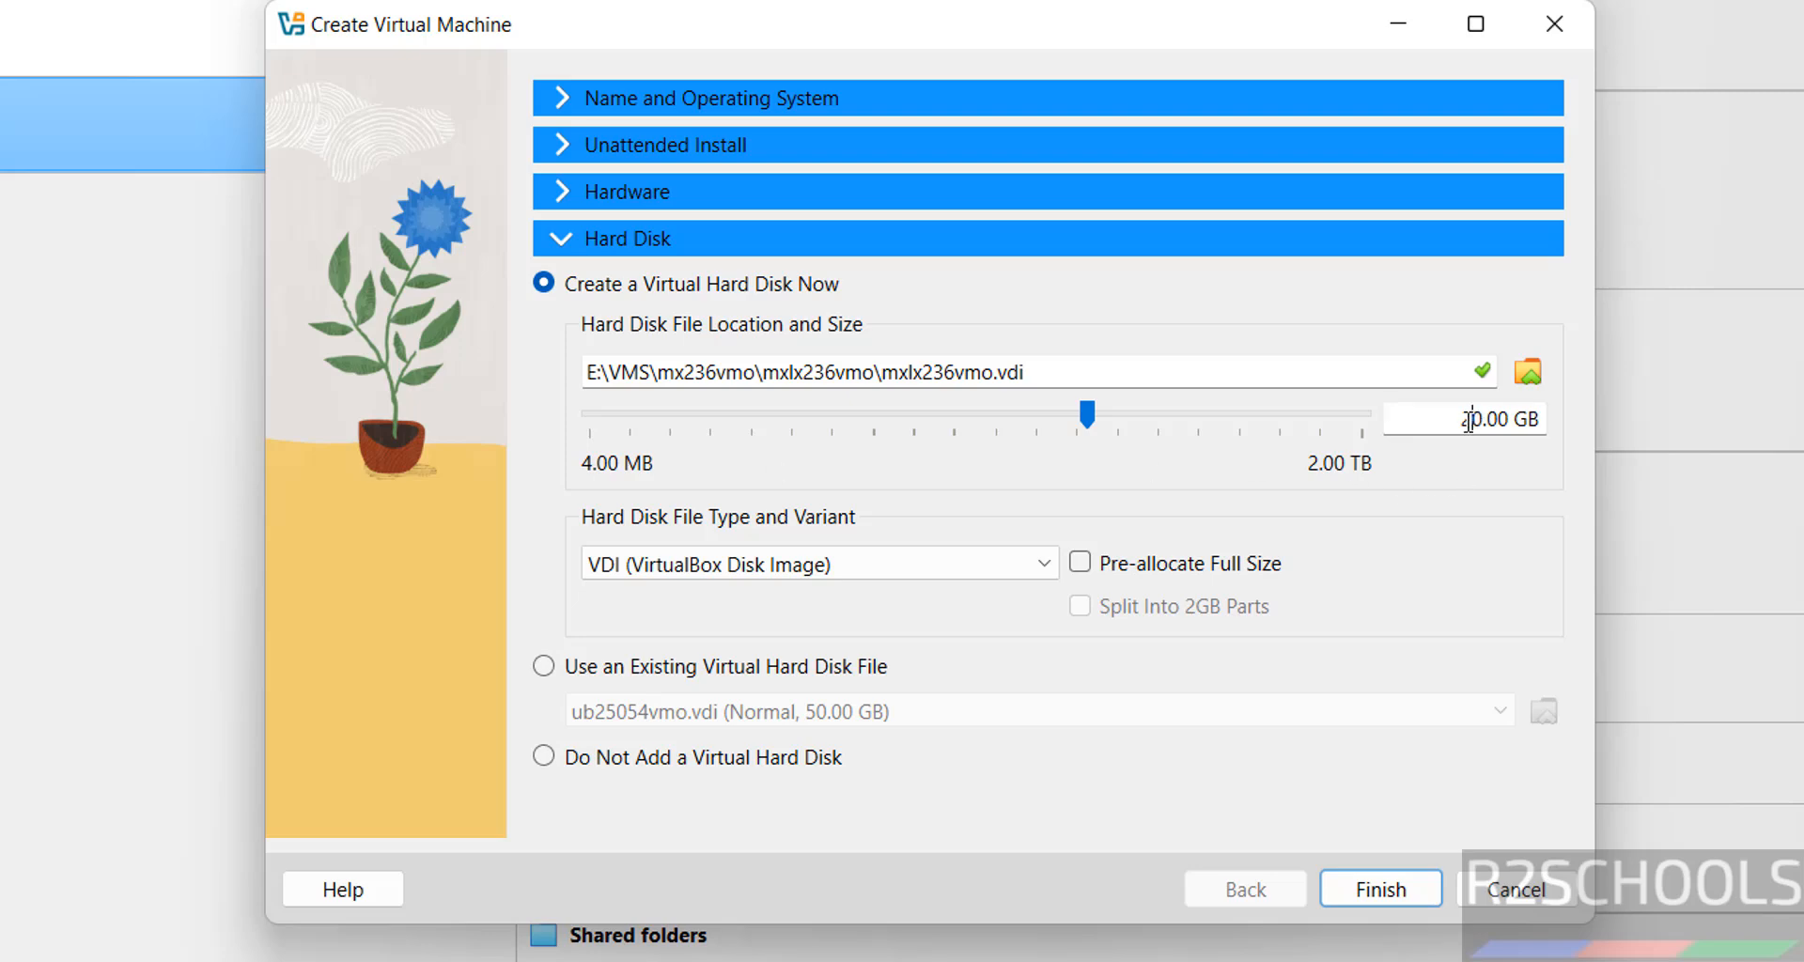
pyautogui.moveTo(1082, 411); pyautogui.dragTo(1141, 411)
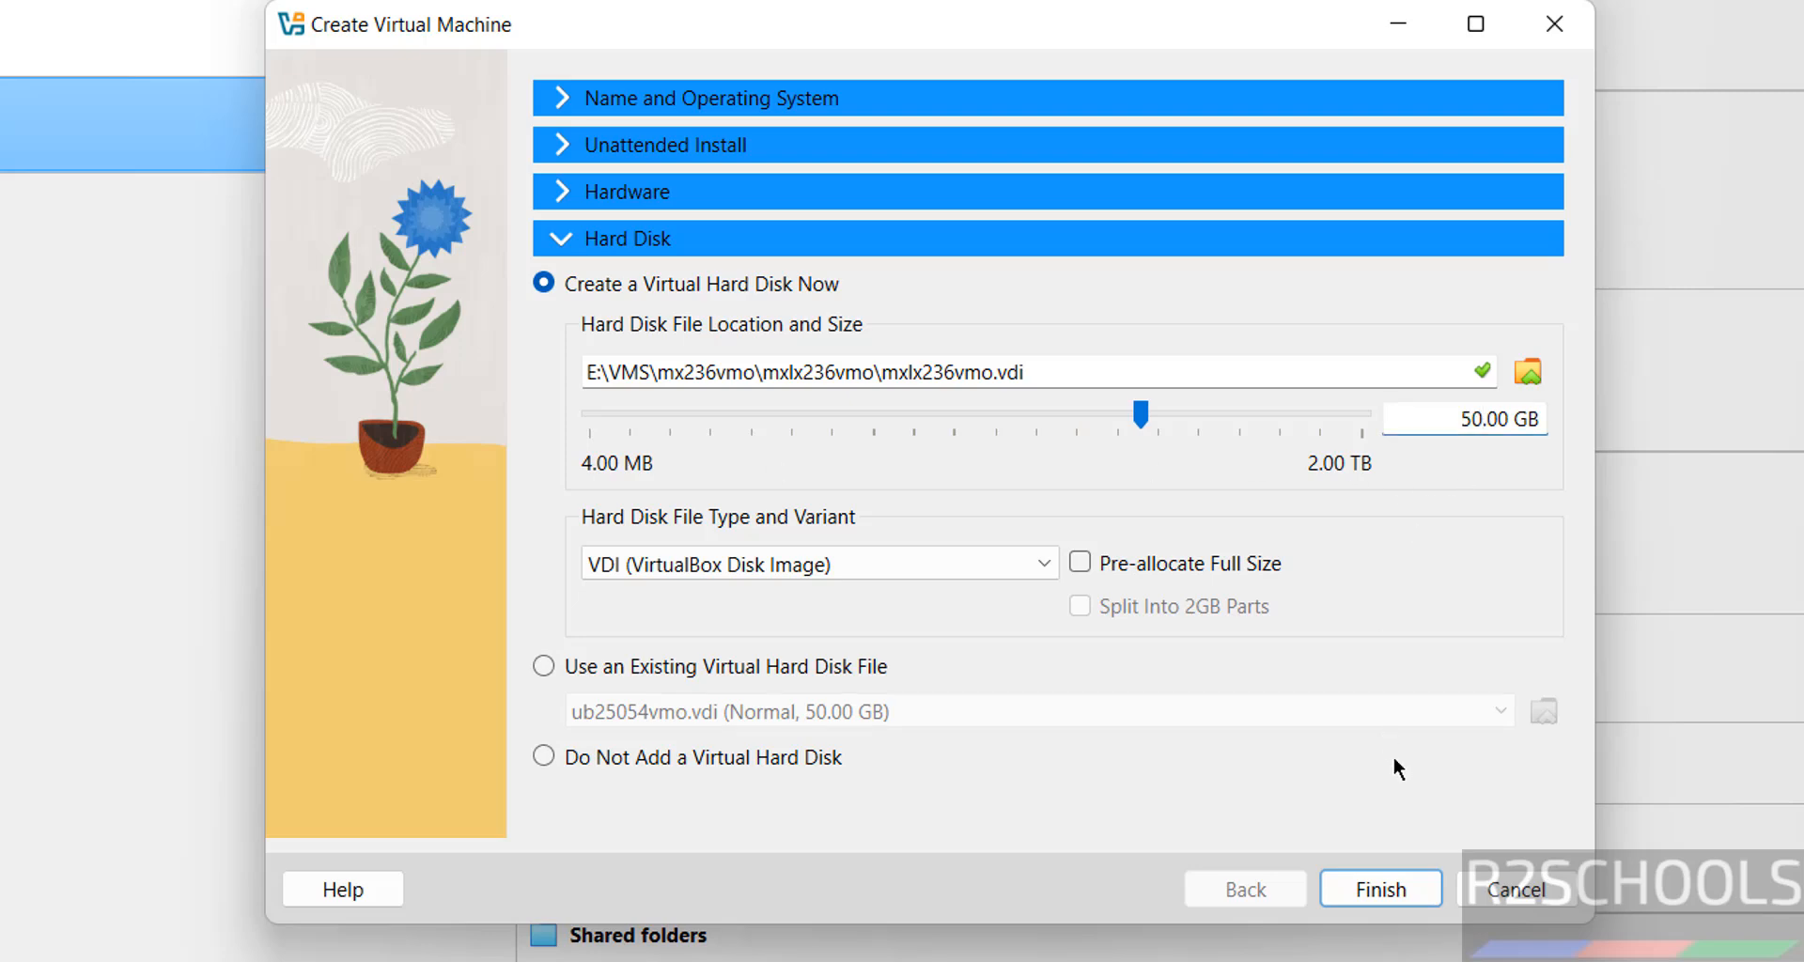
# Step: Finish creating mxlx236vmo so it appears in the machine list
pyautogui.click(1379, 888)
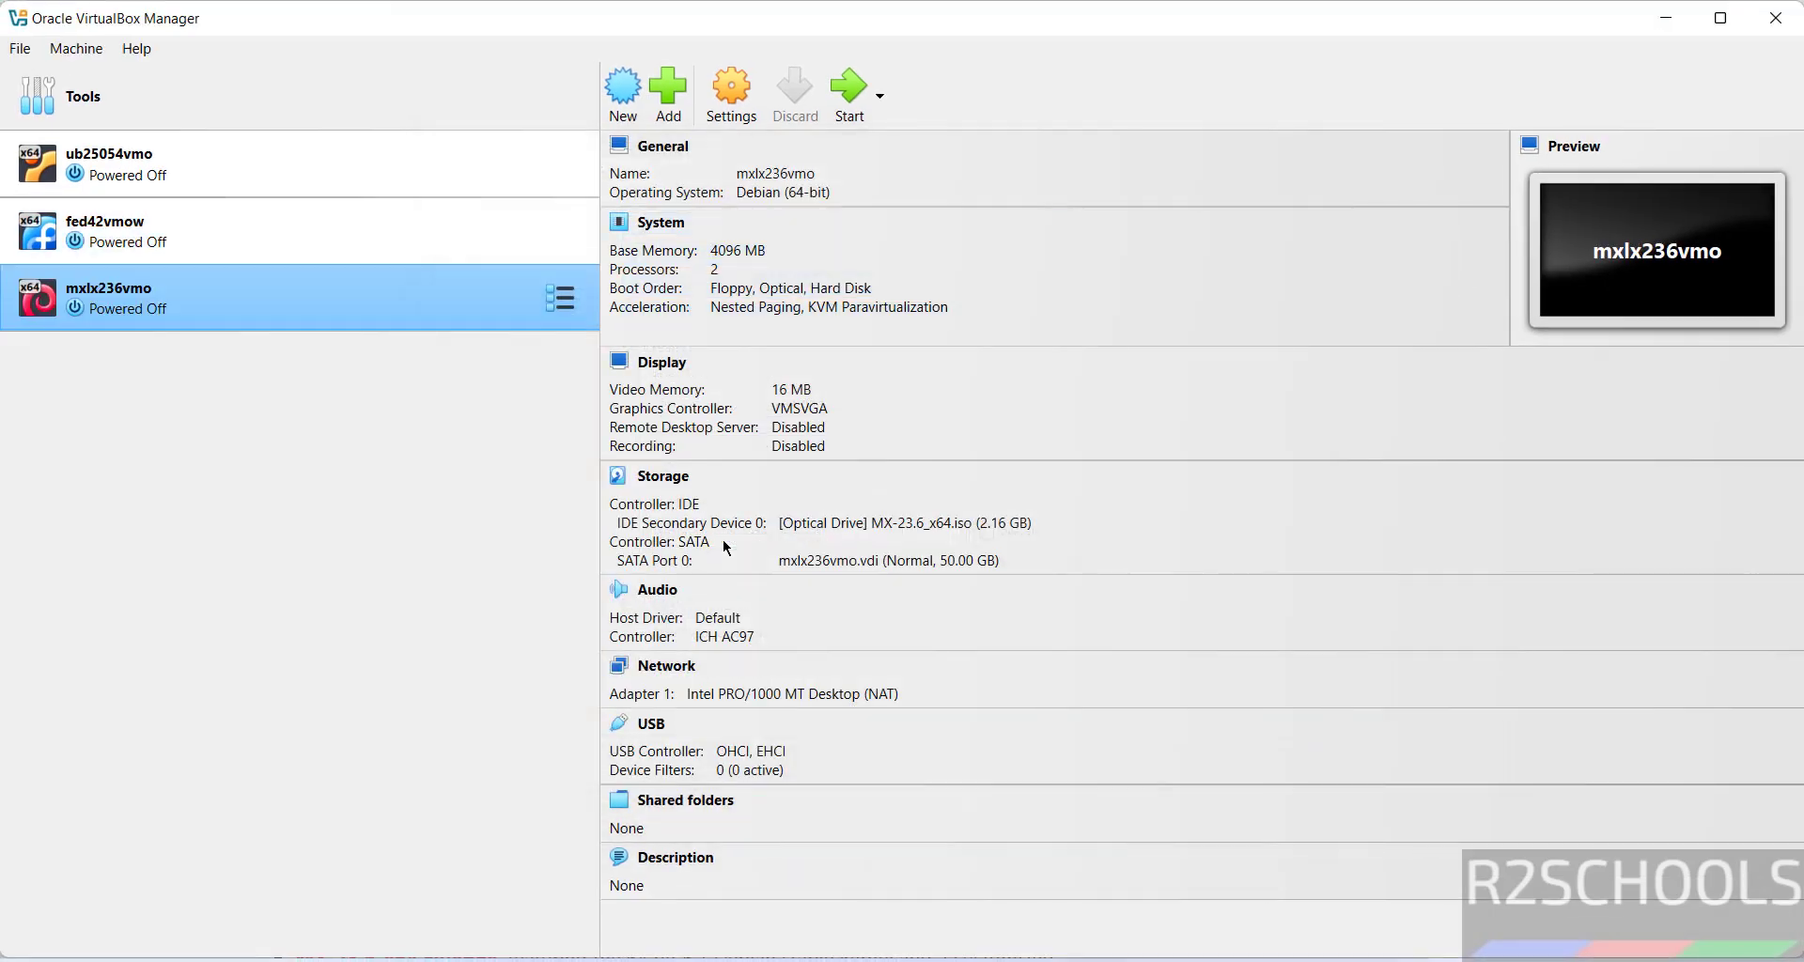
pyautogui.moveTo(410, 513)
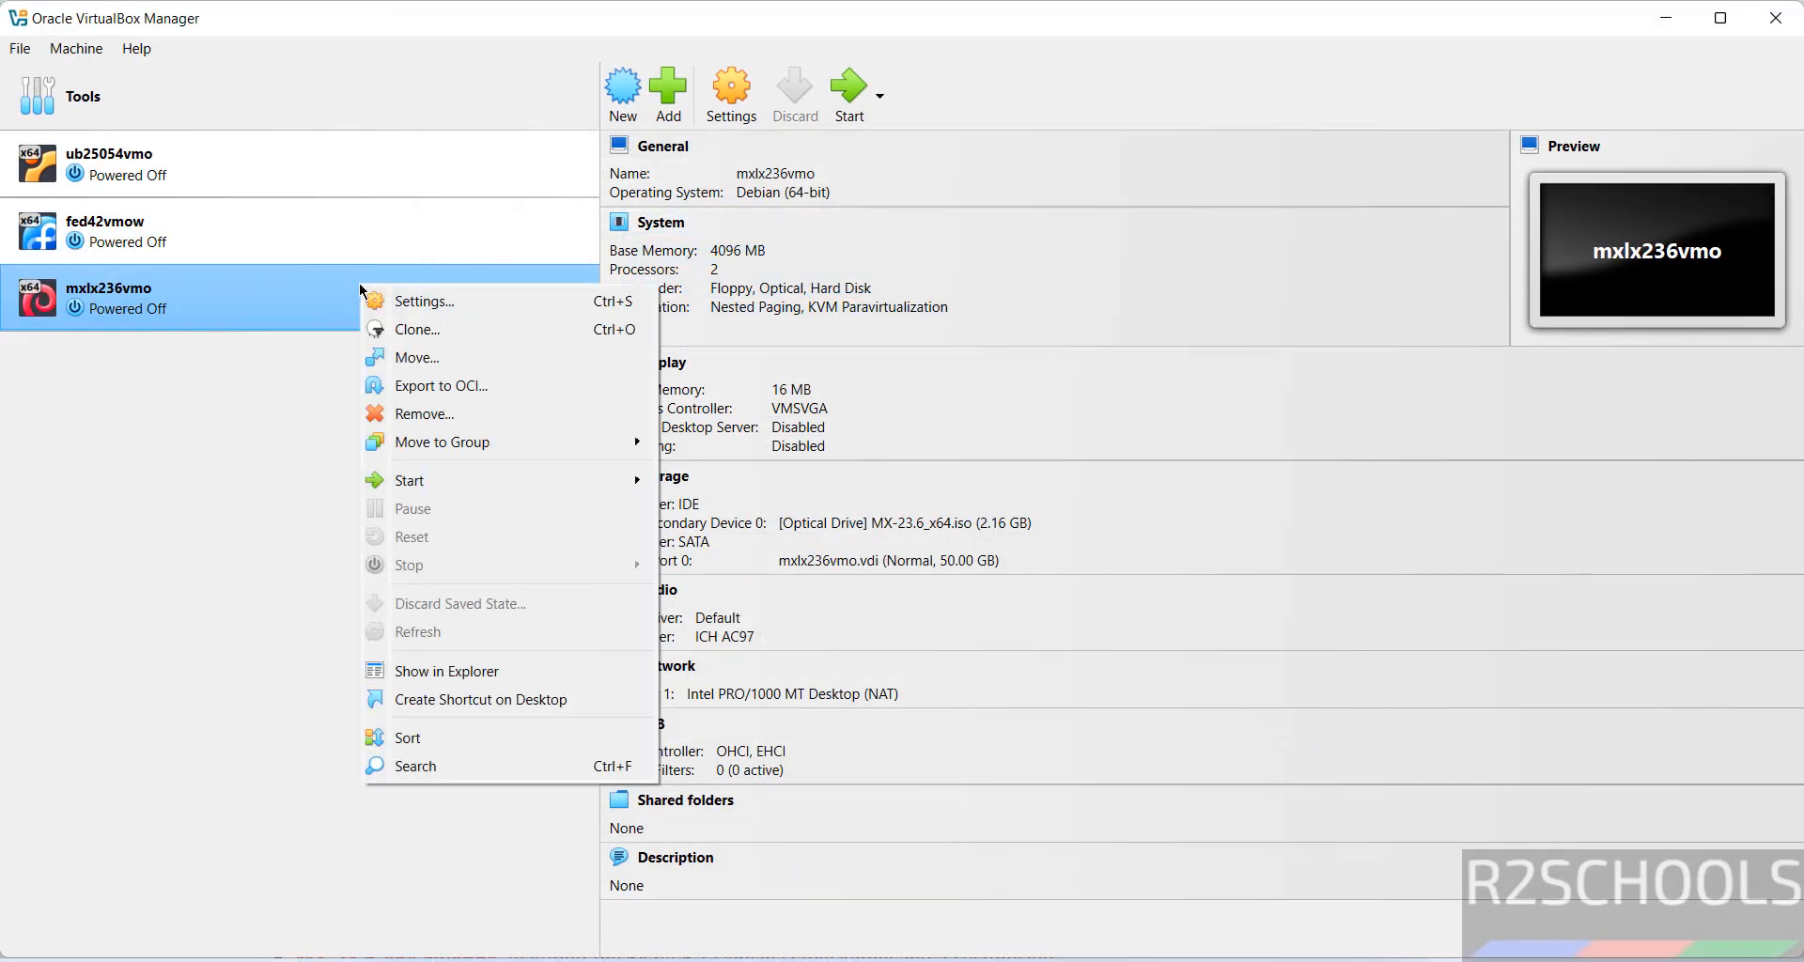
pyautogui.moveTo(710, 36)
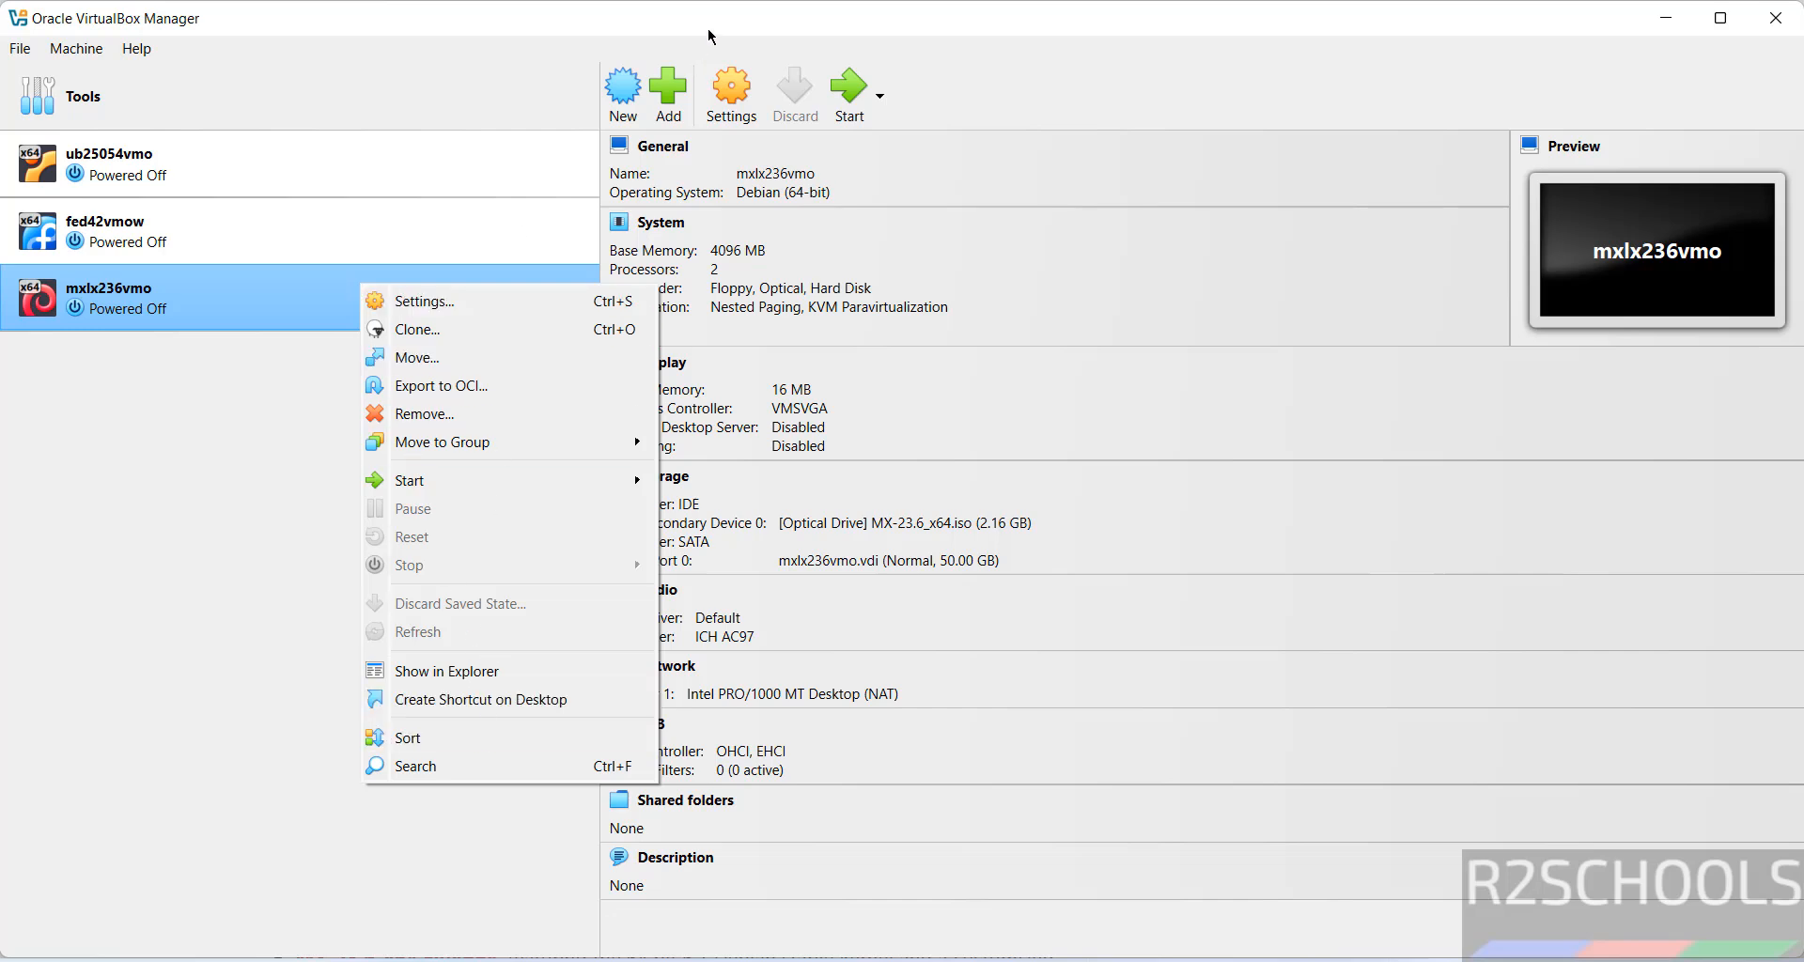
pyautogui.click(76, 49)
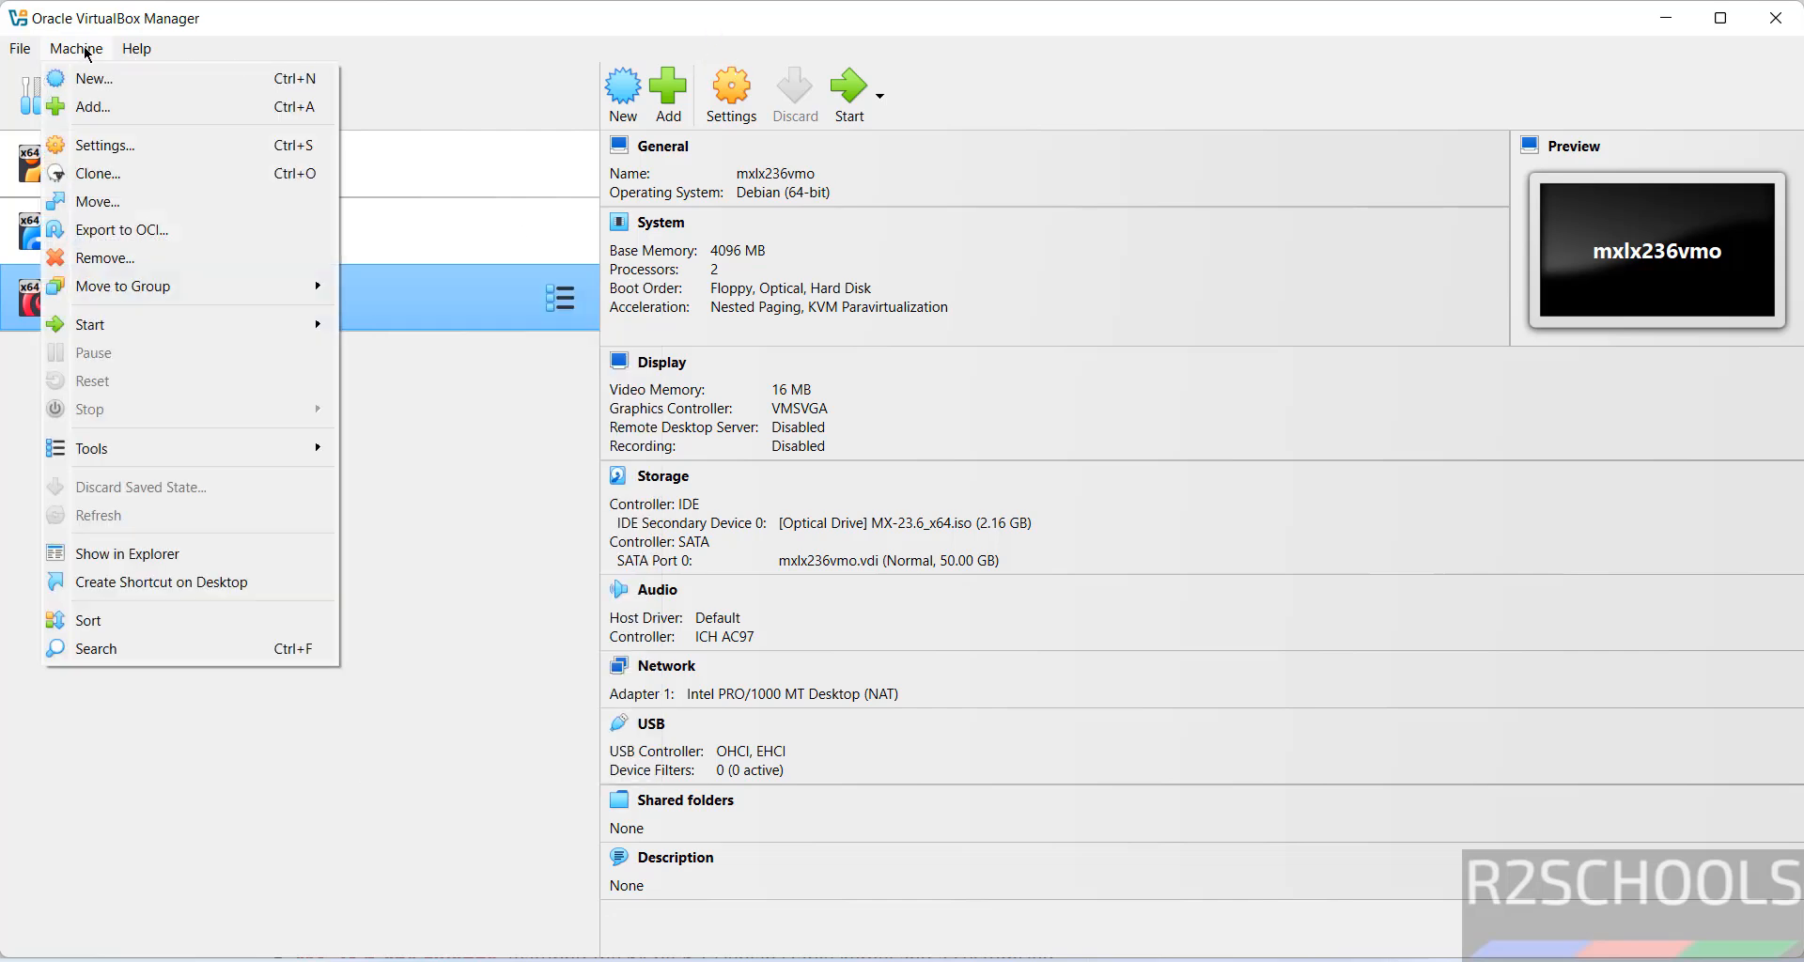
pyautogui.moveTo(1009, 49)
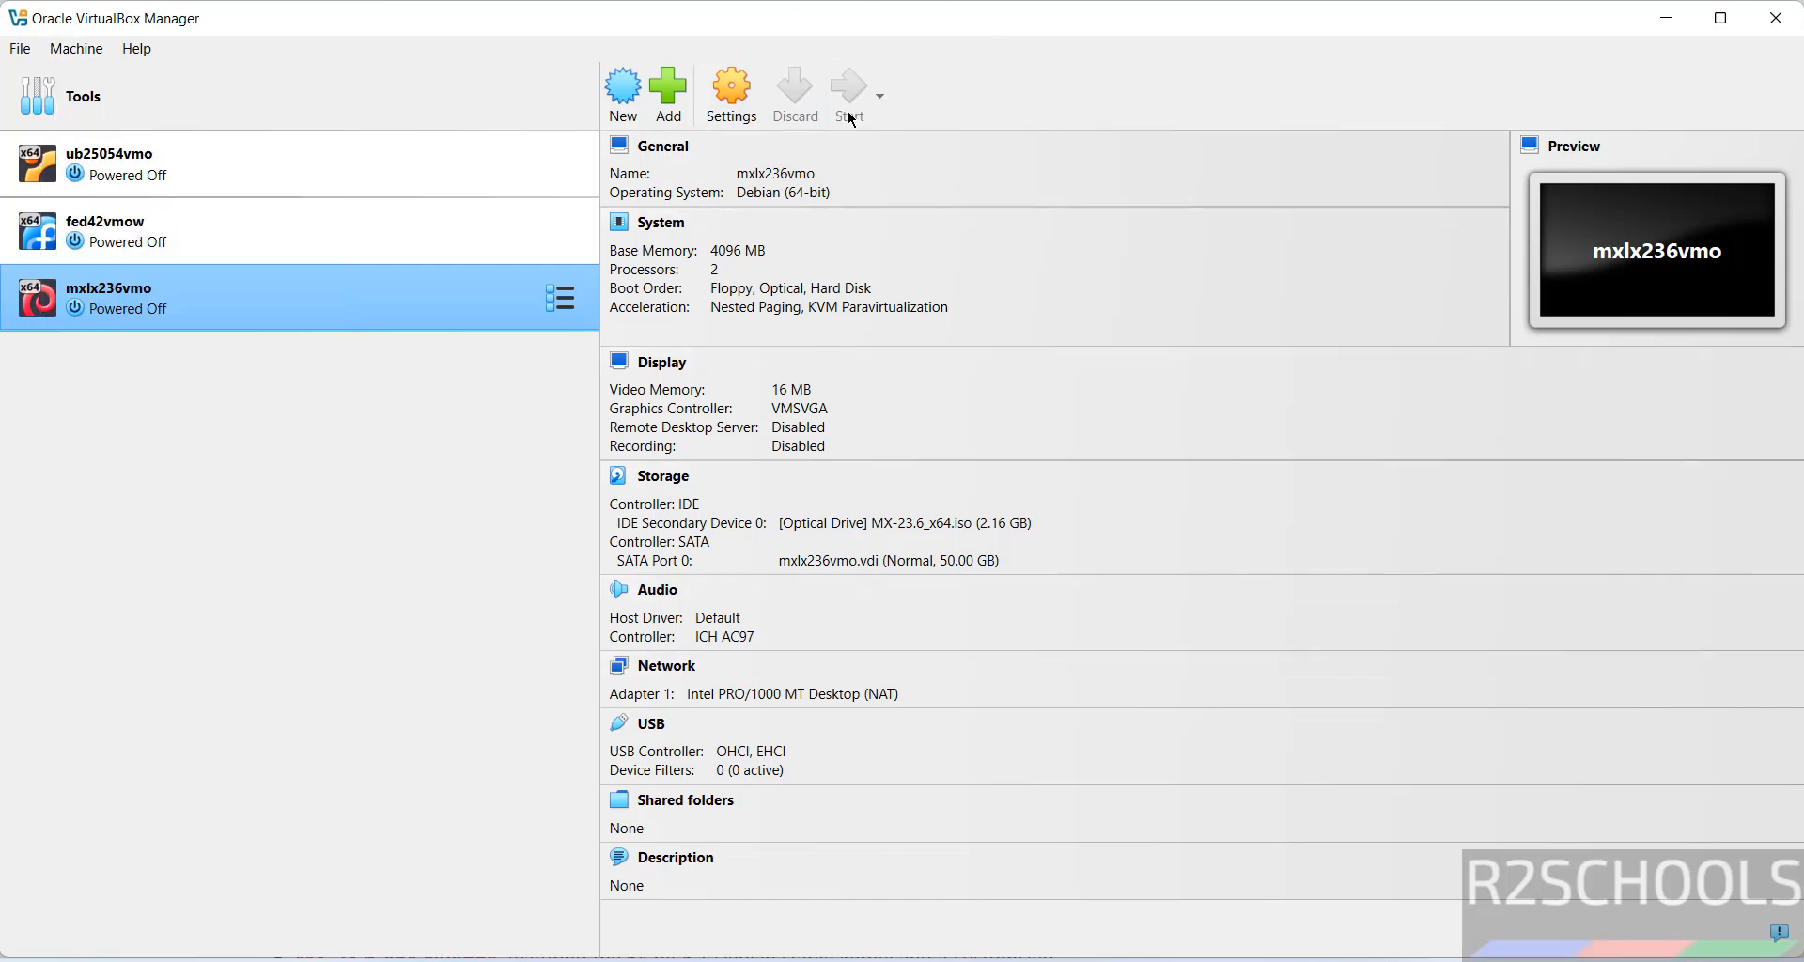
# Step: Start mxlx236vmo, maximise its window and boot the MX-23.6 x64 live entry
pyautogui.click(849, 91)
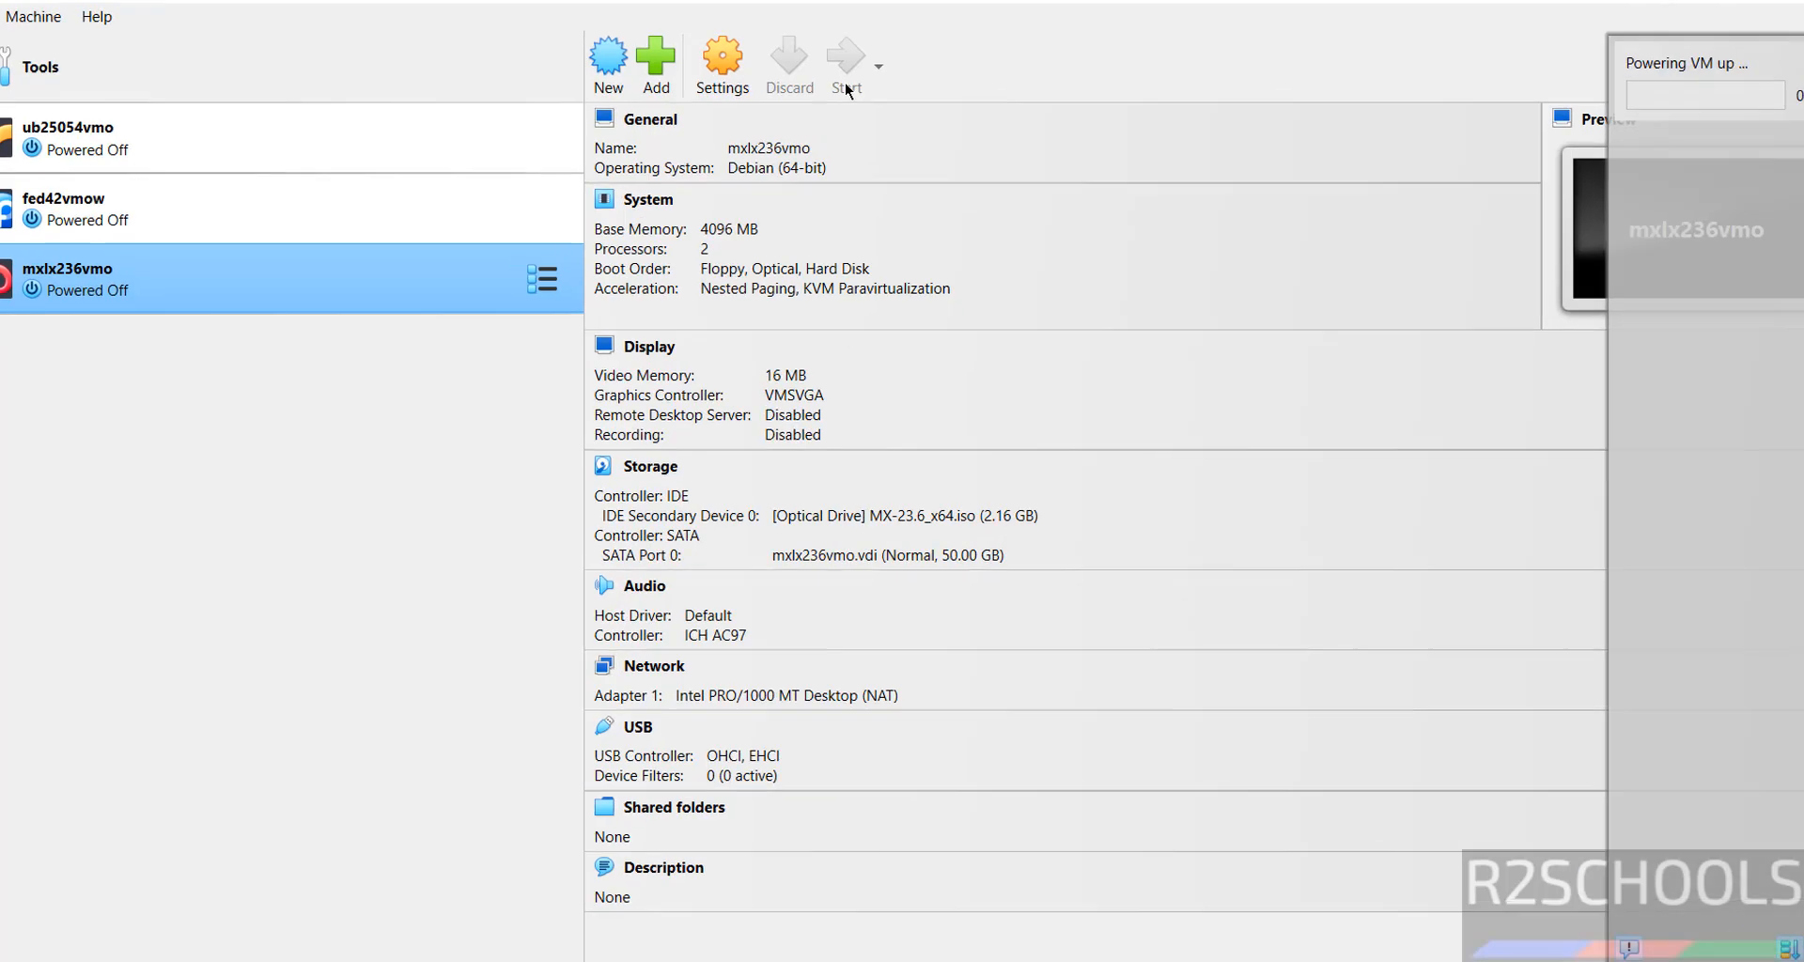
pyautogui.click(846, 56)
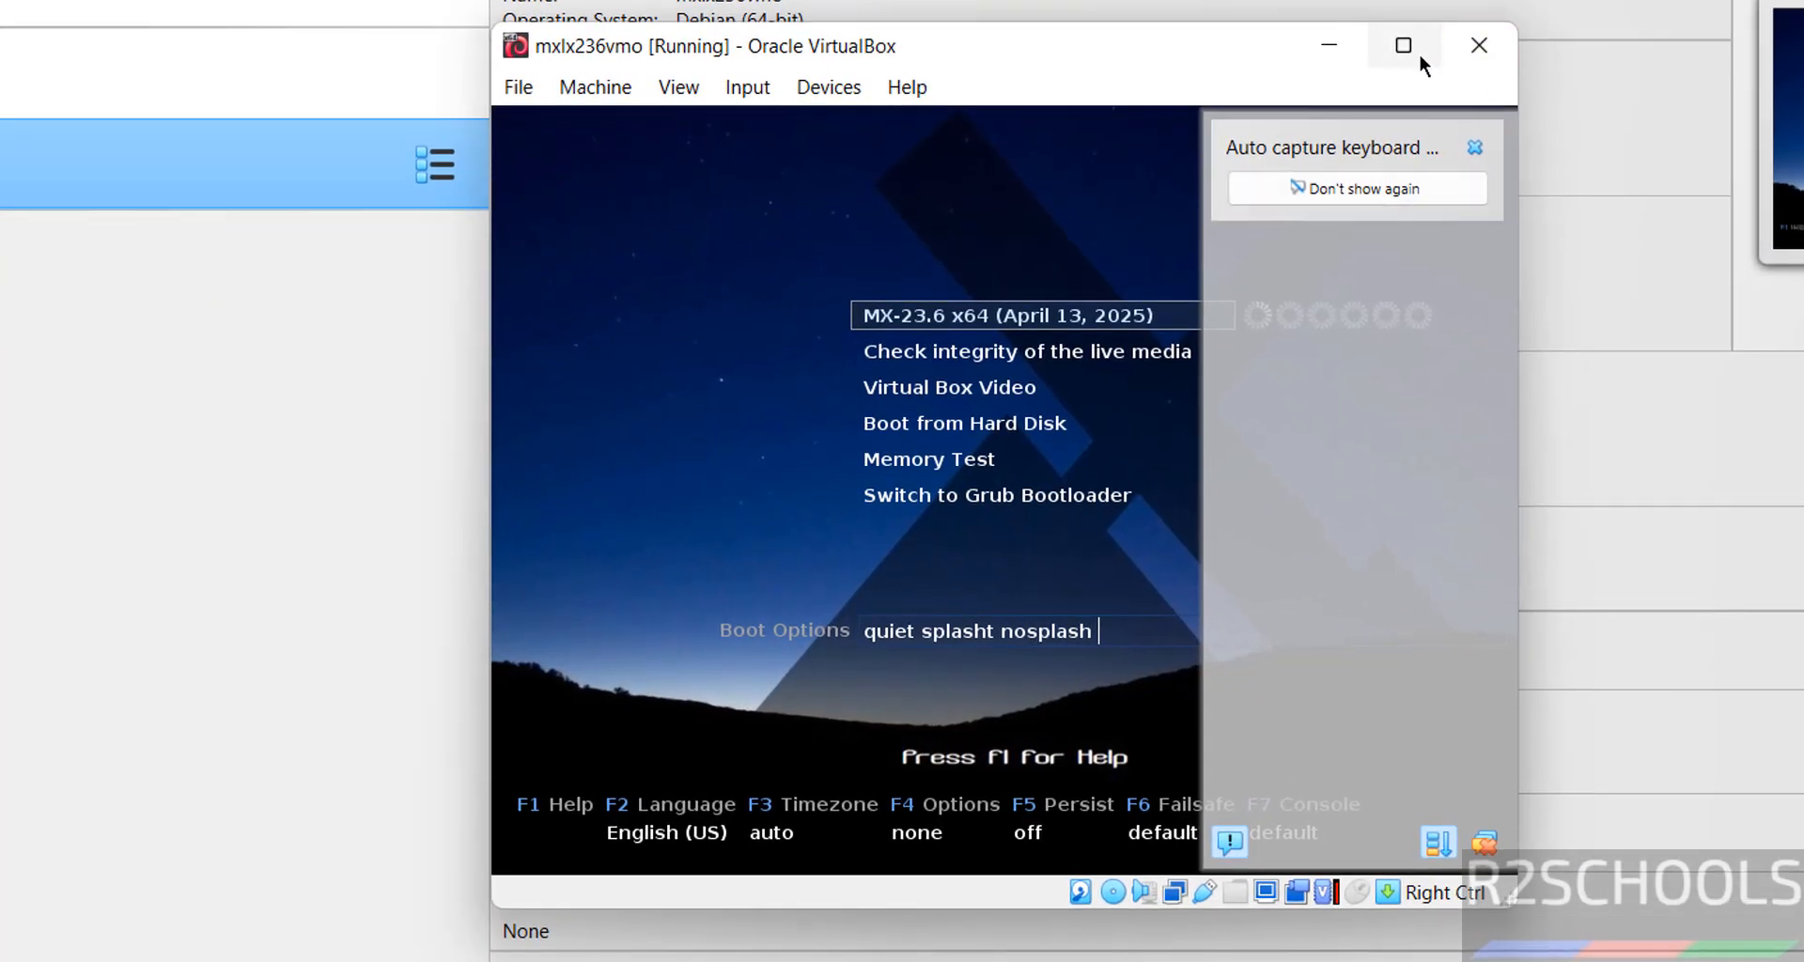
pyautogui.click(1400, 45)
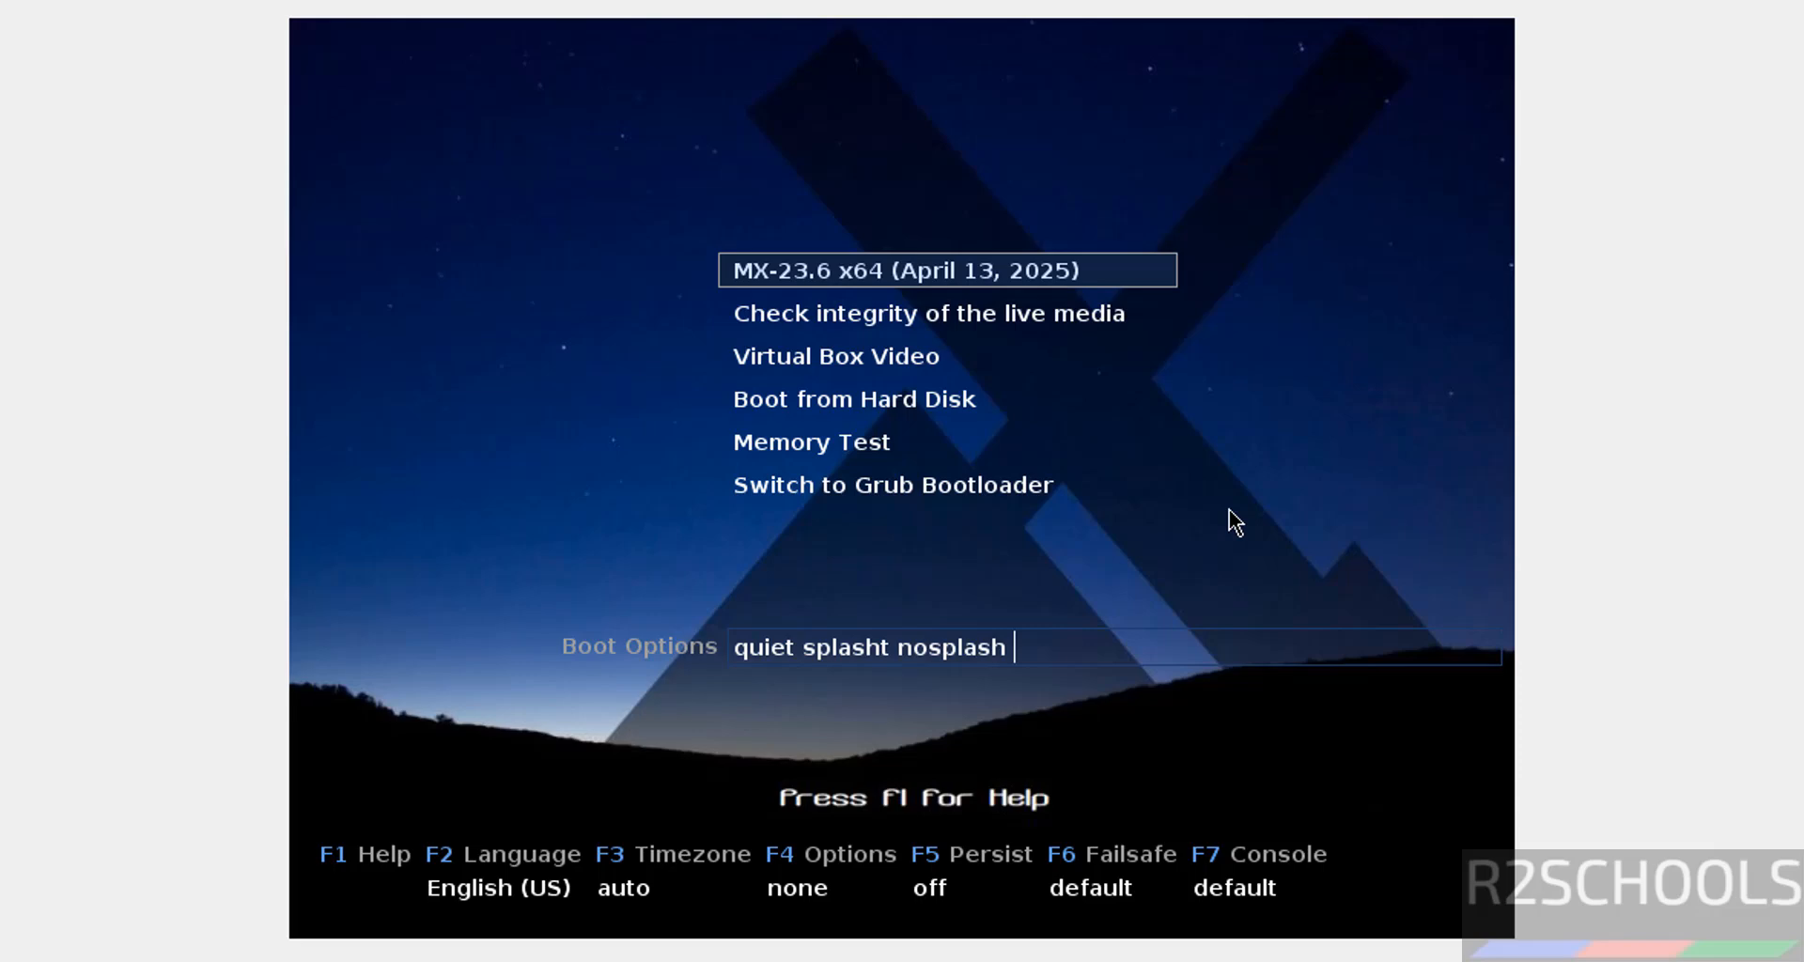
pyautogui.press('Return')
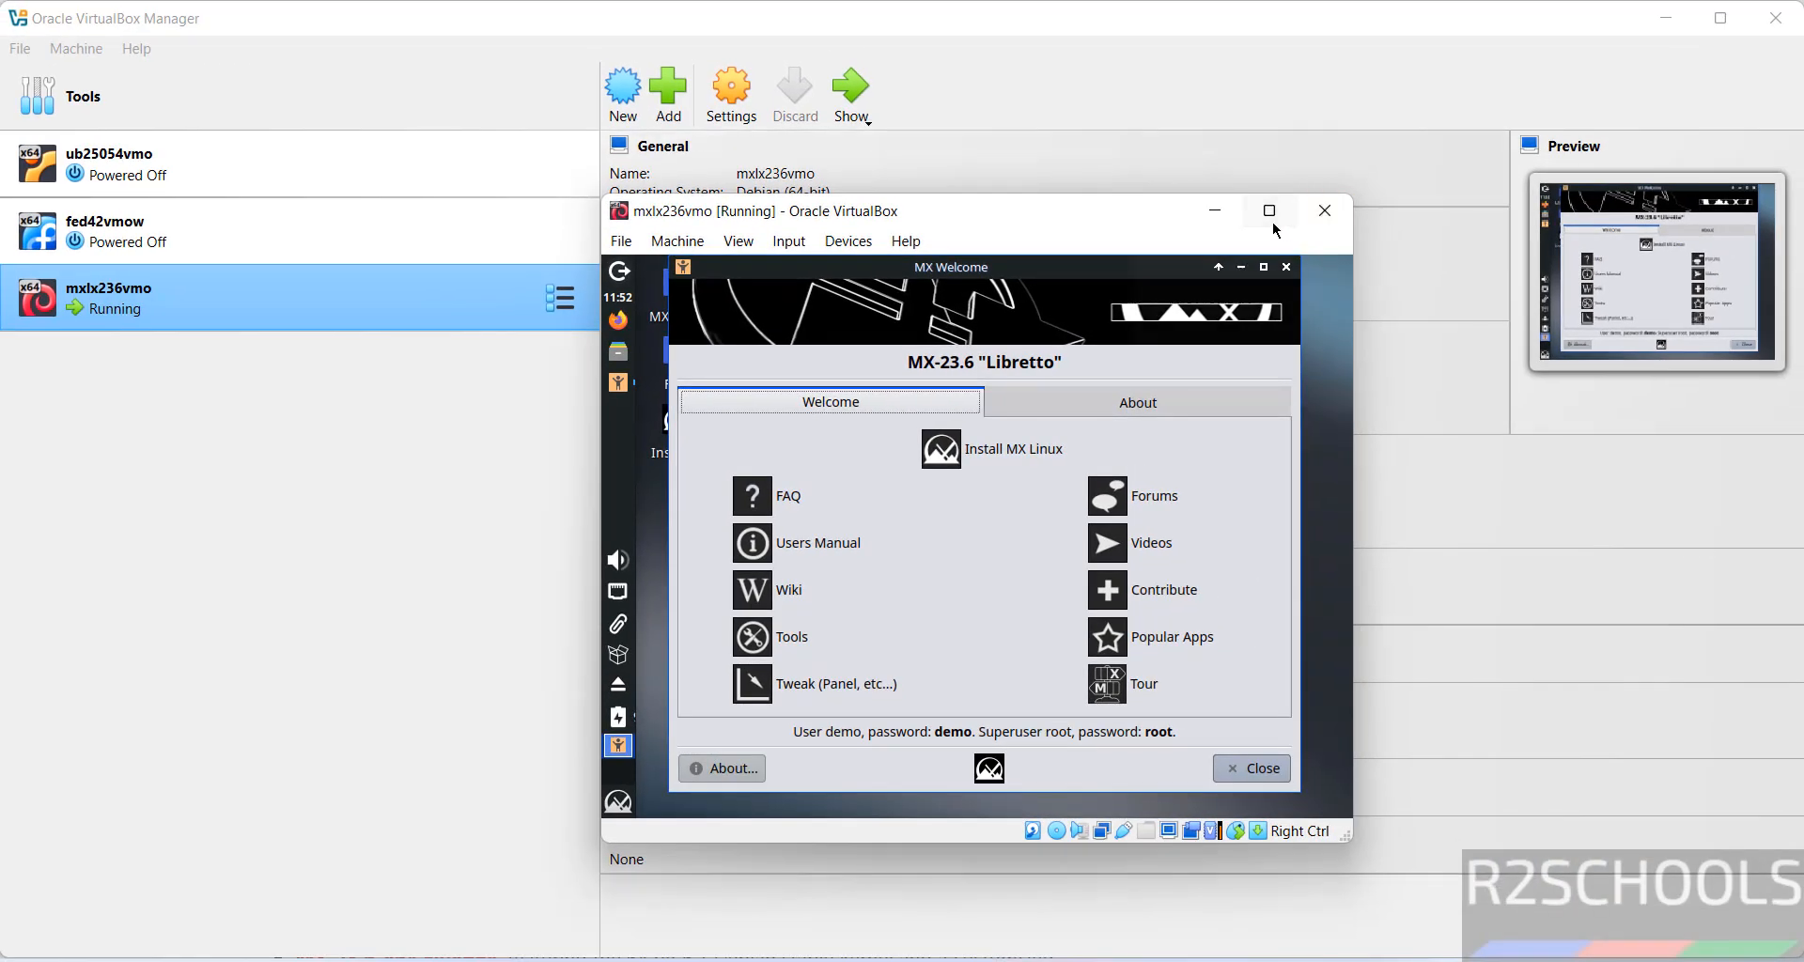
# Step: Maximize the mxlx236vmo VM window and drag MX Welcome toward the desktop centre
pyautogui.click(1270, 210)
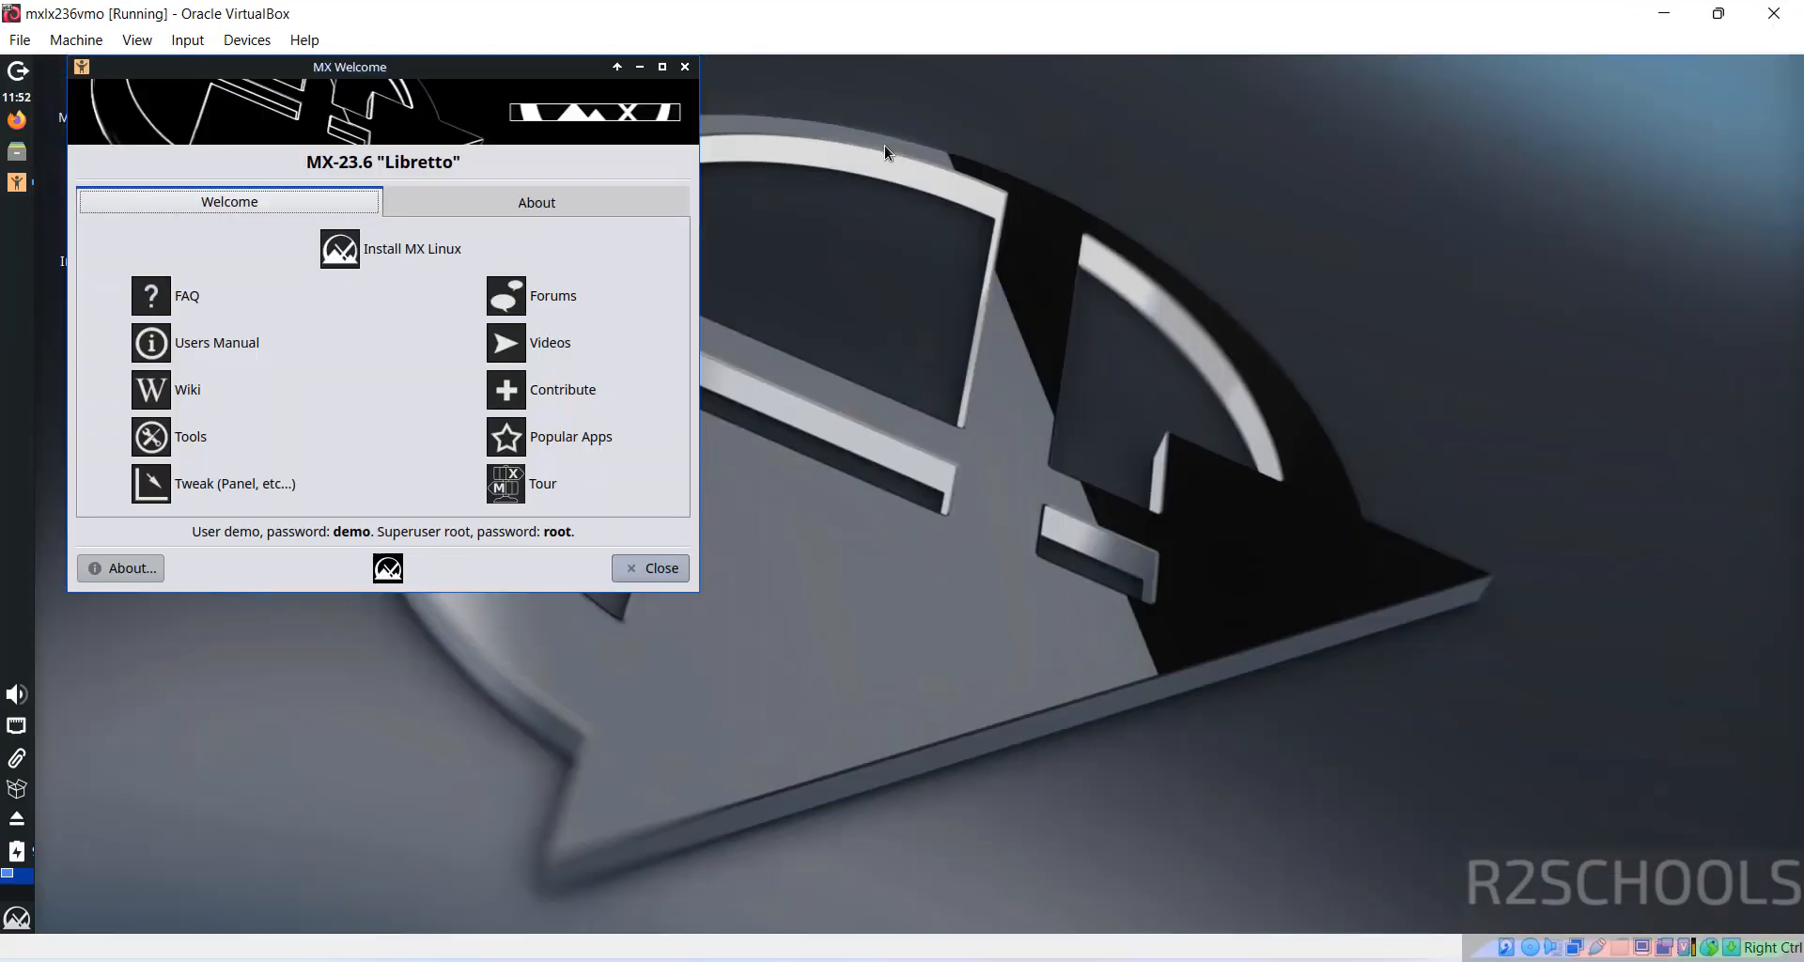
pyautogui.moveTo(361, 107)
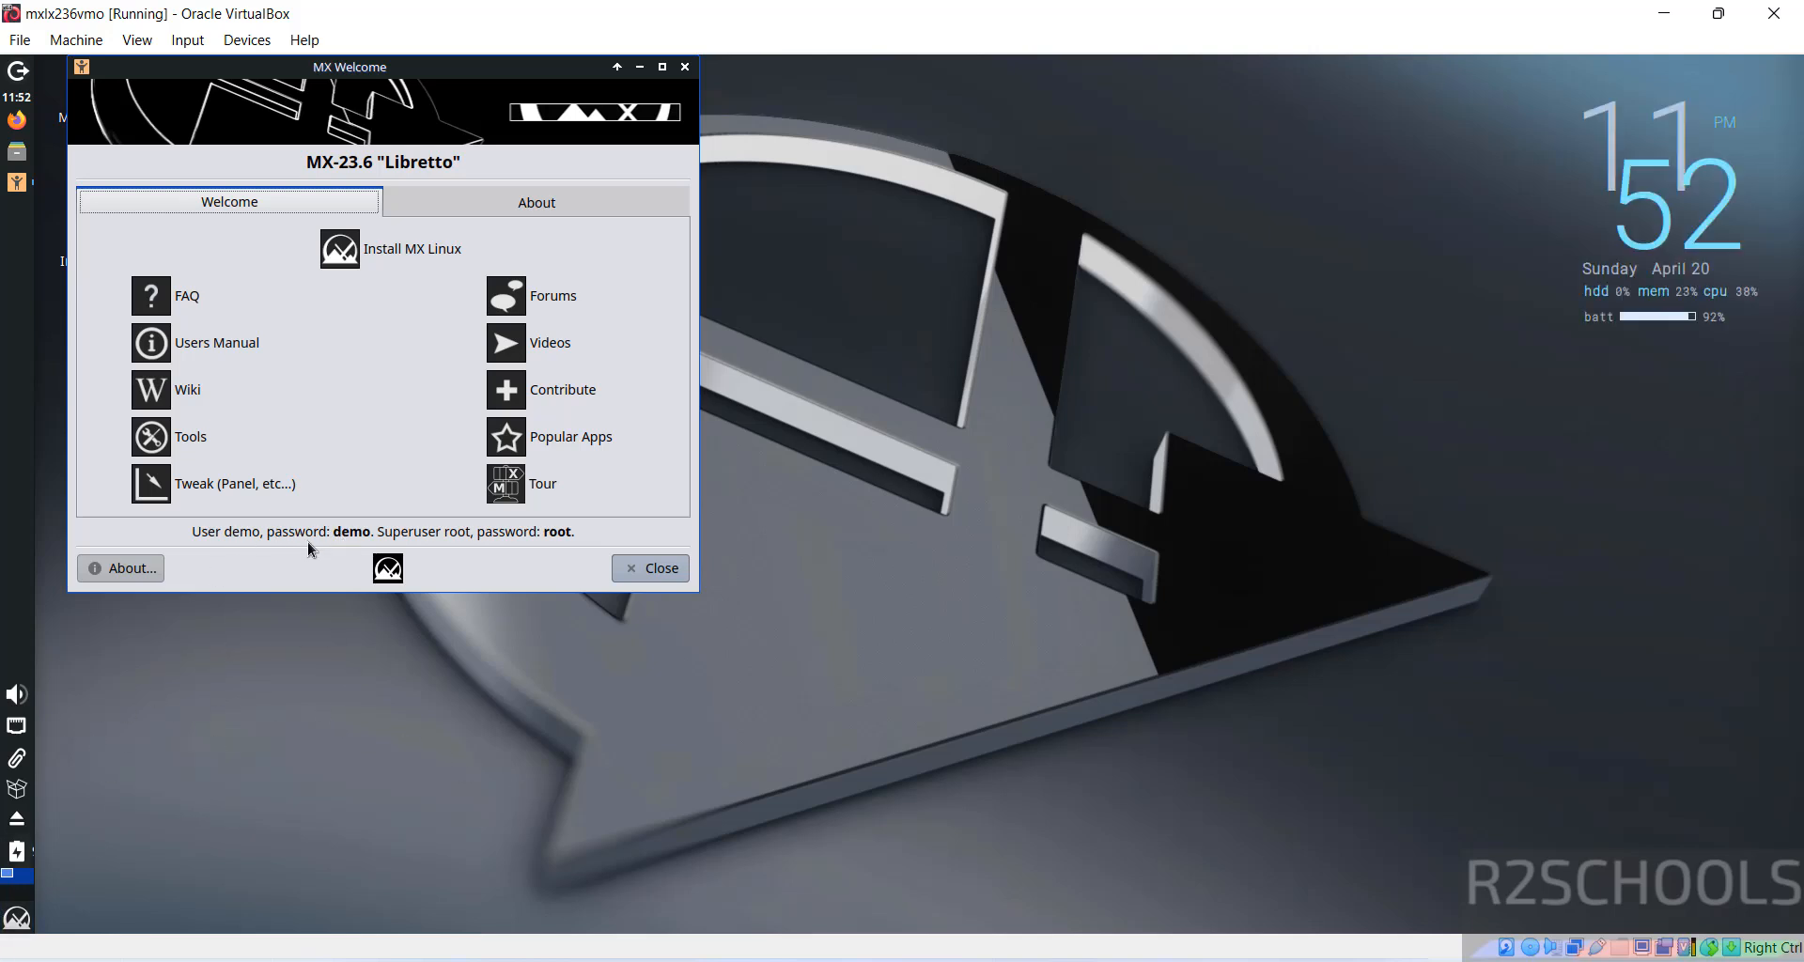
pyautogui.moveTo(584, 531)
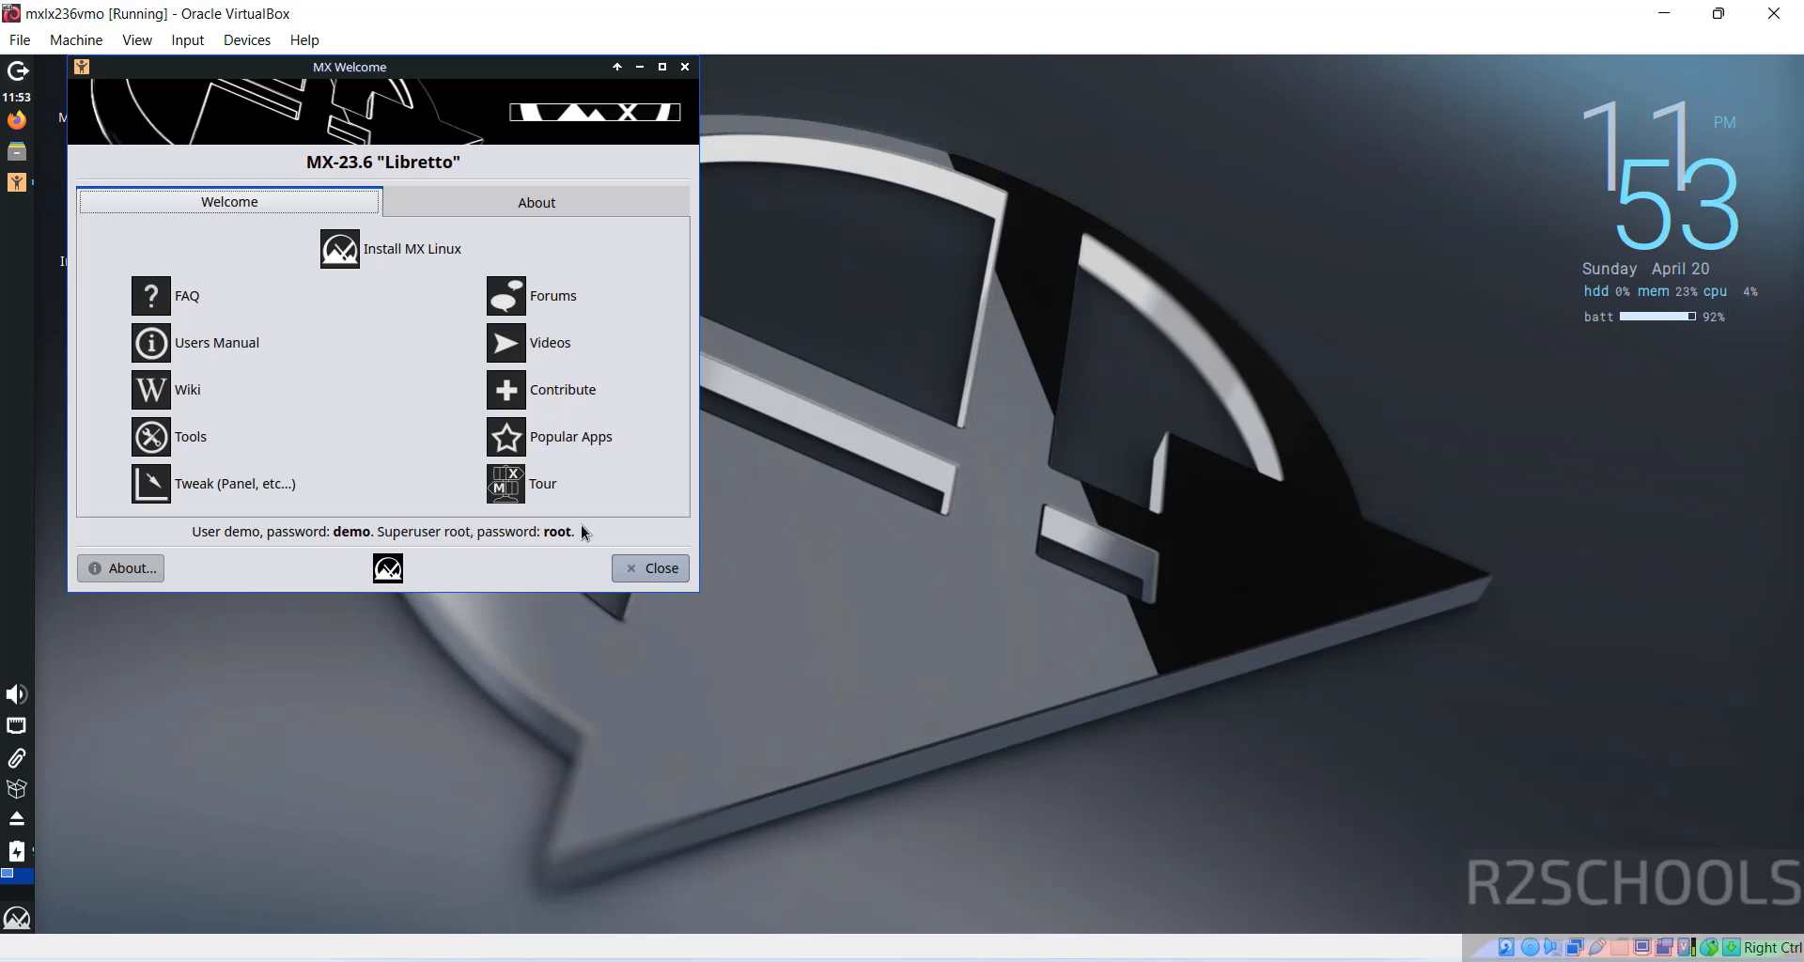
pyautogui.moveTo(605, 511)
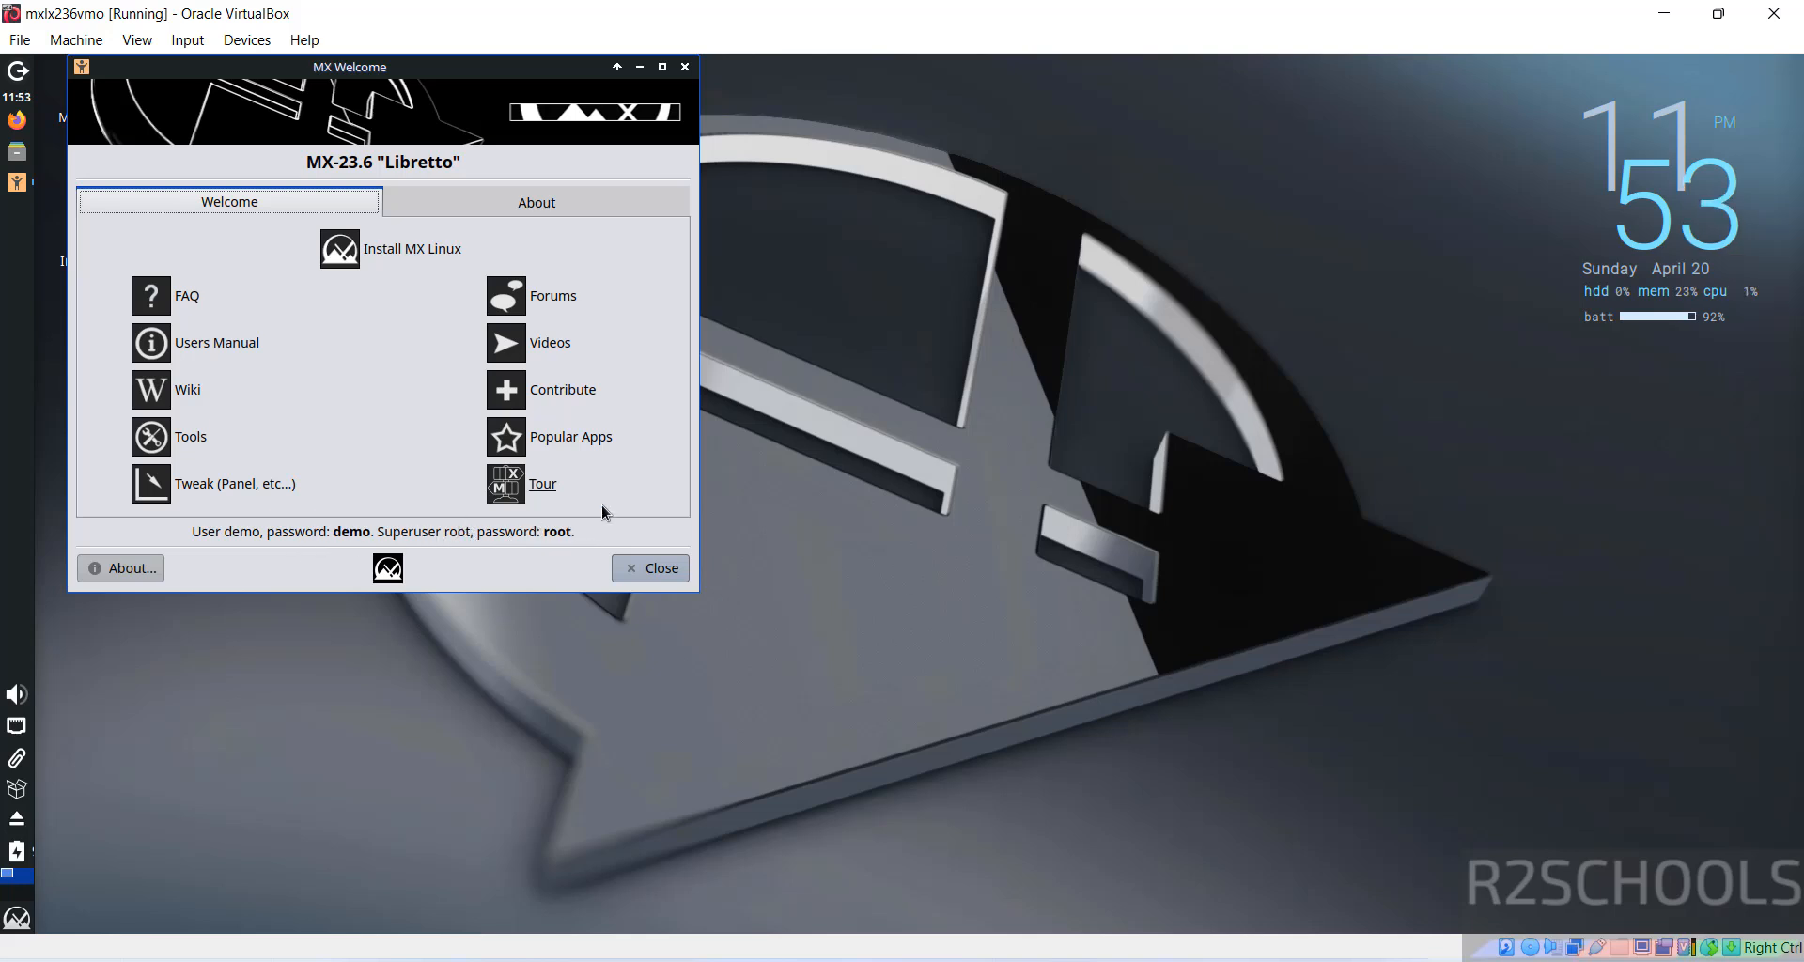
pyautogui.moveTo(443, 84)
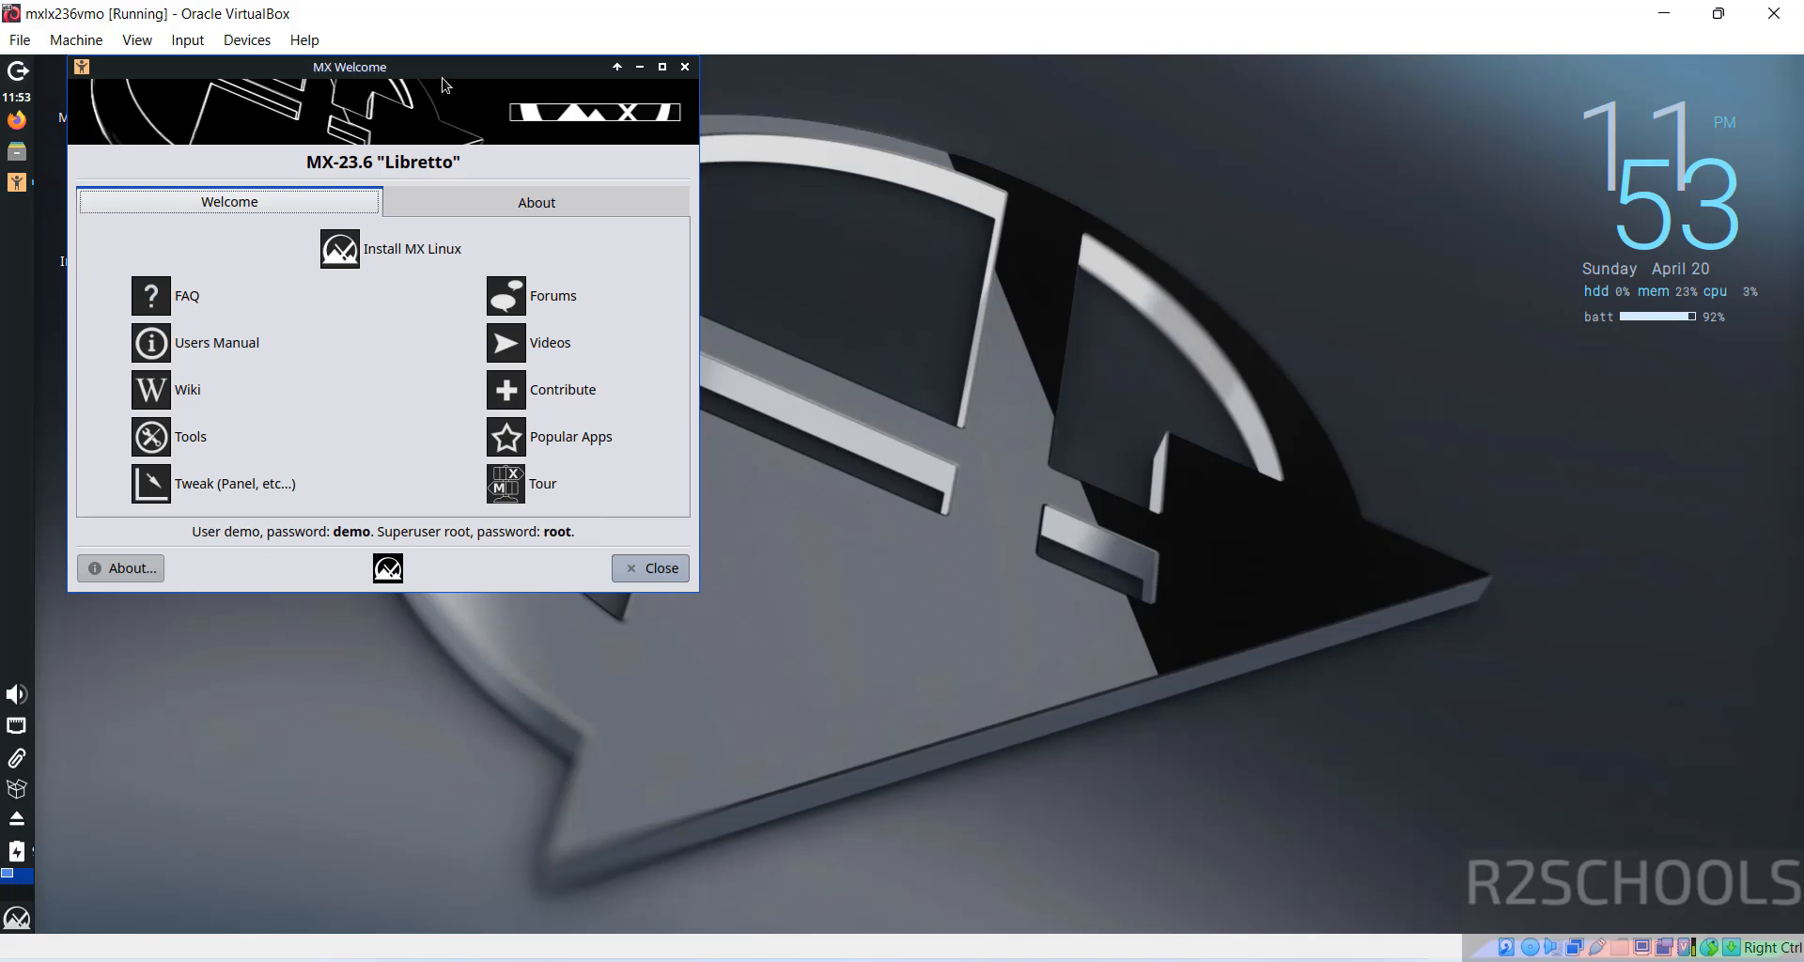
pyautogui.moveTo(349, 68); pyautogui.dragTo(549, 164)
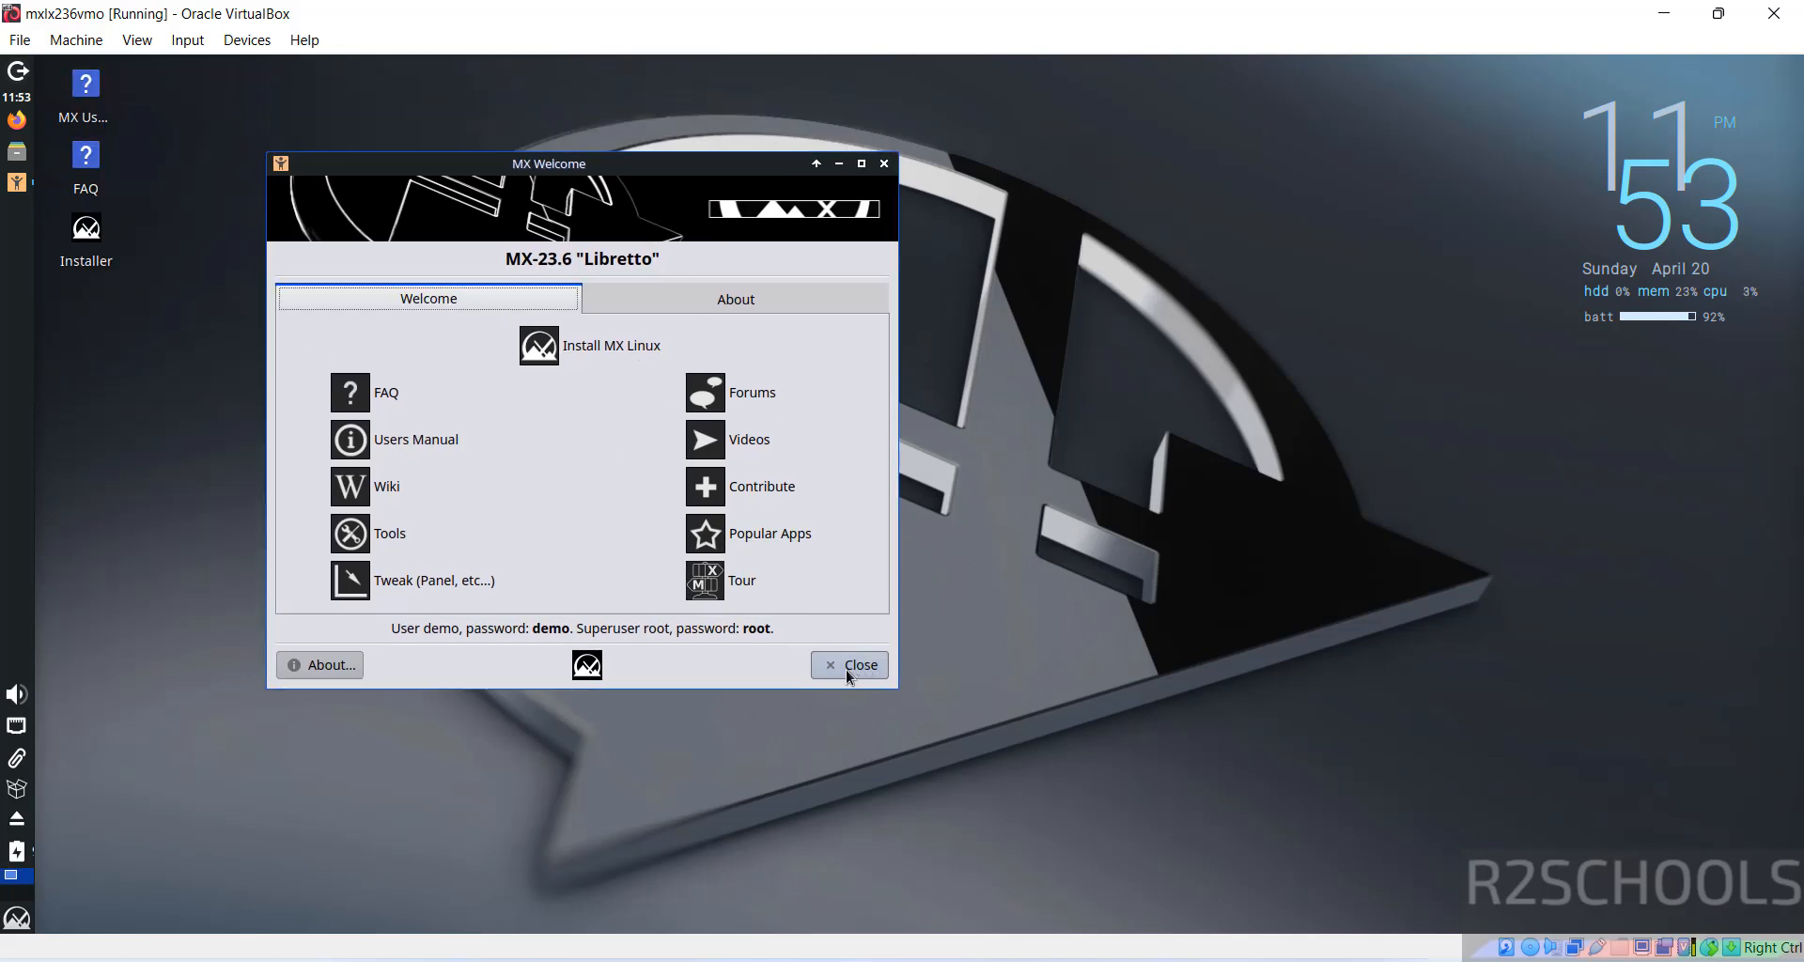
# Step: Close MX Welcome, launch the installer, skip the media check and reach Terms of Use
pyautogui.click(849, 665)
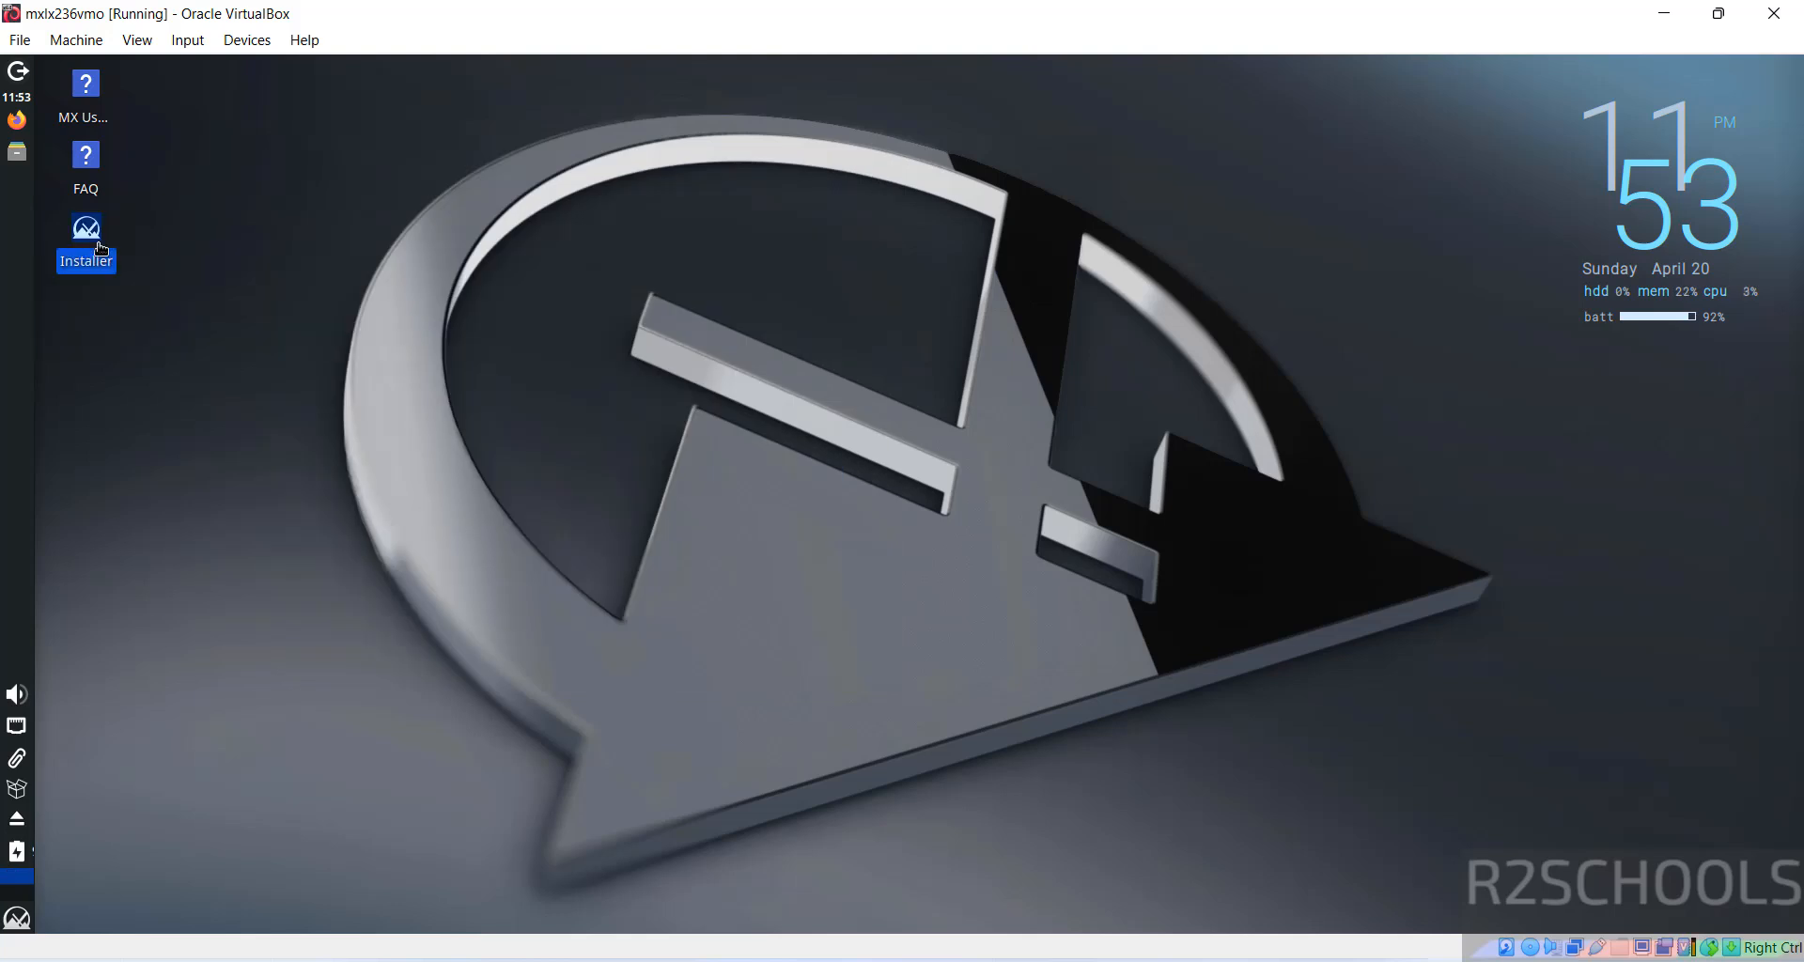
pyautogui.doubleClick(85, 227)
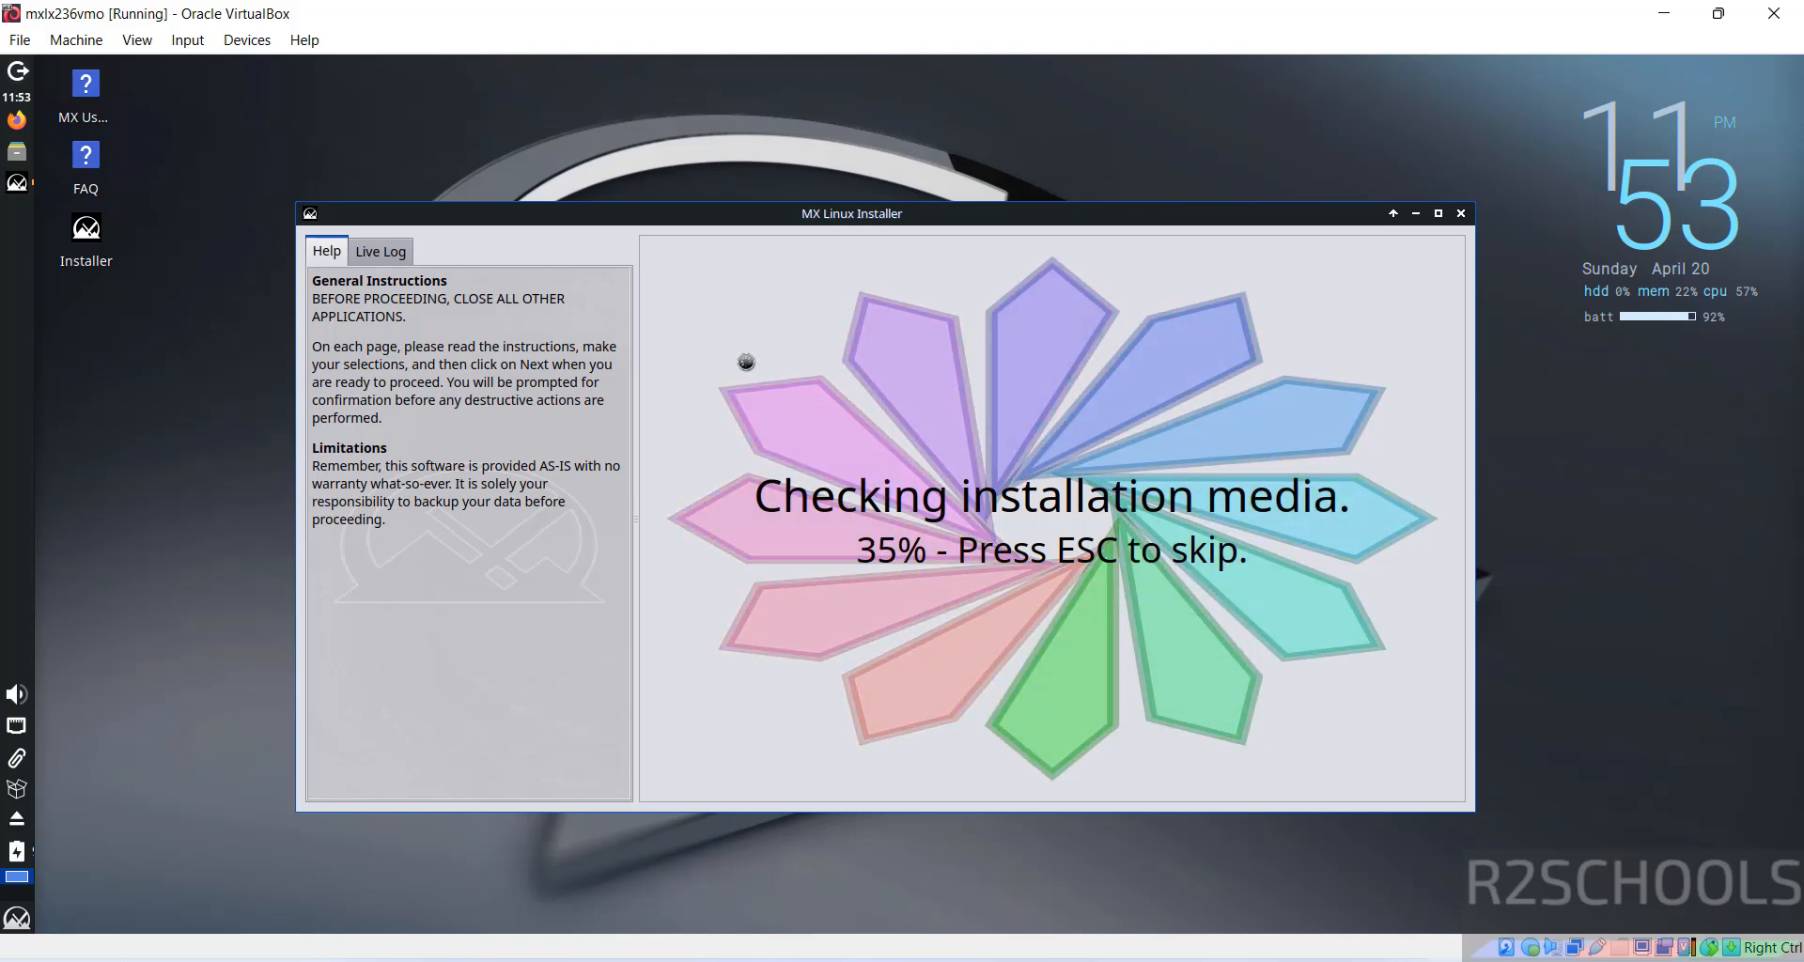
pyautogui.press('Escape')
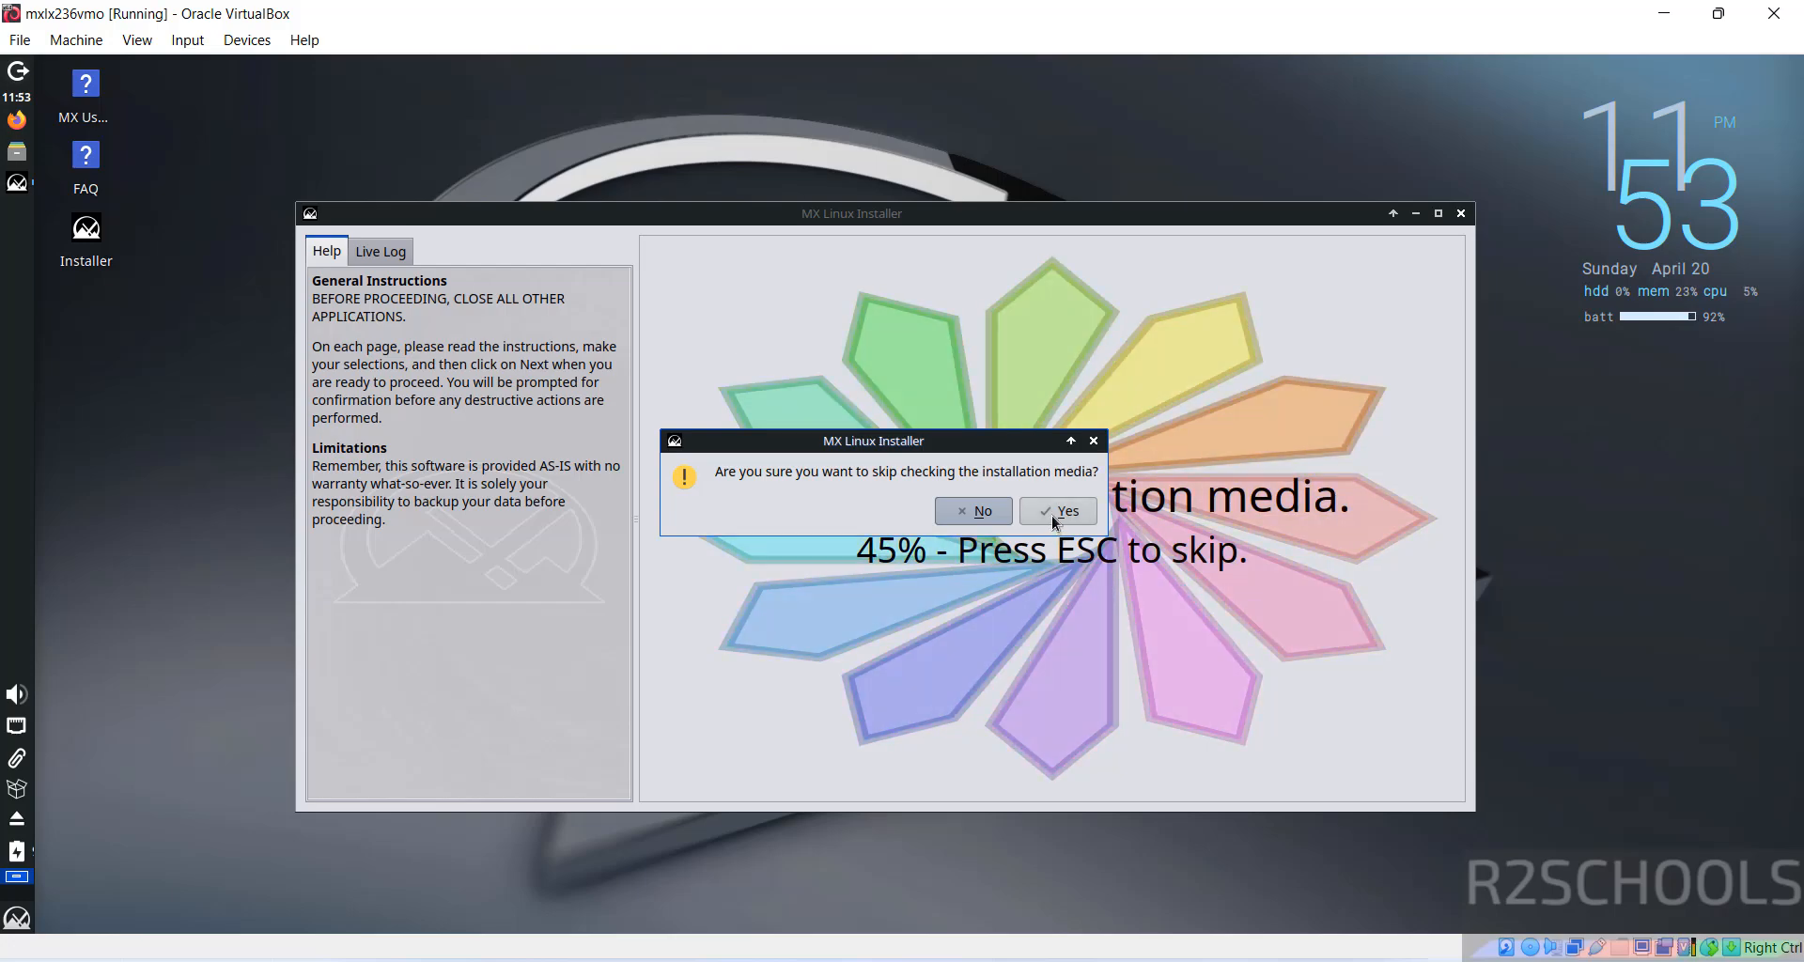
pyautogui.click(1058, 511)
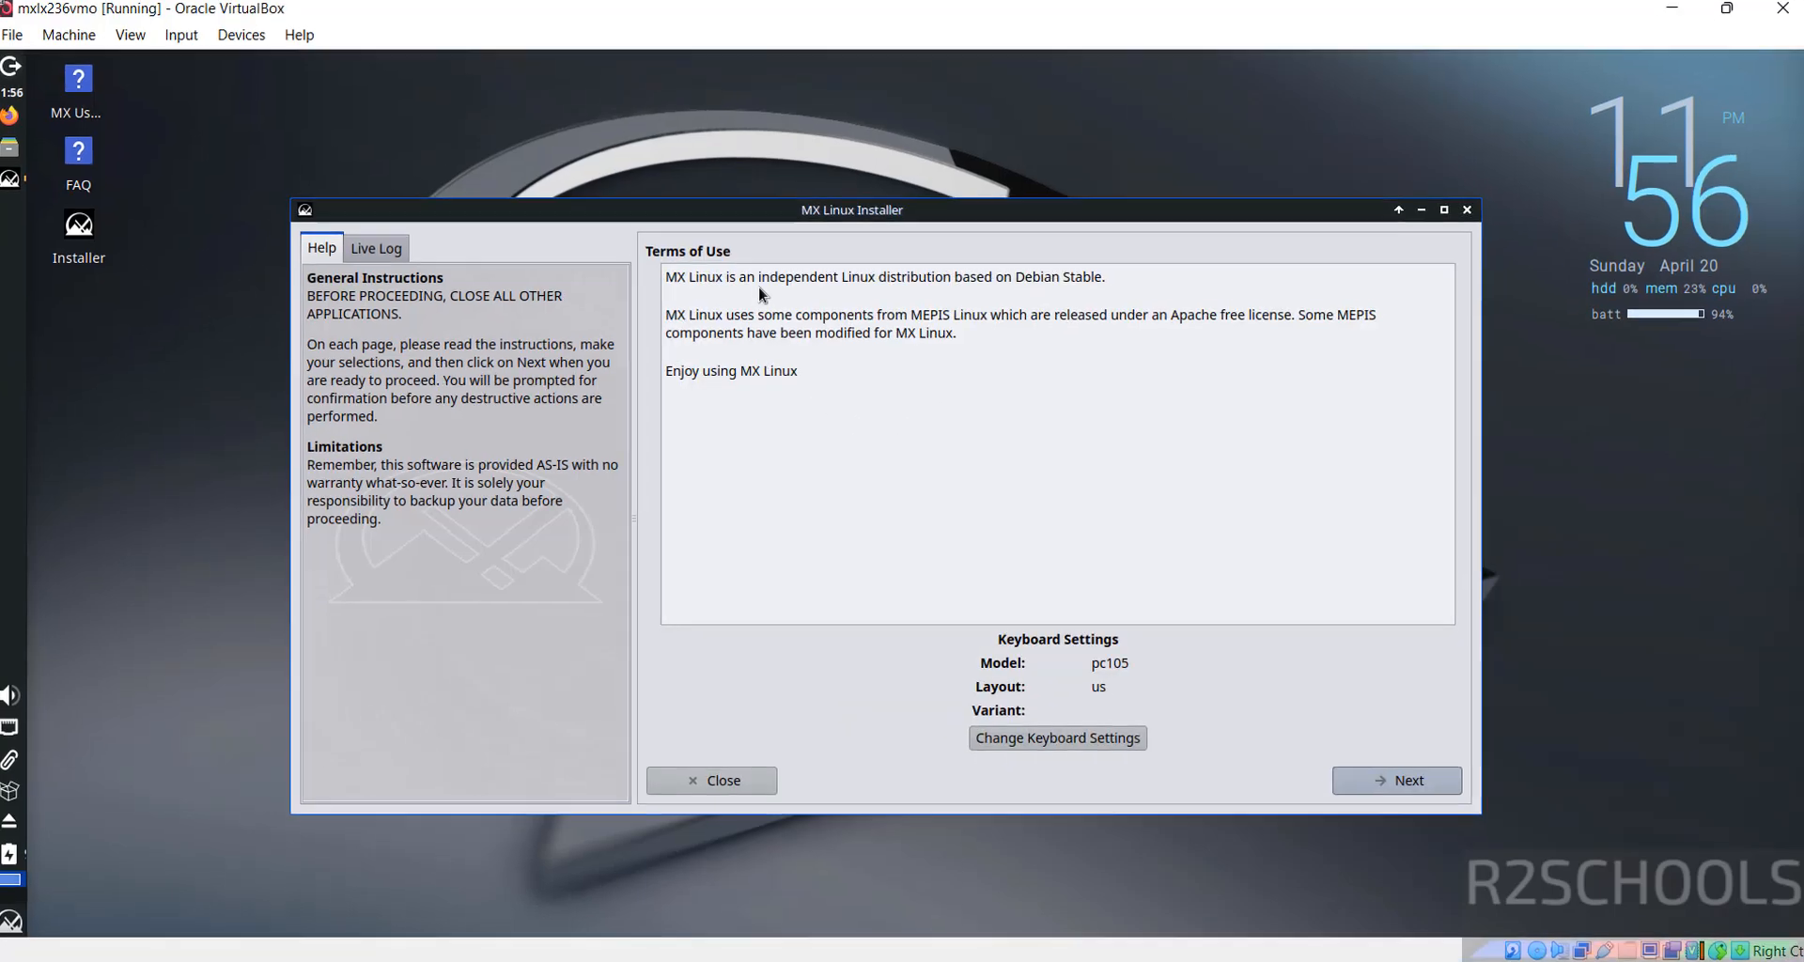
pyautogui.click(1443, 211)
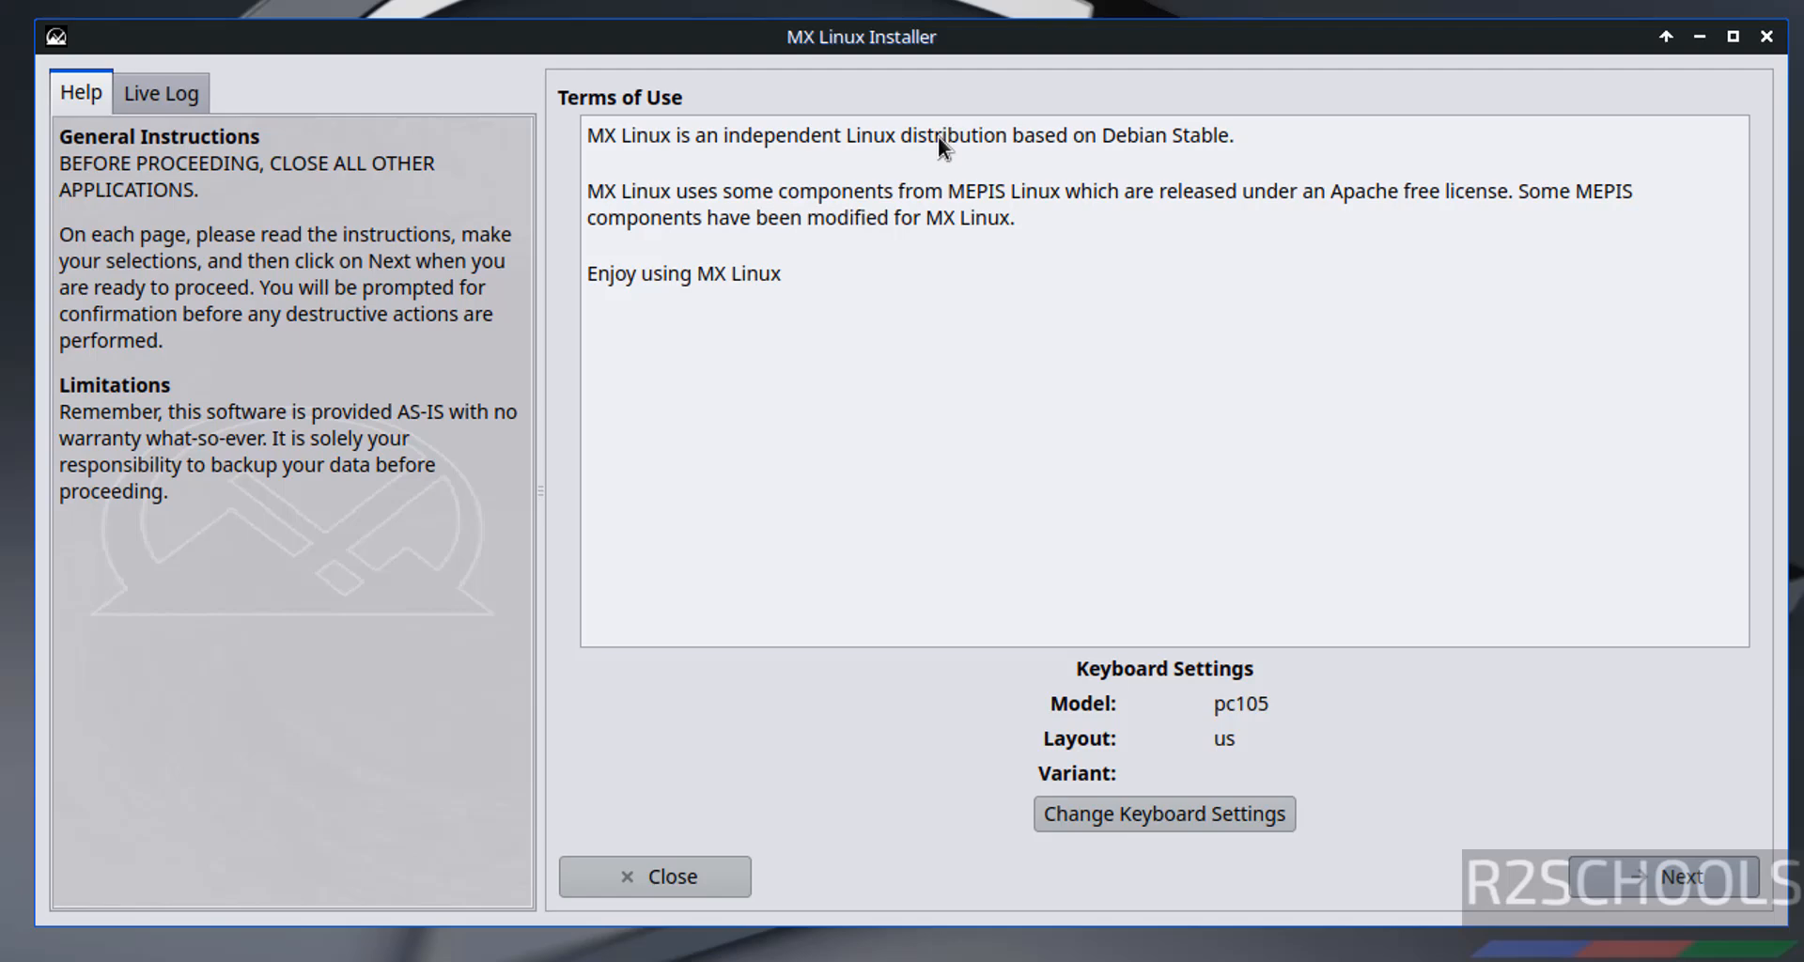
pyautogui.moveTo(883, 316)
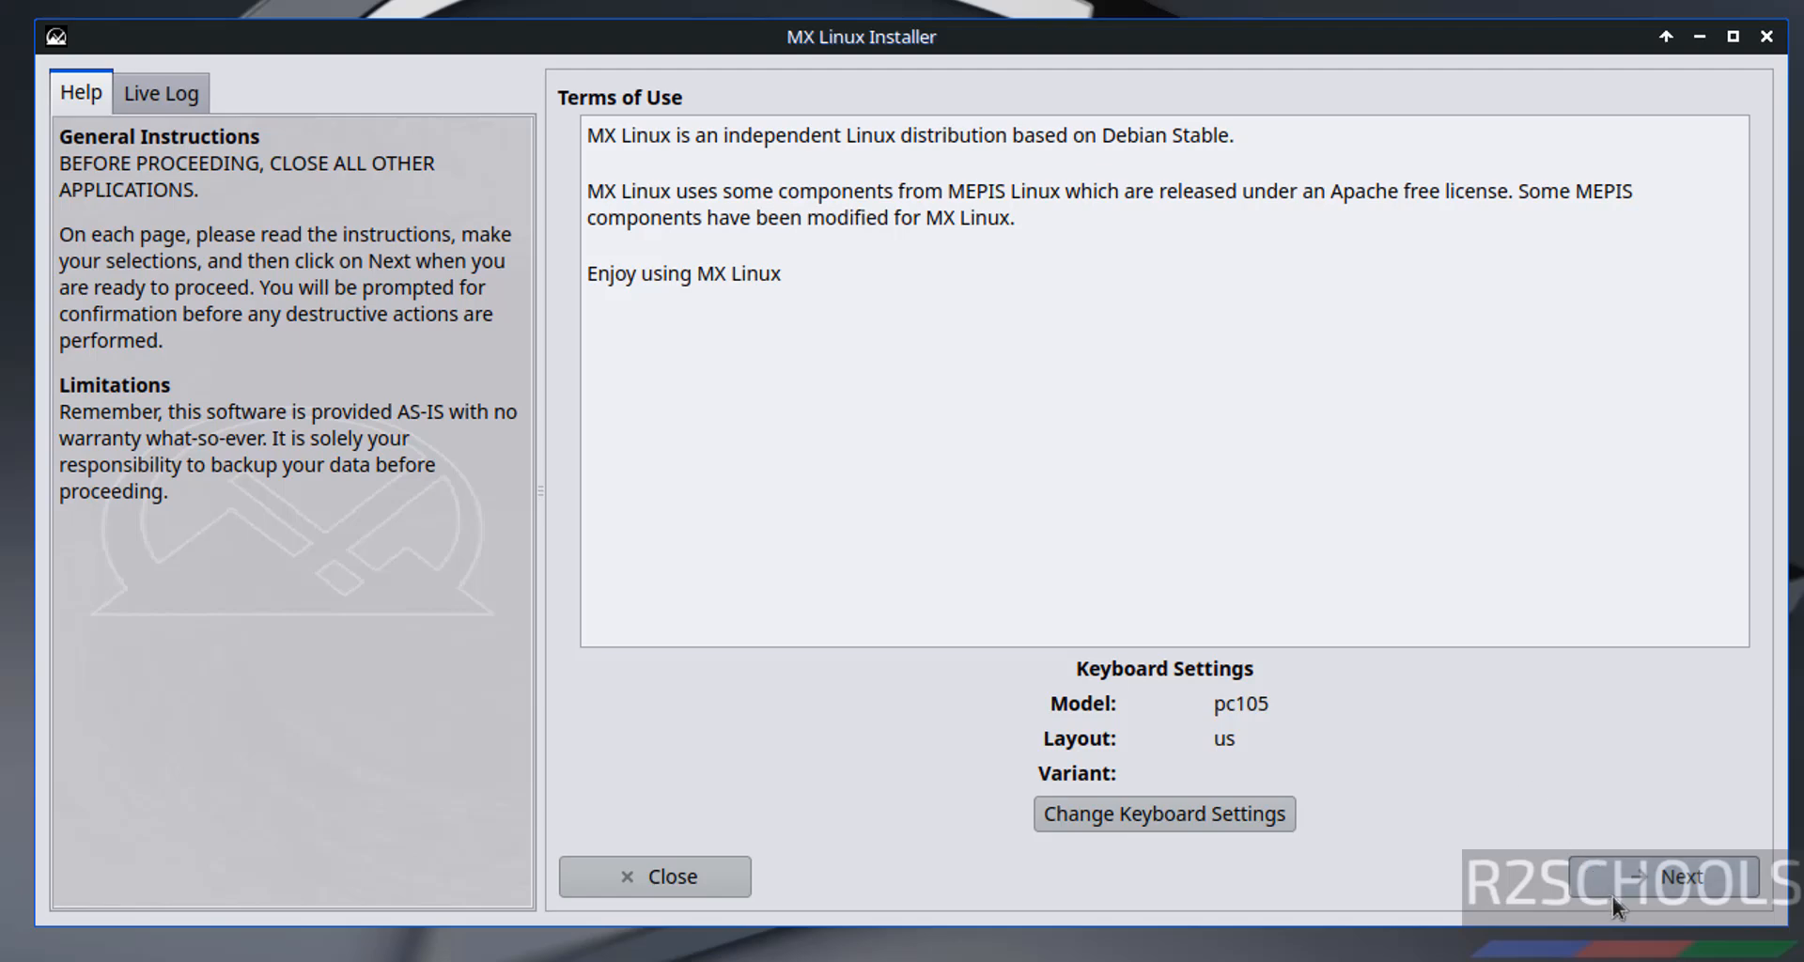
pyautogui.moveTo(1238, 661)
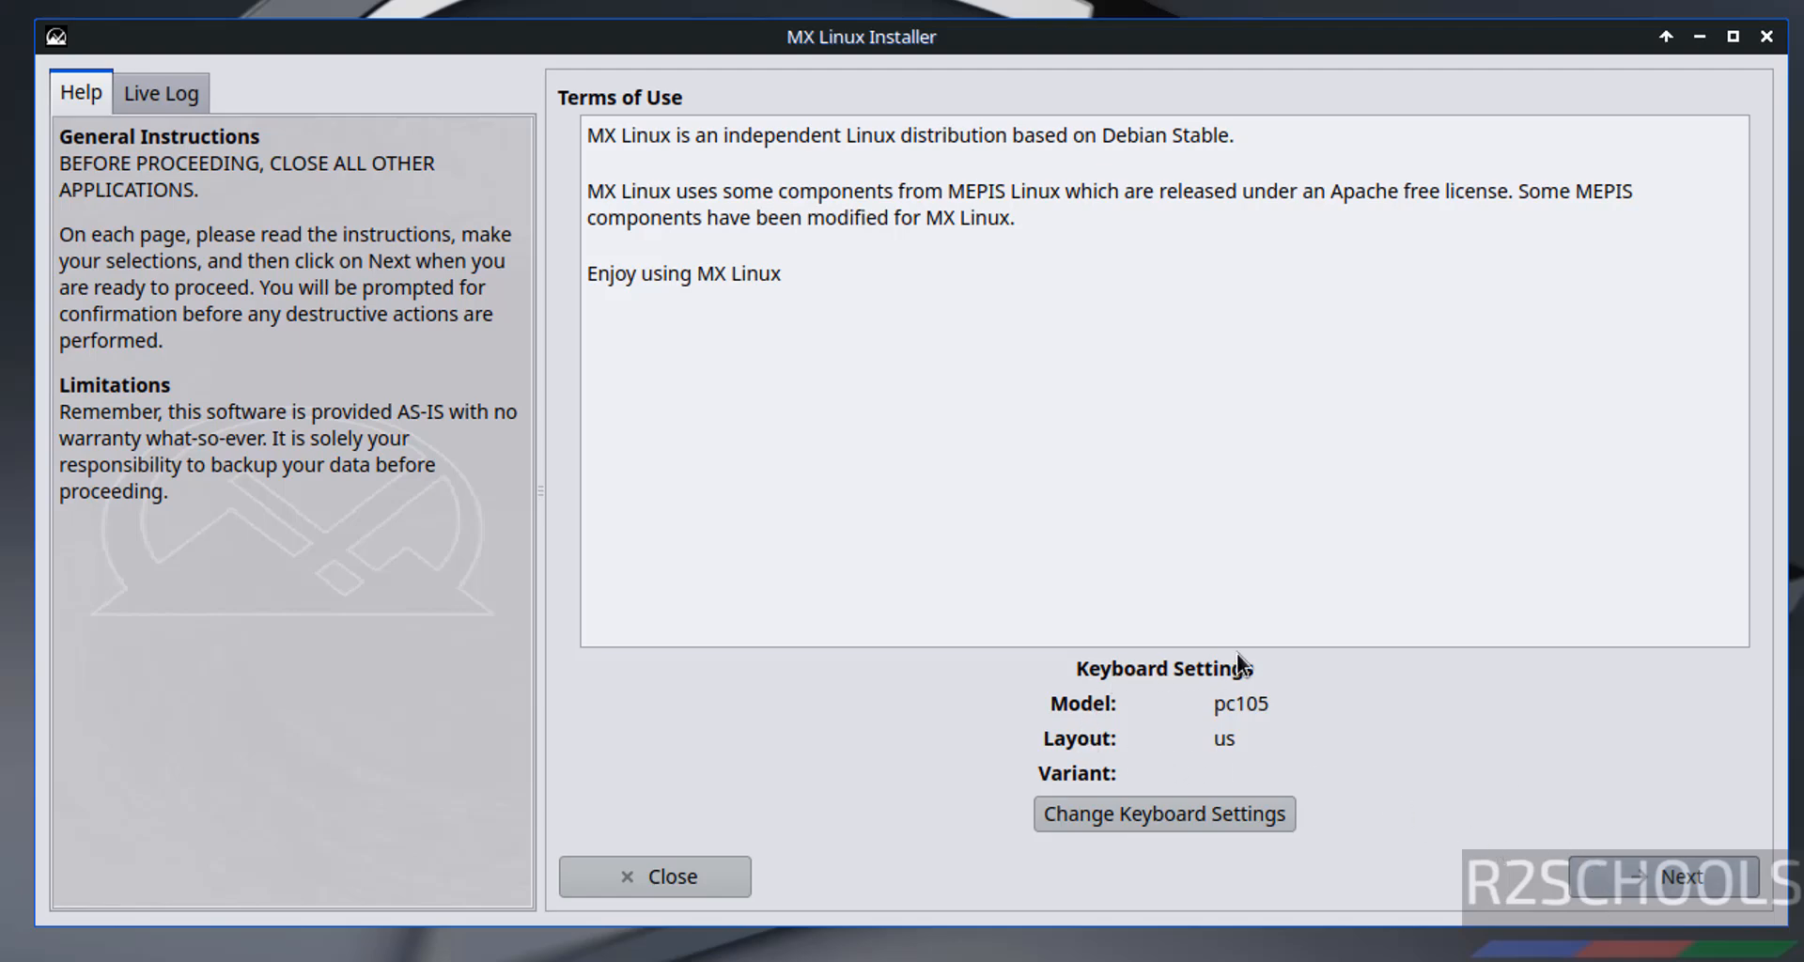
pyautogui.moveTo(1069, 780)
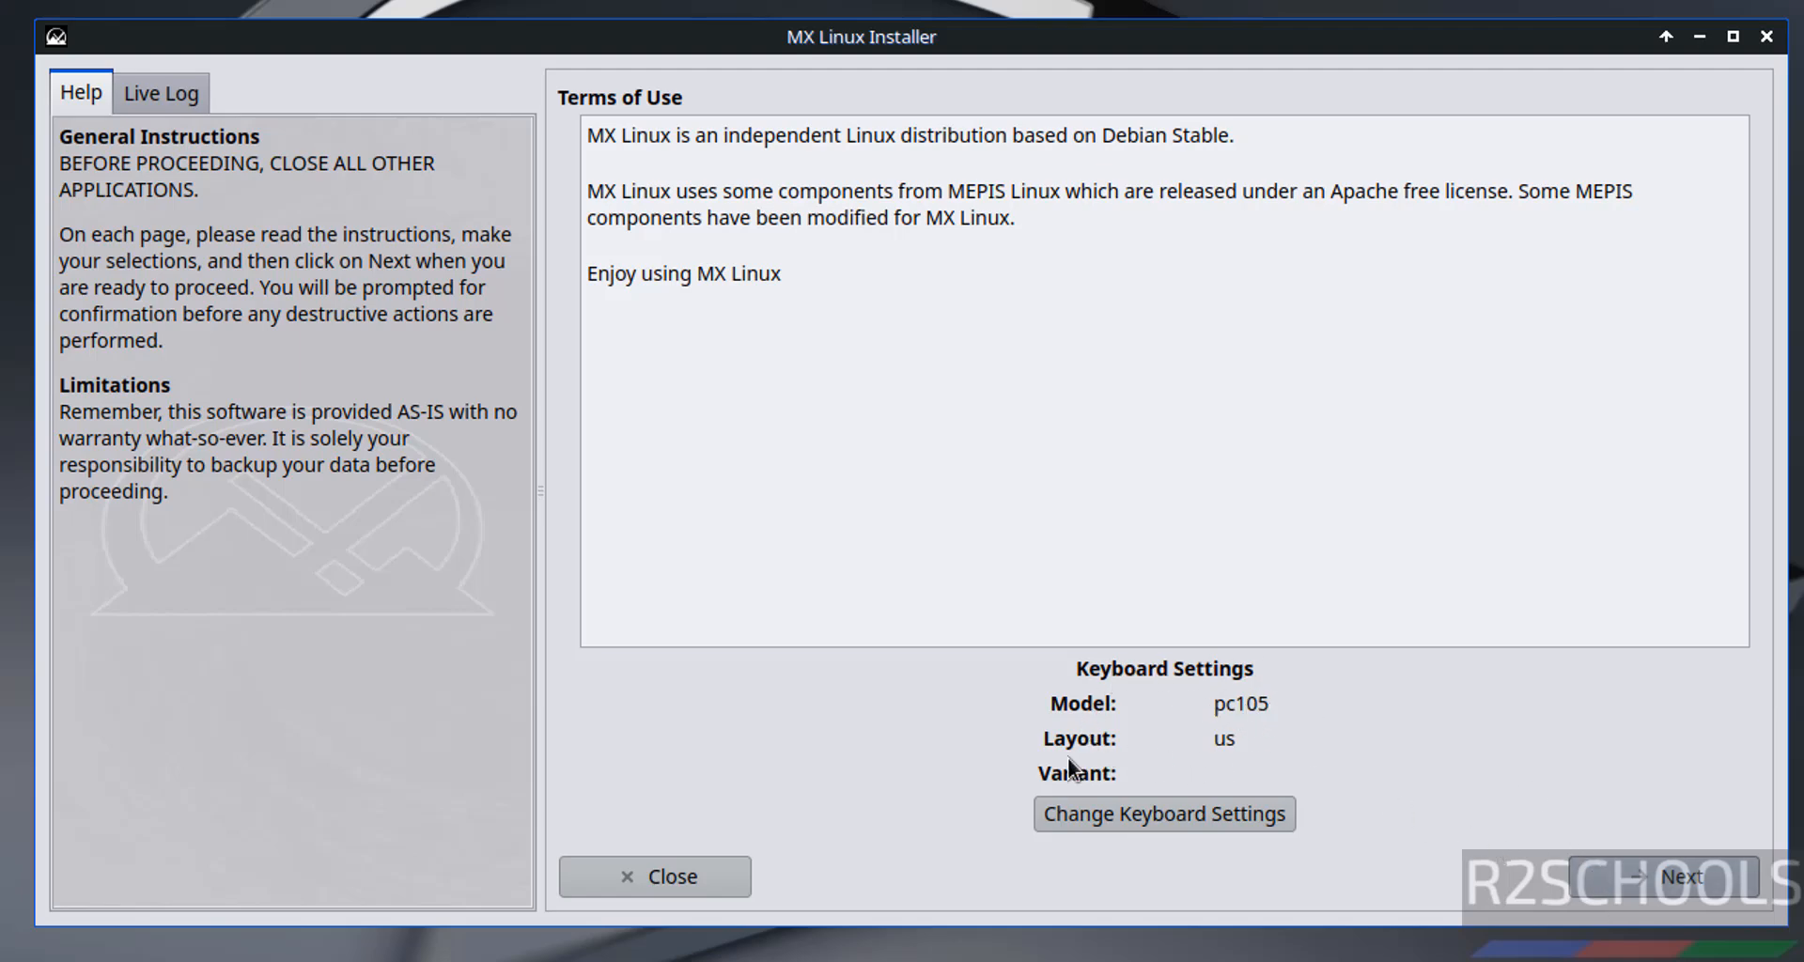
pyautogui.moveTo(1125, 825)
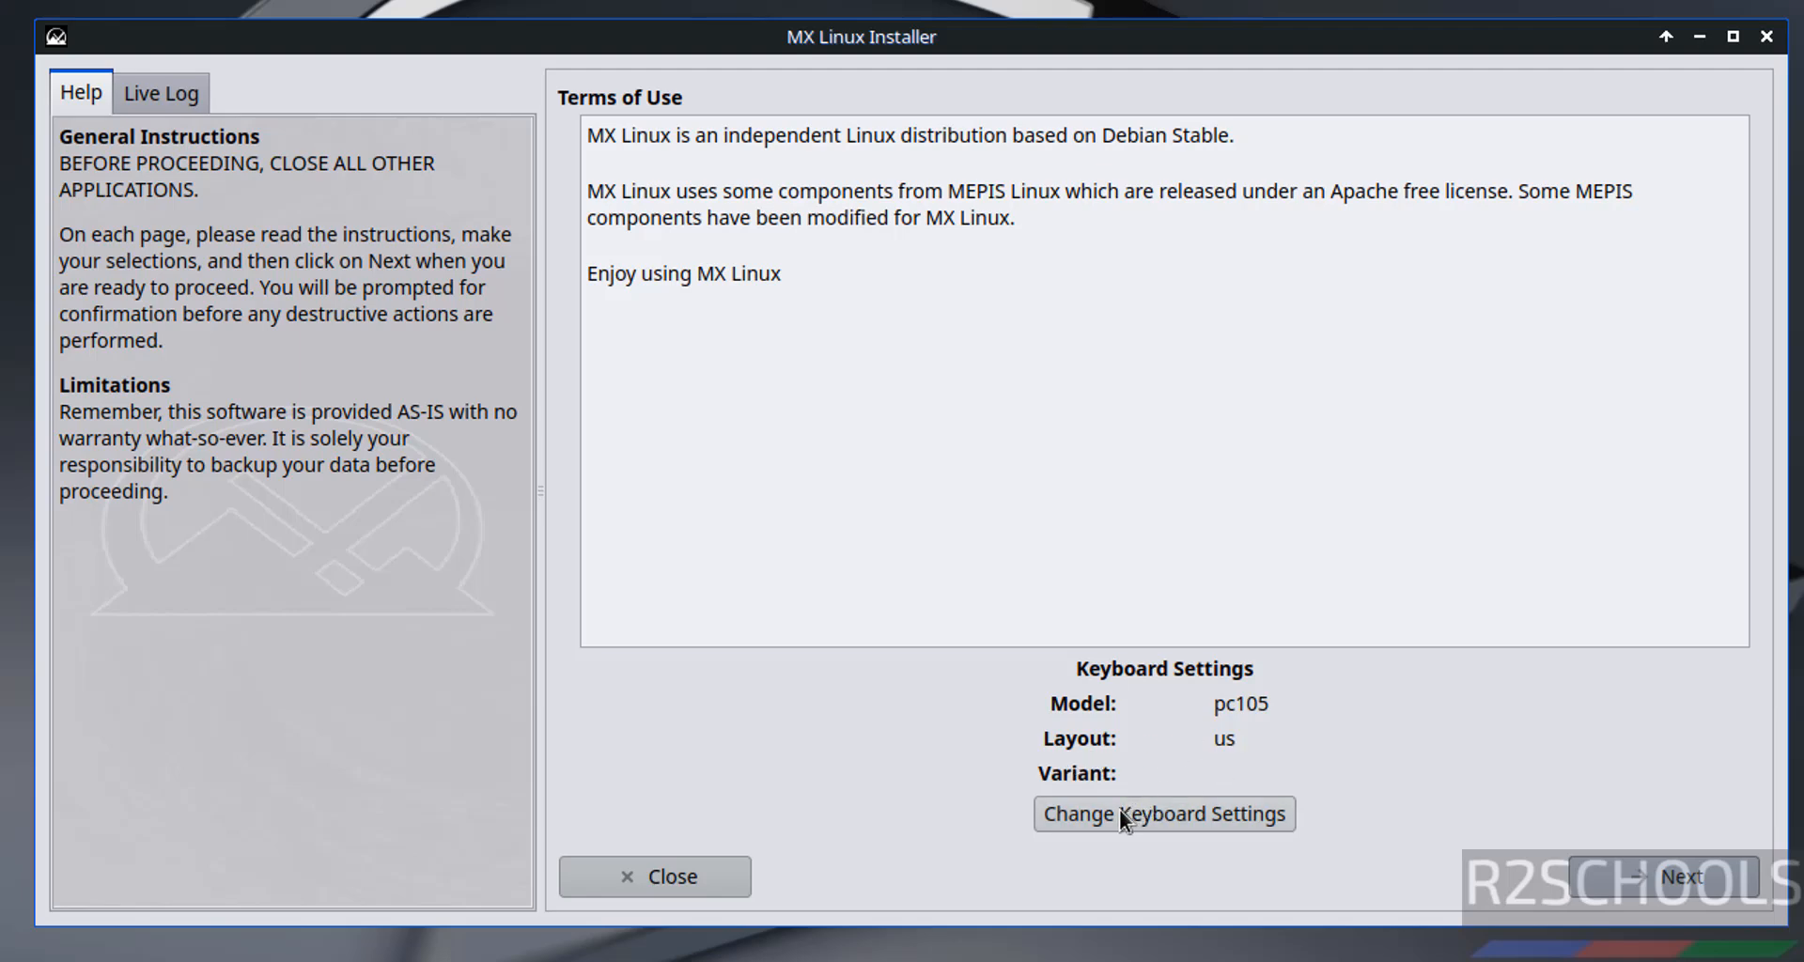
pyautogui.moveTo(1191, 823)
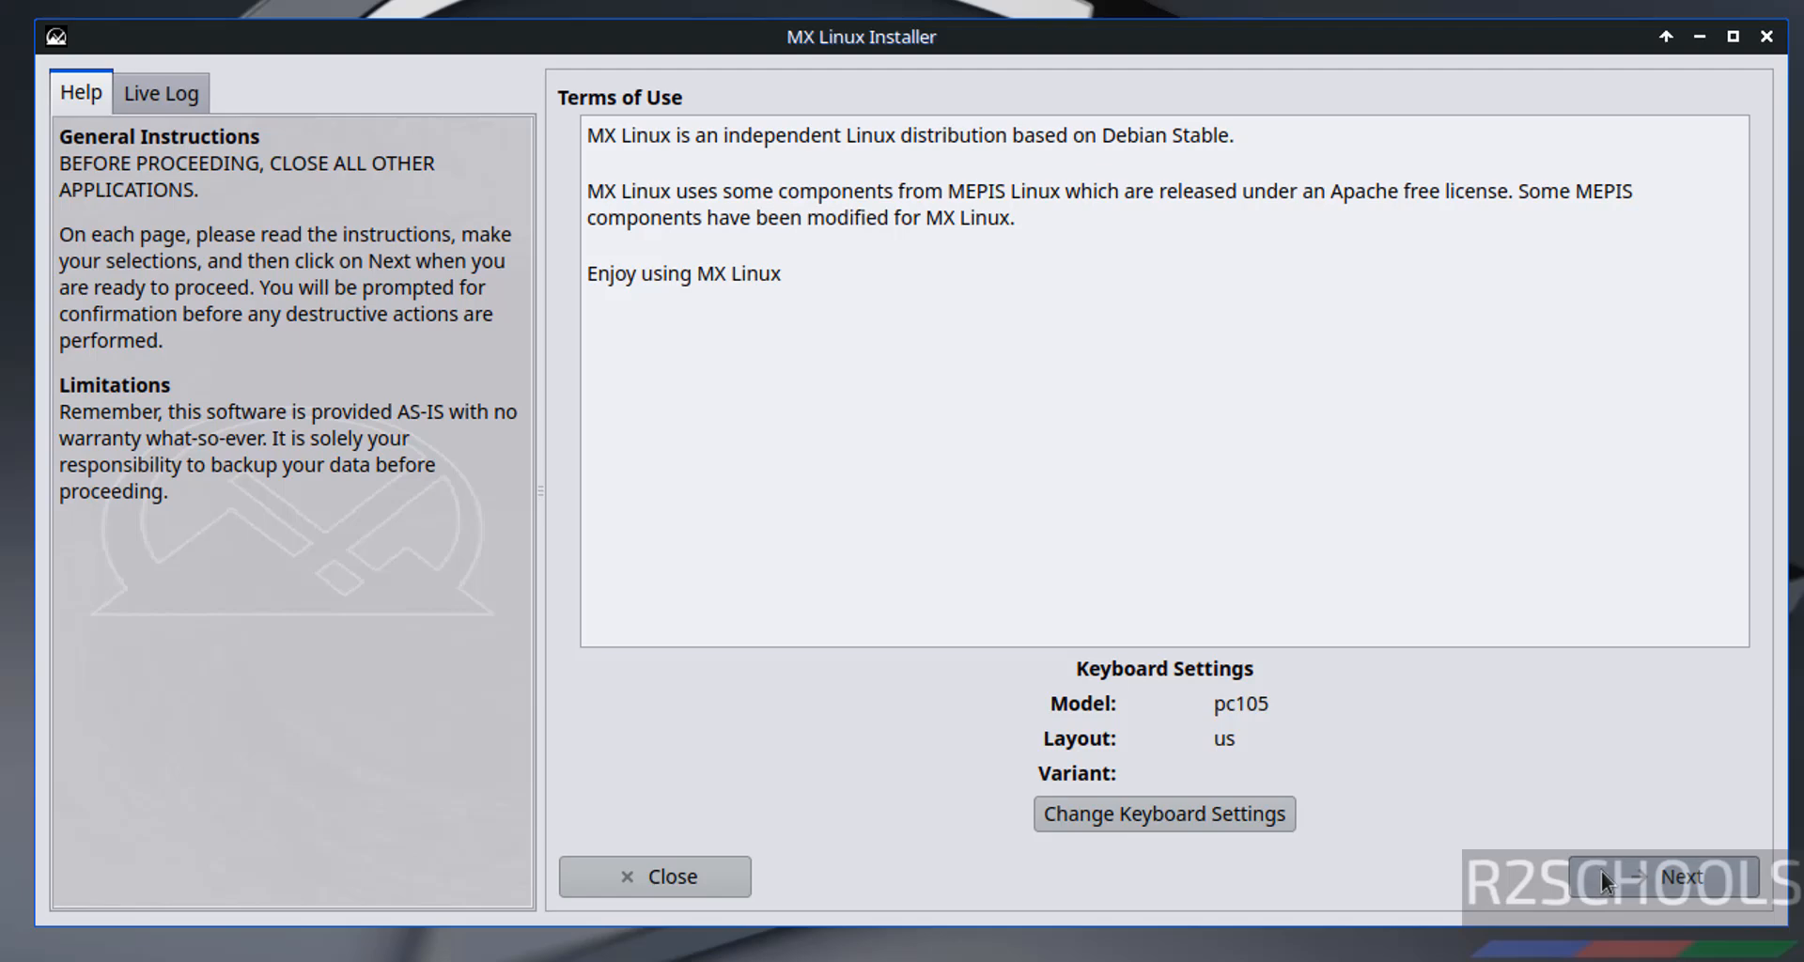
# Step: Accept the terms, keep regular install on the entire sda disk, and start the installation
pyautogui.click(1689, 877)
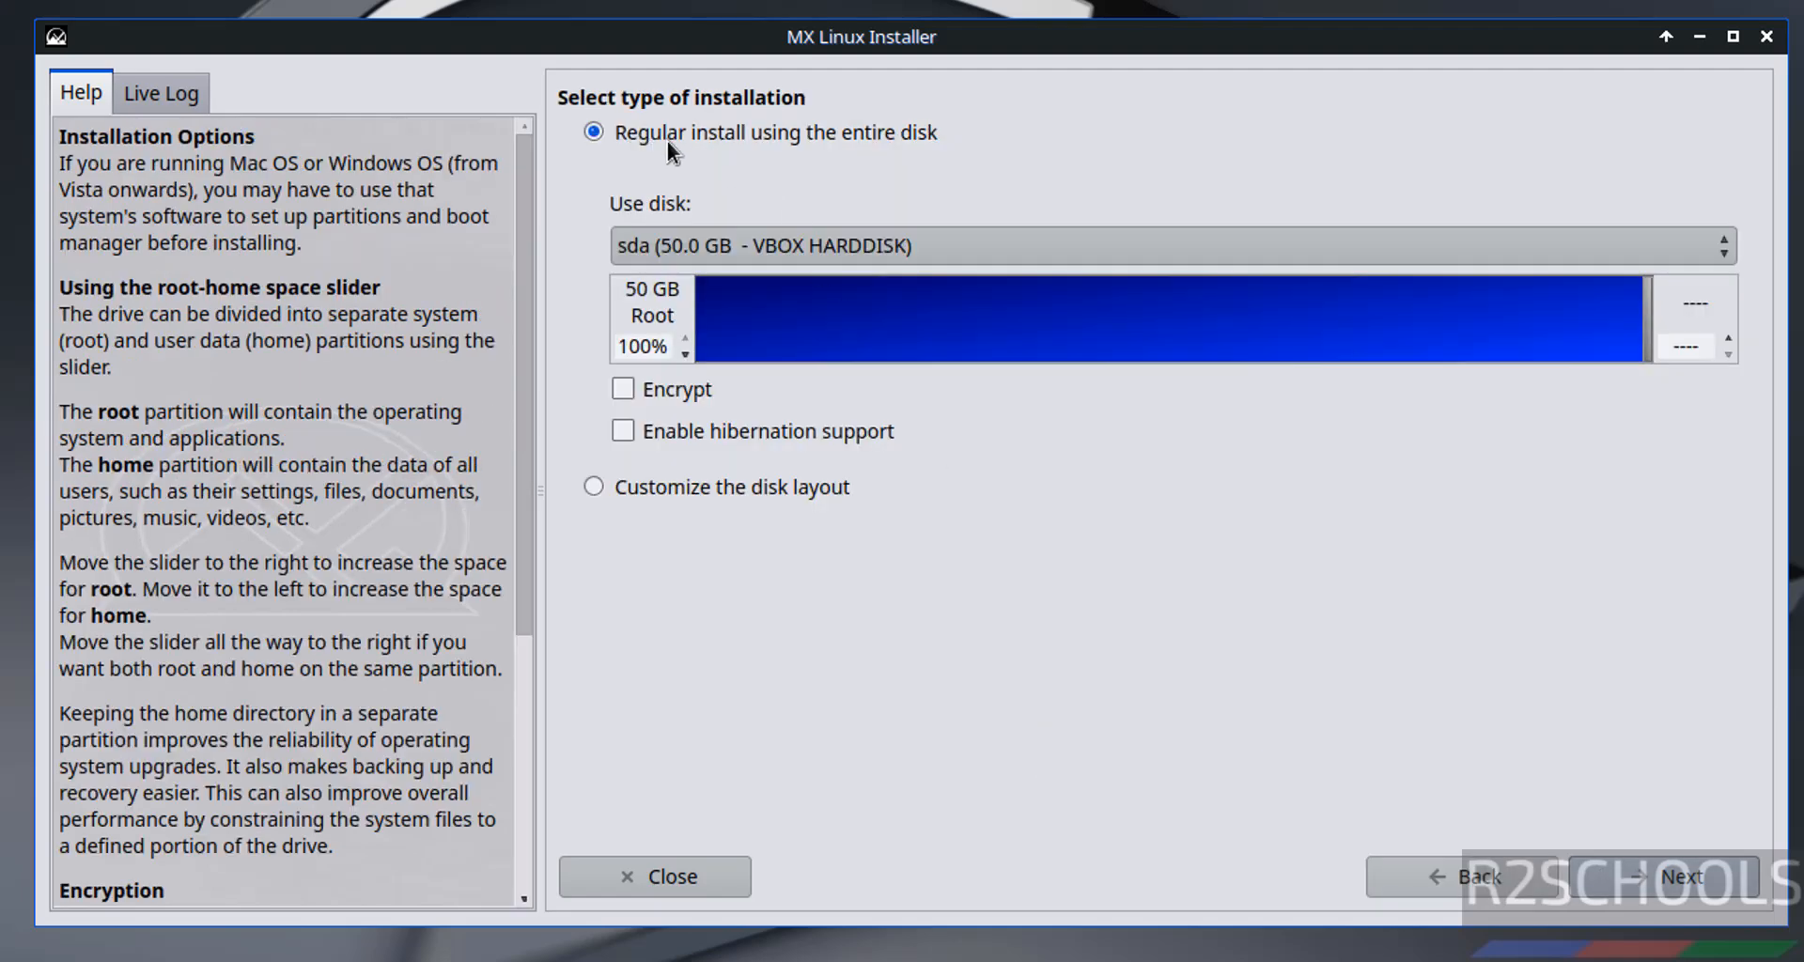
pyautogui.moveTo(762, 160)
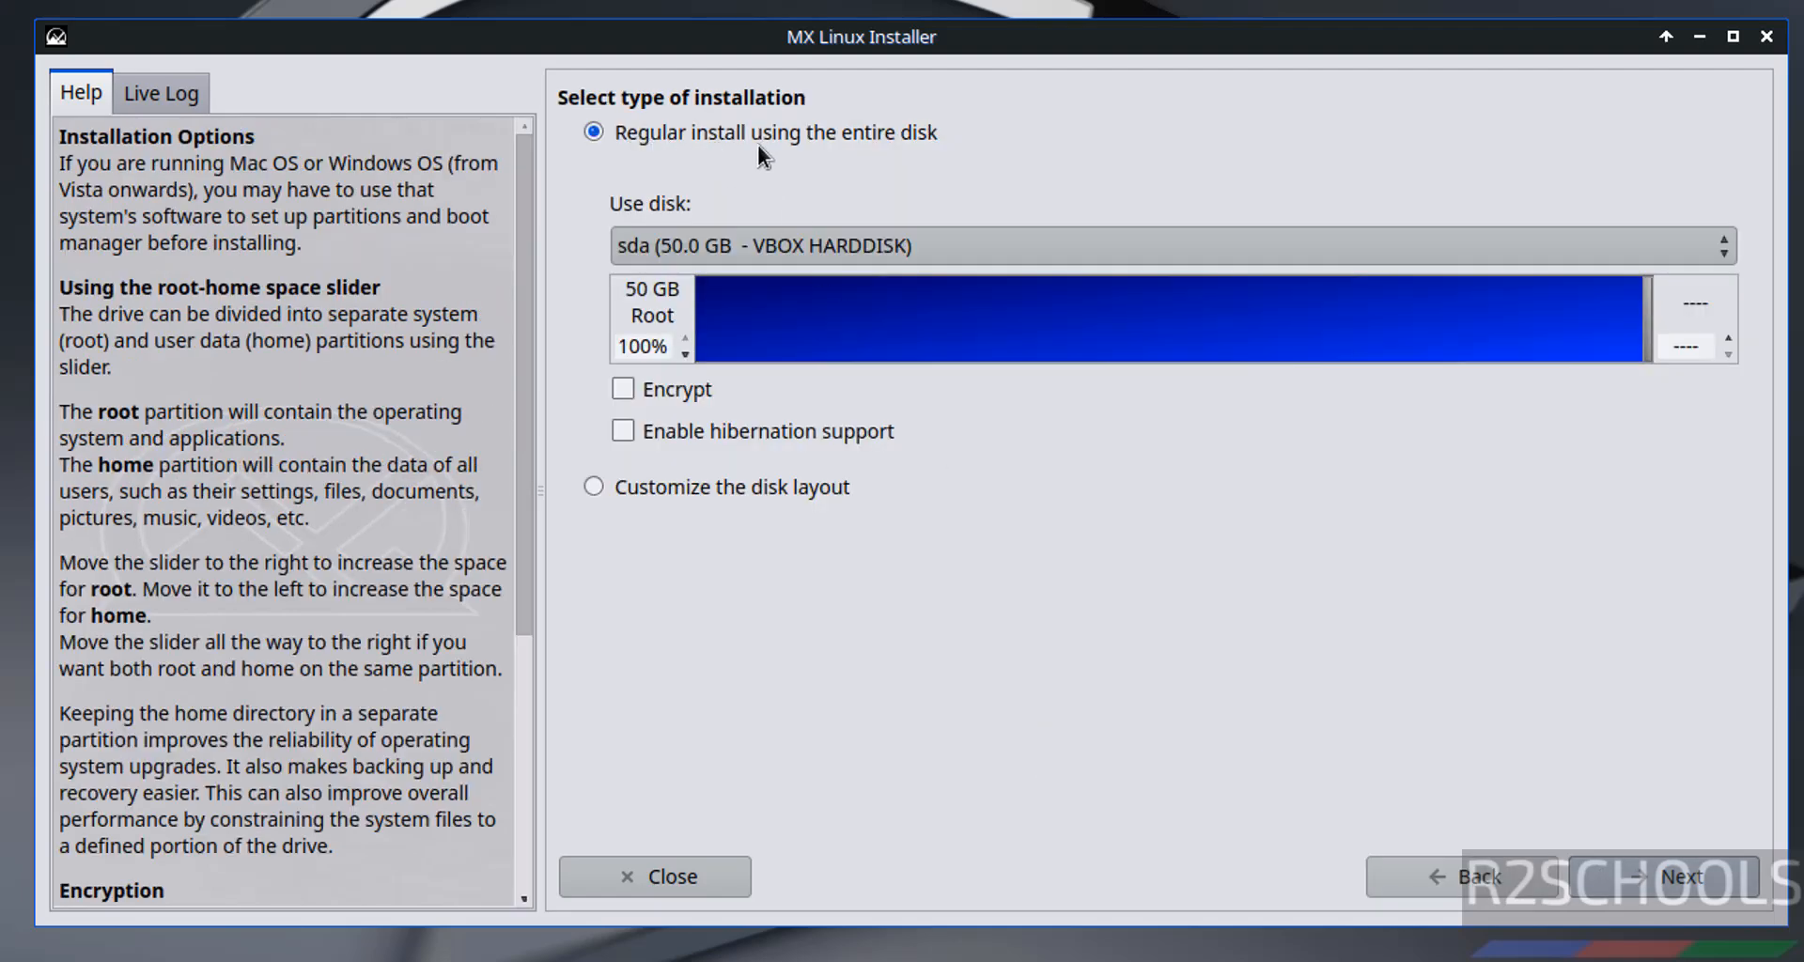
pyautogui.moveTo(632, 513)
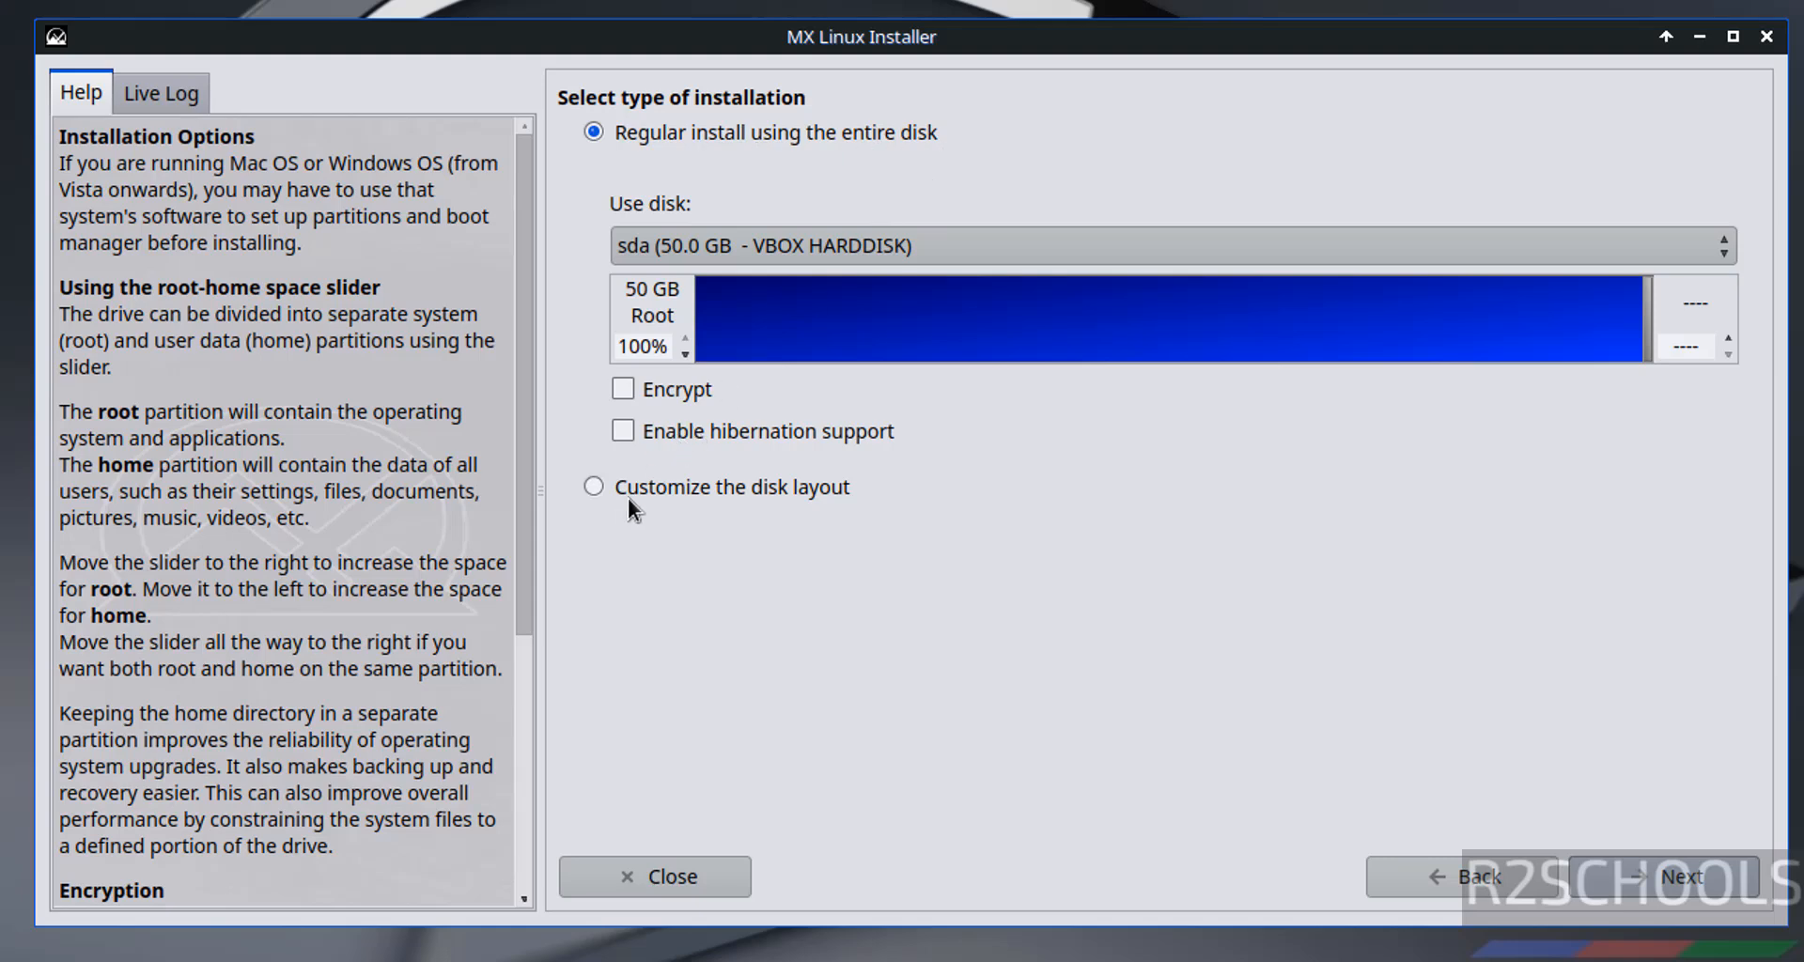
pyautogui.click(593, 487)
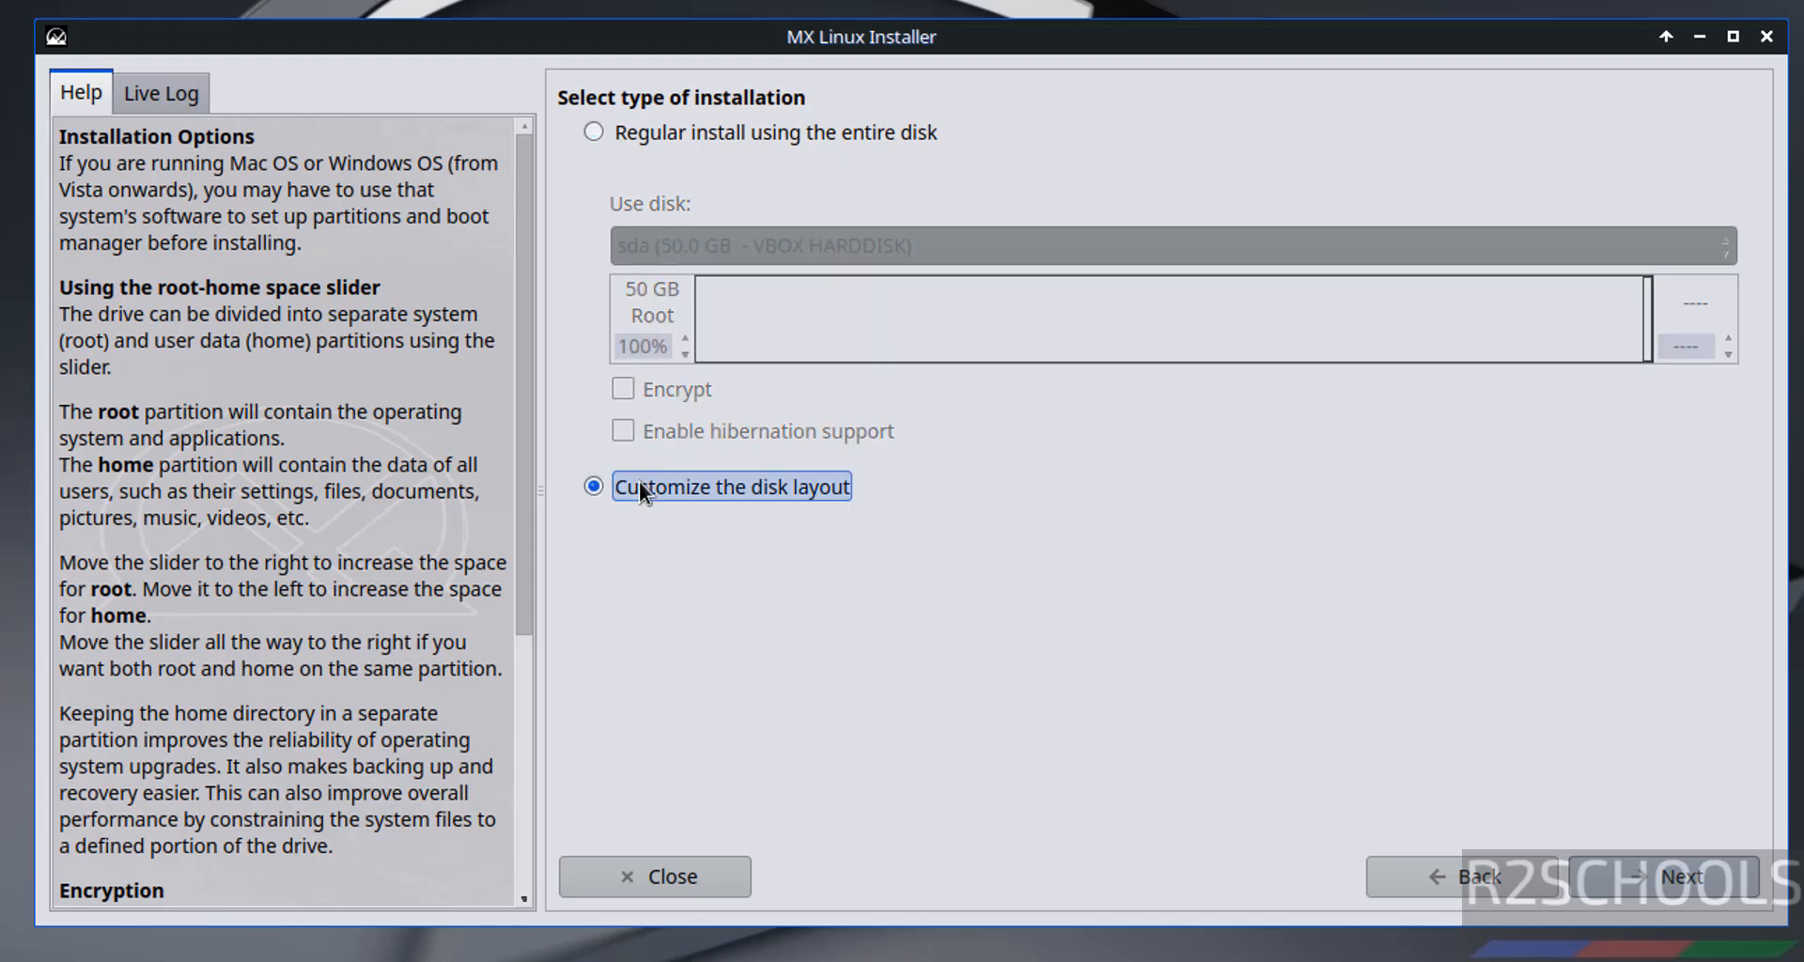
pyautogui.moveTo(622, 154)
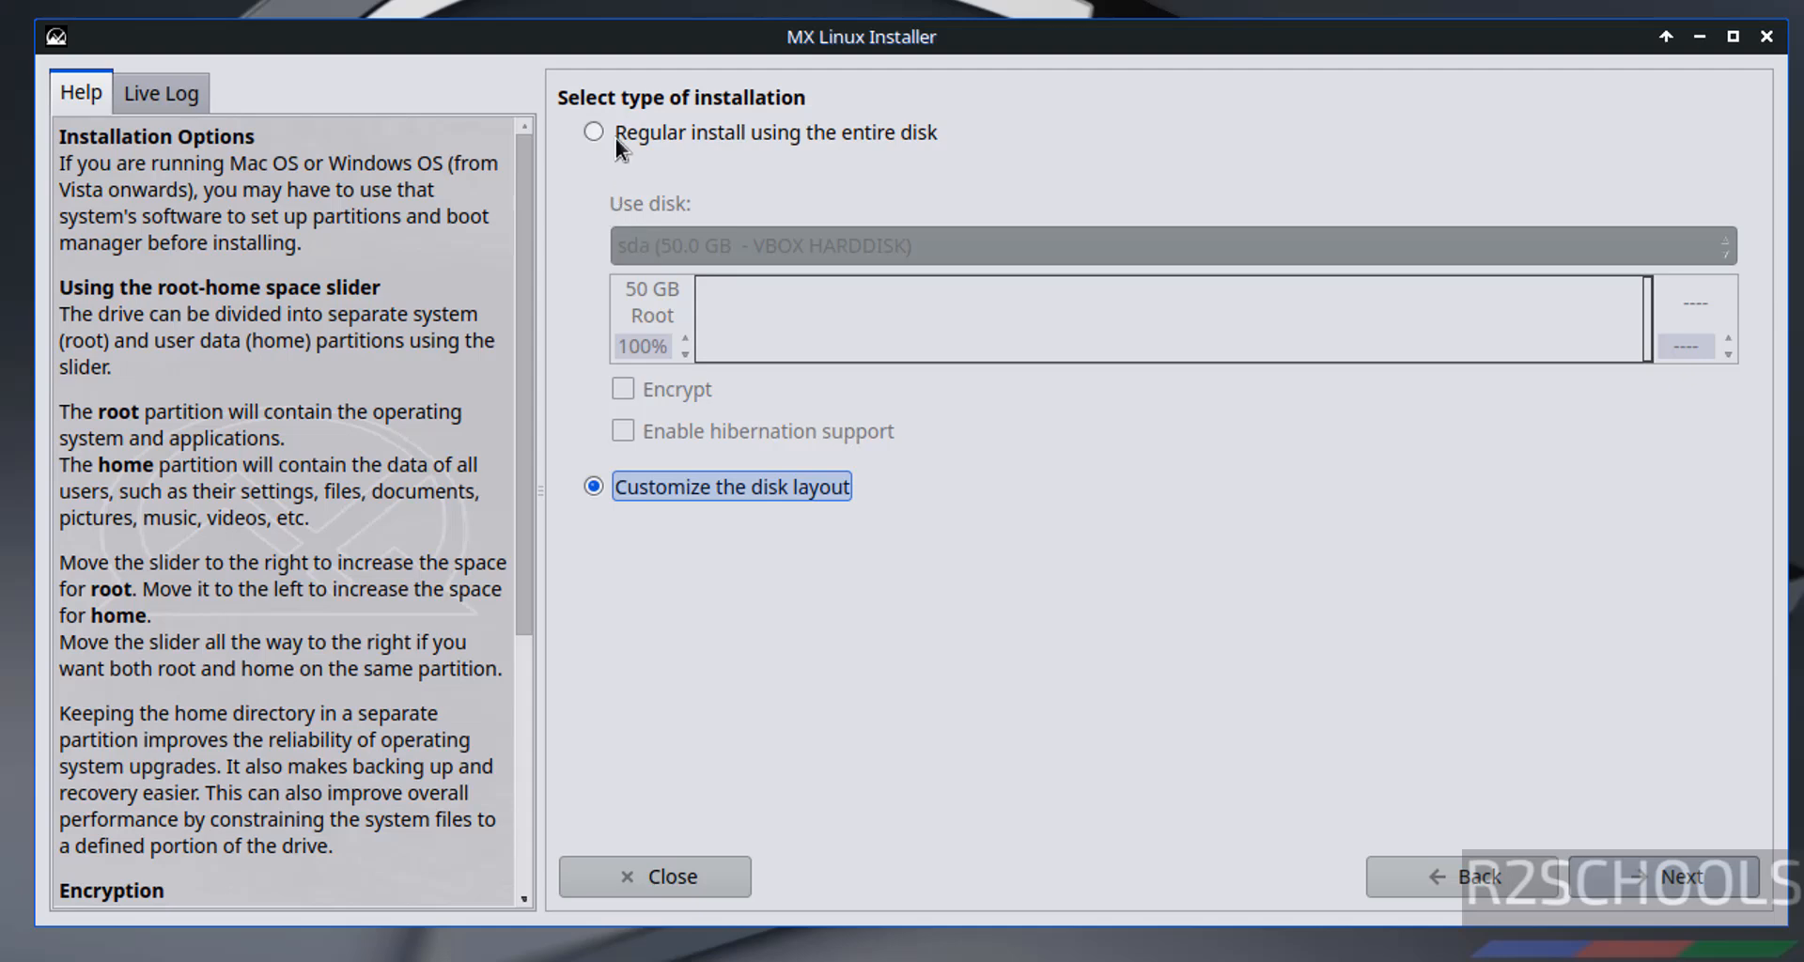
pyautogui.click(592, 131)
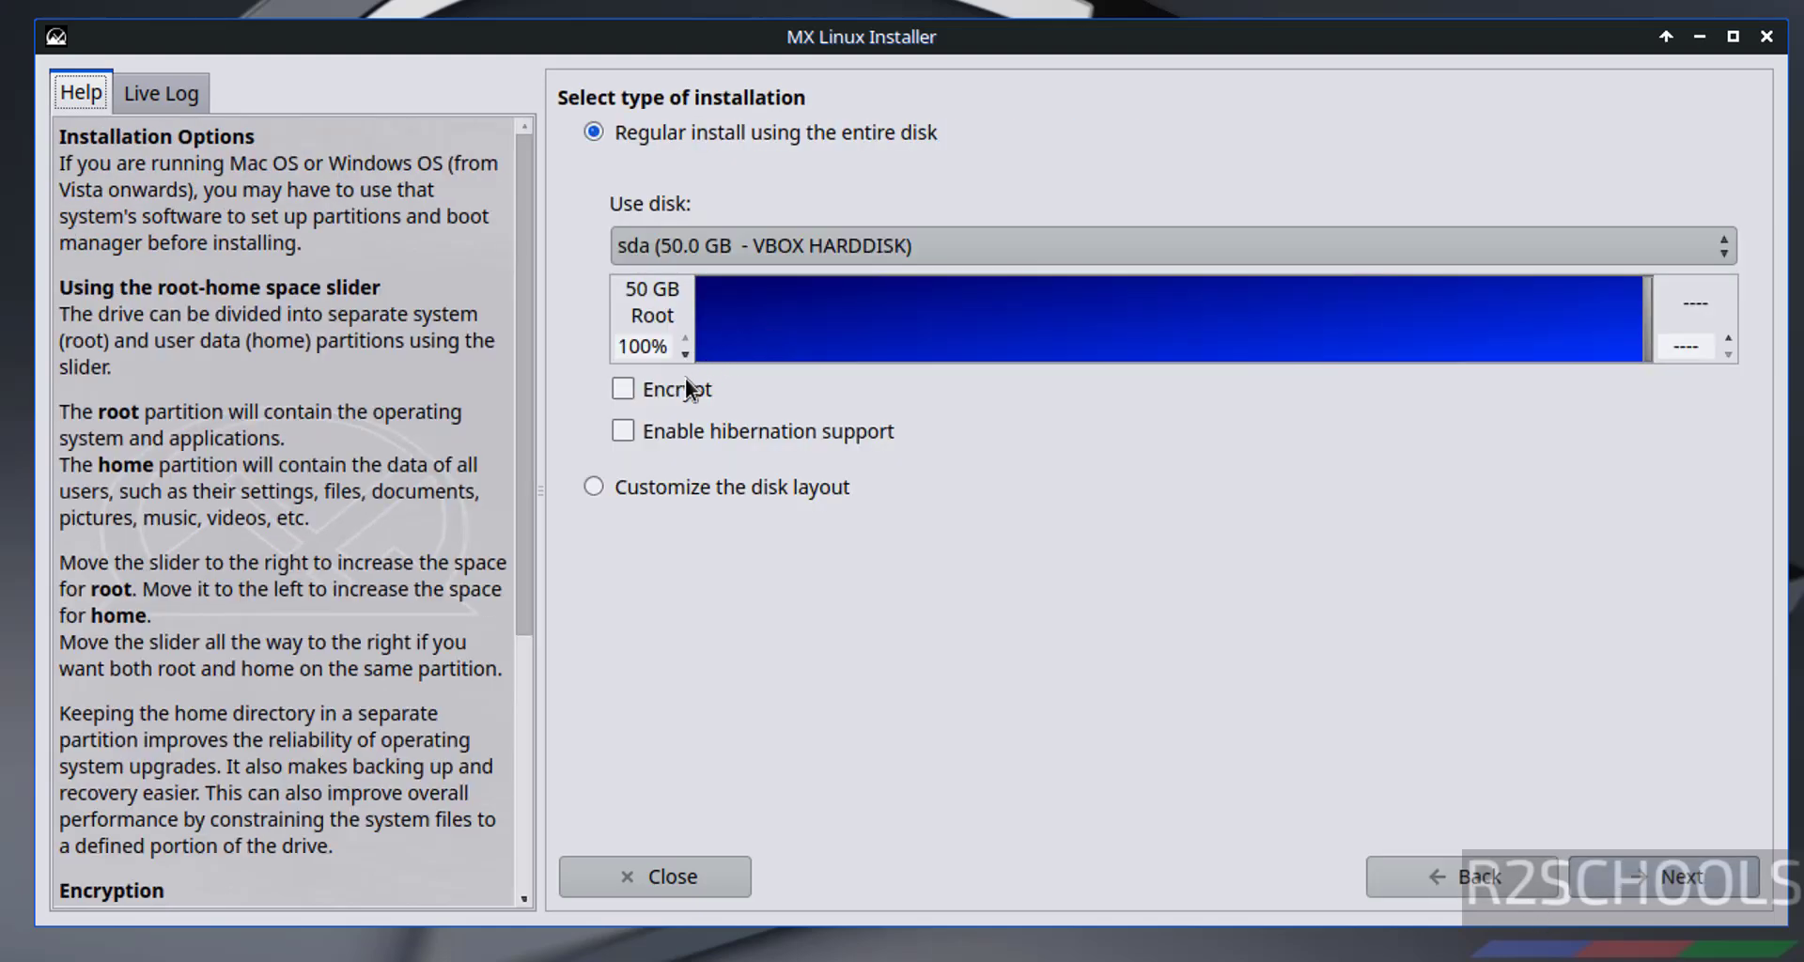
pyautogui.moveTo(1062, 630)
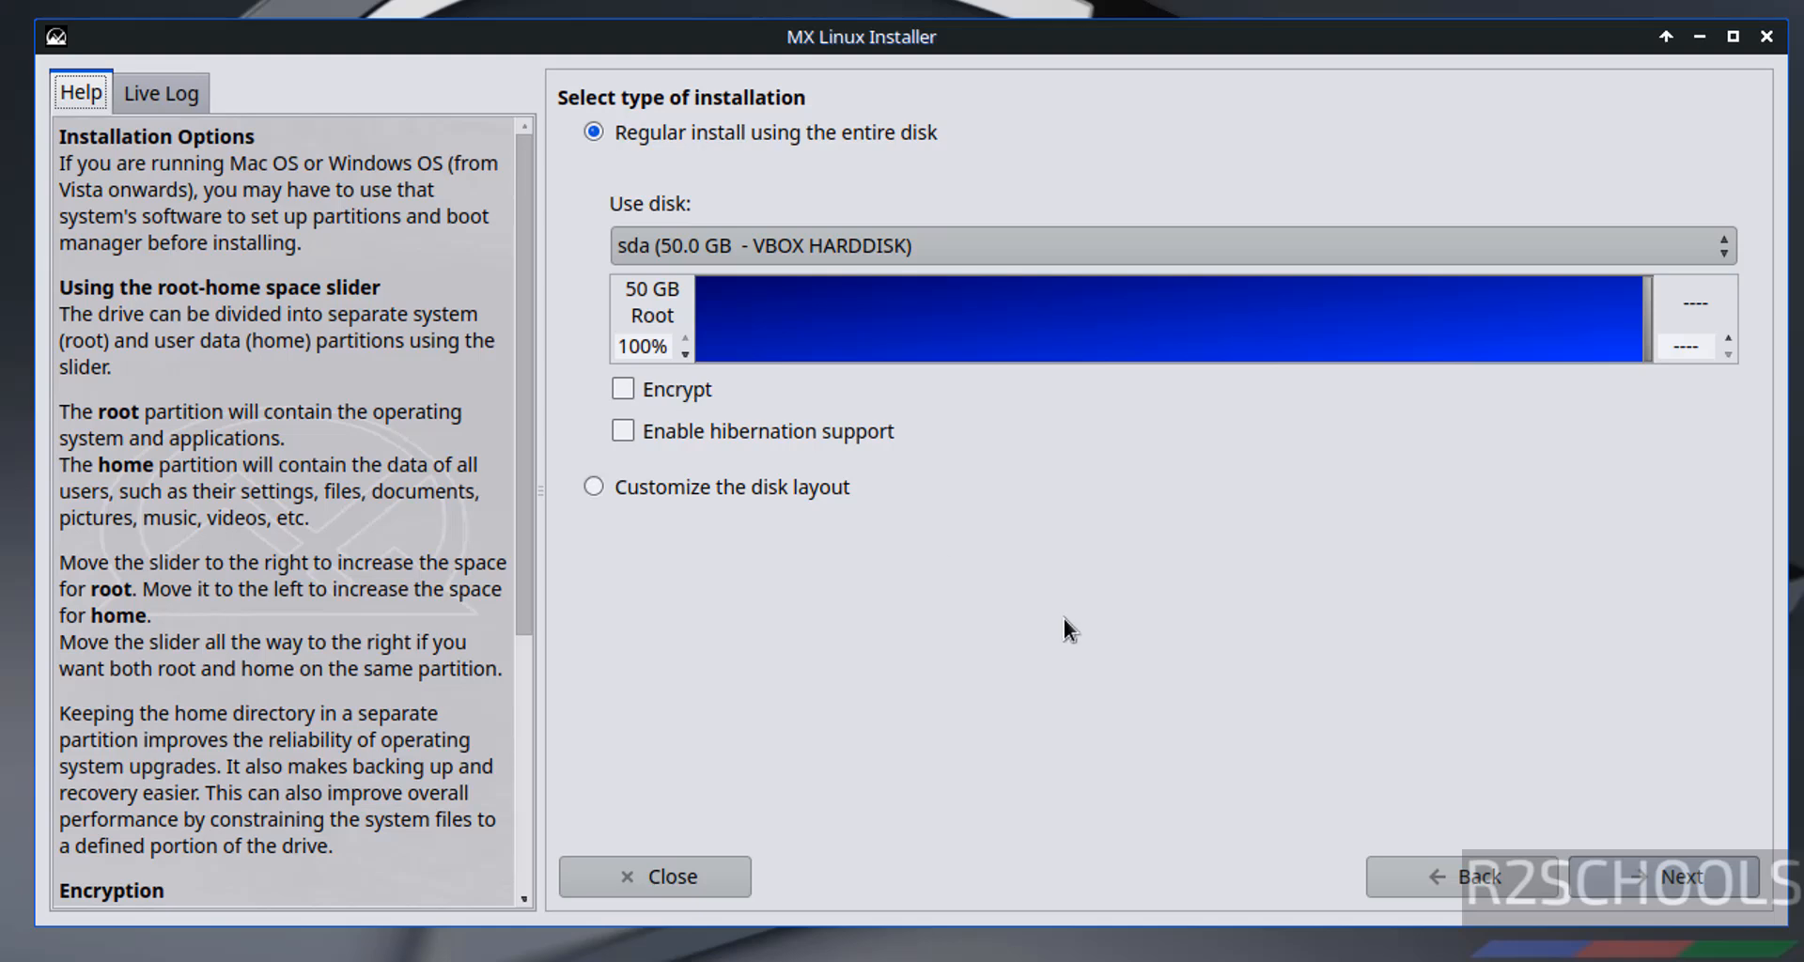
pyautogui.click(1685, 904)
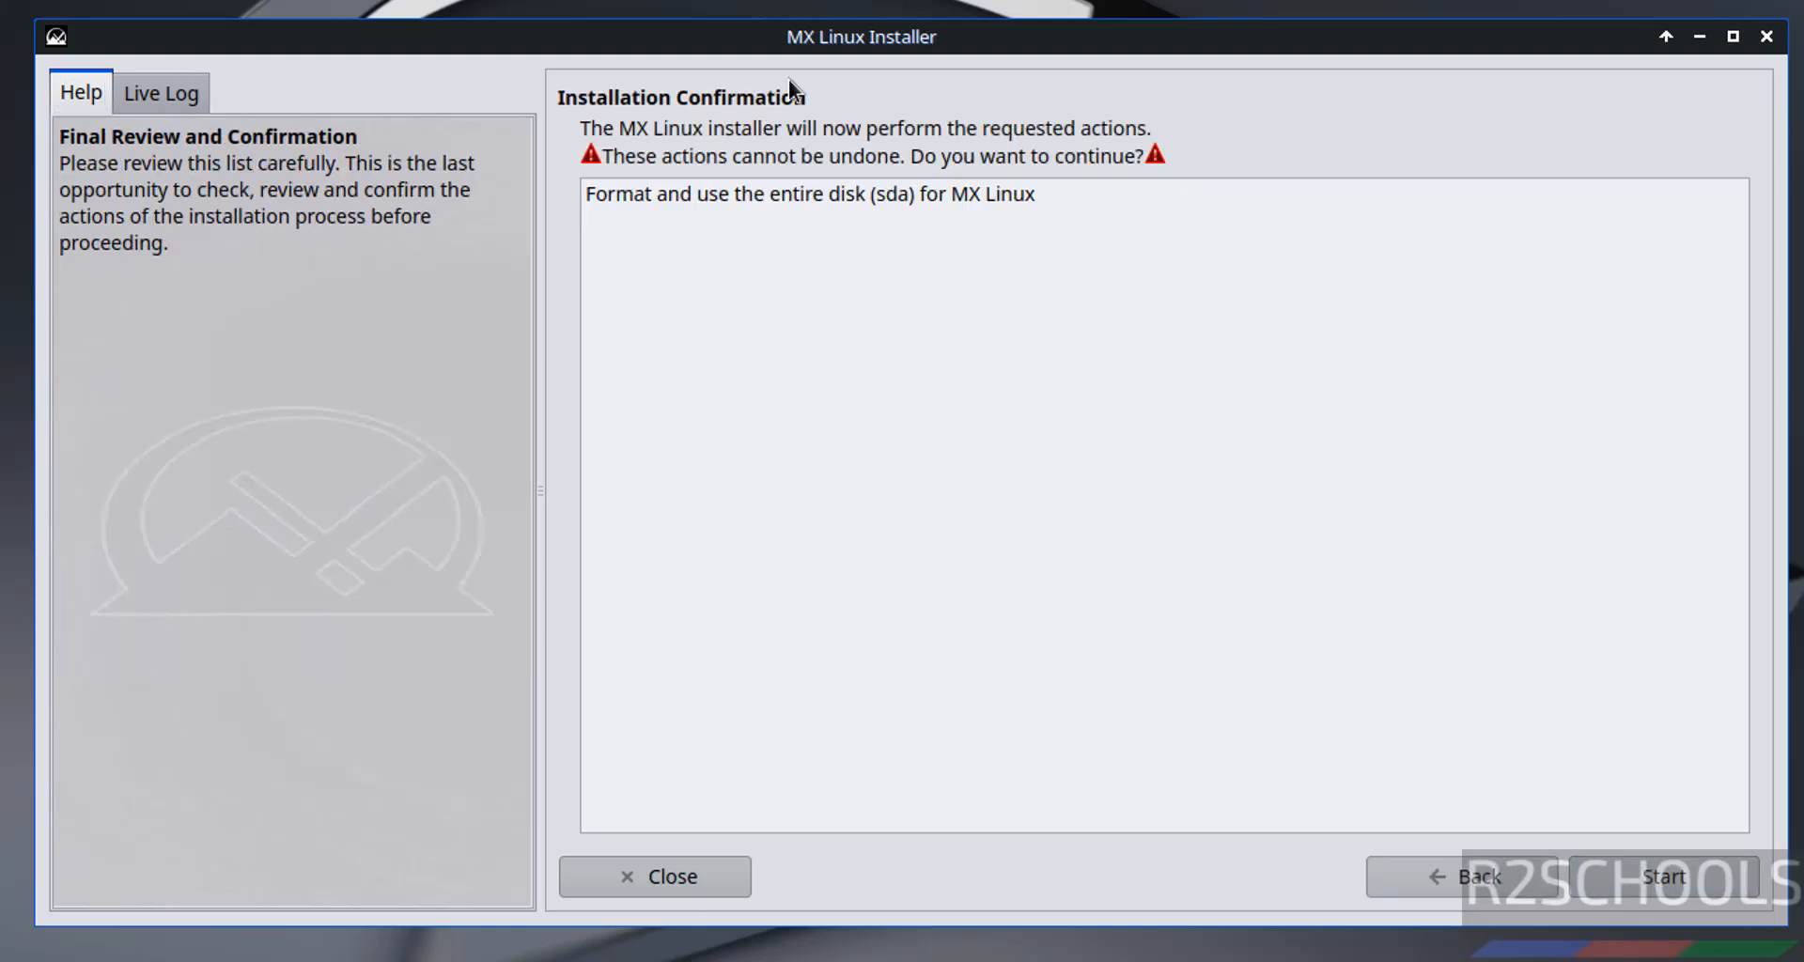
pyautogui.click(808, 197)
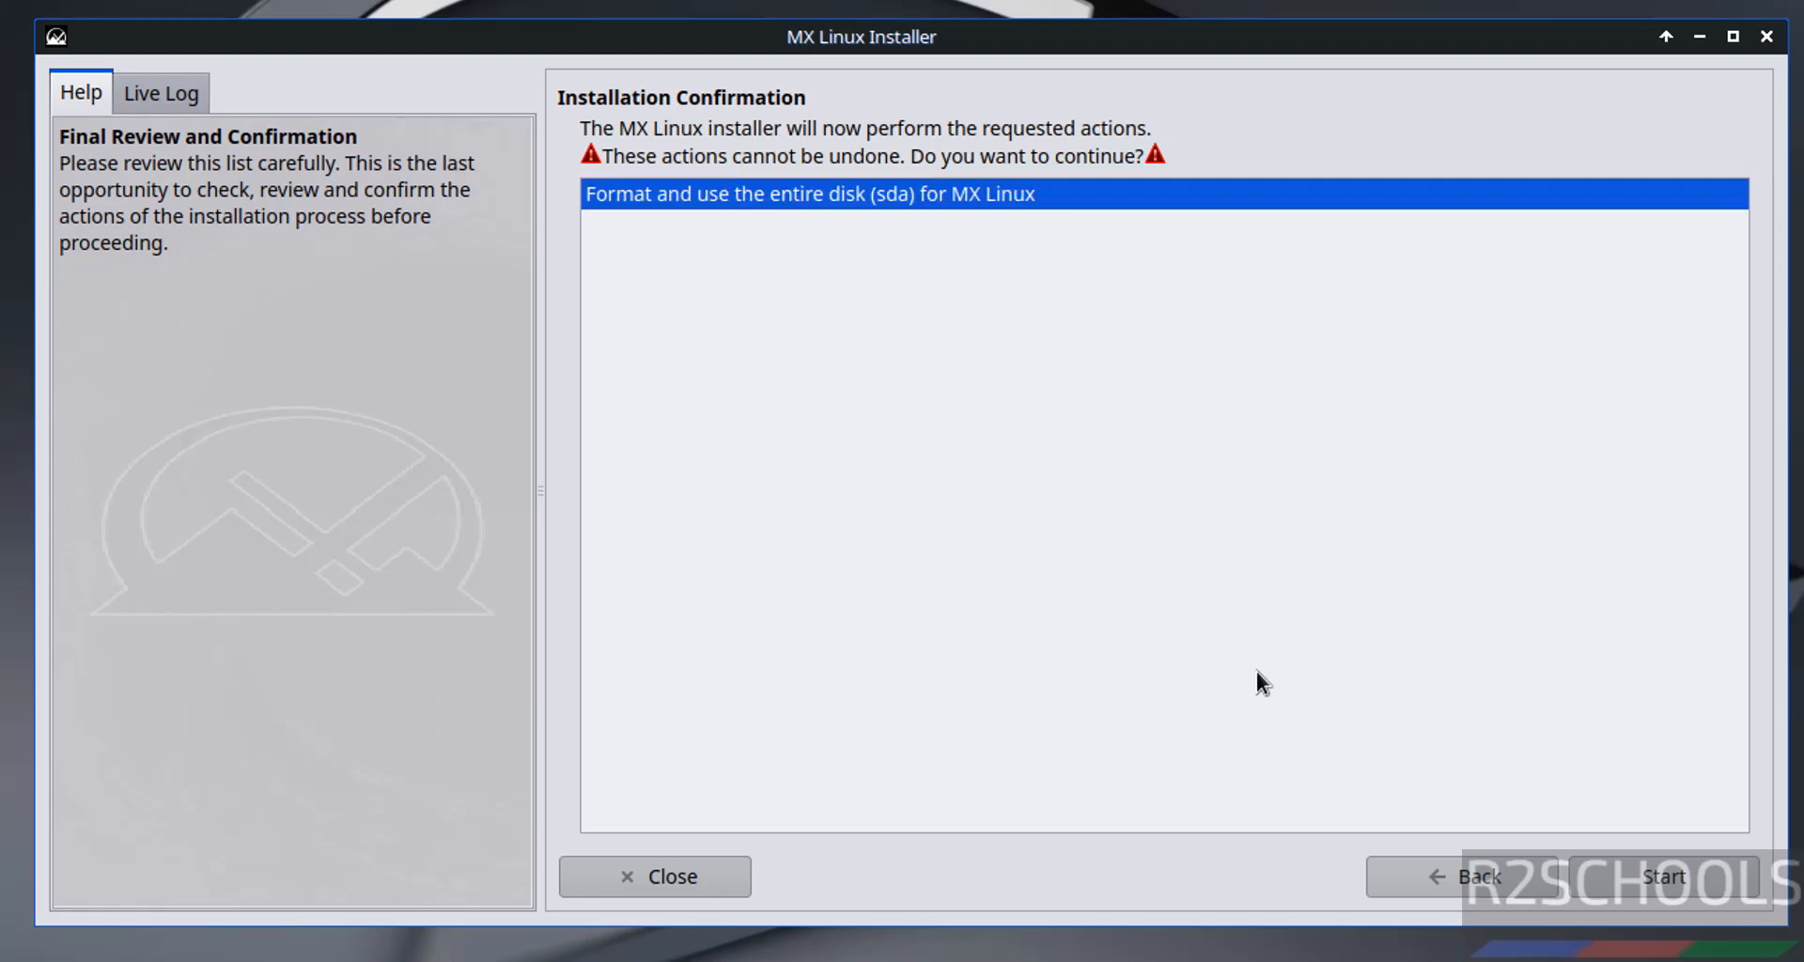
pyautogui.moveTo(1142, 428)
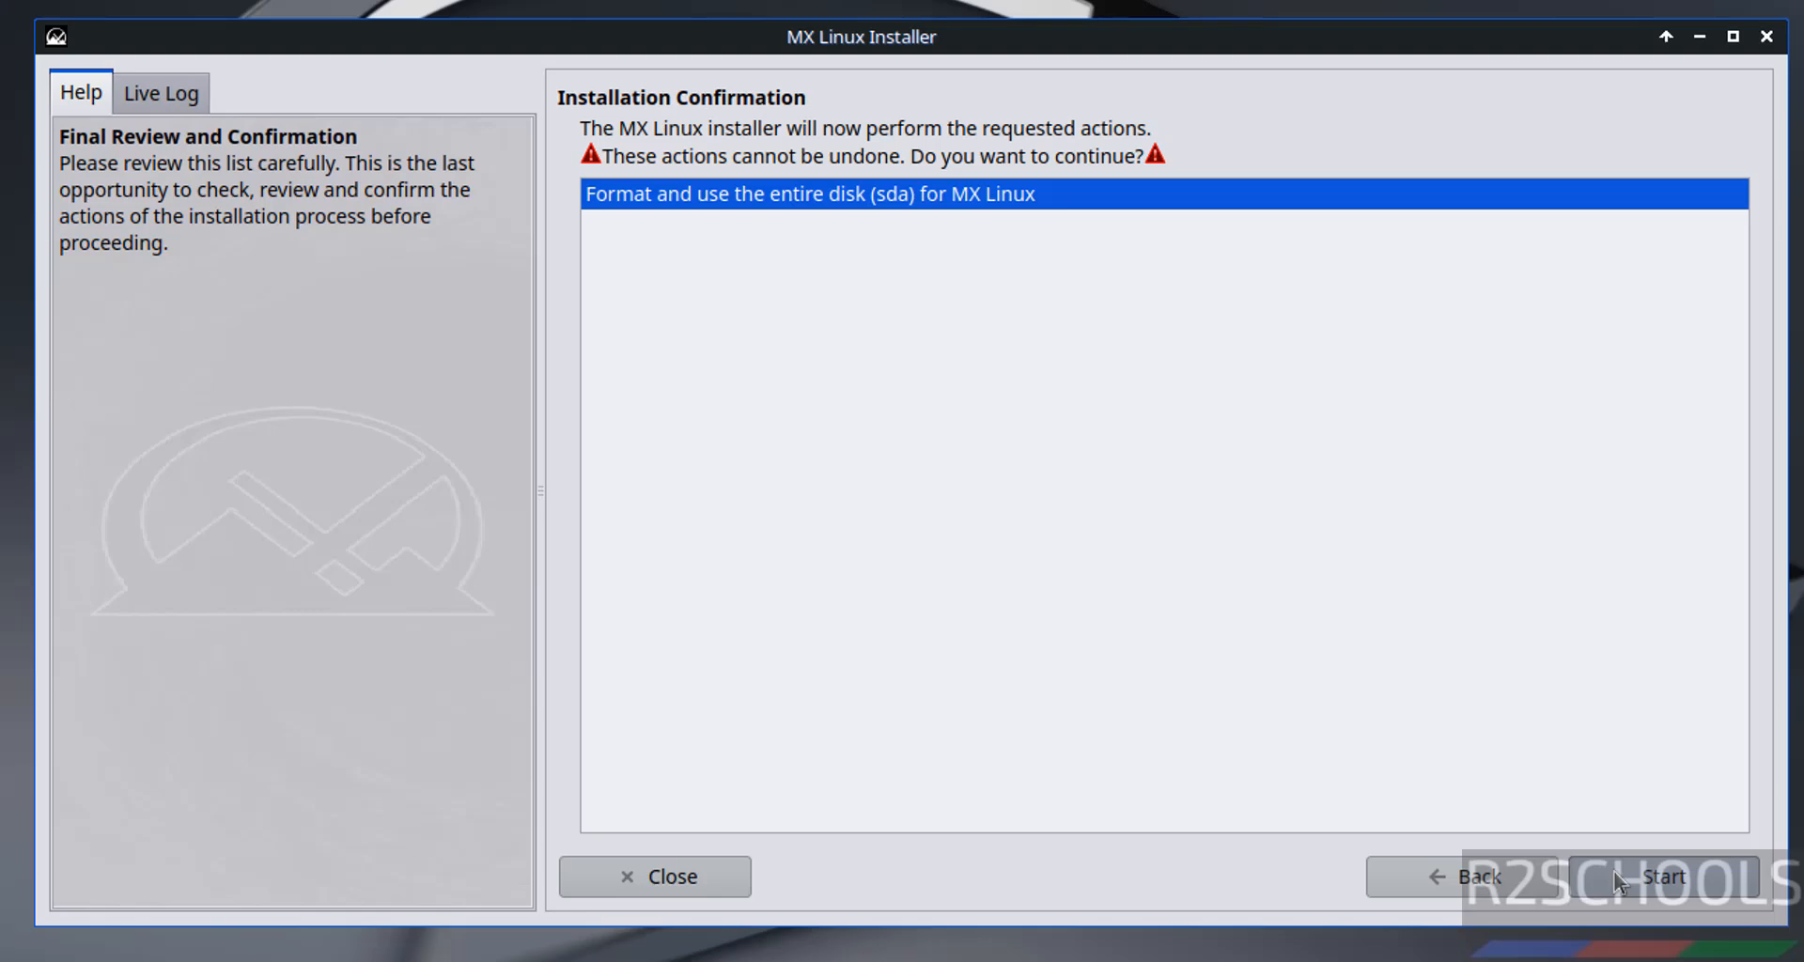
pyautogui.click(1662, 878)
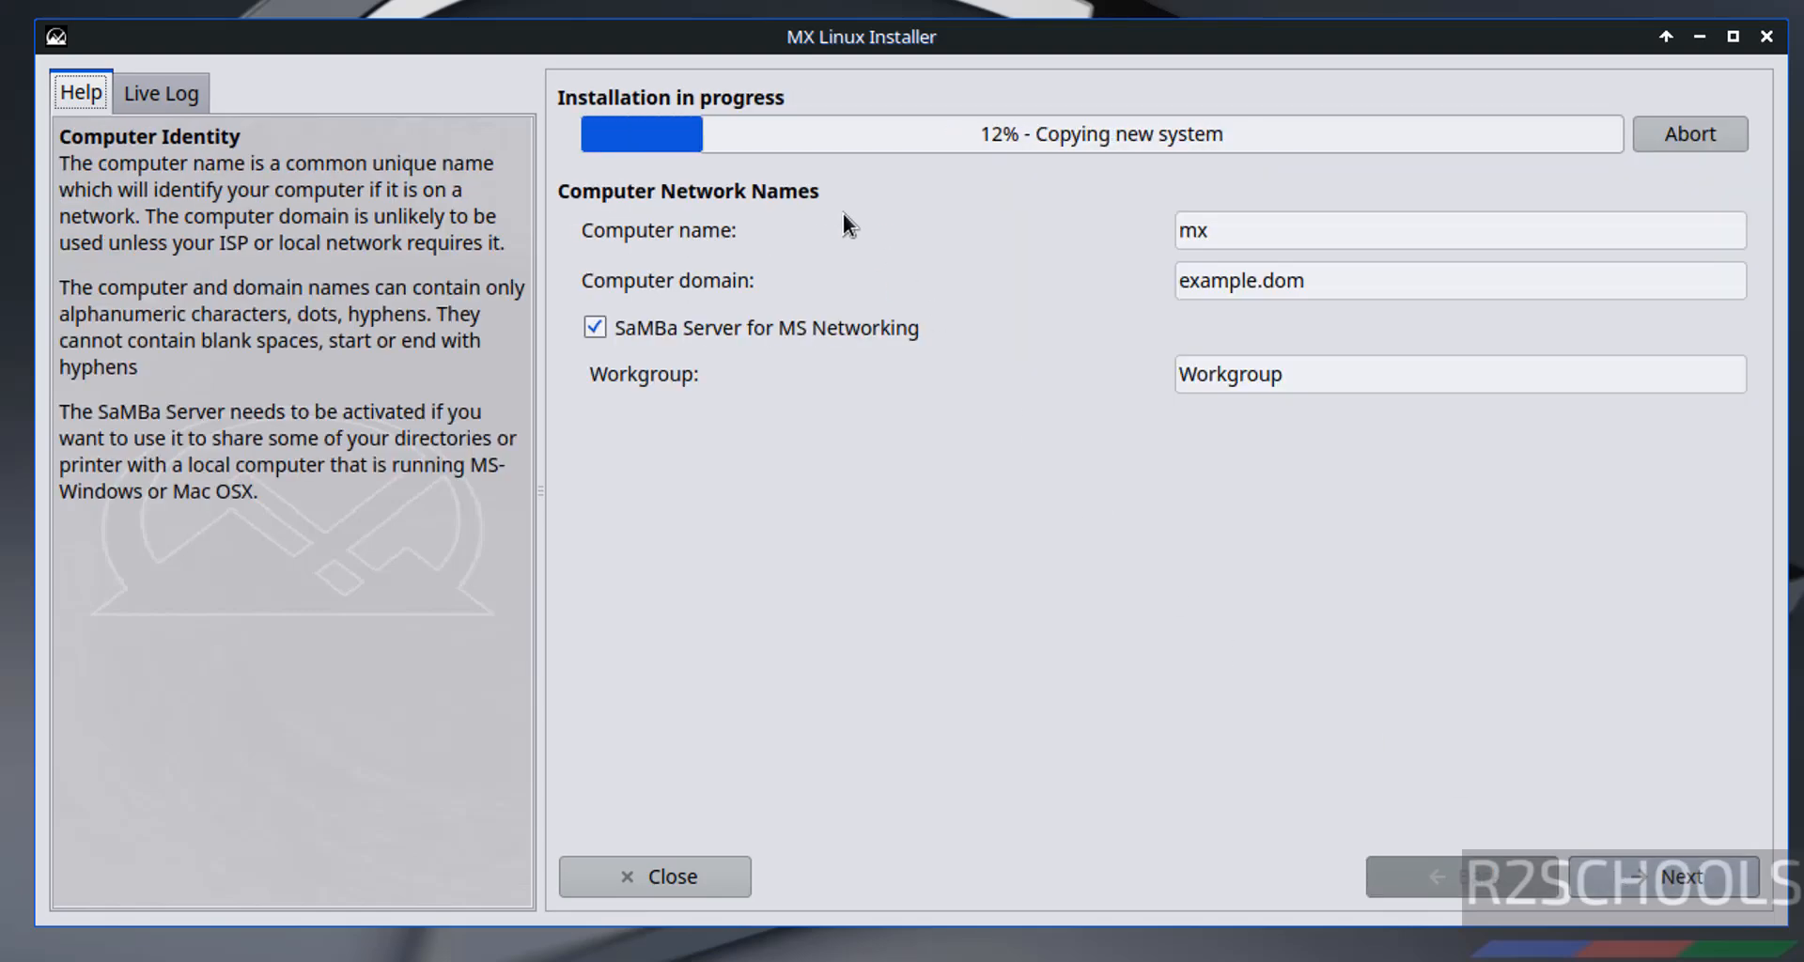
pyautogui.moveTo(1330, 269)
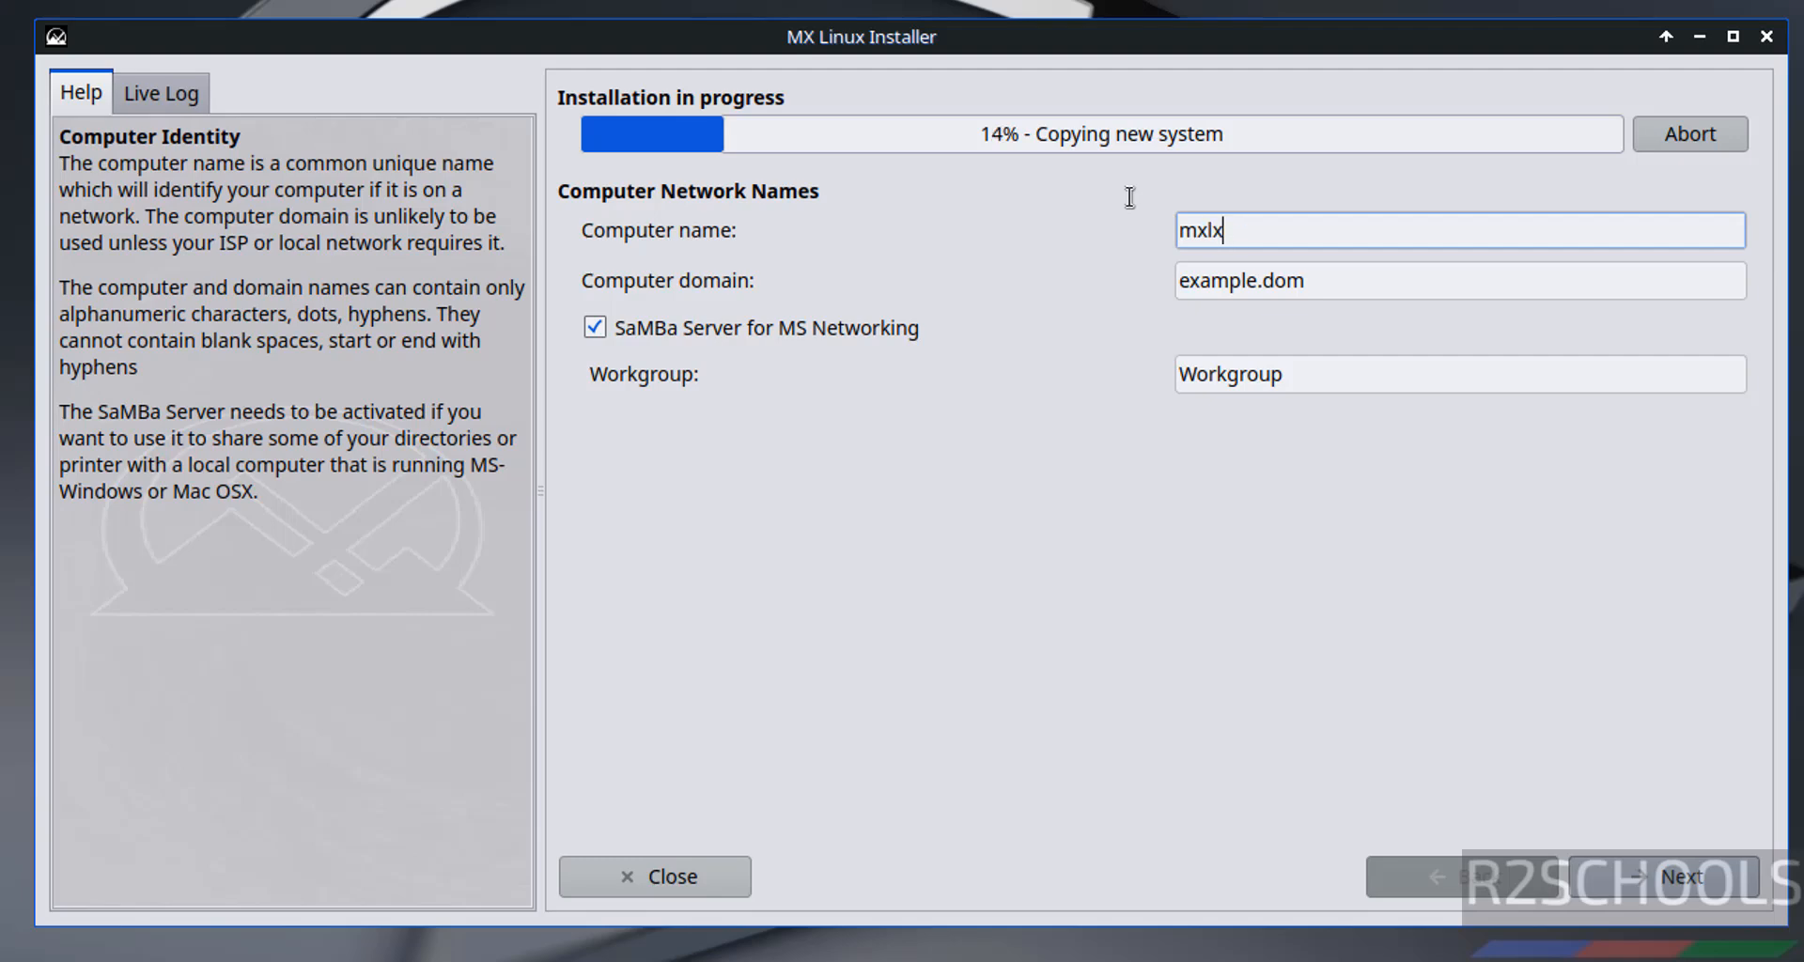
# Step: Change the computer name from mx to mxlx236vm
pyautogui.write('236vm')
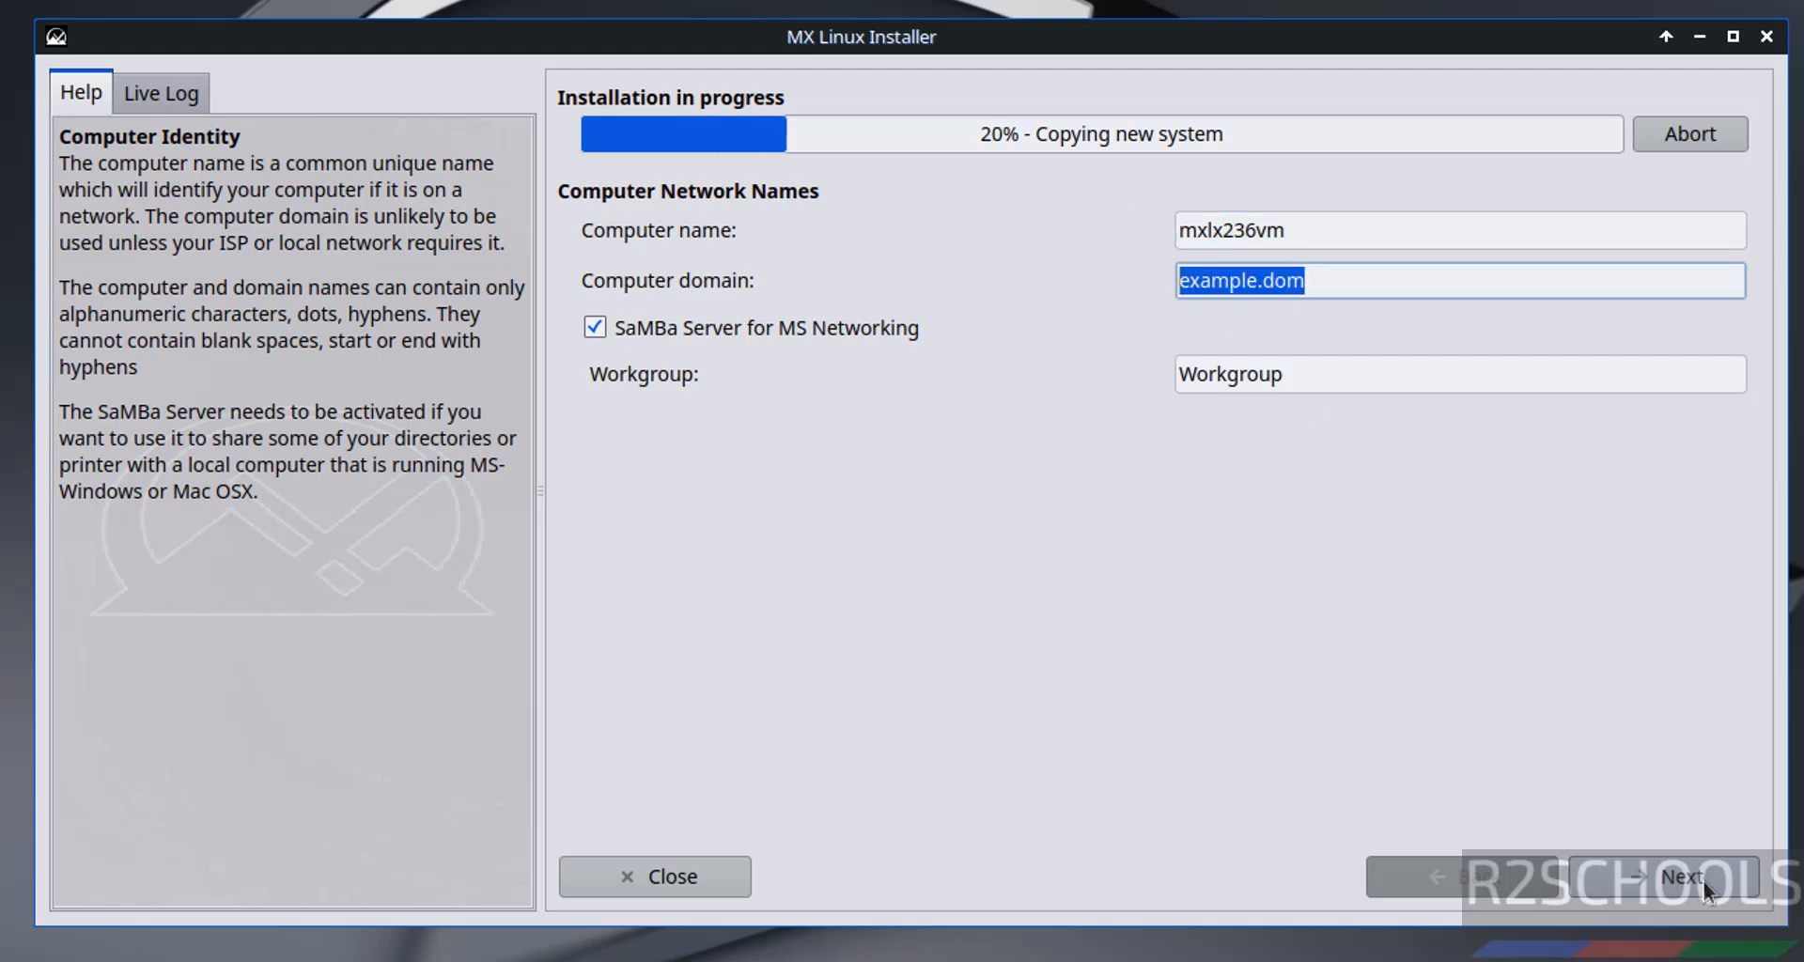
# Step: Proceed to localization, keeping America/New York timezone, US English and 12-hour clock
pyautogui.click(1691, 878)
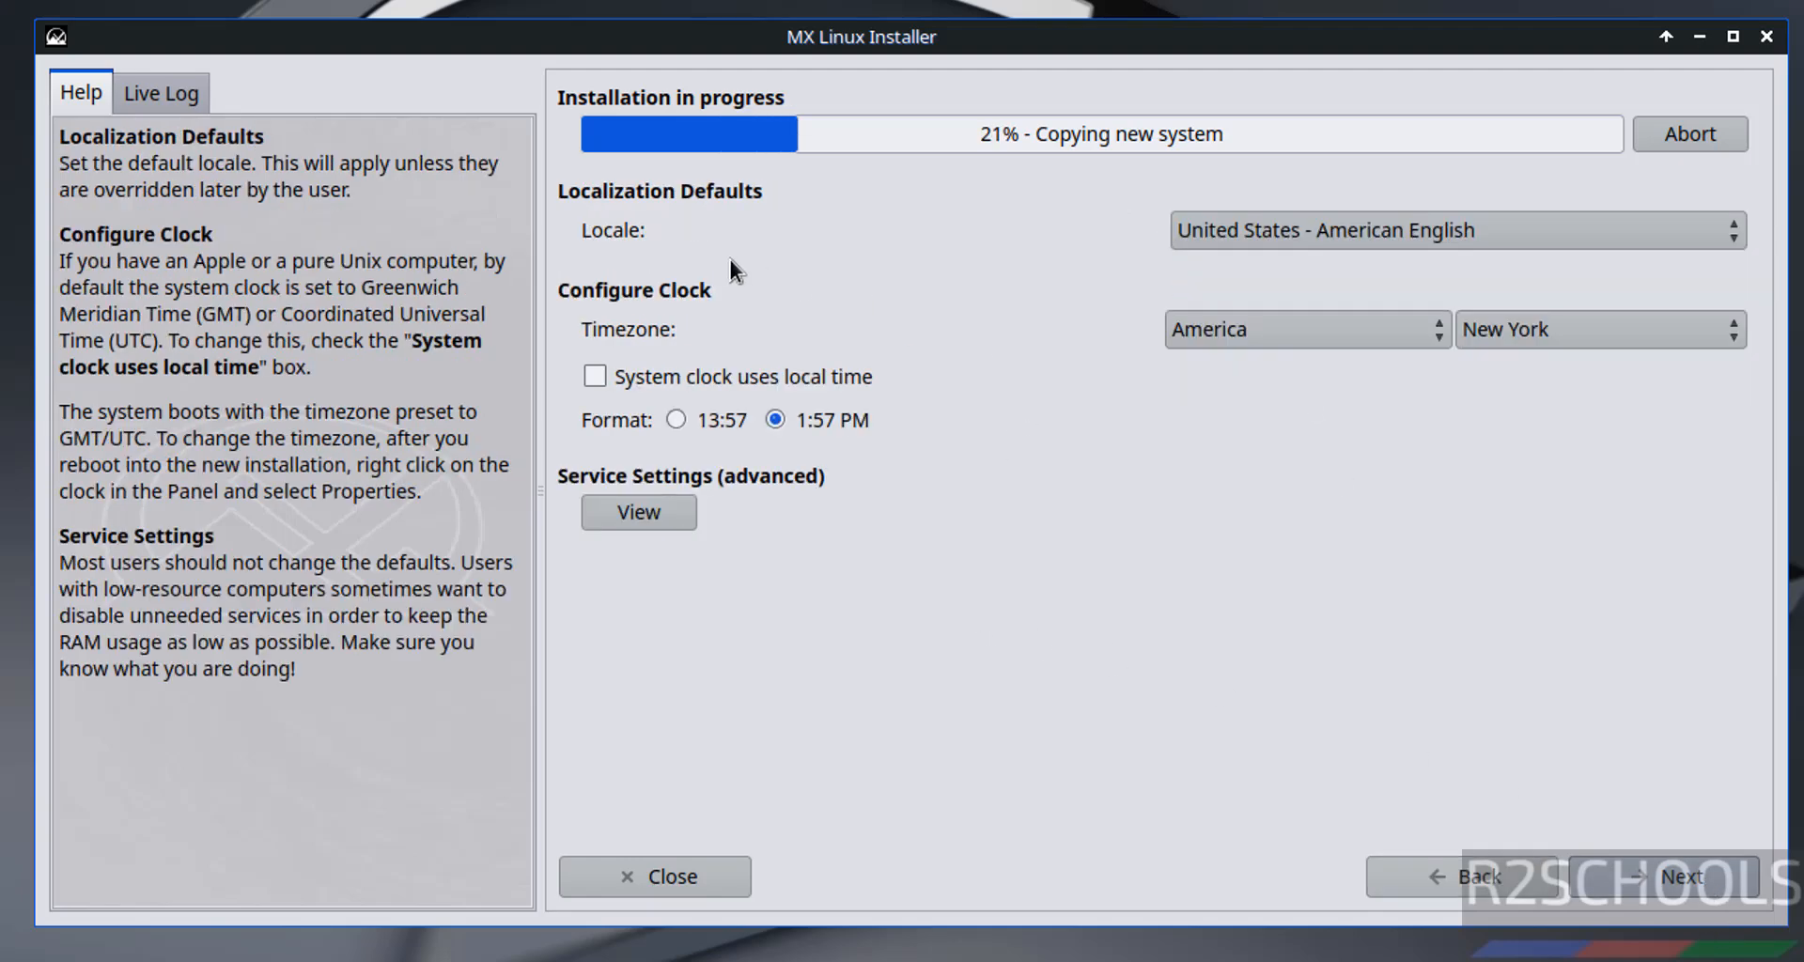
pyautogui.moveTo(639, 218)
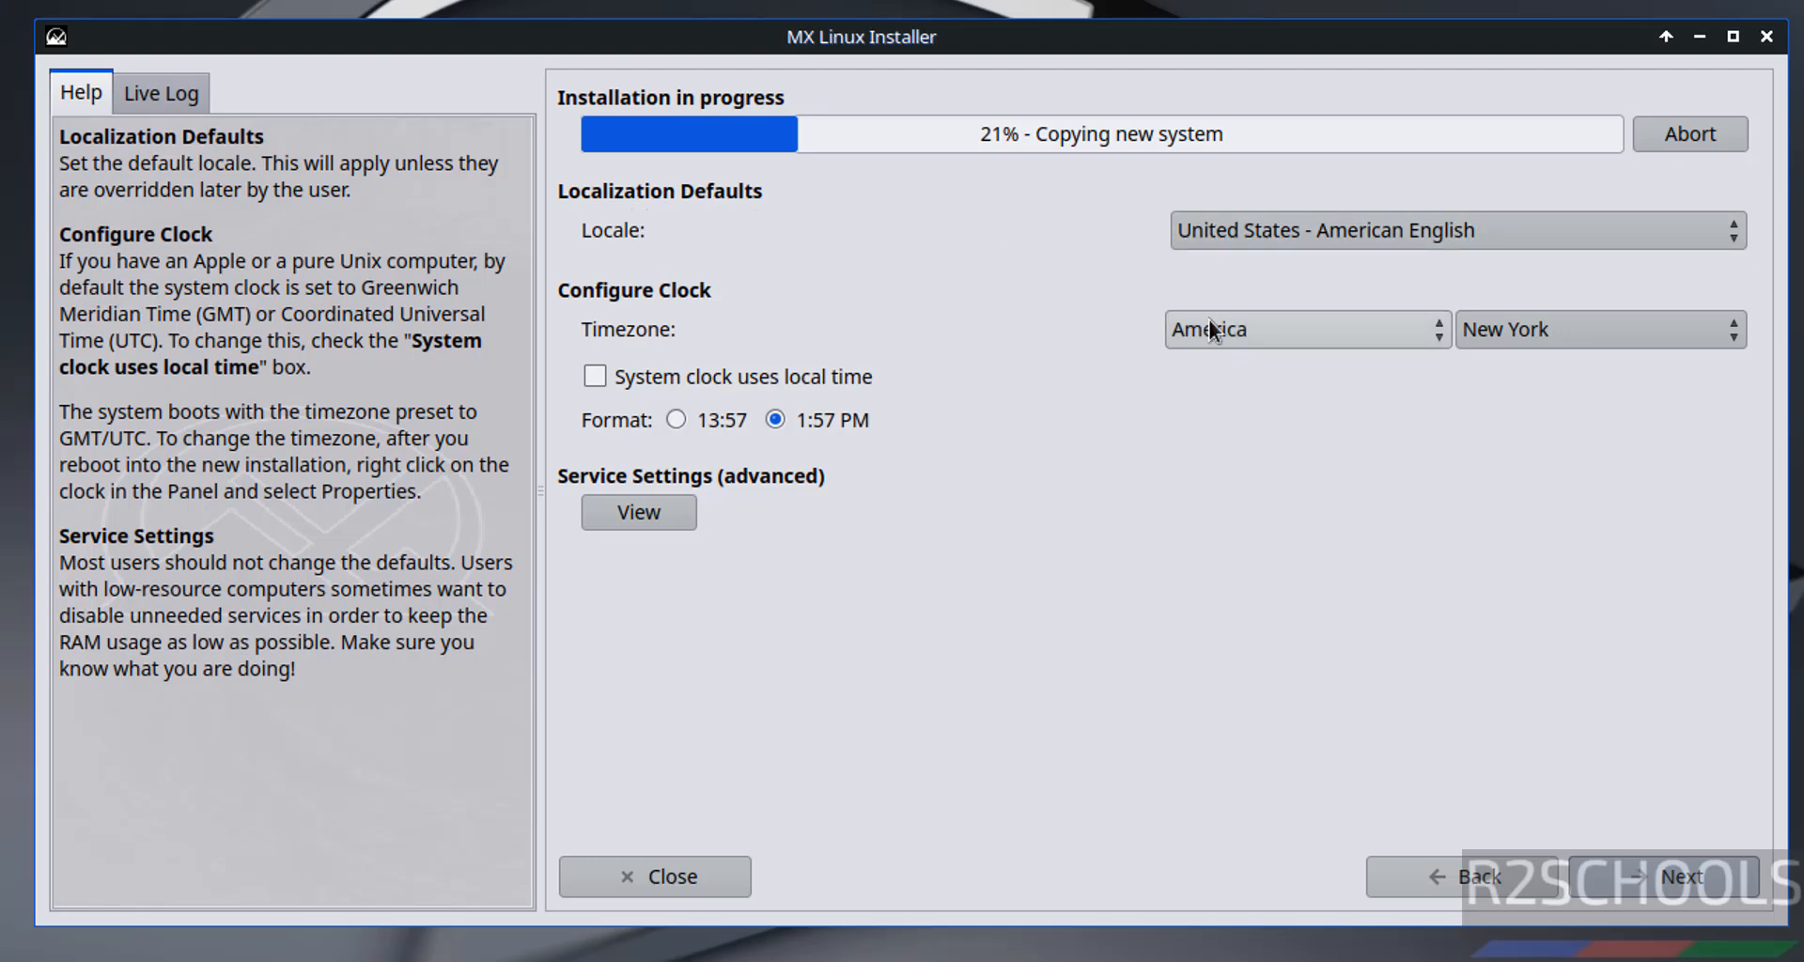
pyautogui.moveTo(1407, 370)
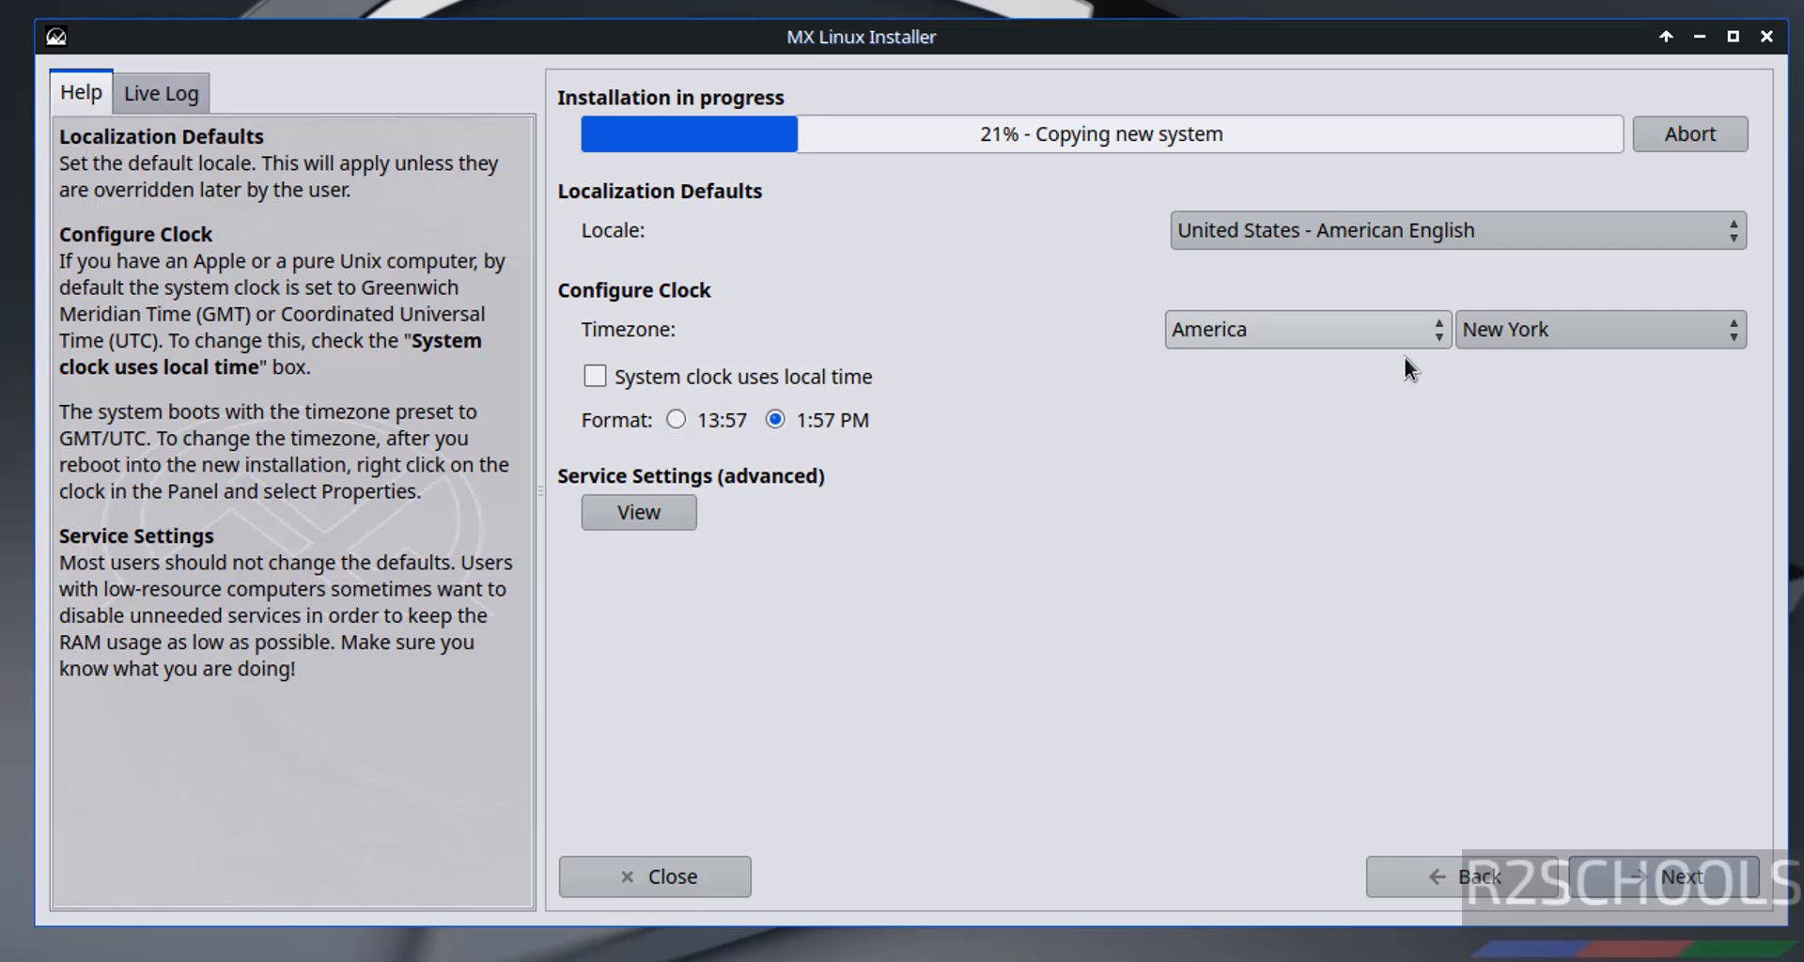
pyautogui.click(1304, 331)
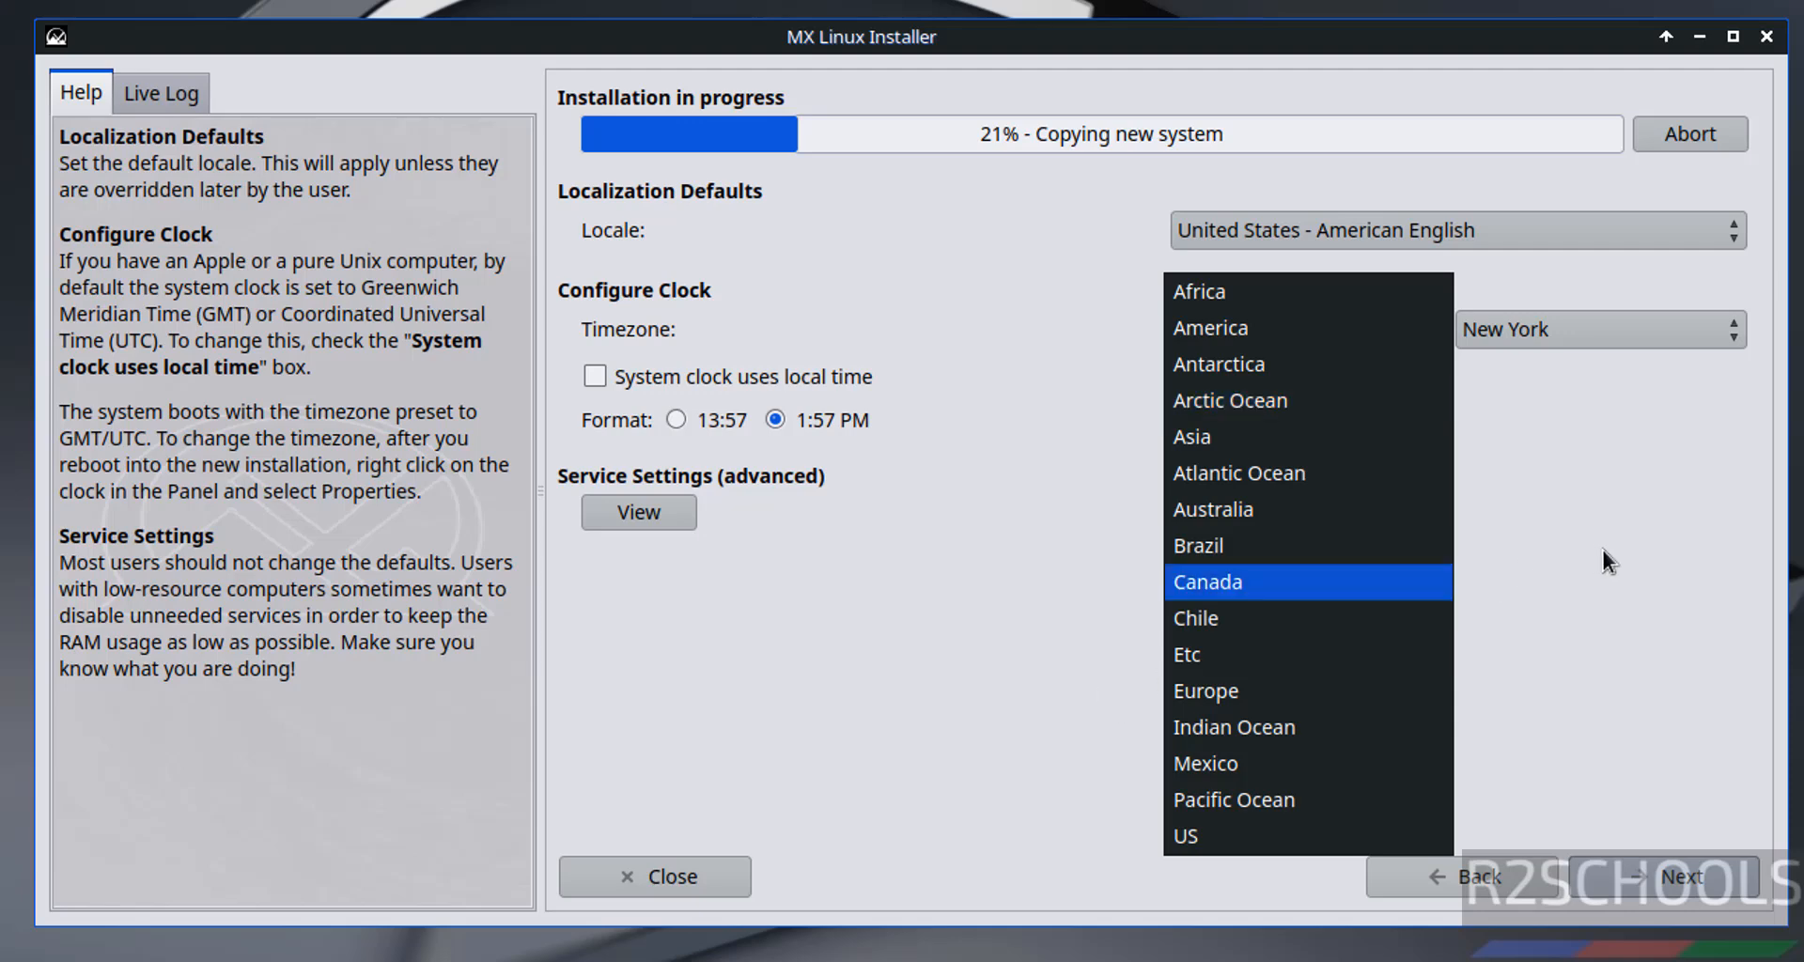
pyautogui.click(1210, 327)
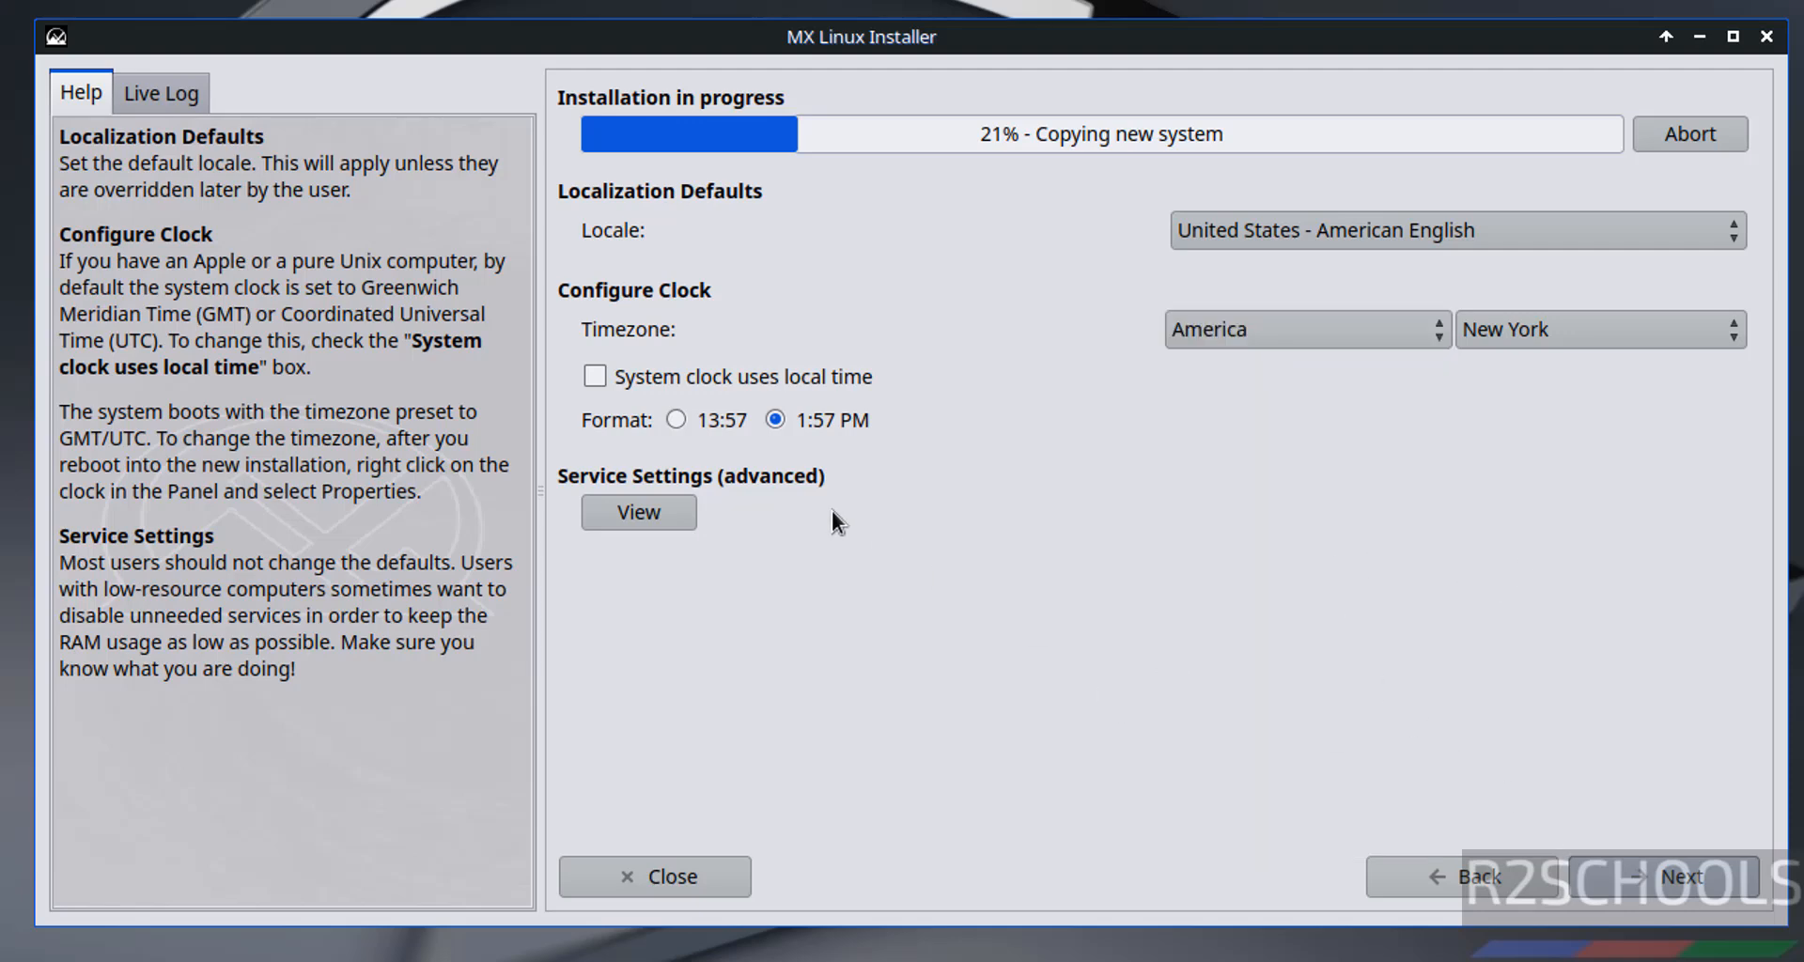
pyautogui.moveTo(679, 428)
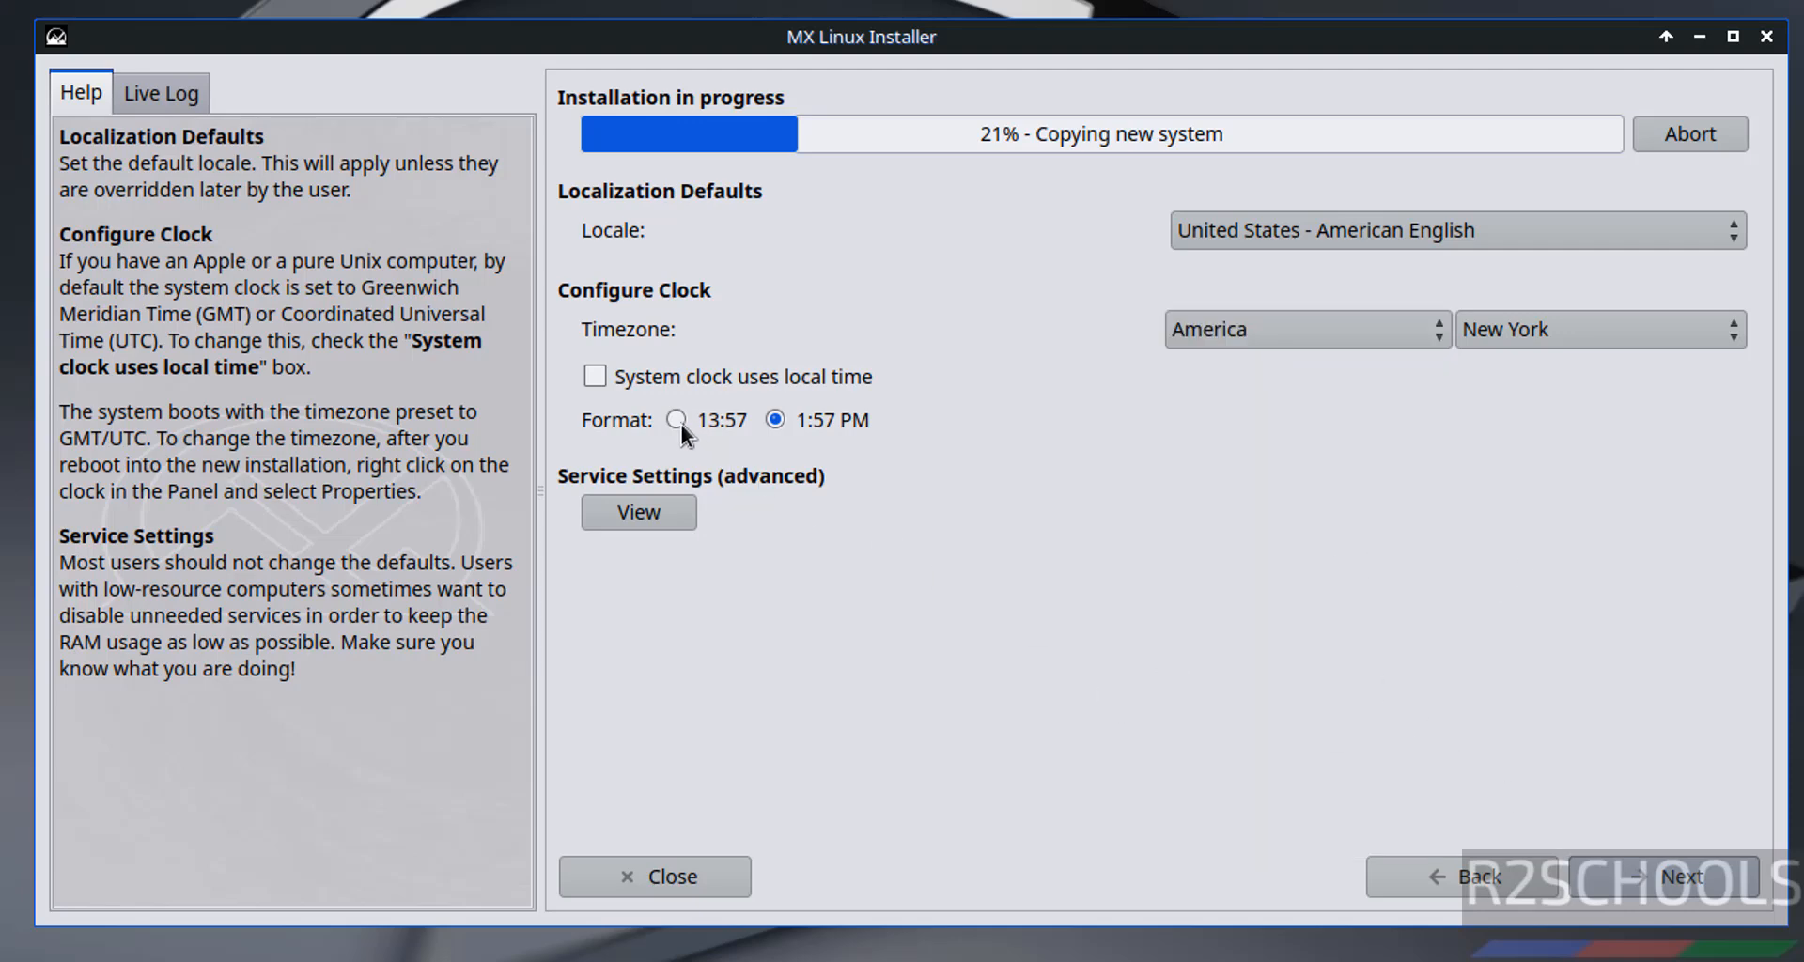
pyautogui.moveTo(1658, 810)
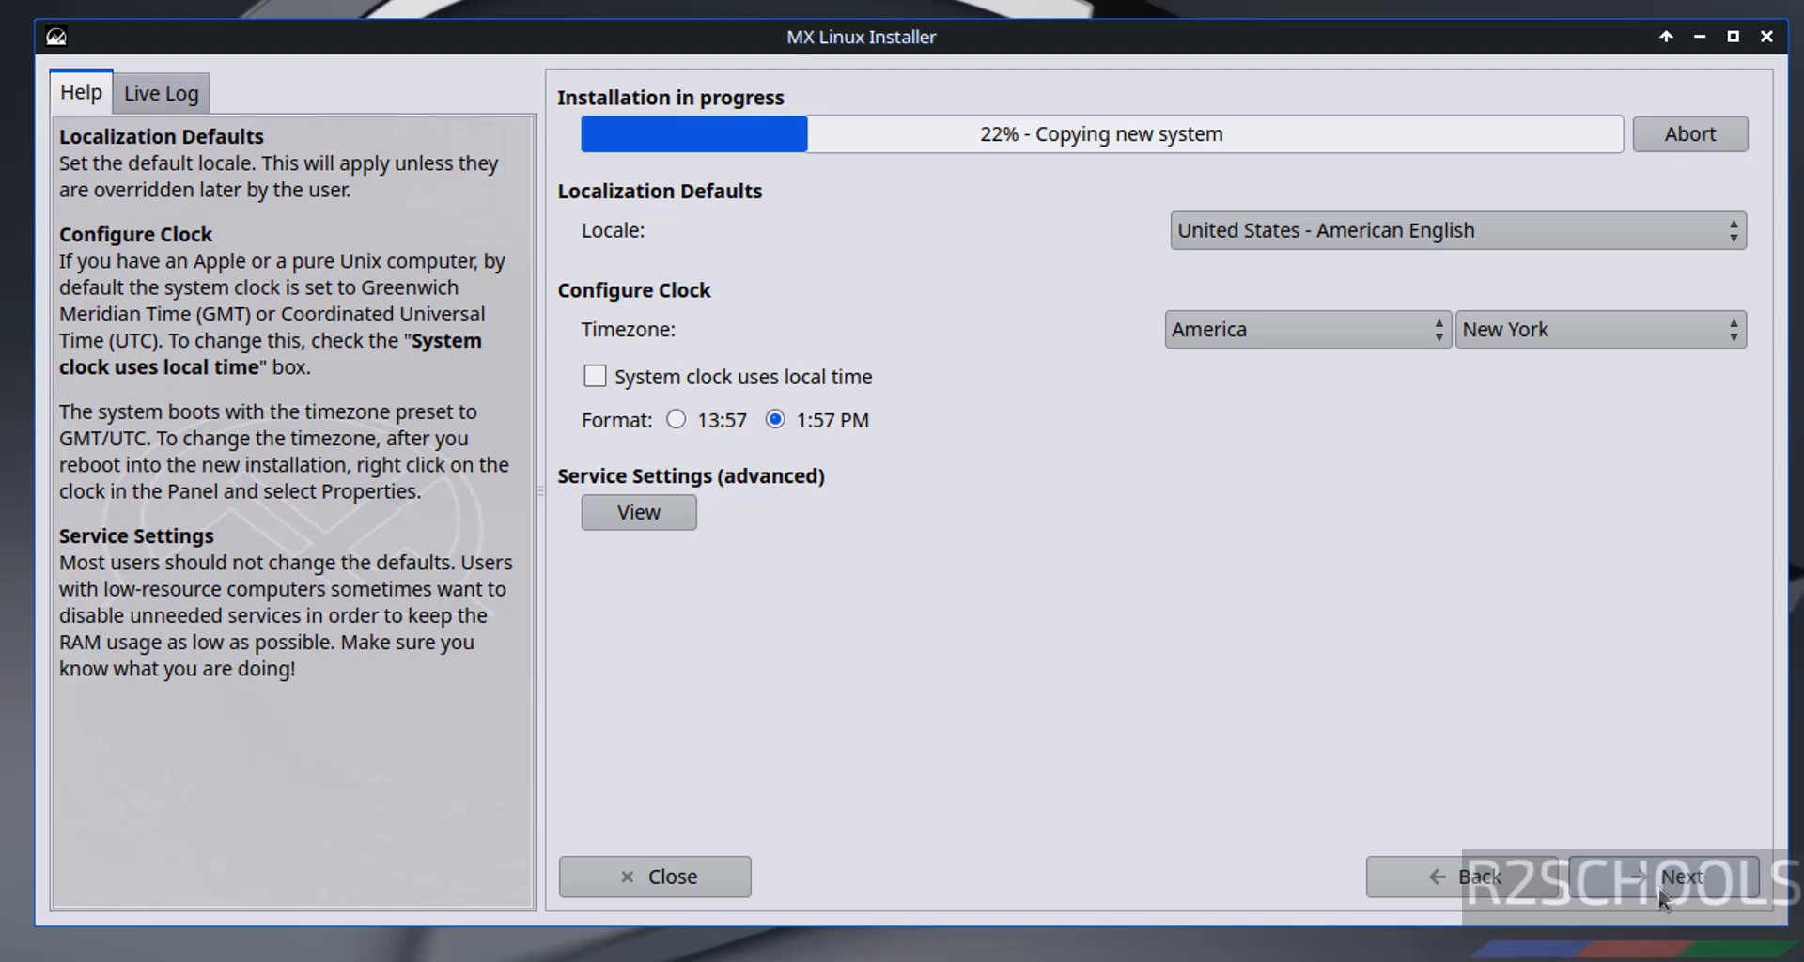
# Step: Create user r2schools with a password, enable the root account, and continue to completion
pyautogui.click(1691, 904)
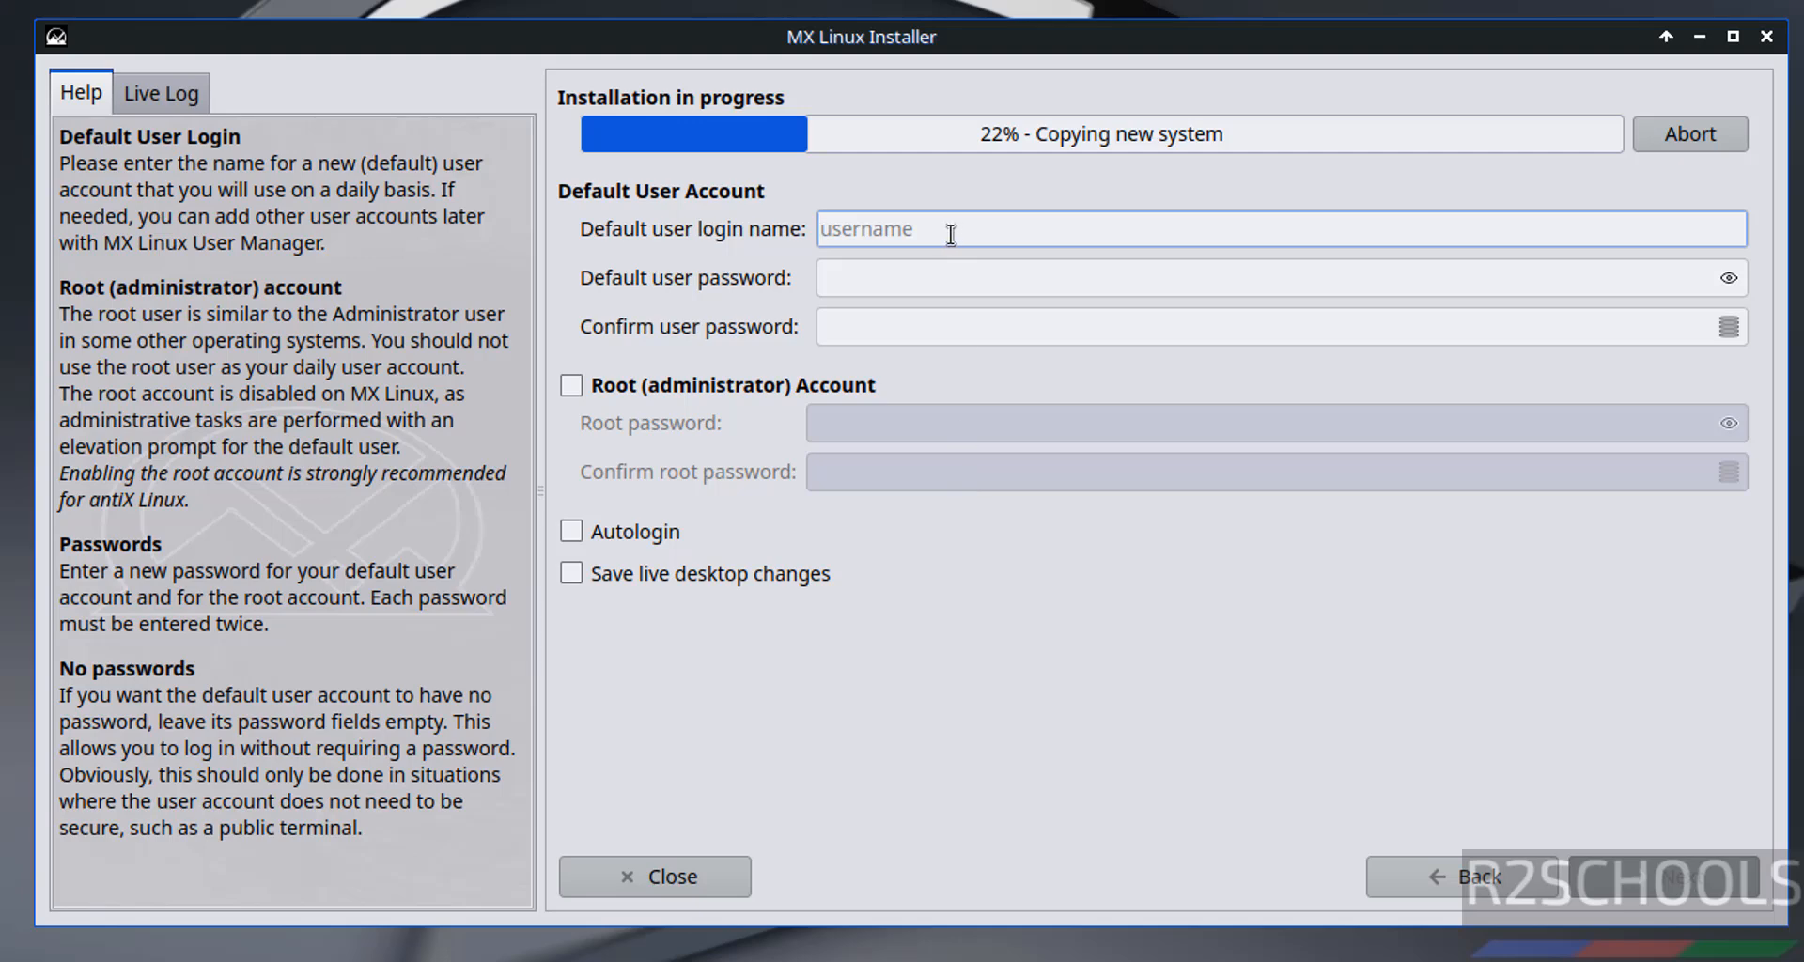
pyautogui.write('r2schools')
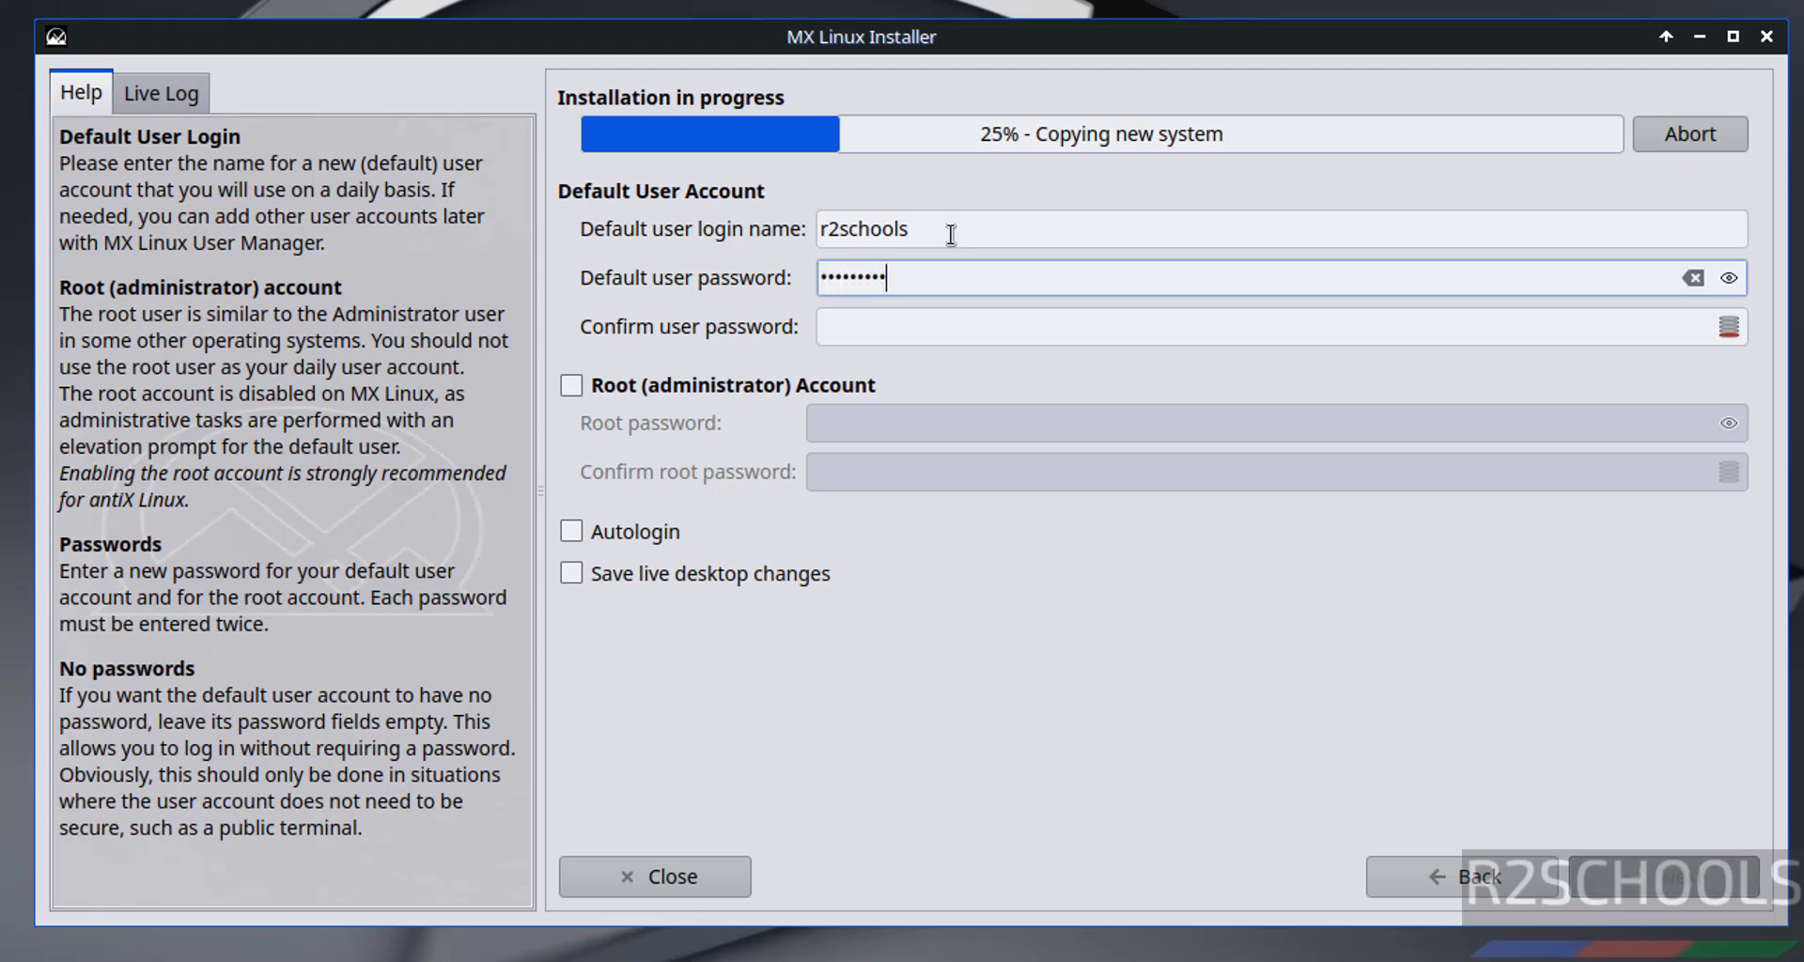
pyautogui.write('••••••••')
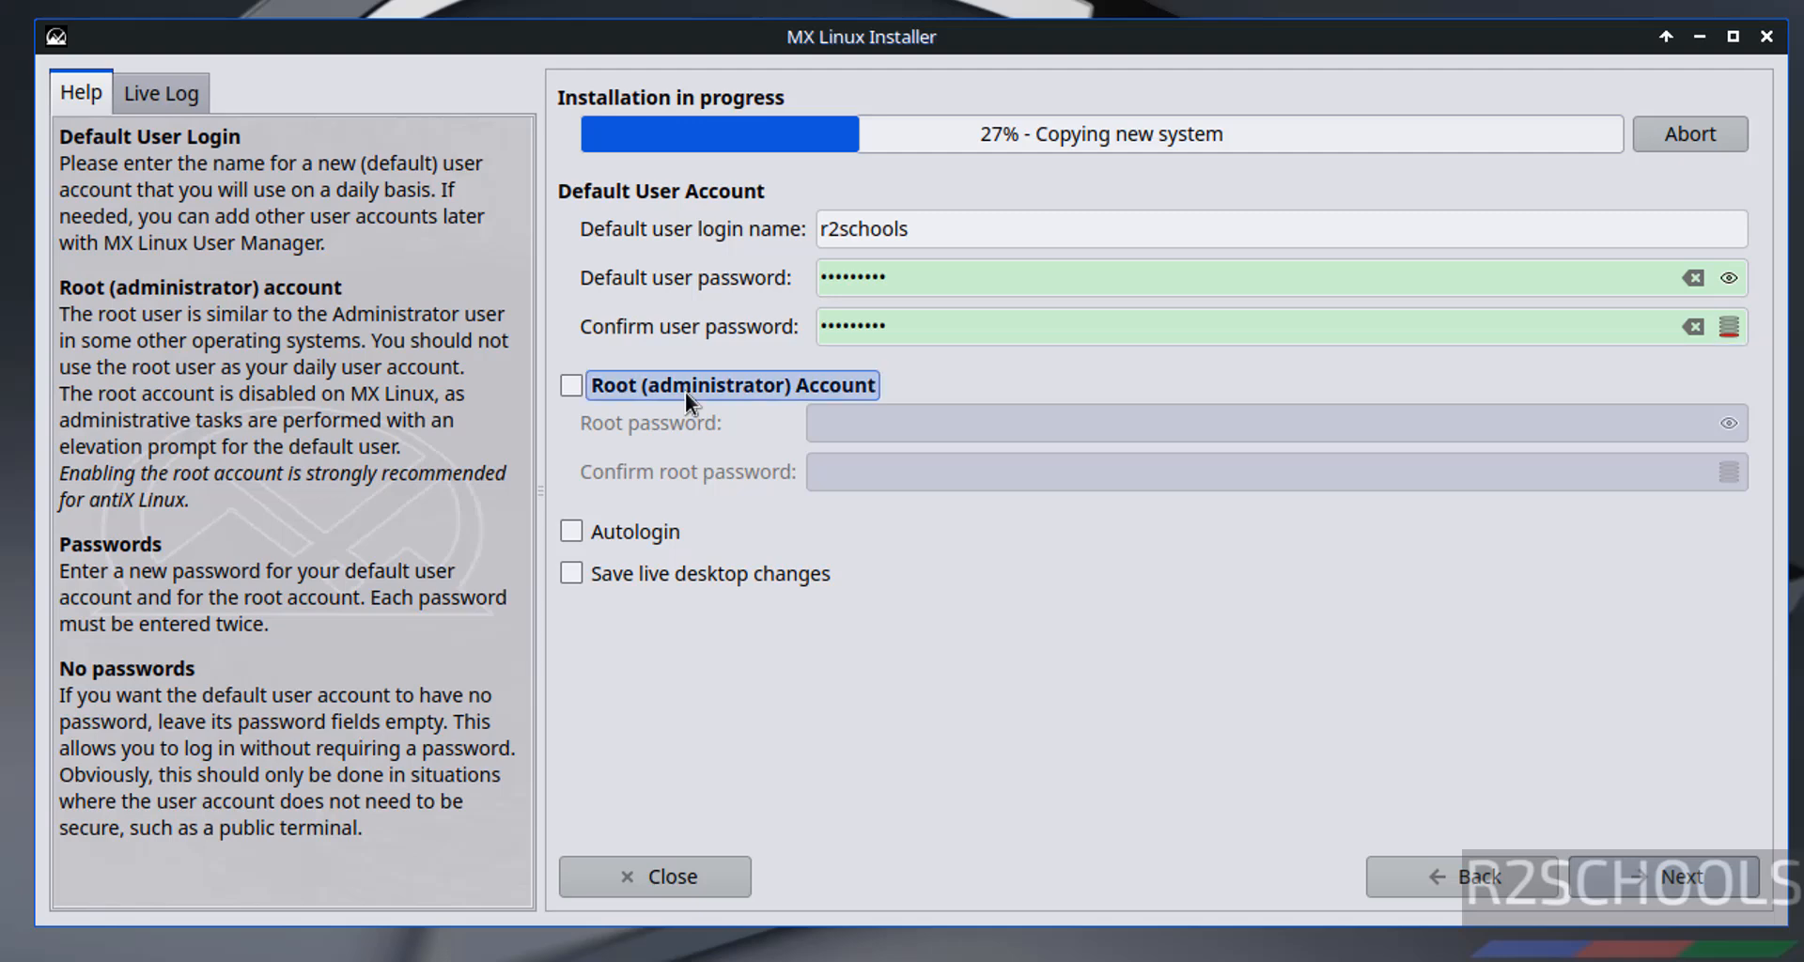
pyautogui.click(571, 385)
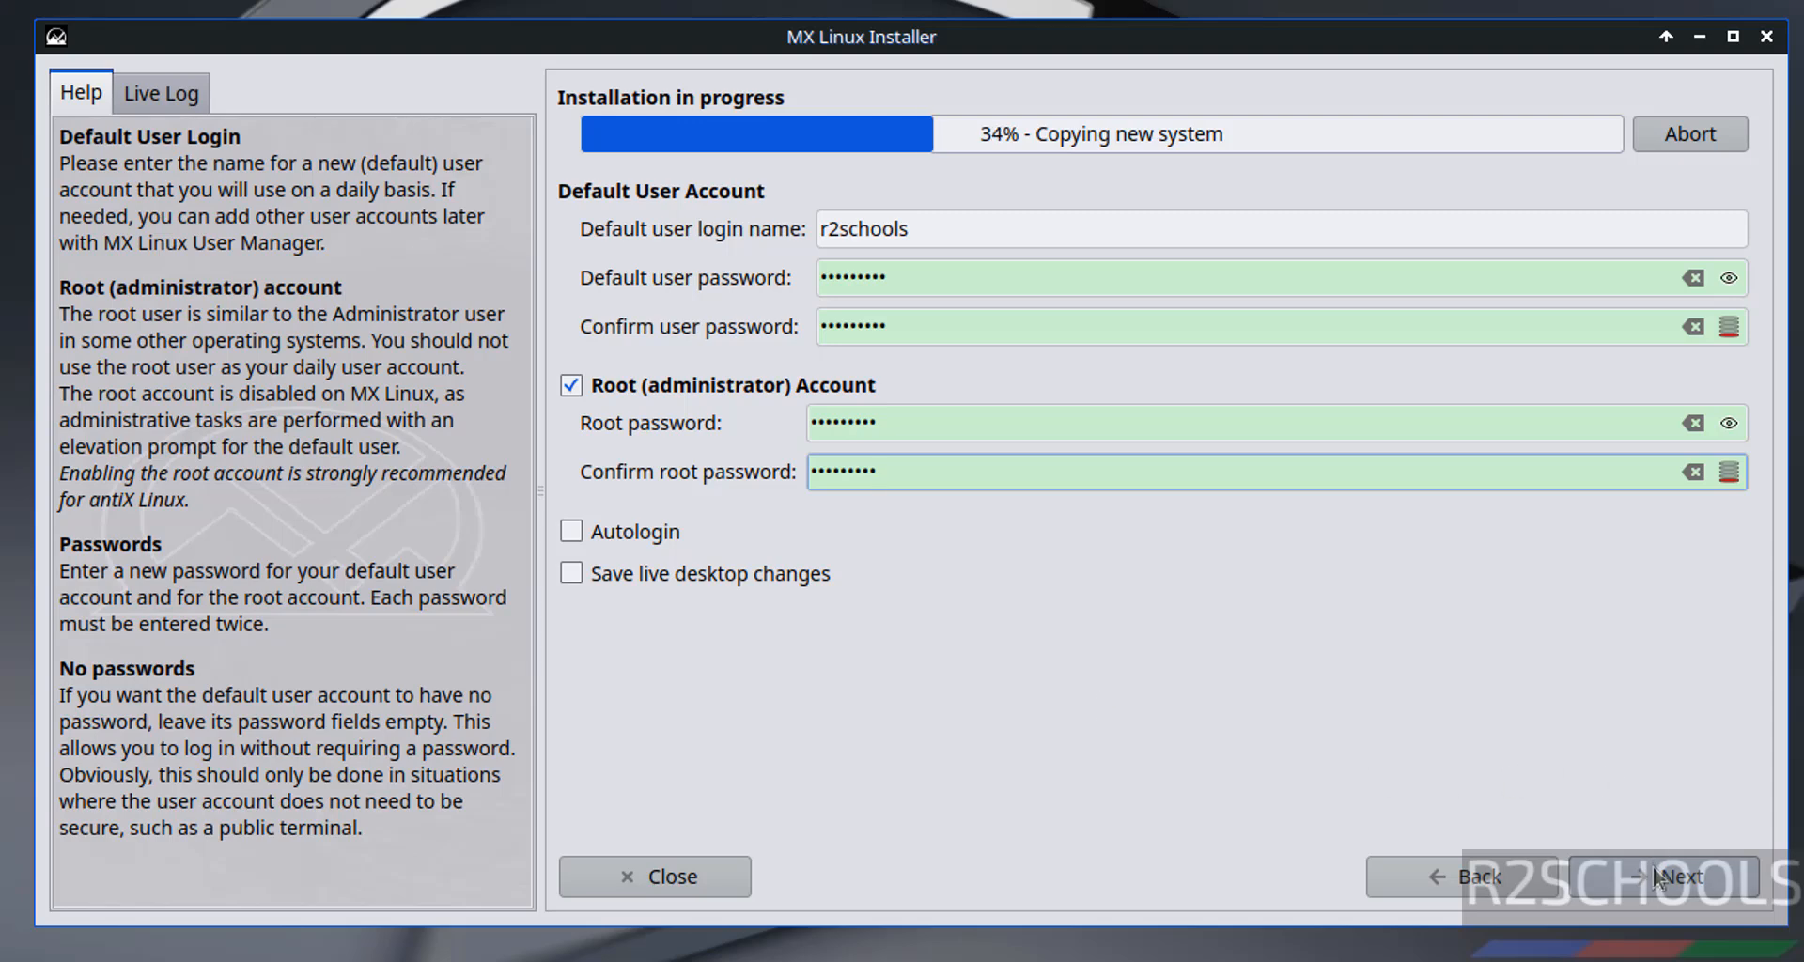
pyautogui.click(1674, 877)
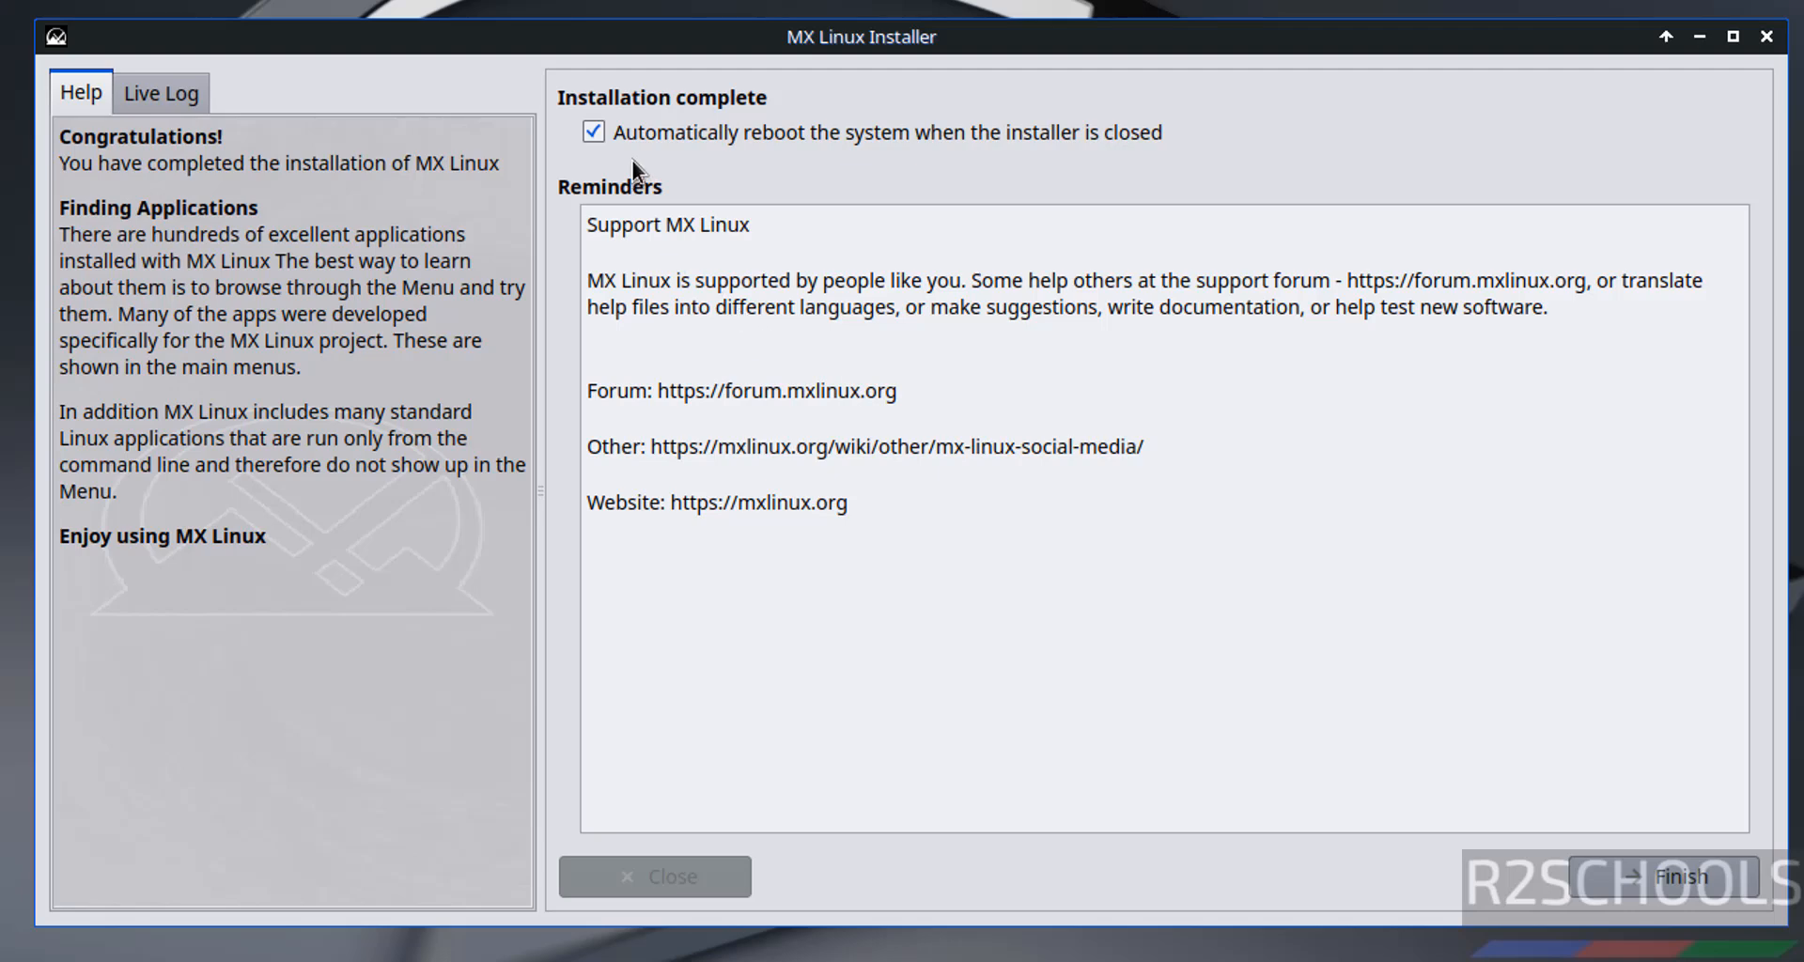
pyautogui.moveTo(639, 145)
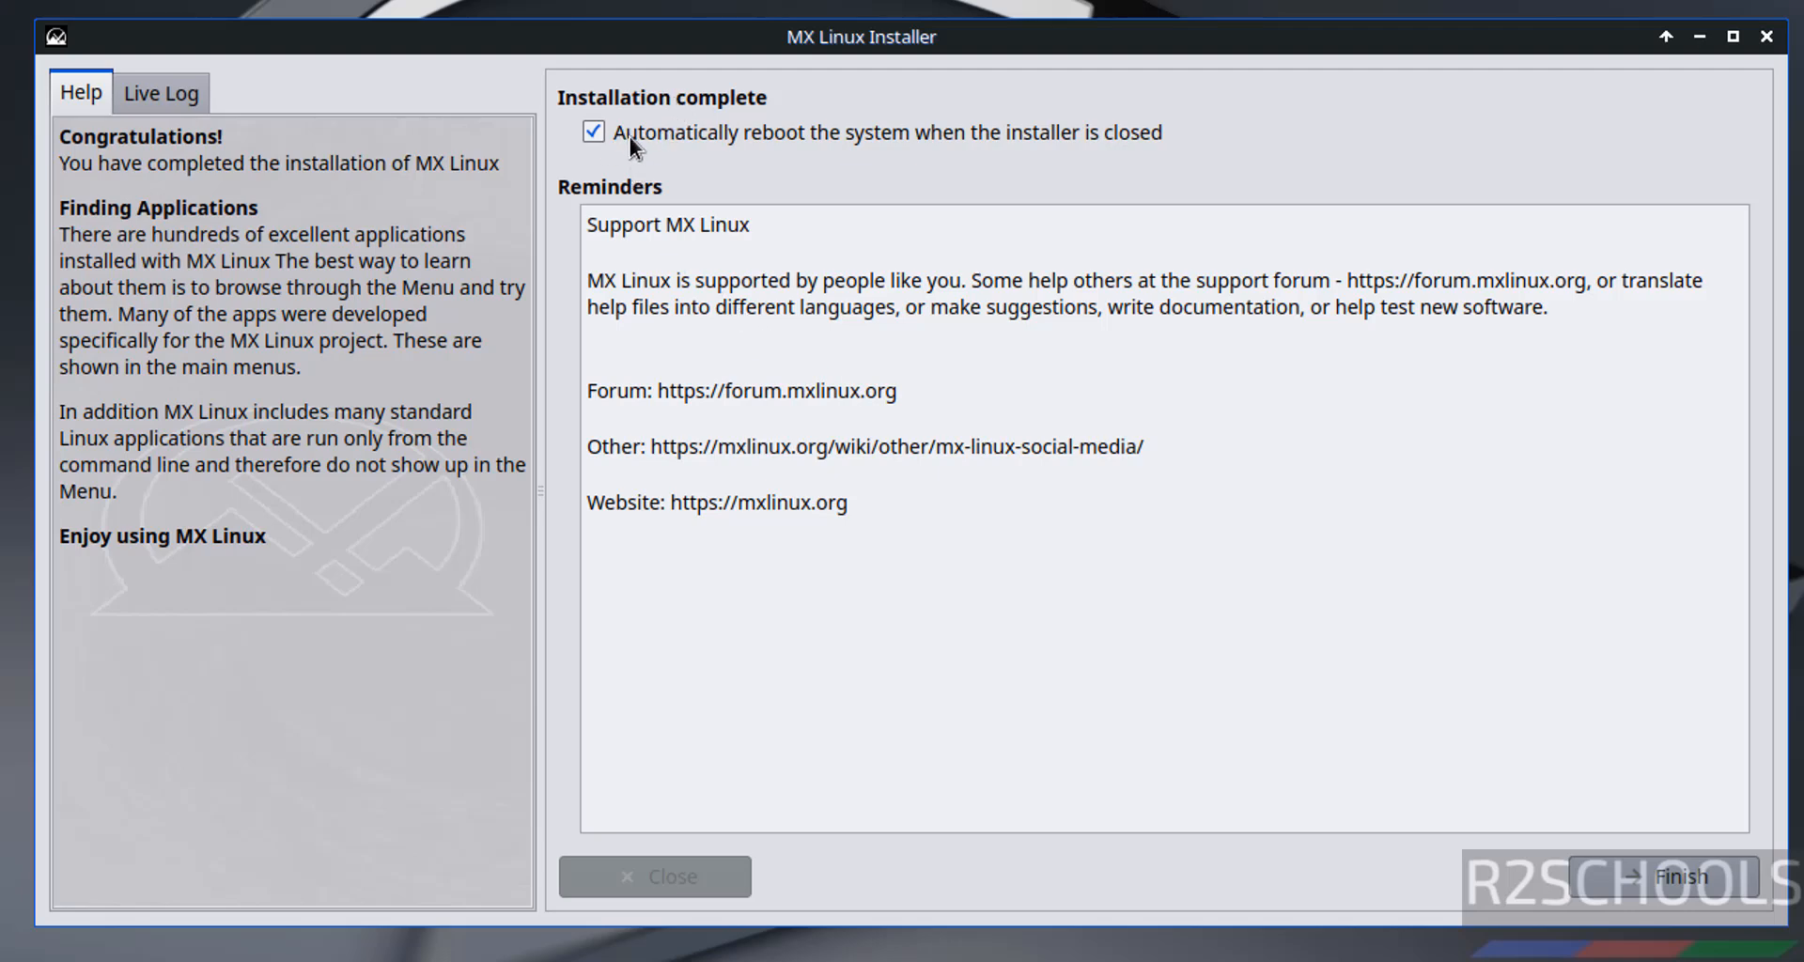
pyautogui.moveTo(953, 148)
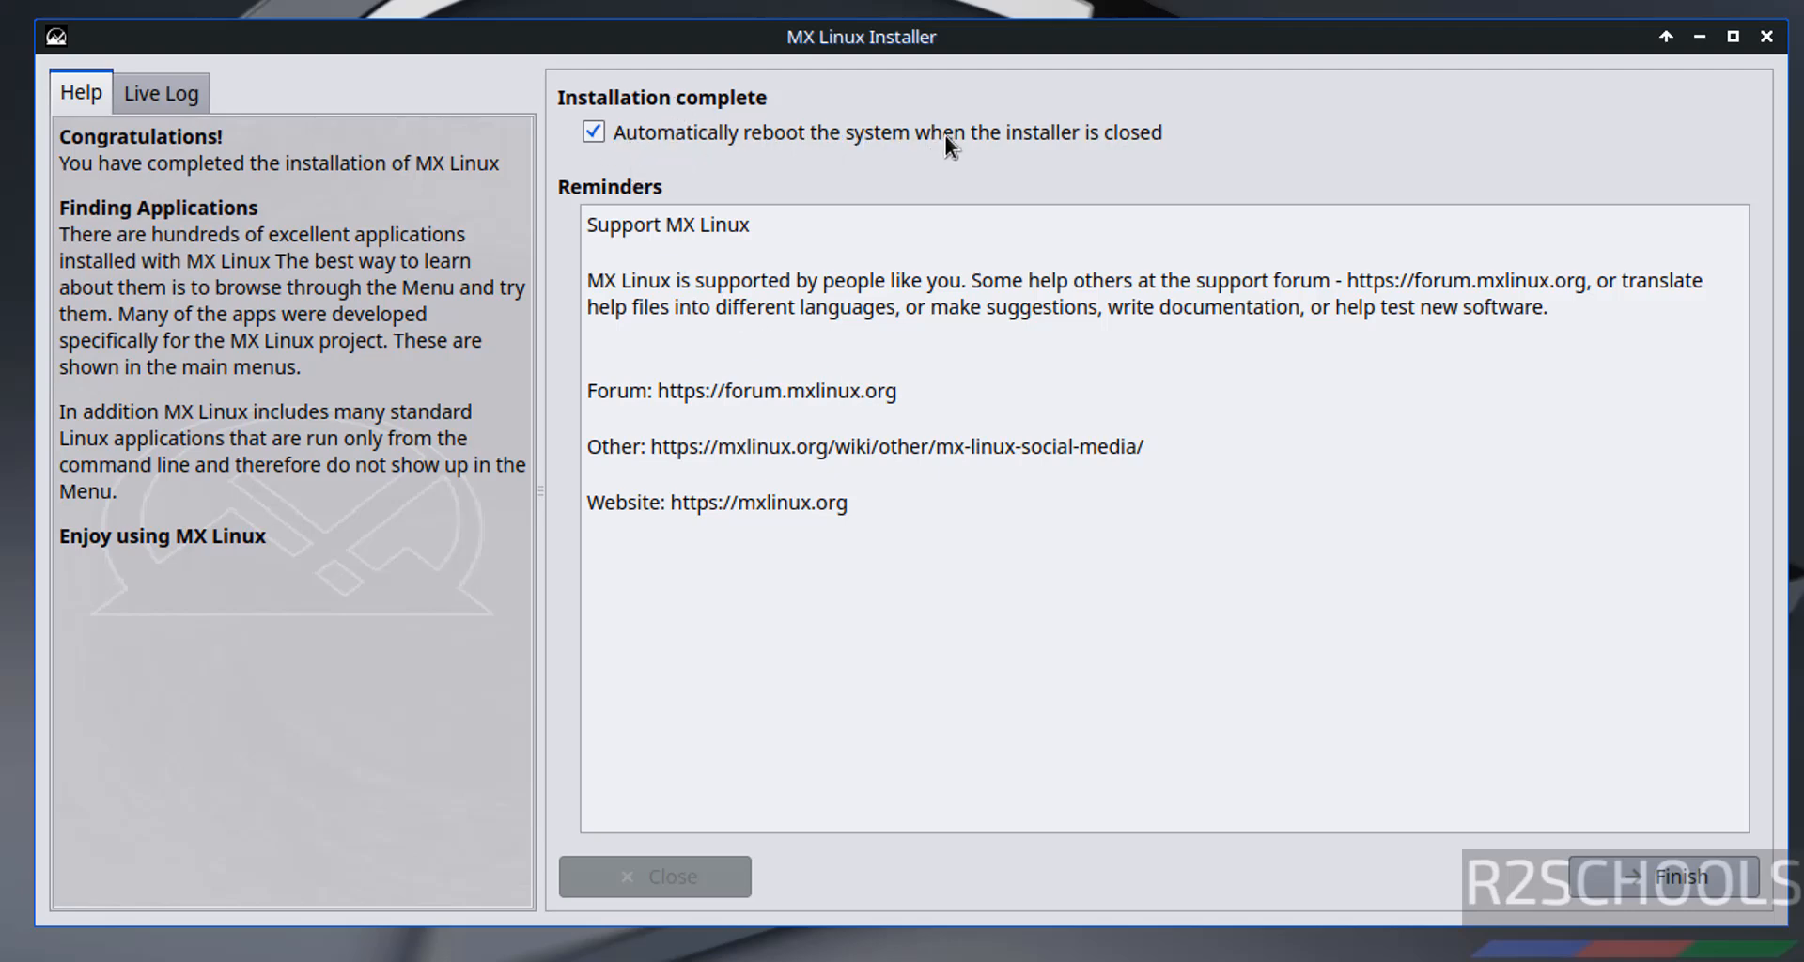
pyautogui.moveTo(1697, 73)
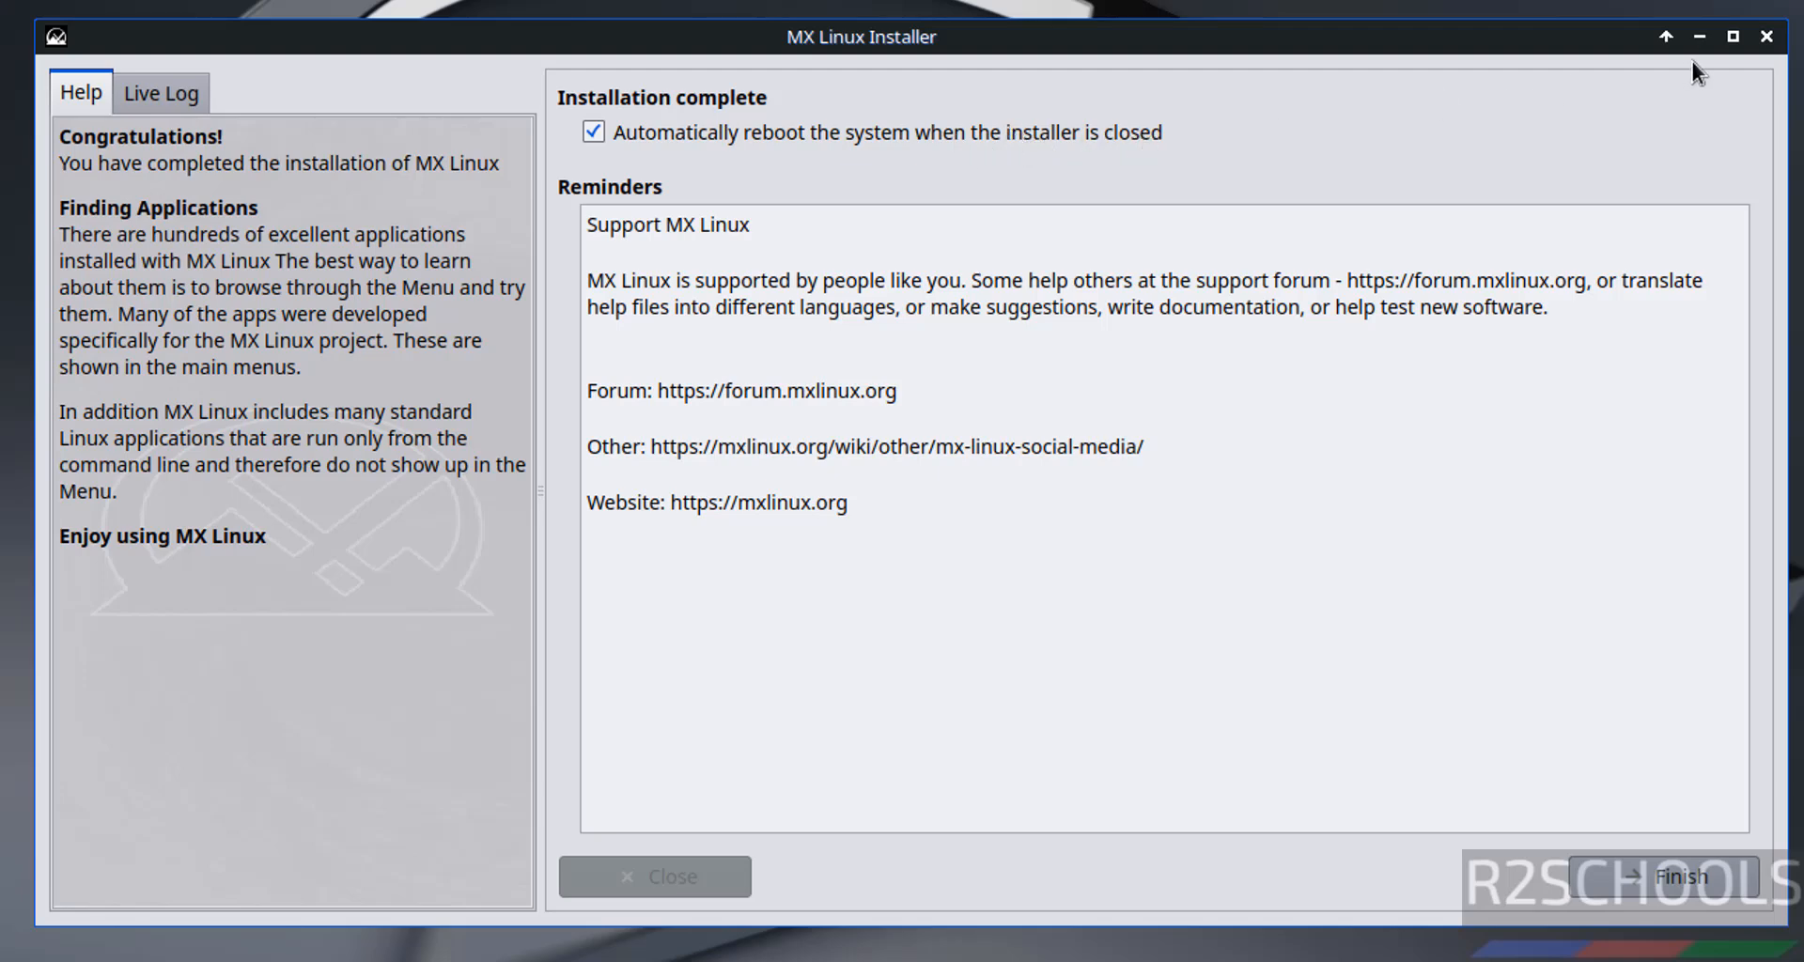
pyautogui.moveTo(969, 352)
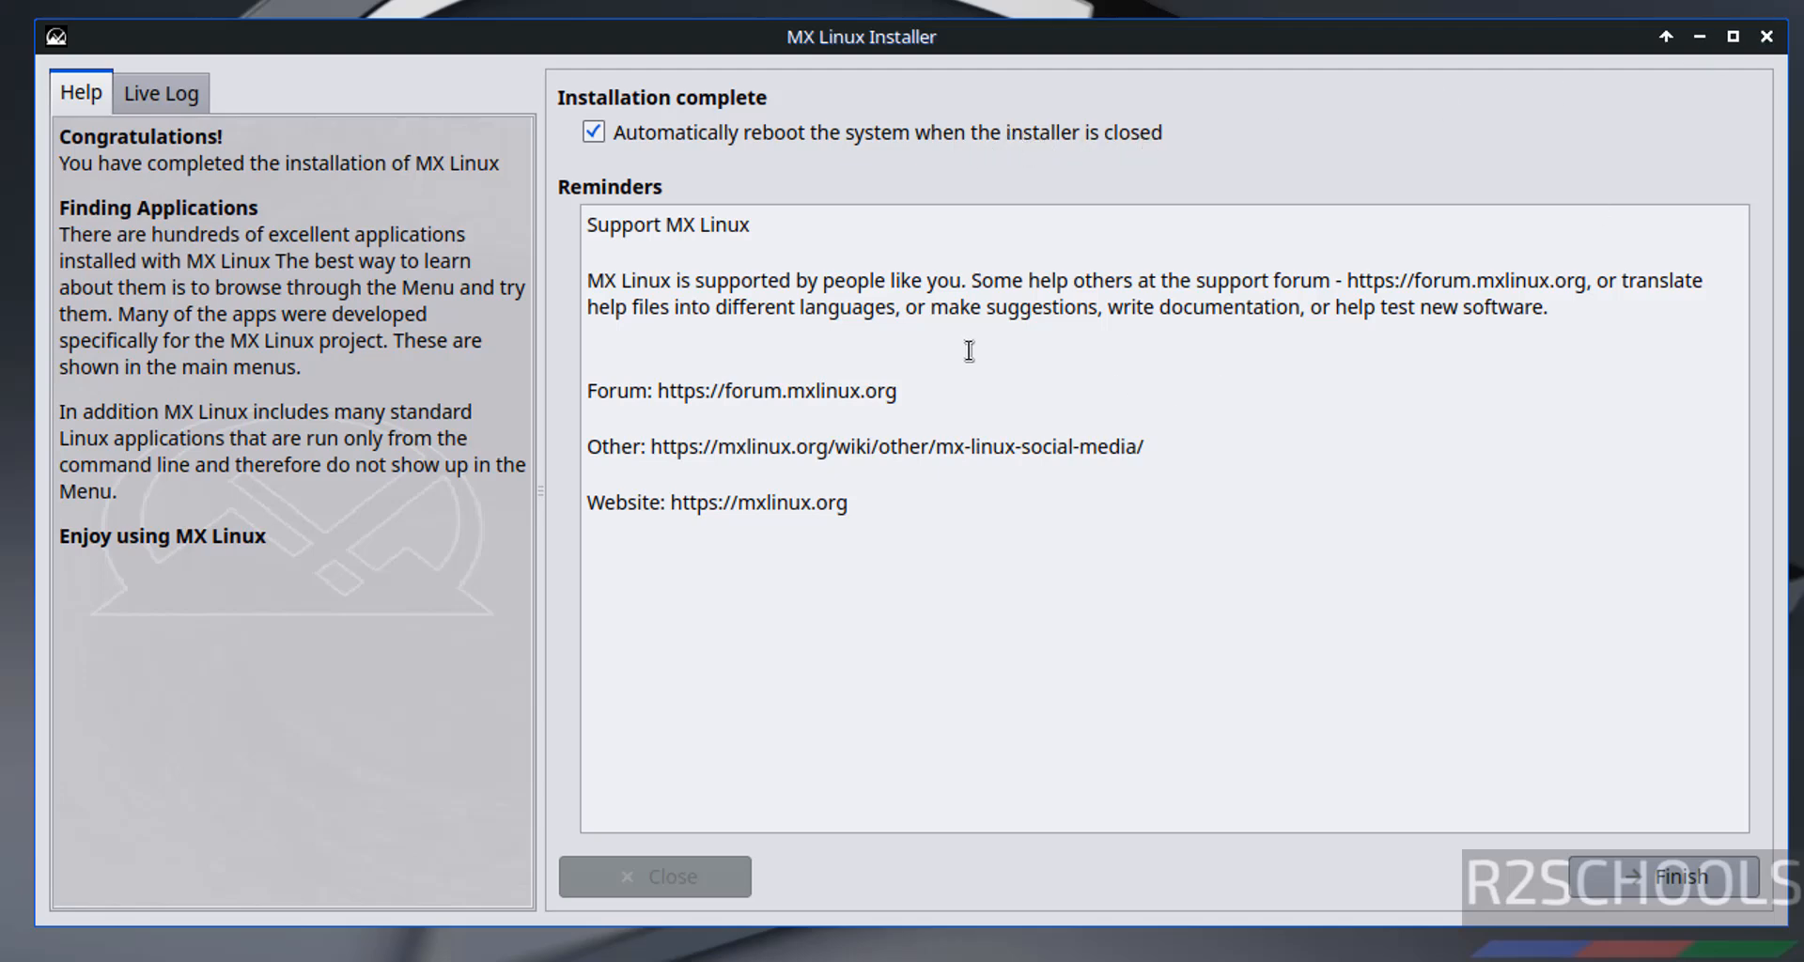
pyautogui.moveTo(623, 197)
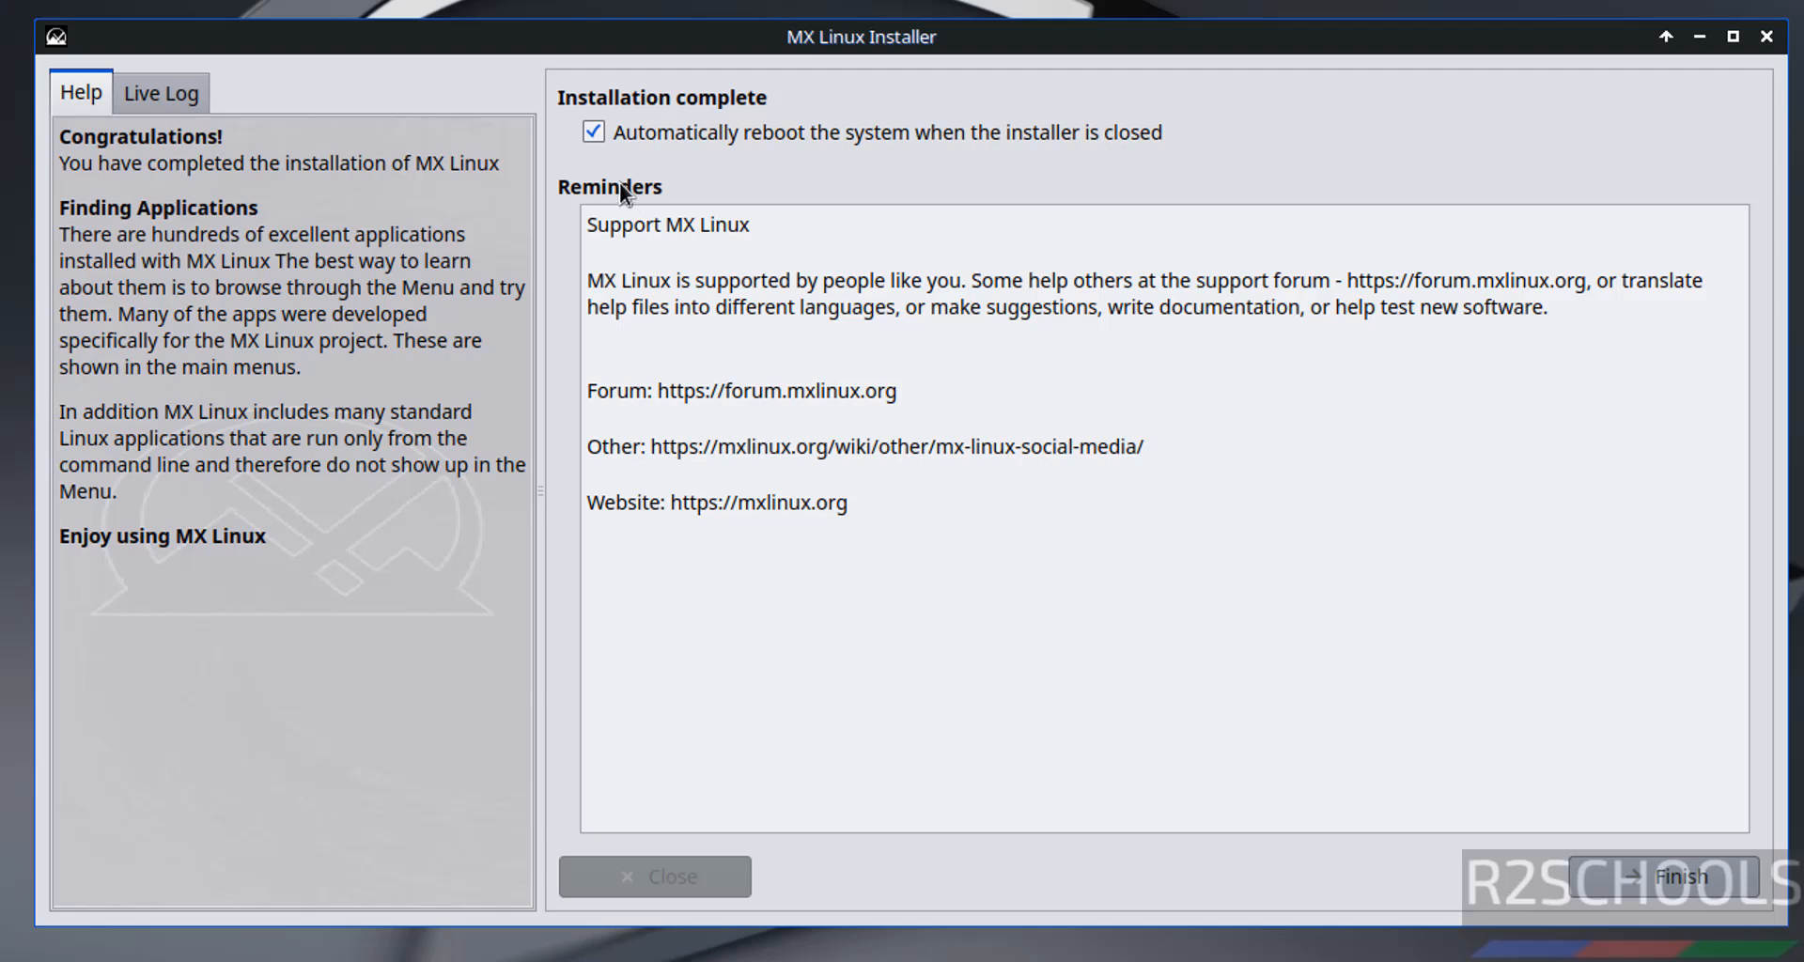
pyautogui.moveTo(633, 223)
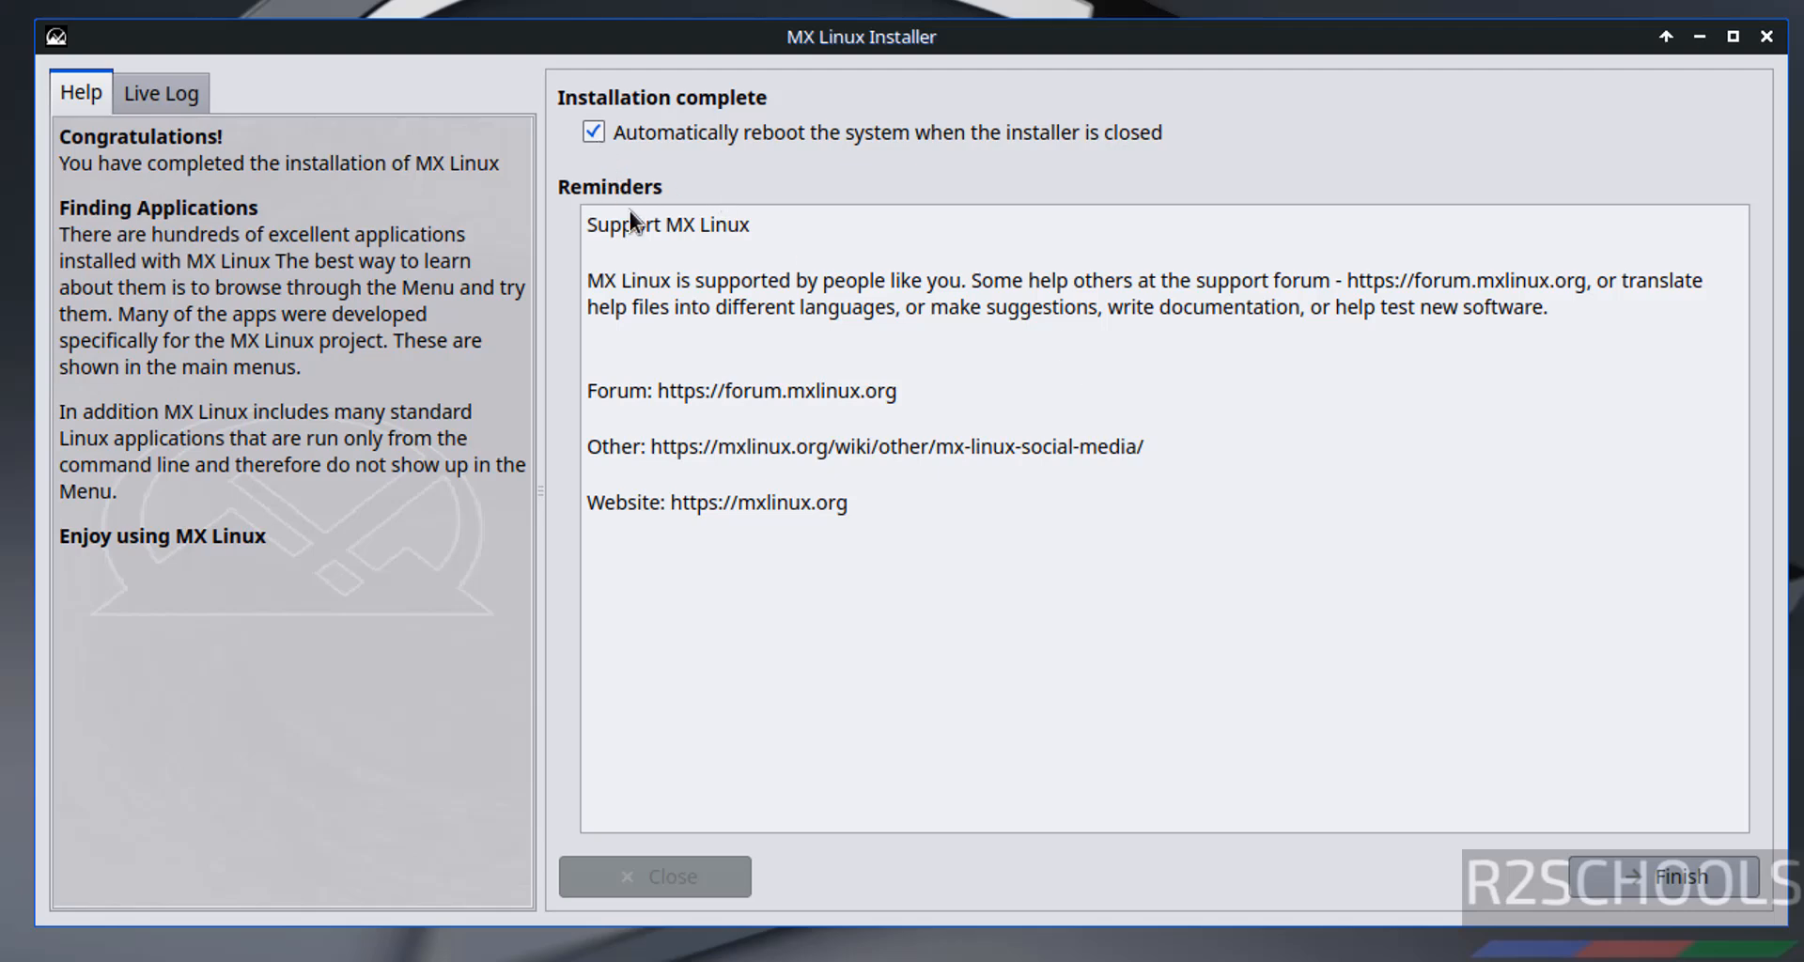
pyautogui.moveTo(1575, 819)
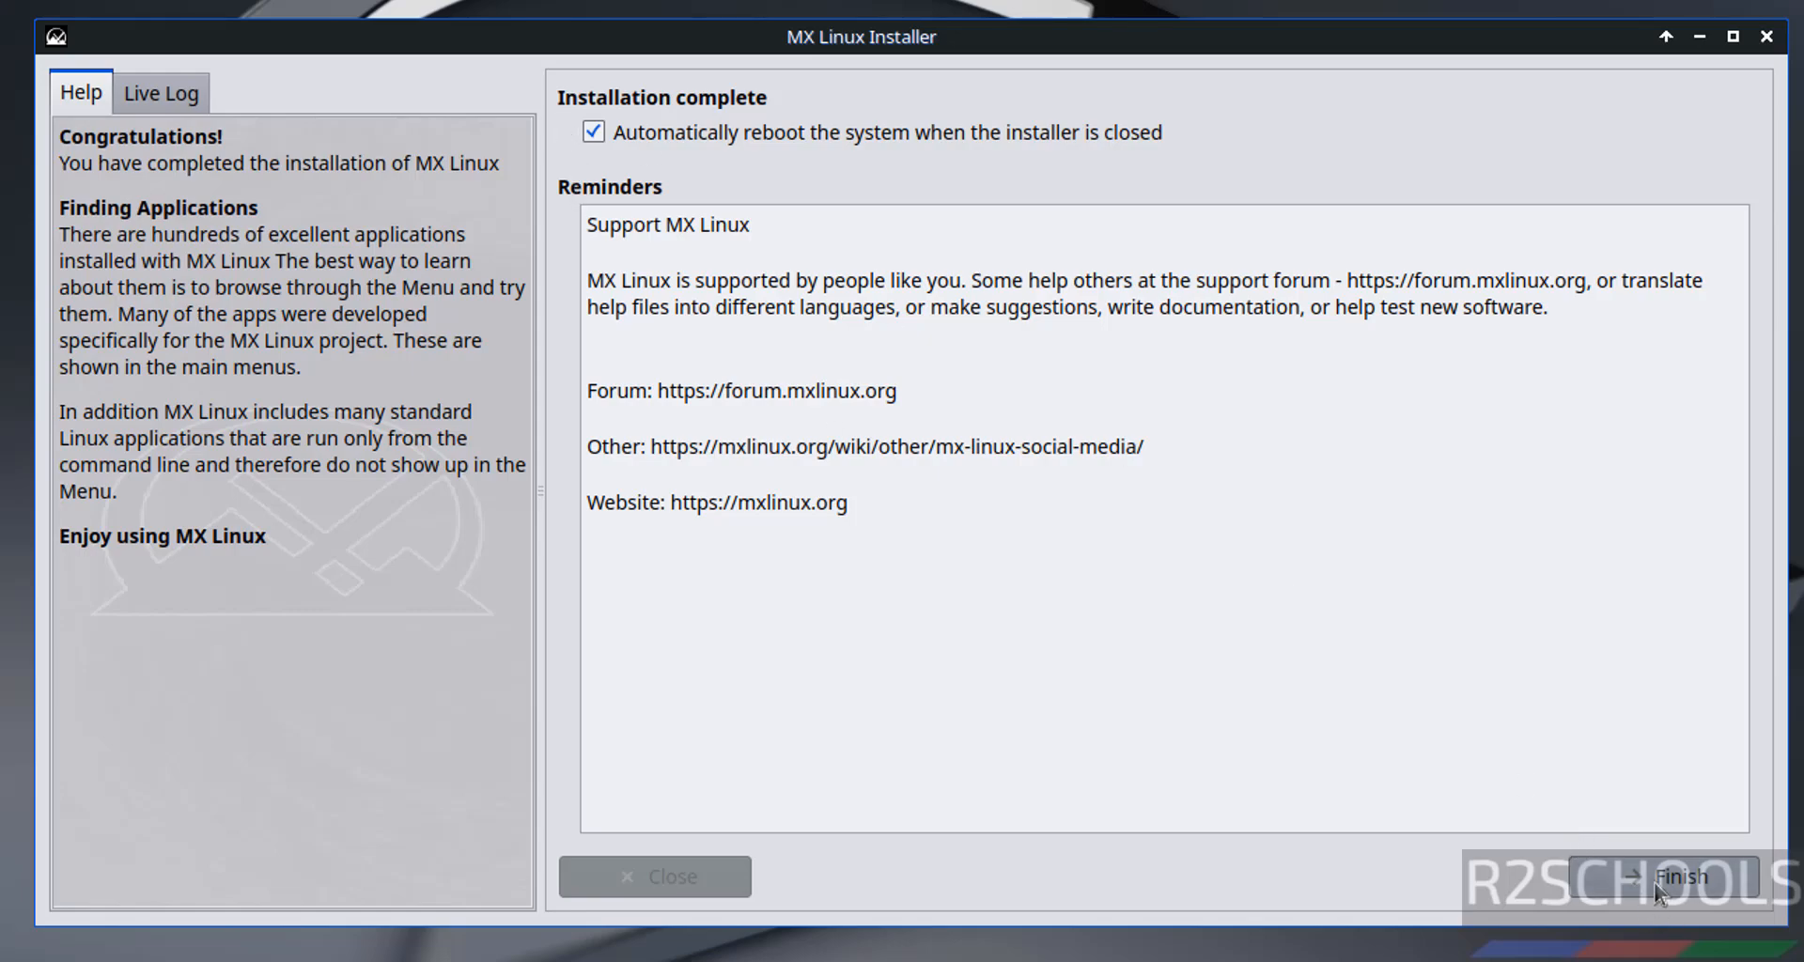
# Step: Finish the installer with automatic reboot checked so the VM restarts
pyautogui.click(1669, 879)
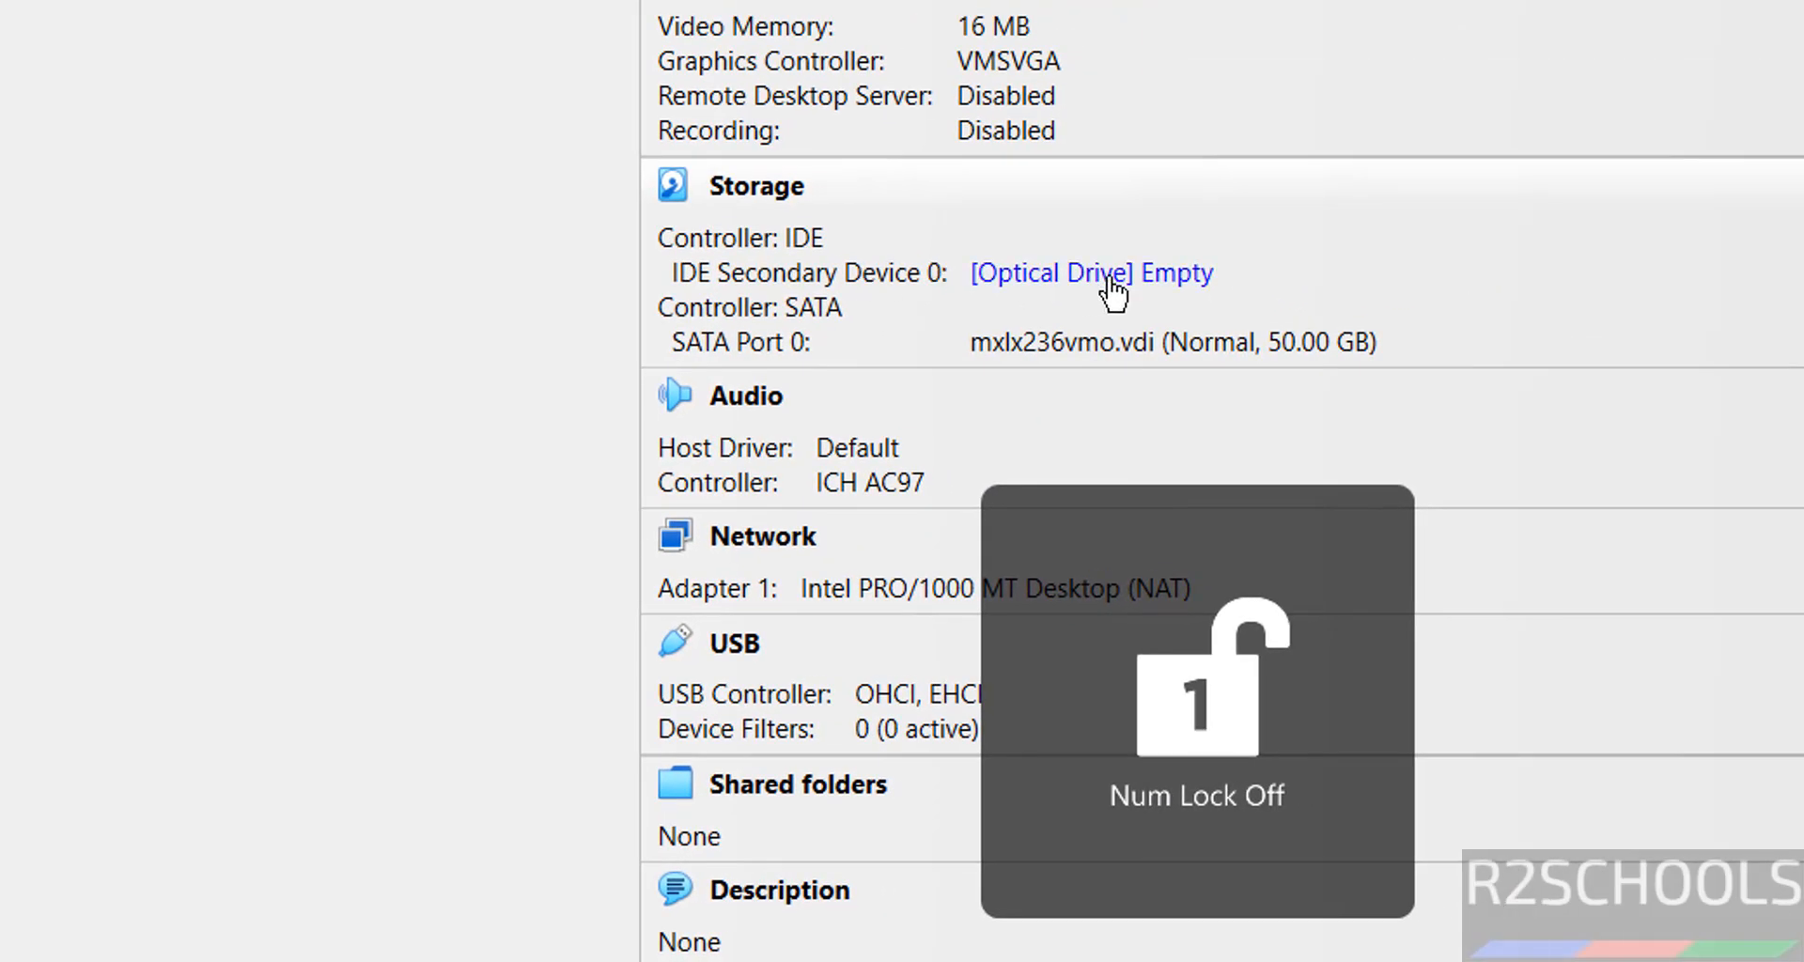
# Step: Remove the MX Linux ISO from the virtual optical drive and continue the reboot
pyautogui.click(1059, 274)
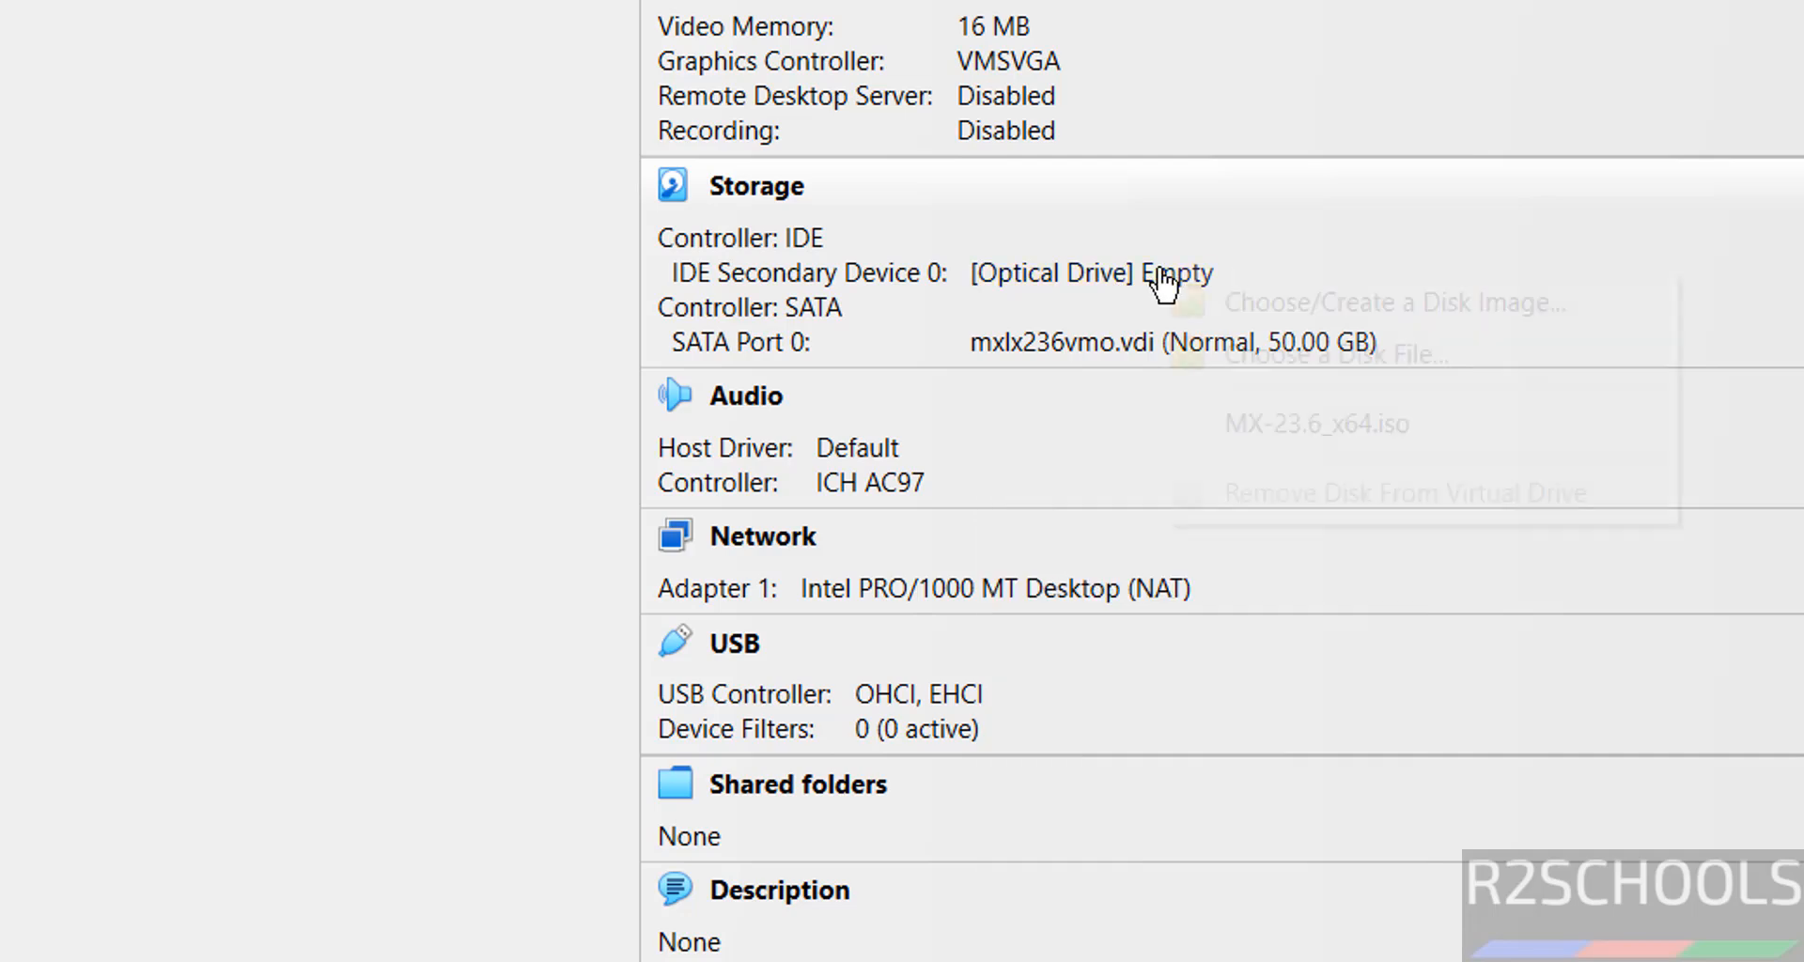
pyautogui.click(1165, 274)
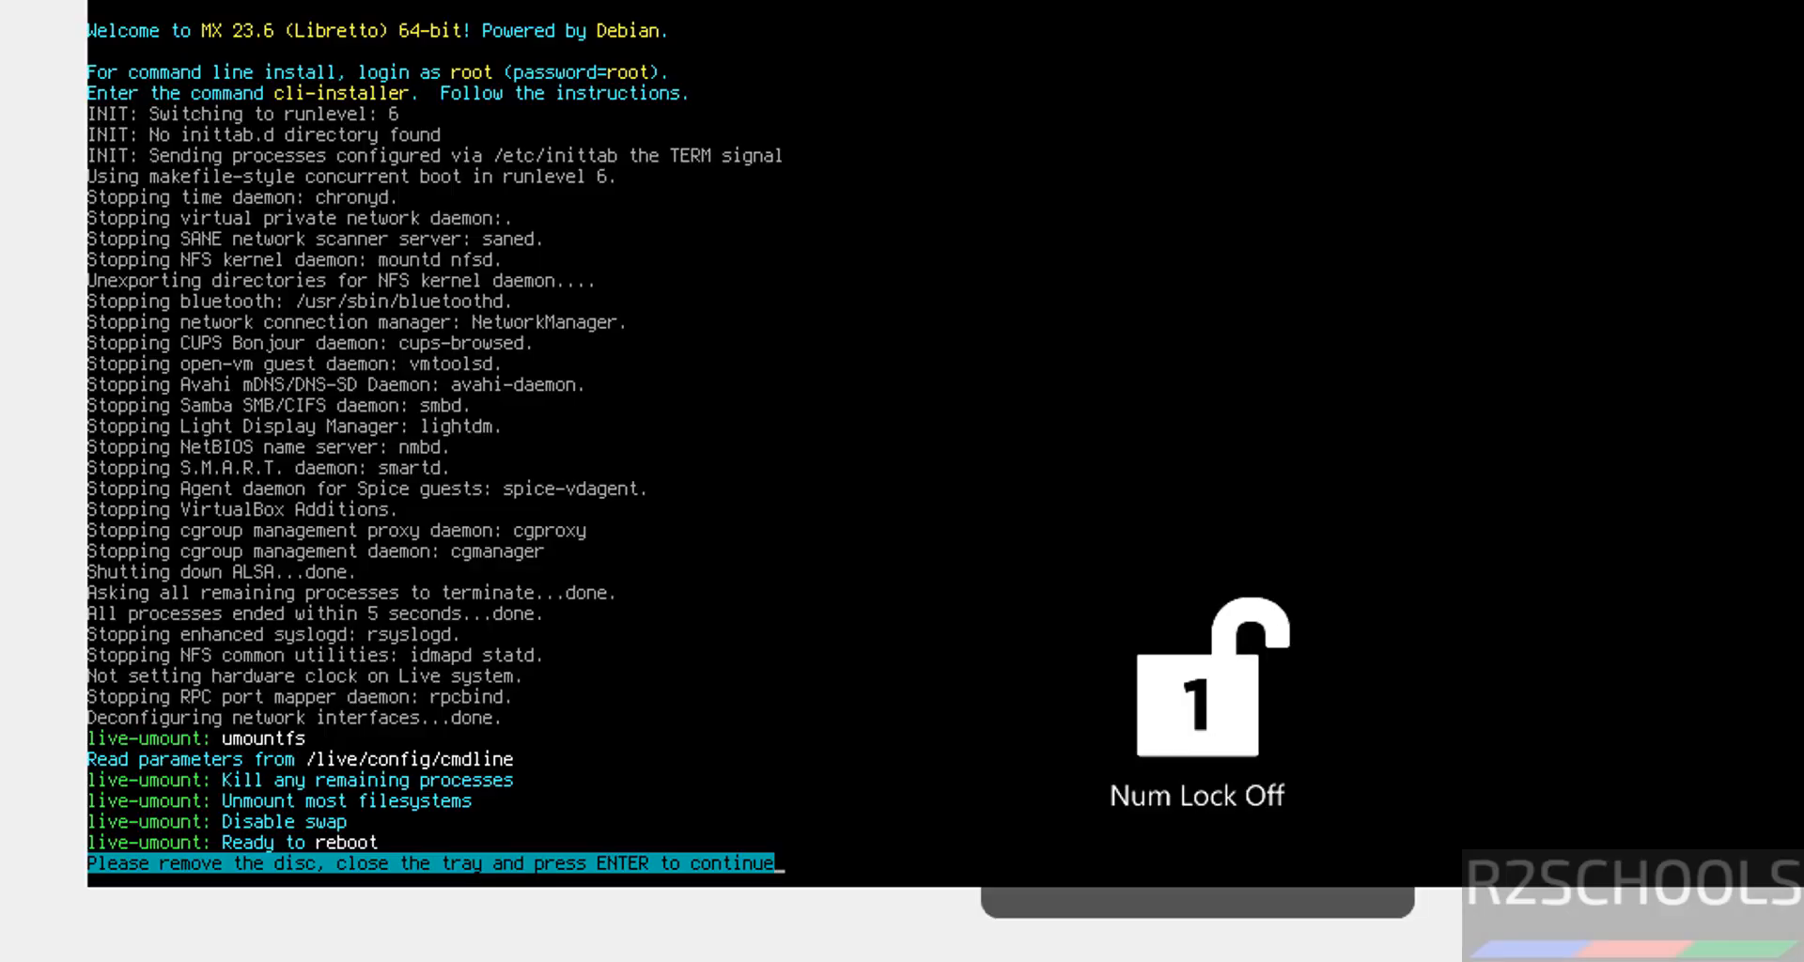
pyautogui.press('Return')
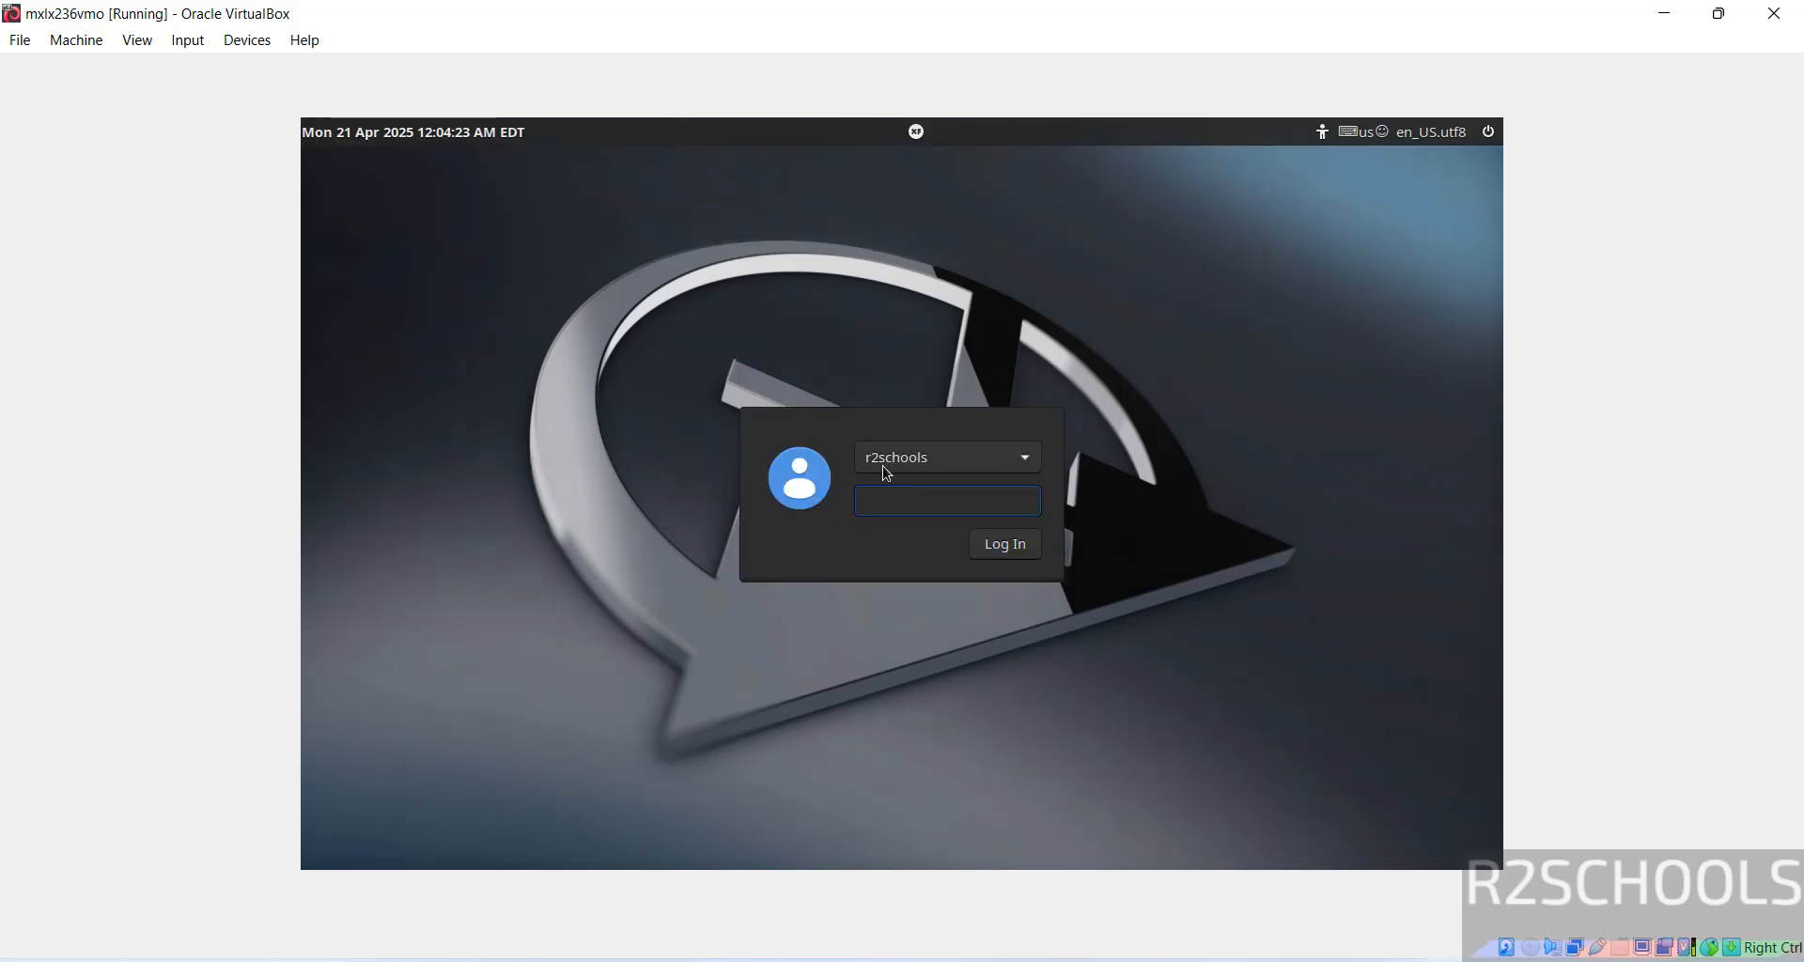
# Step: Log in as r2schools with the password and dismiss the MX Welcome window
pyautogui.write('password')
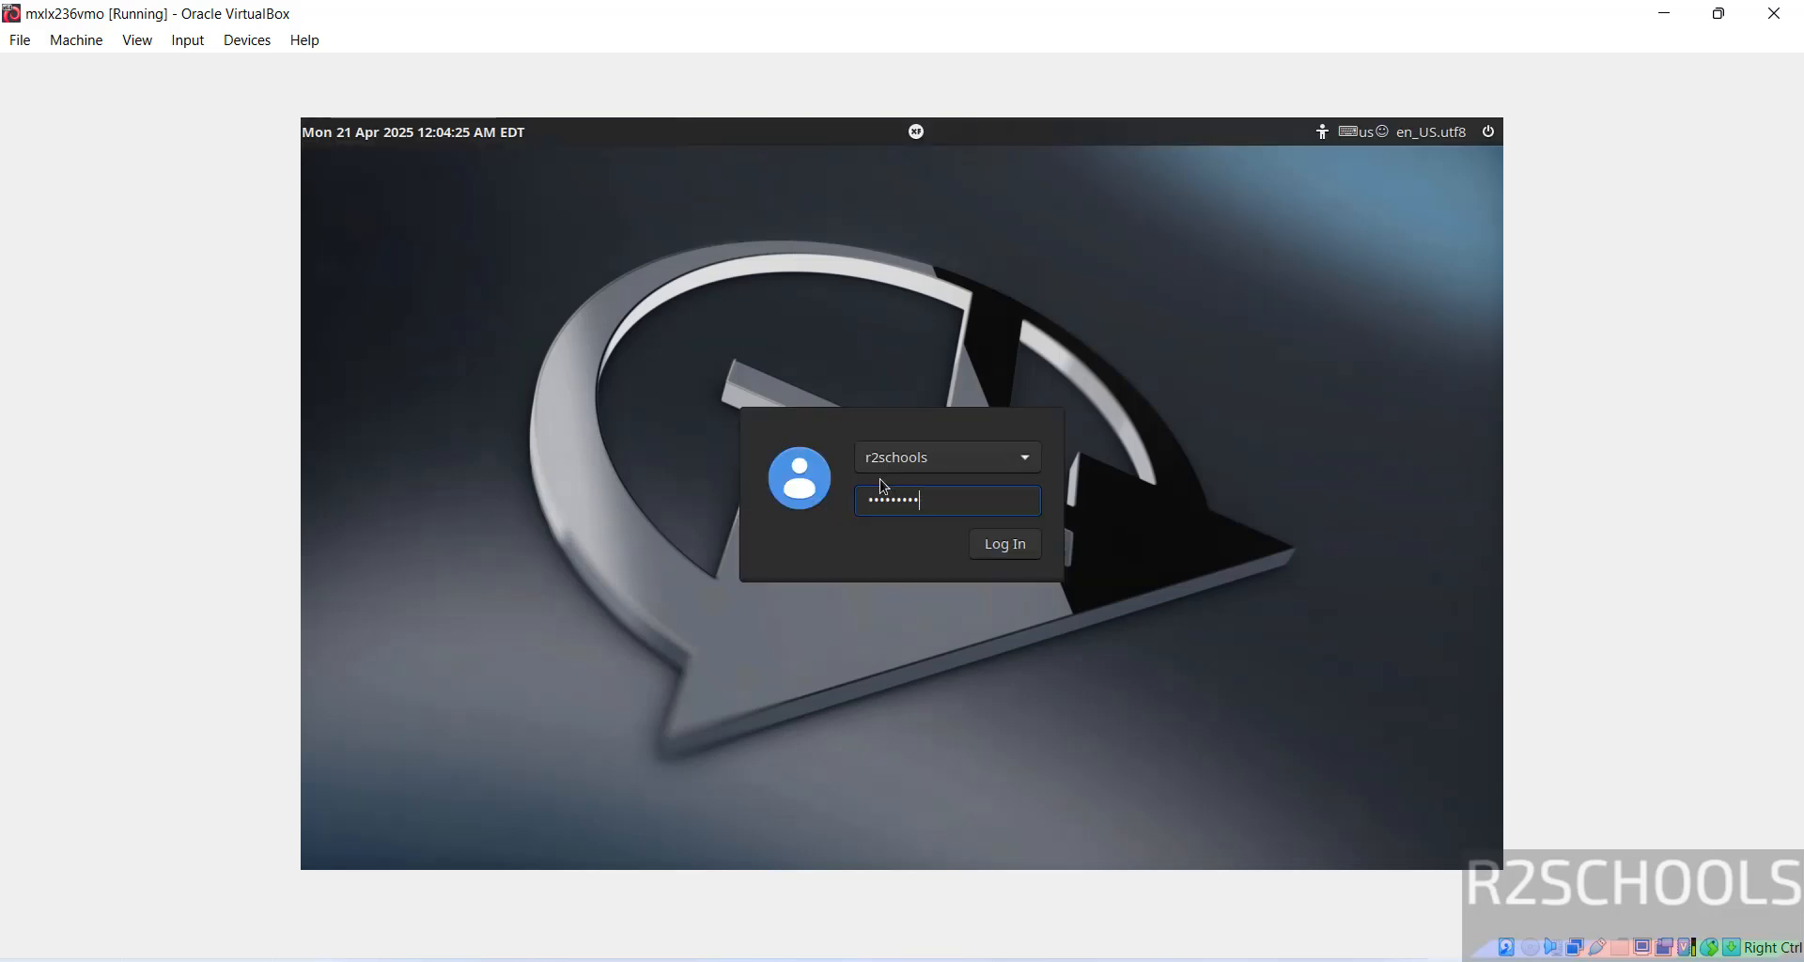
pyautogui.click(1004, 545)
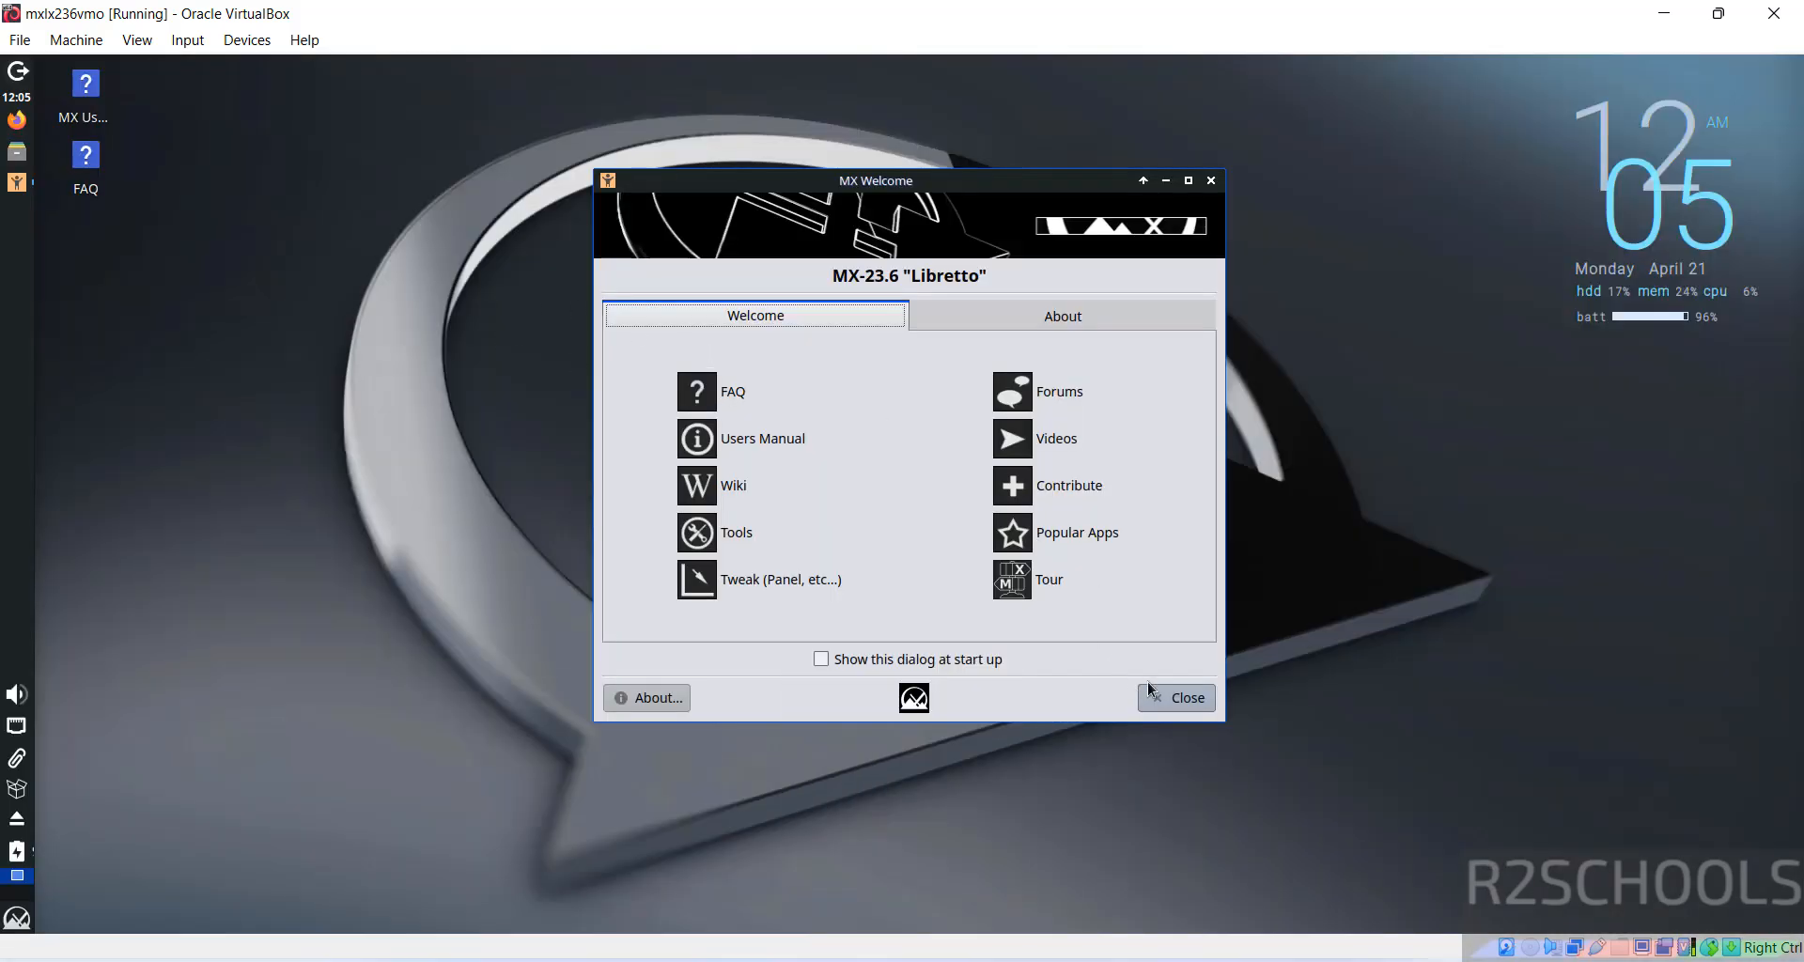
pyautogui.click(1188, 699)
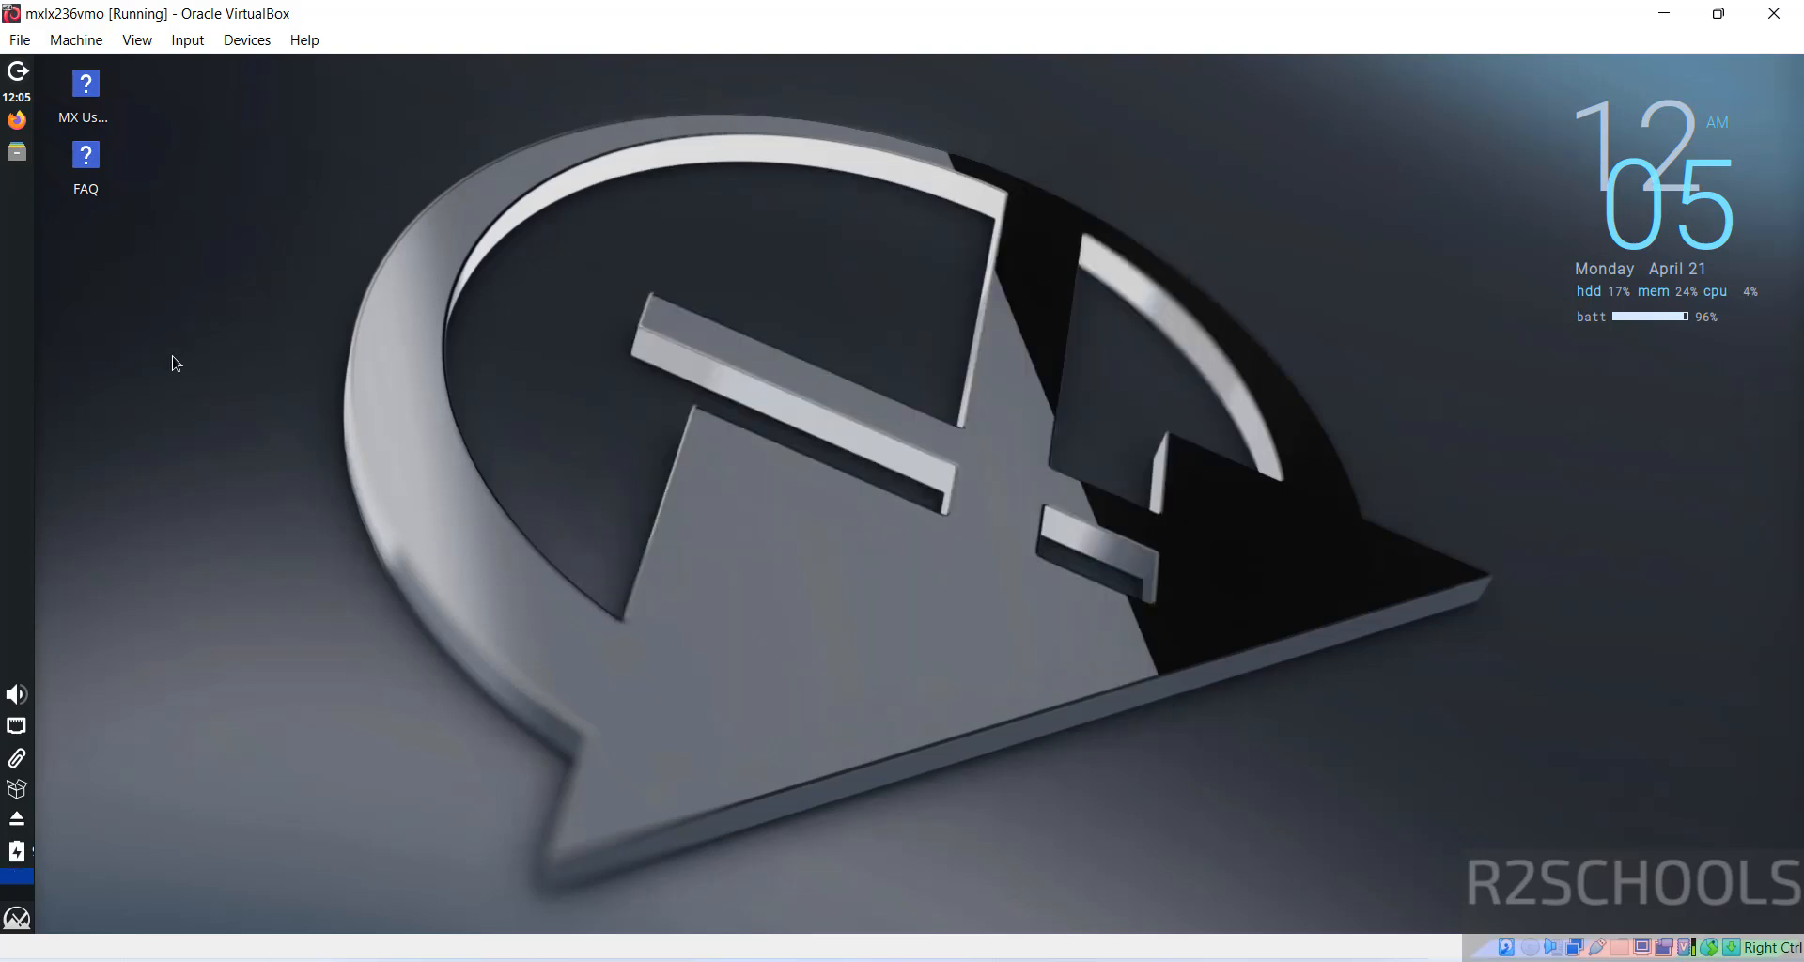
pyautogui.moveTo(158, 312)
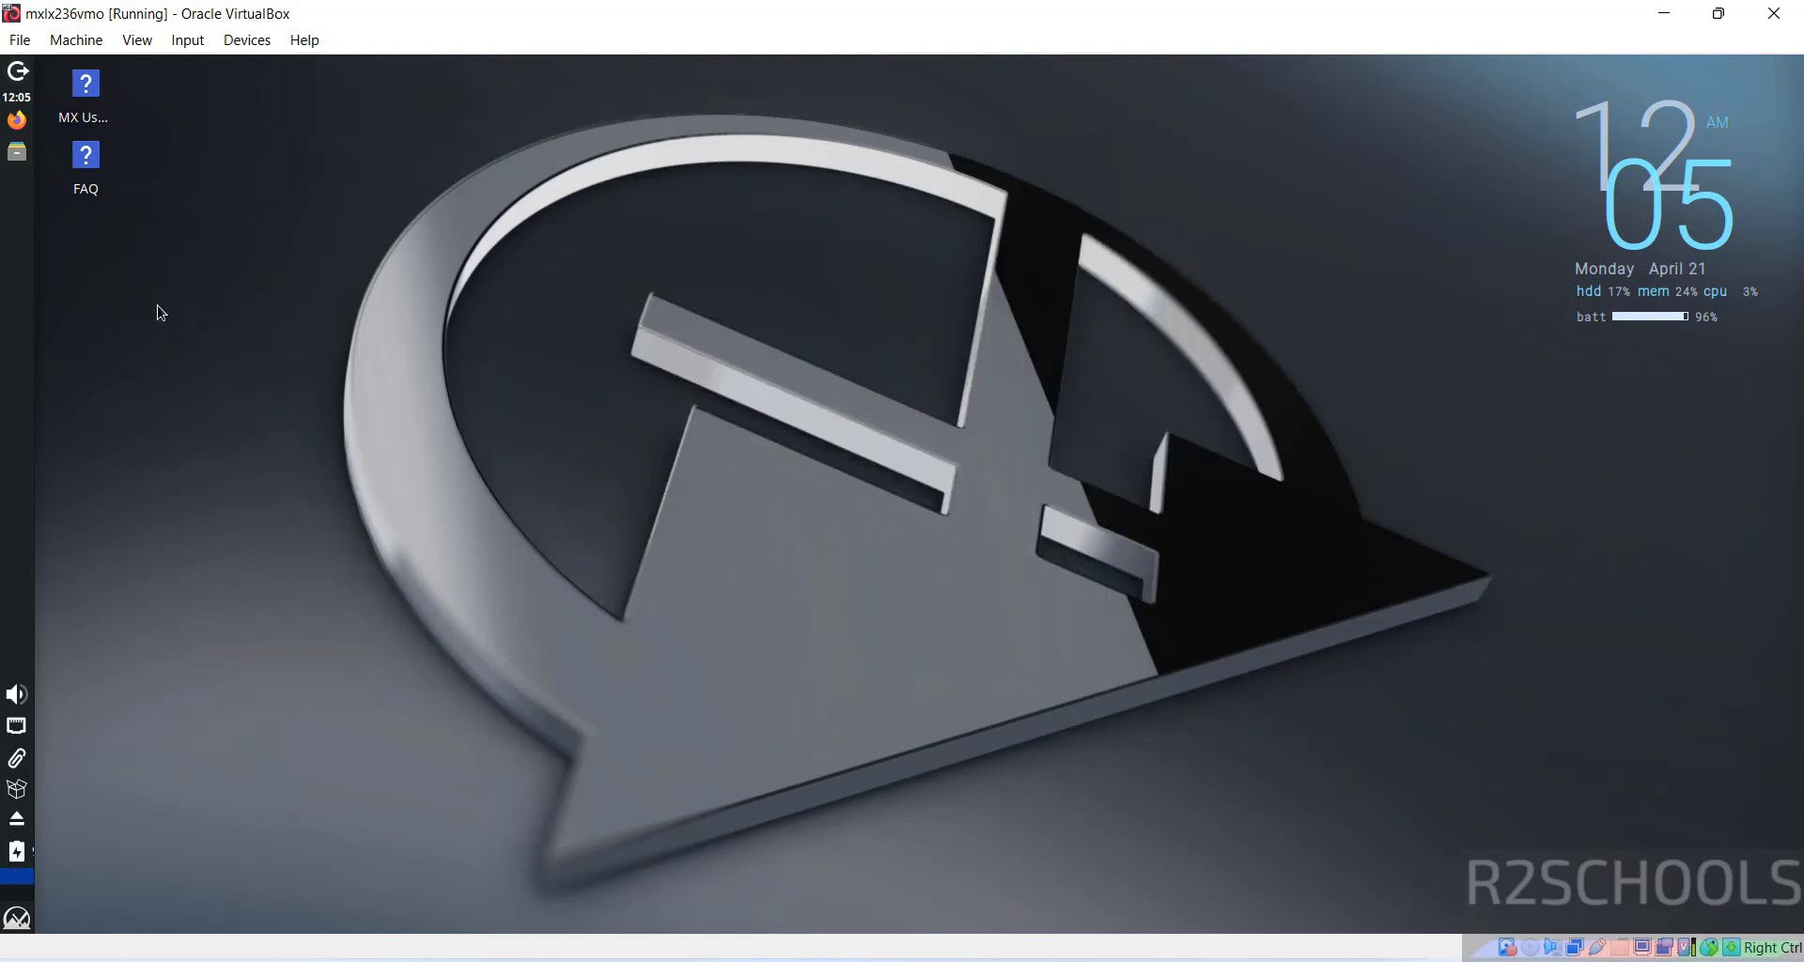
pyautogui.moveTo(137, 456)
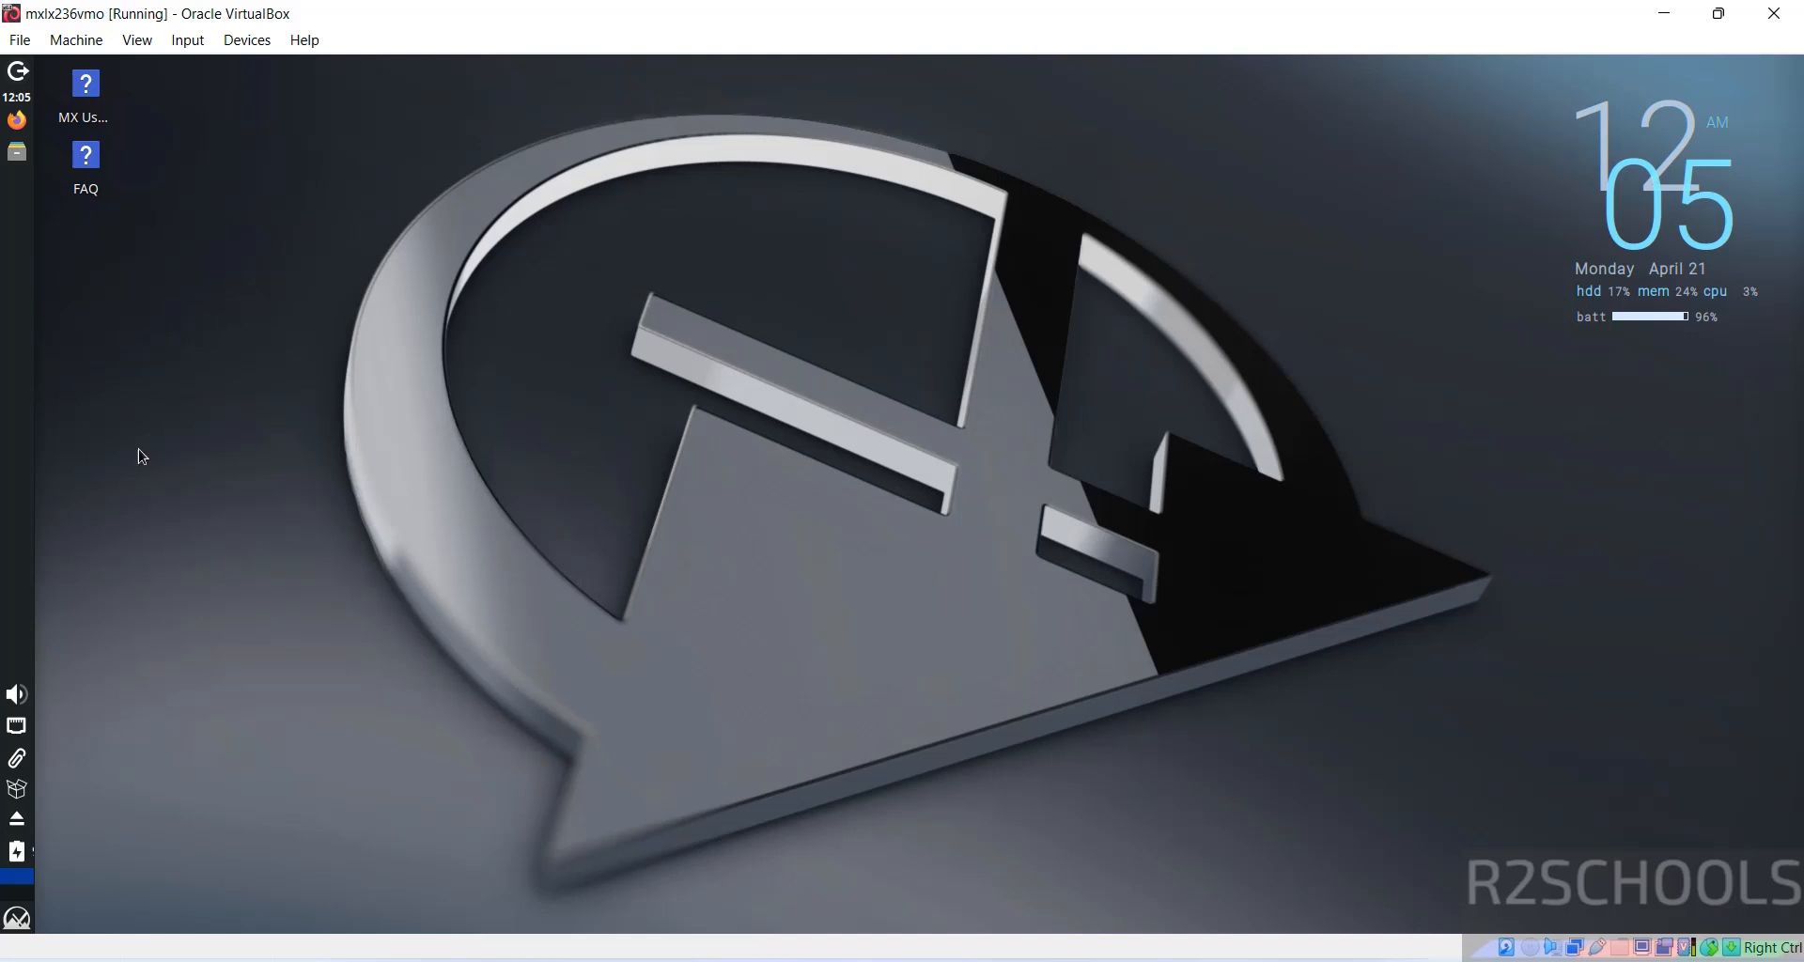
pyautogui.moveTo(1597, 316)
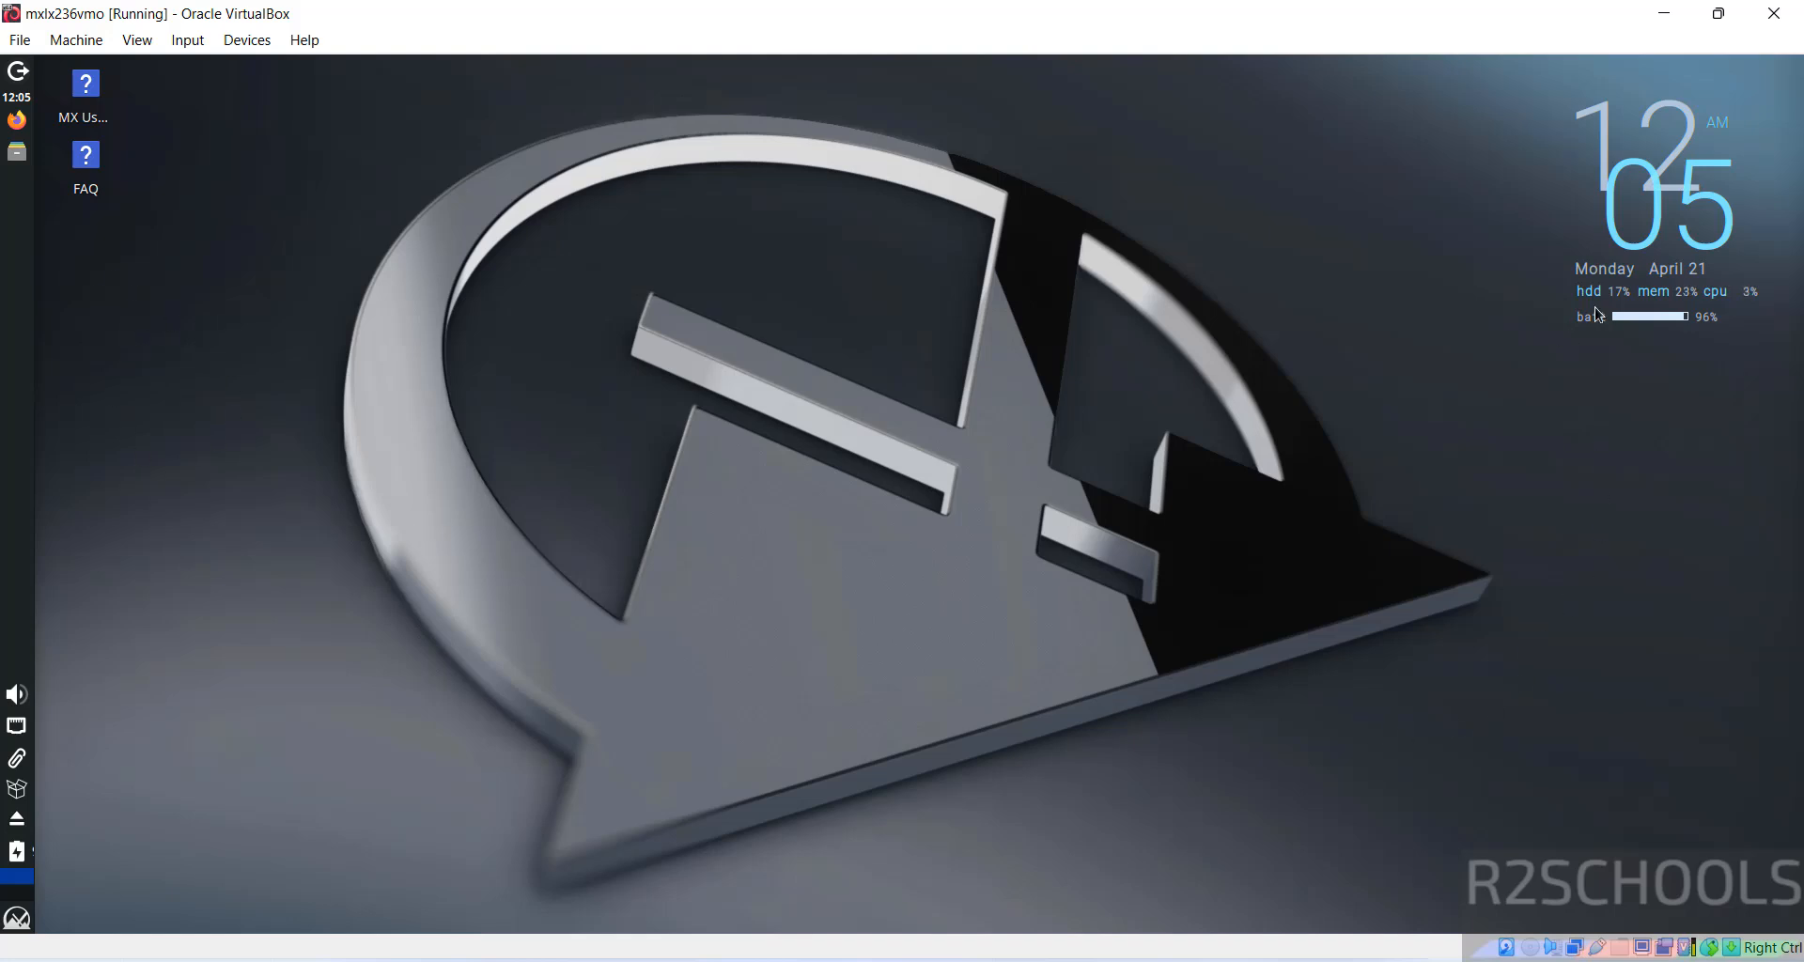
pyautogui.moveTo(267, 836)
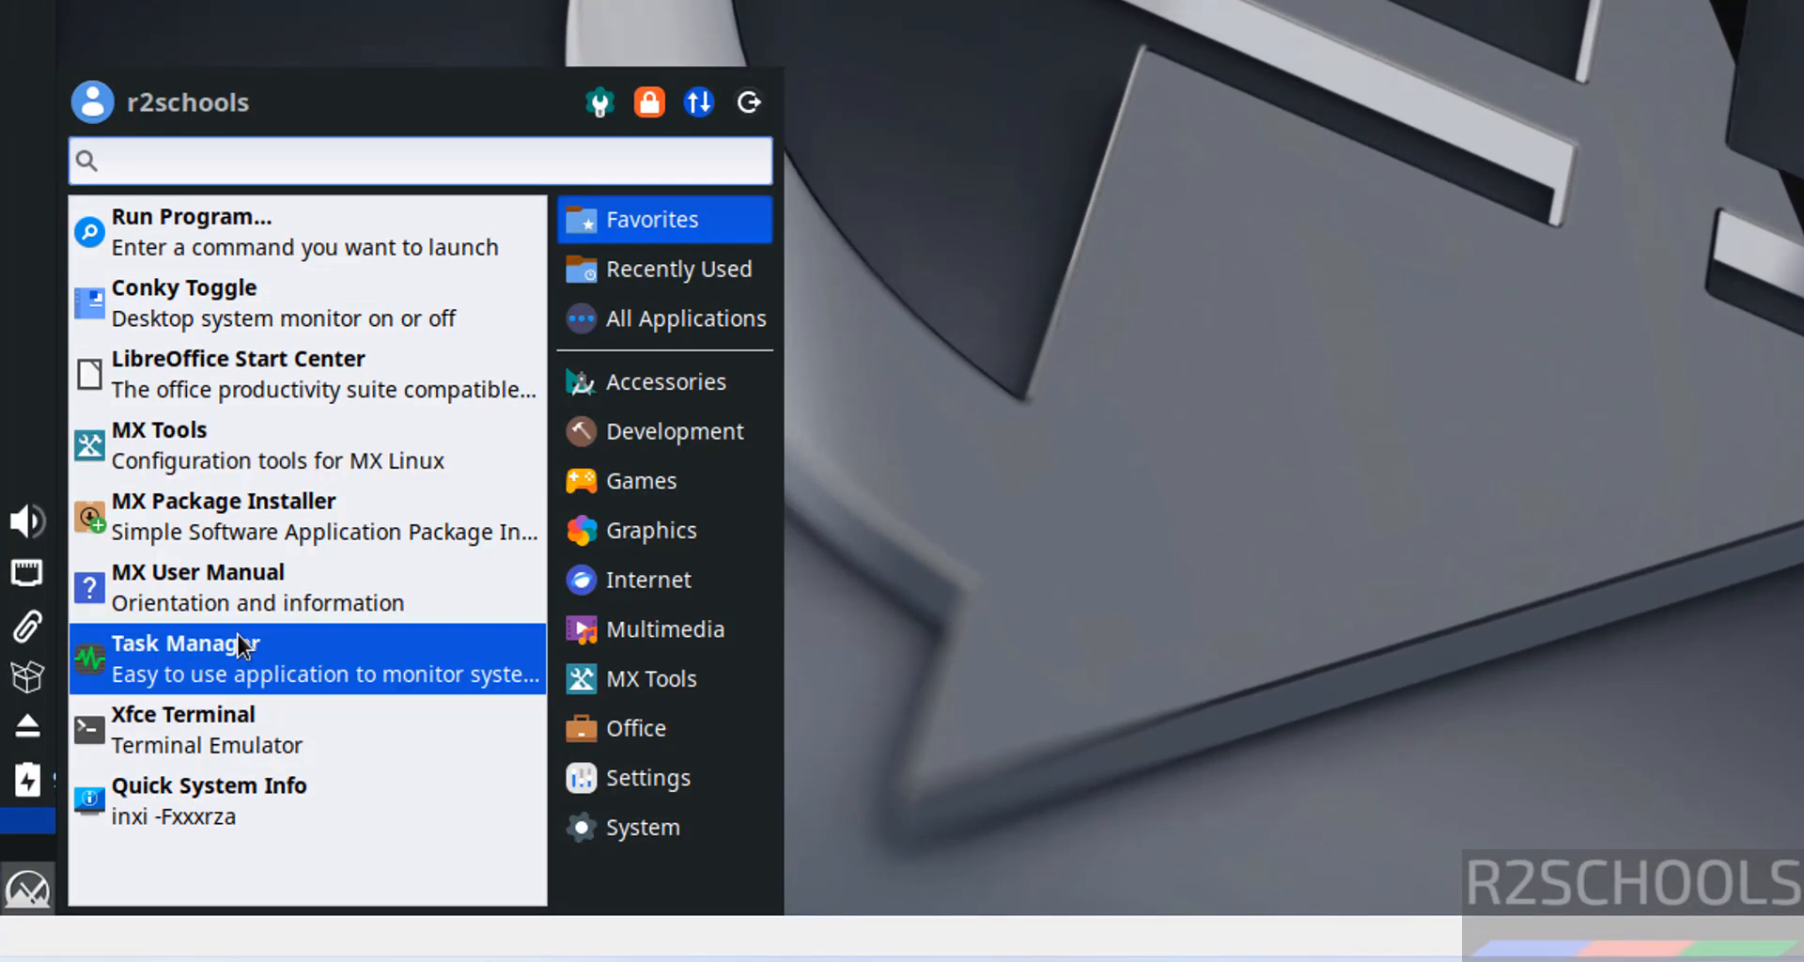
pyautogui.moveTo(360, 108)
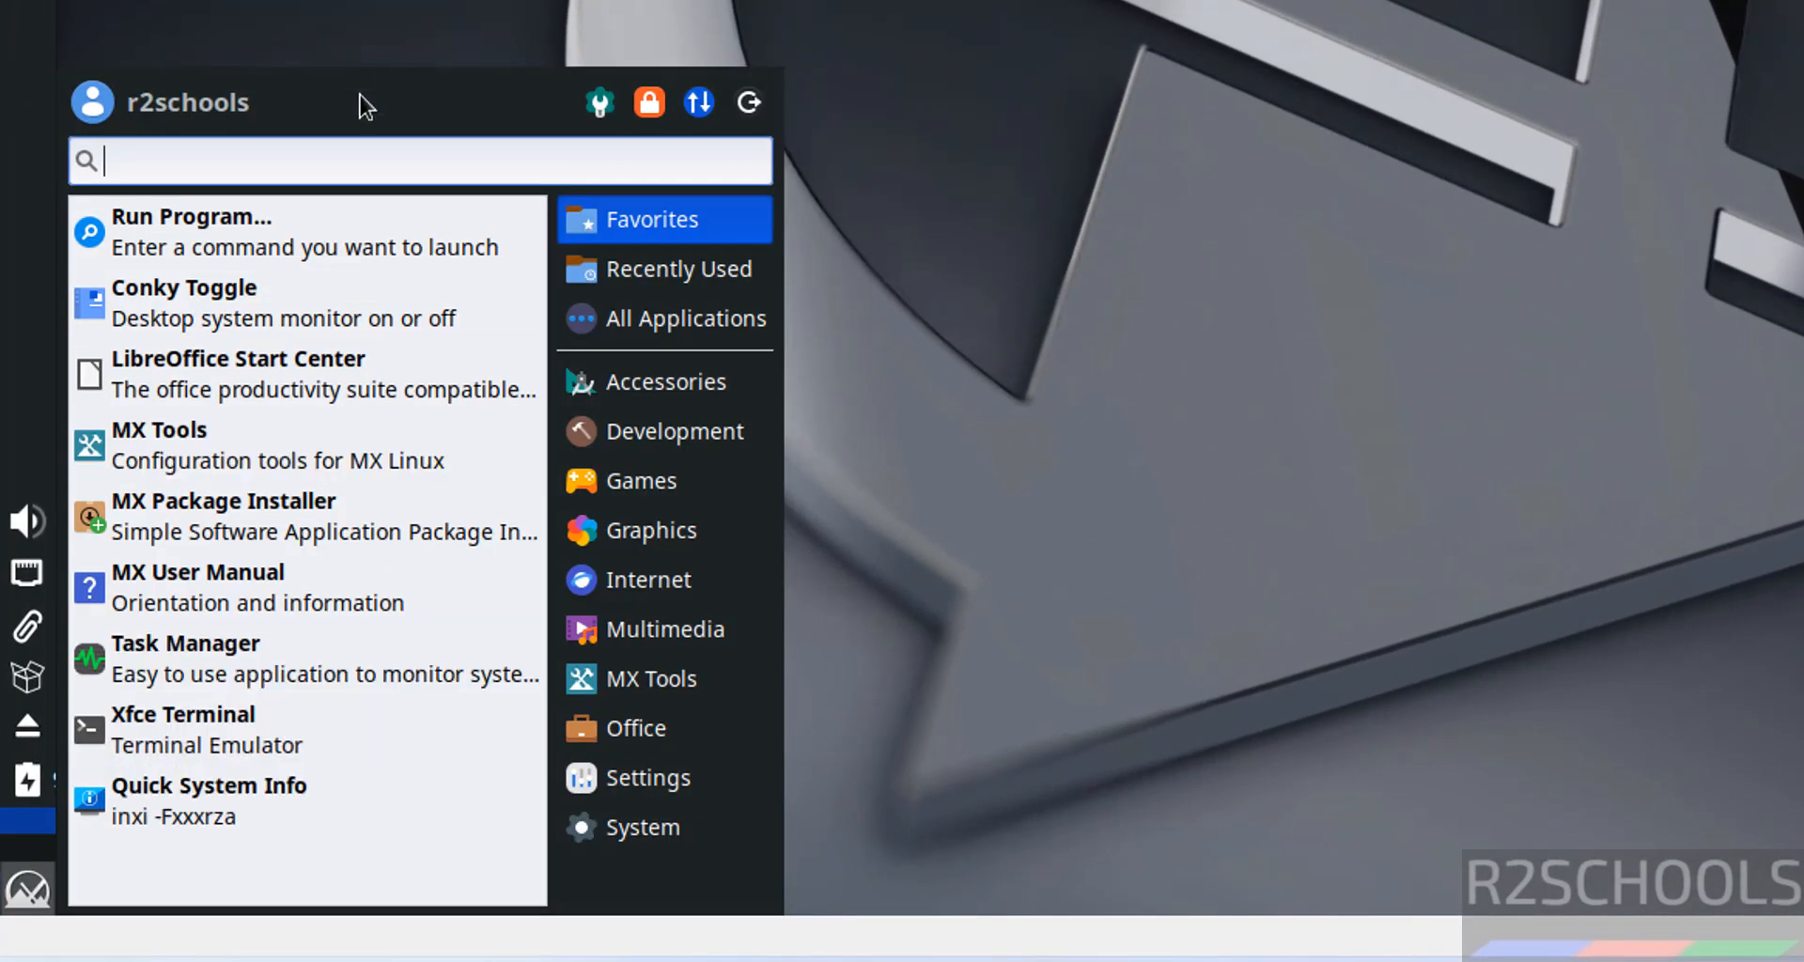
# Step: Search the application menu for 'termina' and launch Terminal Emulator
pyautogui.write('termina')
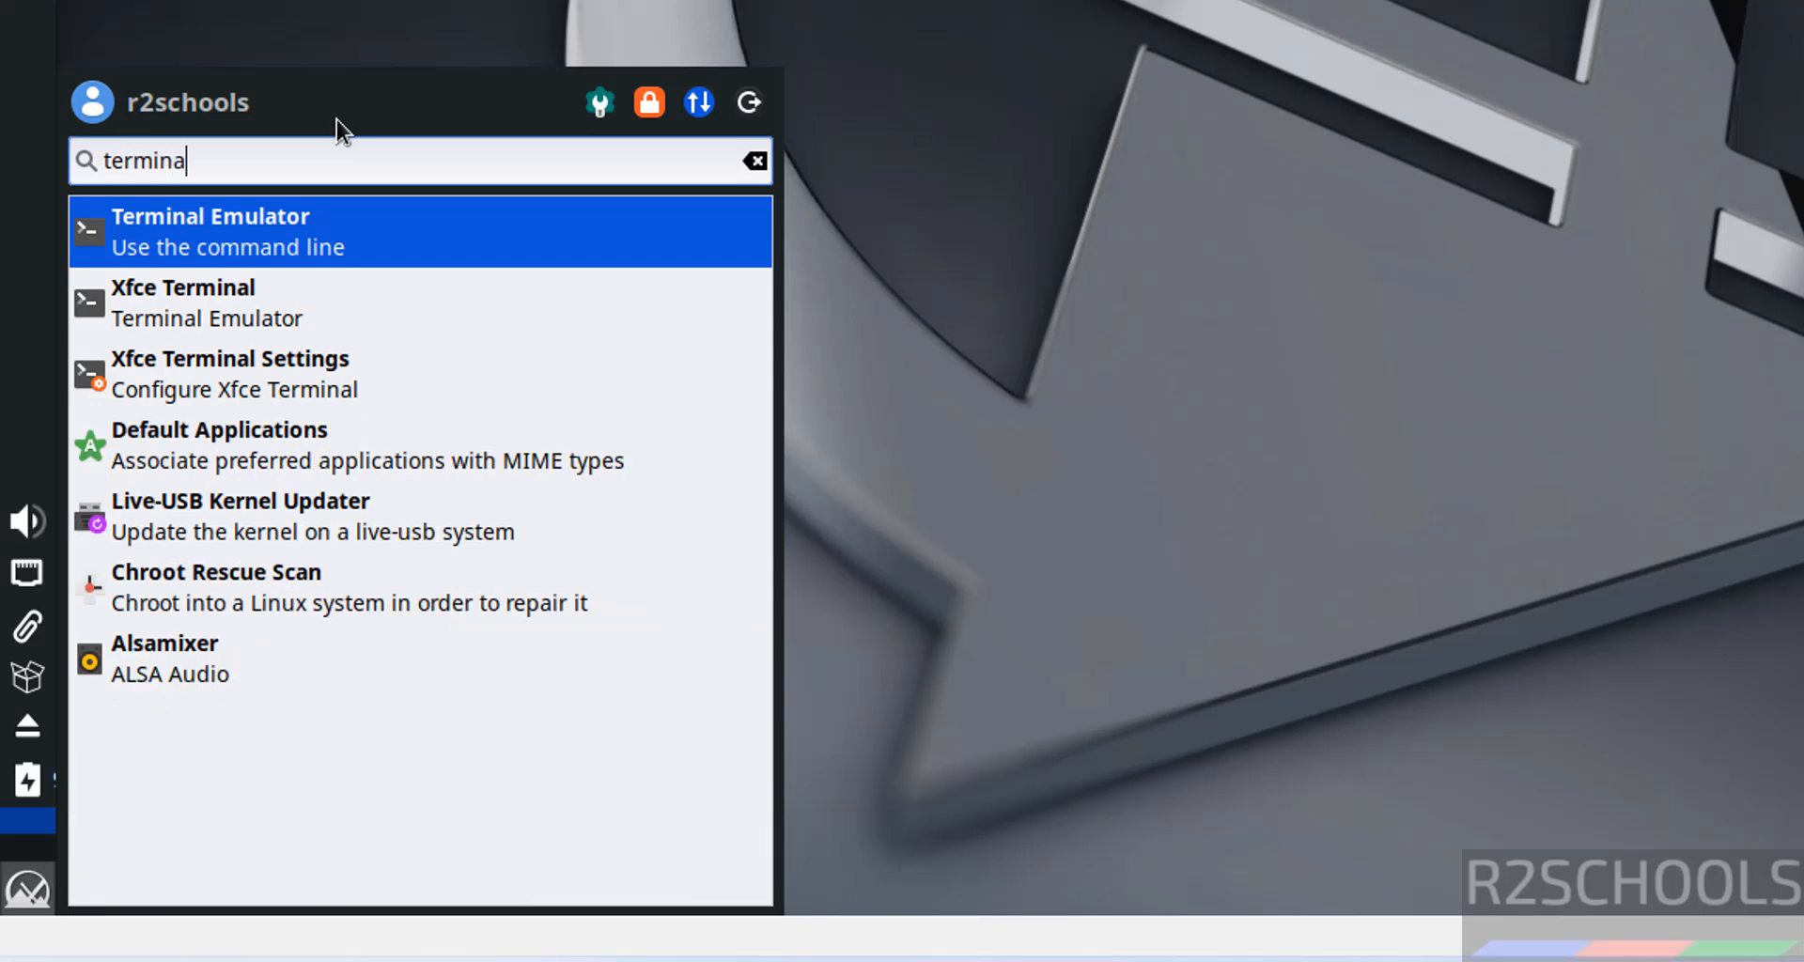
pyautogui.moveTo(214, 241)
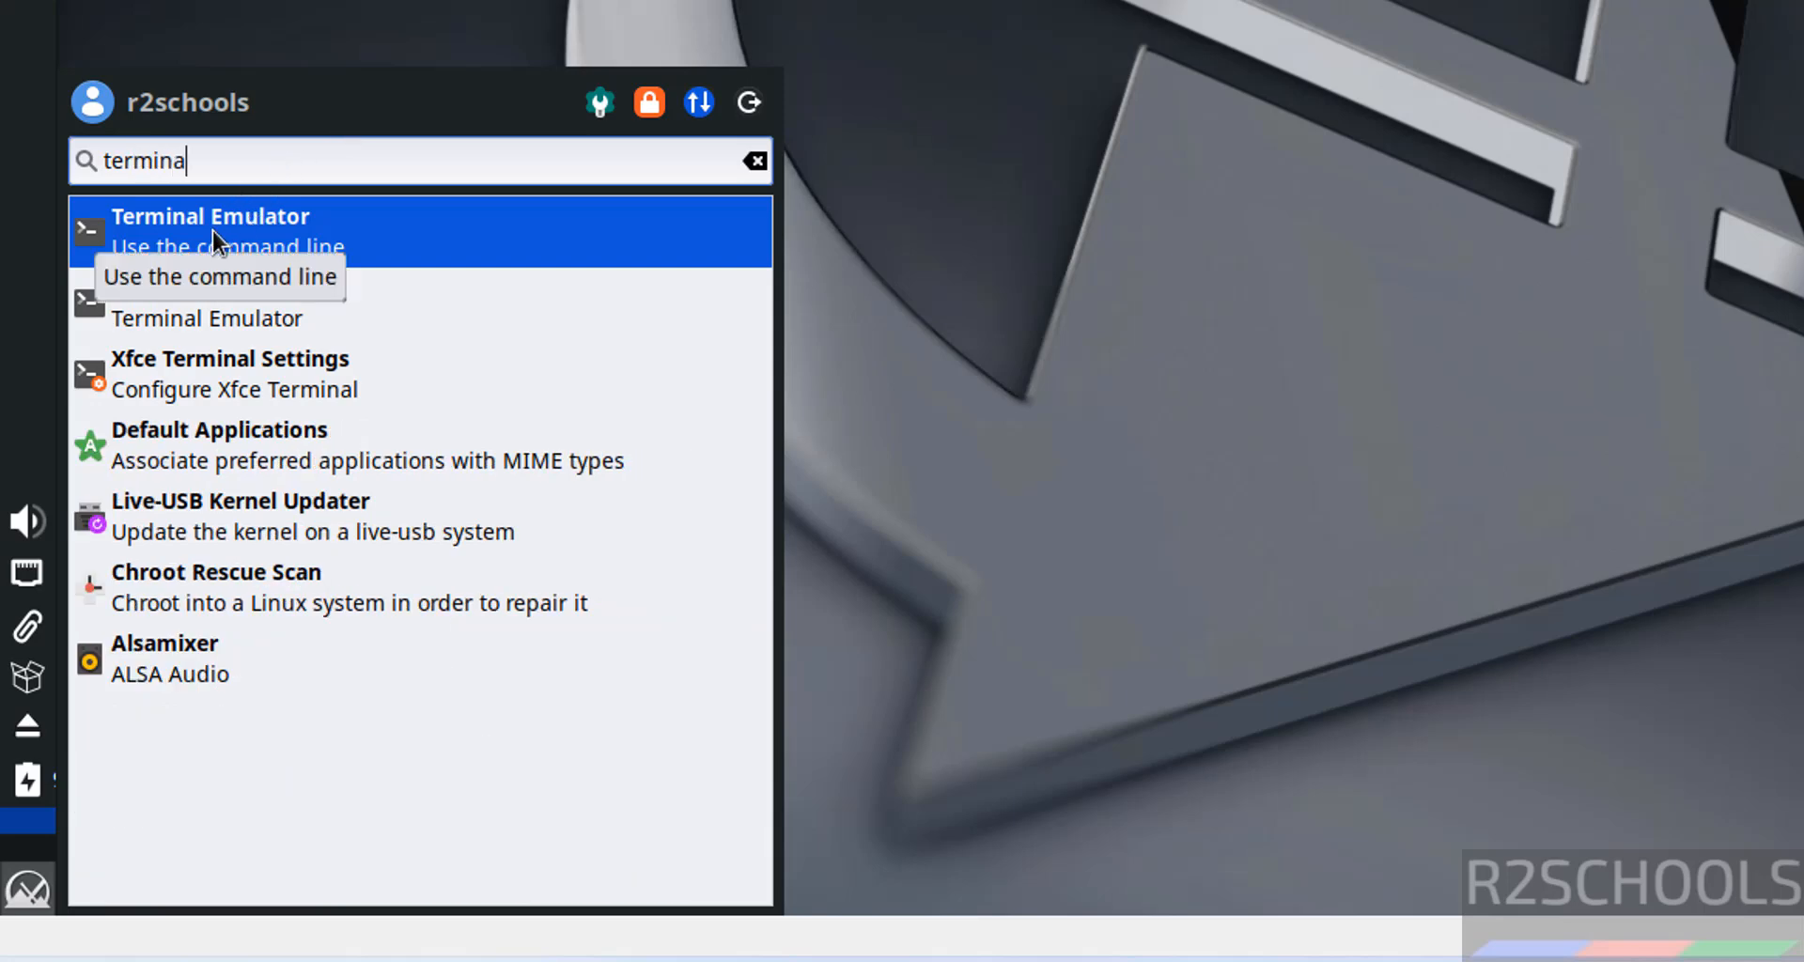
pyautogui.click(210, 231)
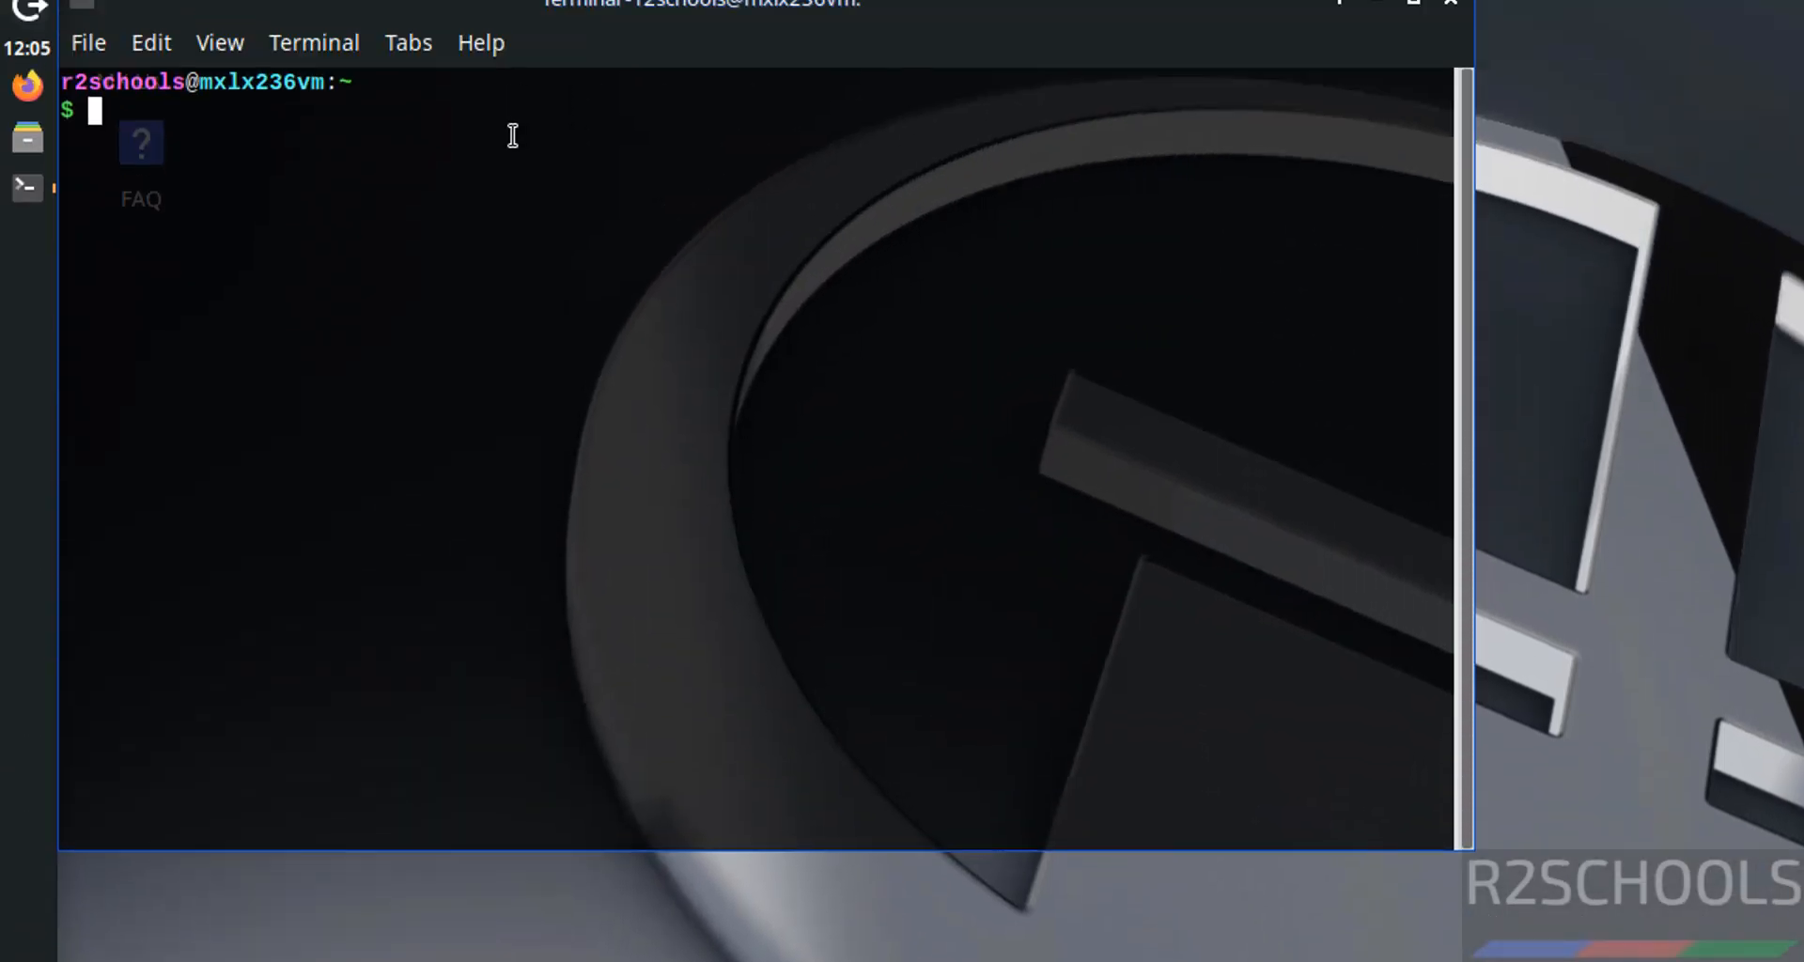
# Step: Choose a larger terminal font in the Appearance preferences
pyautogui.click(150, 156)
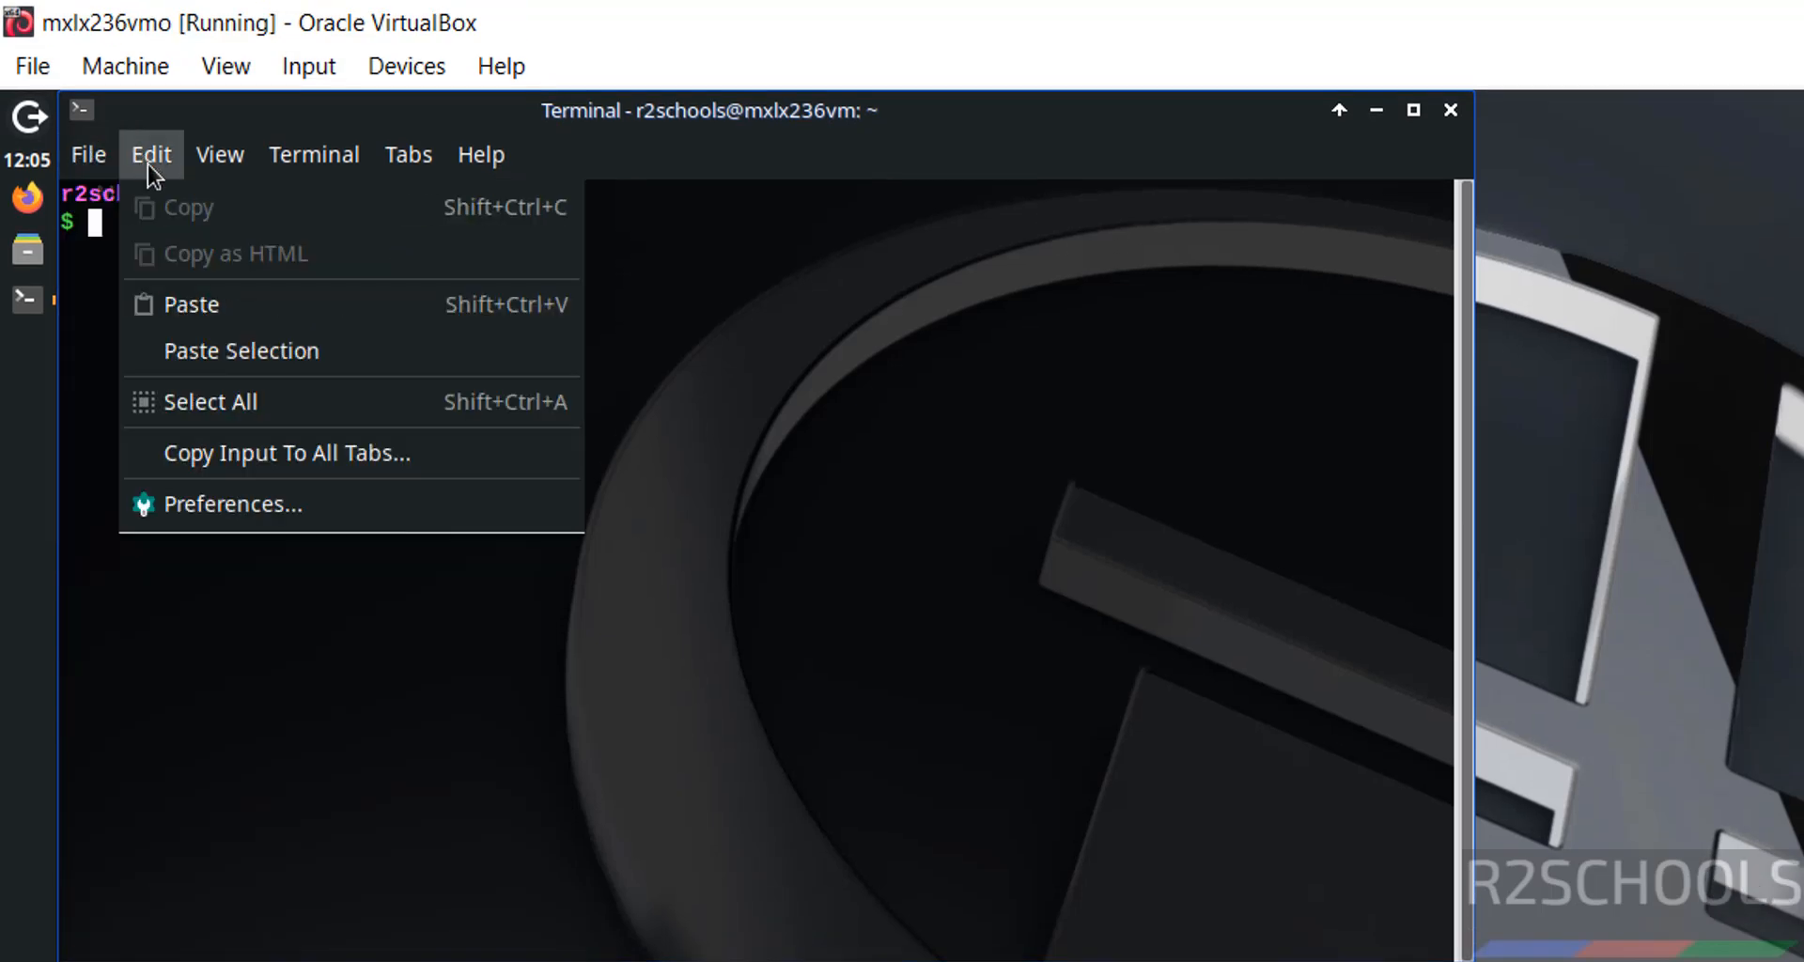
pyautogui.click(879, 575)
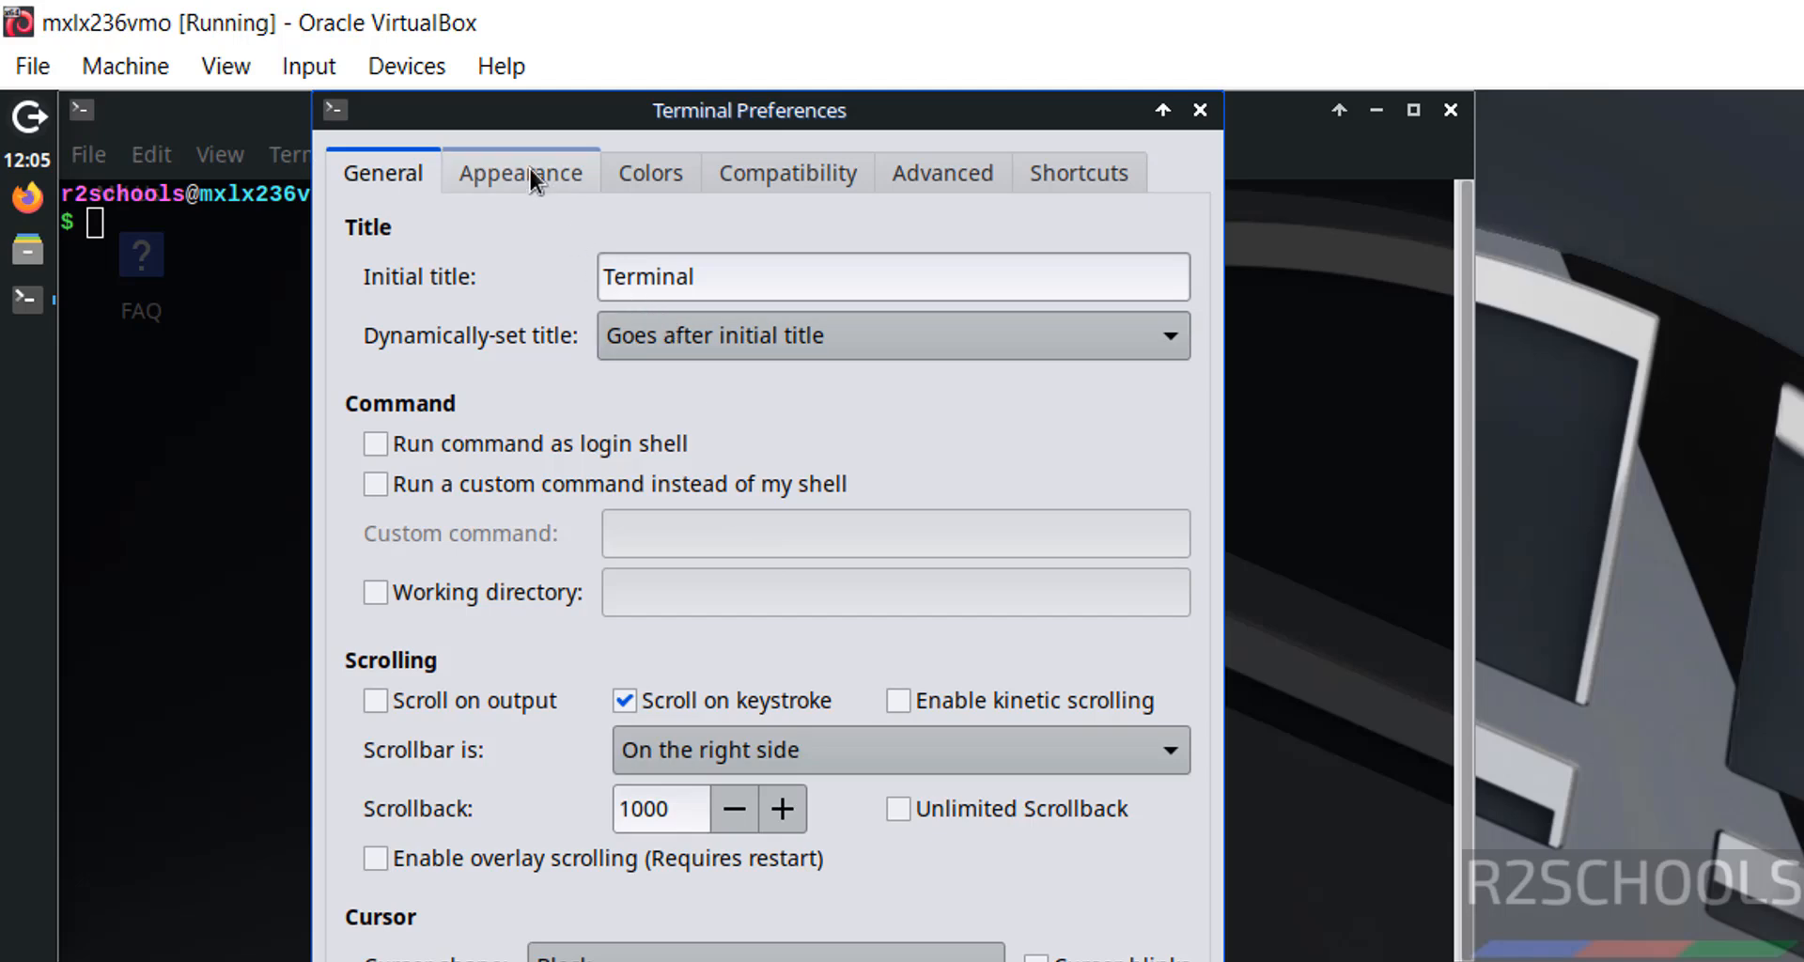
pyautogui.click(518, 172)
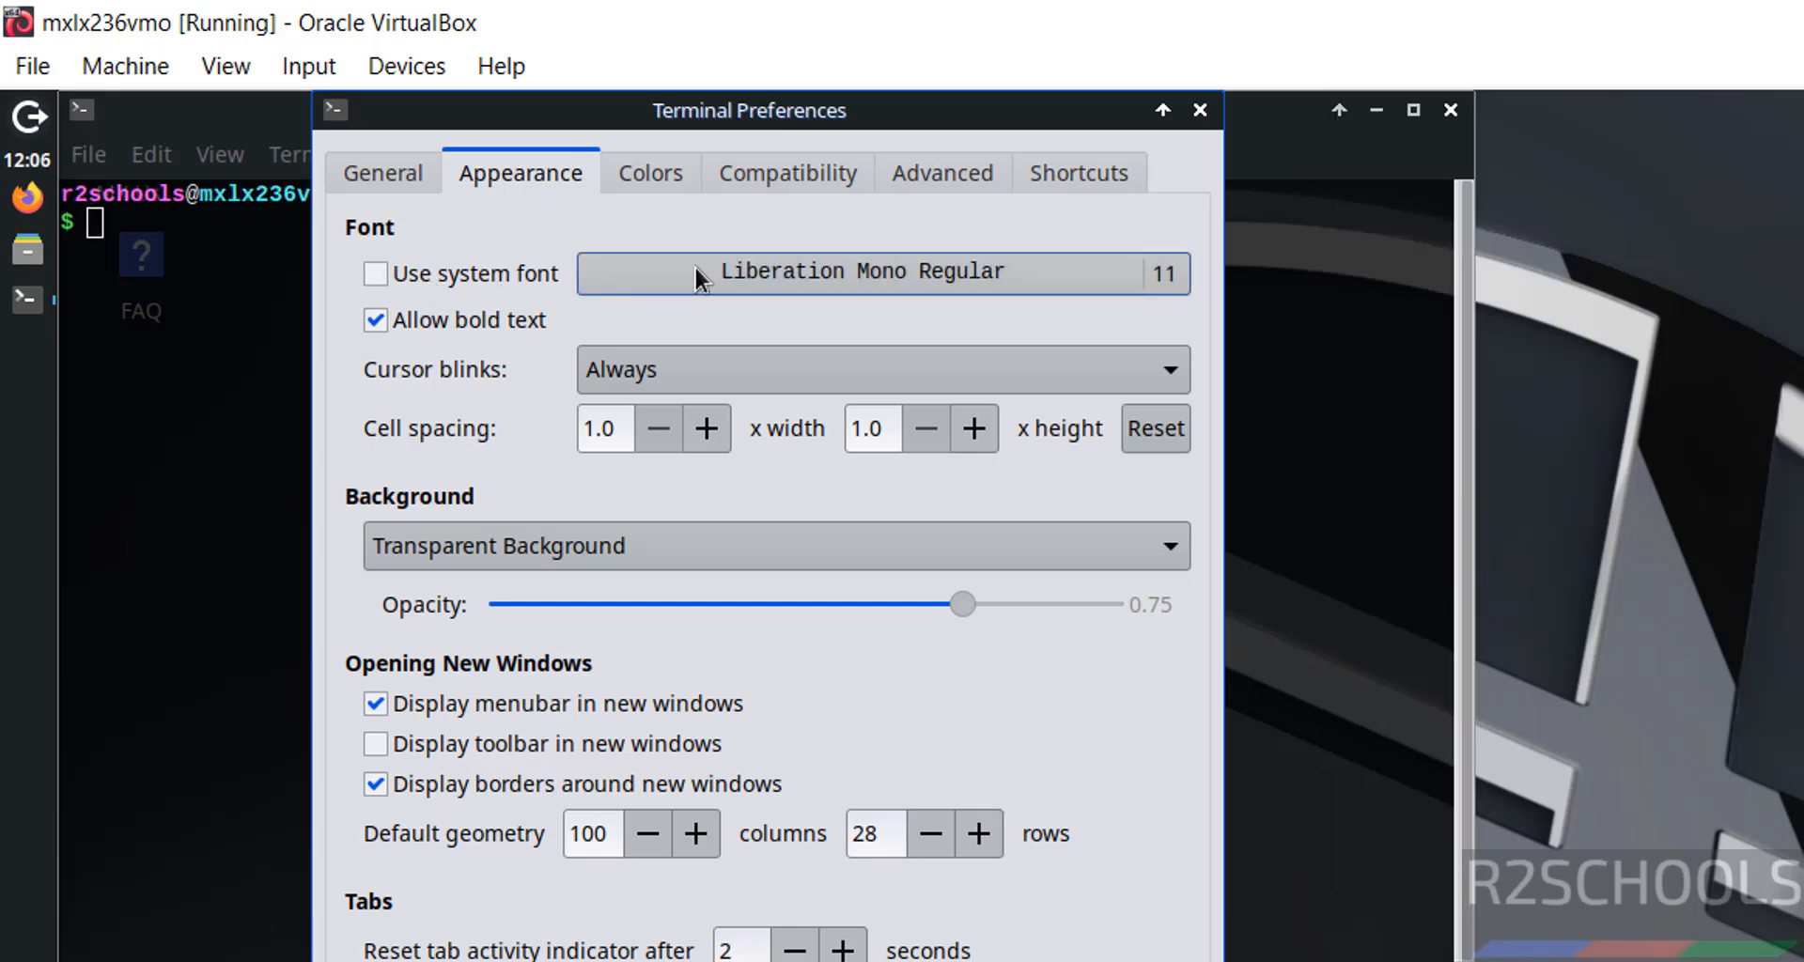
pyautogui.click(860, 273)
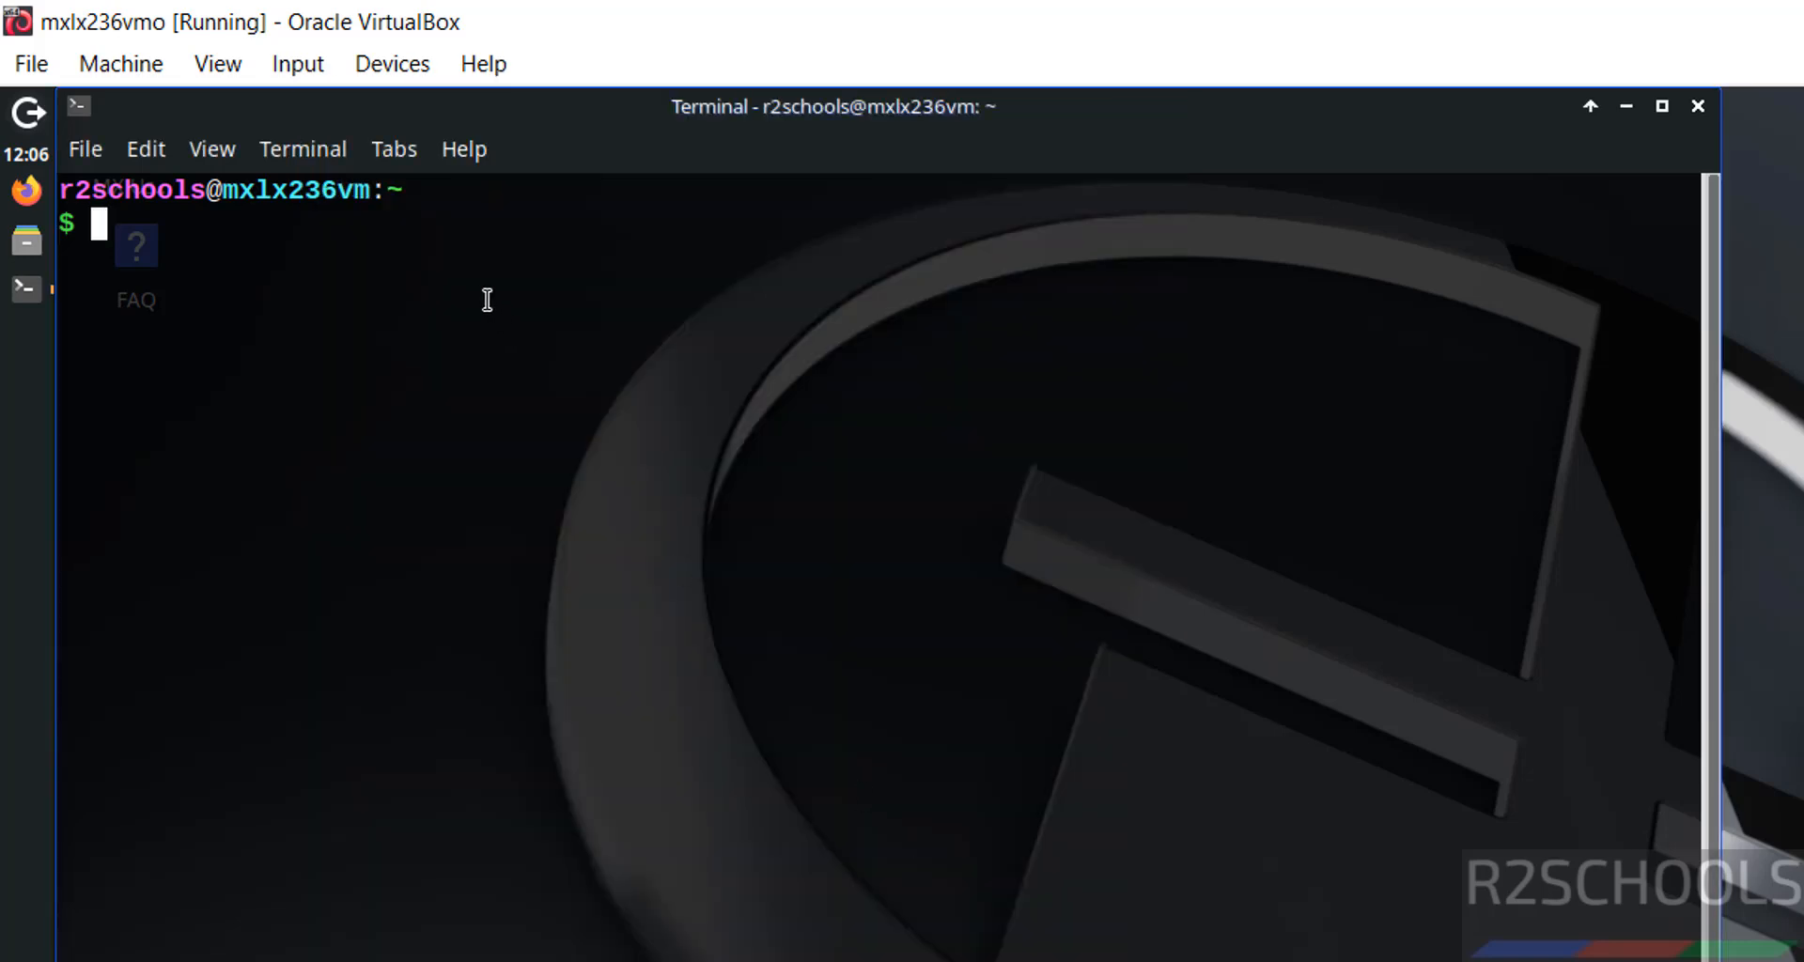
pyautogui.moveTo(1008, 426)
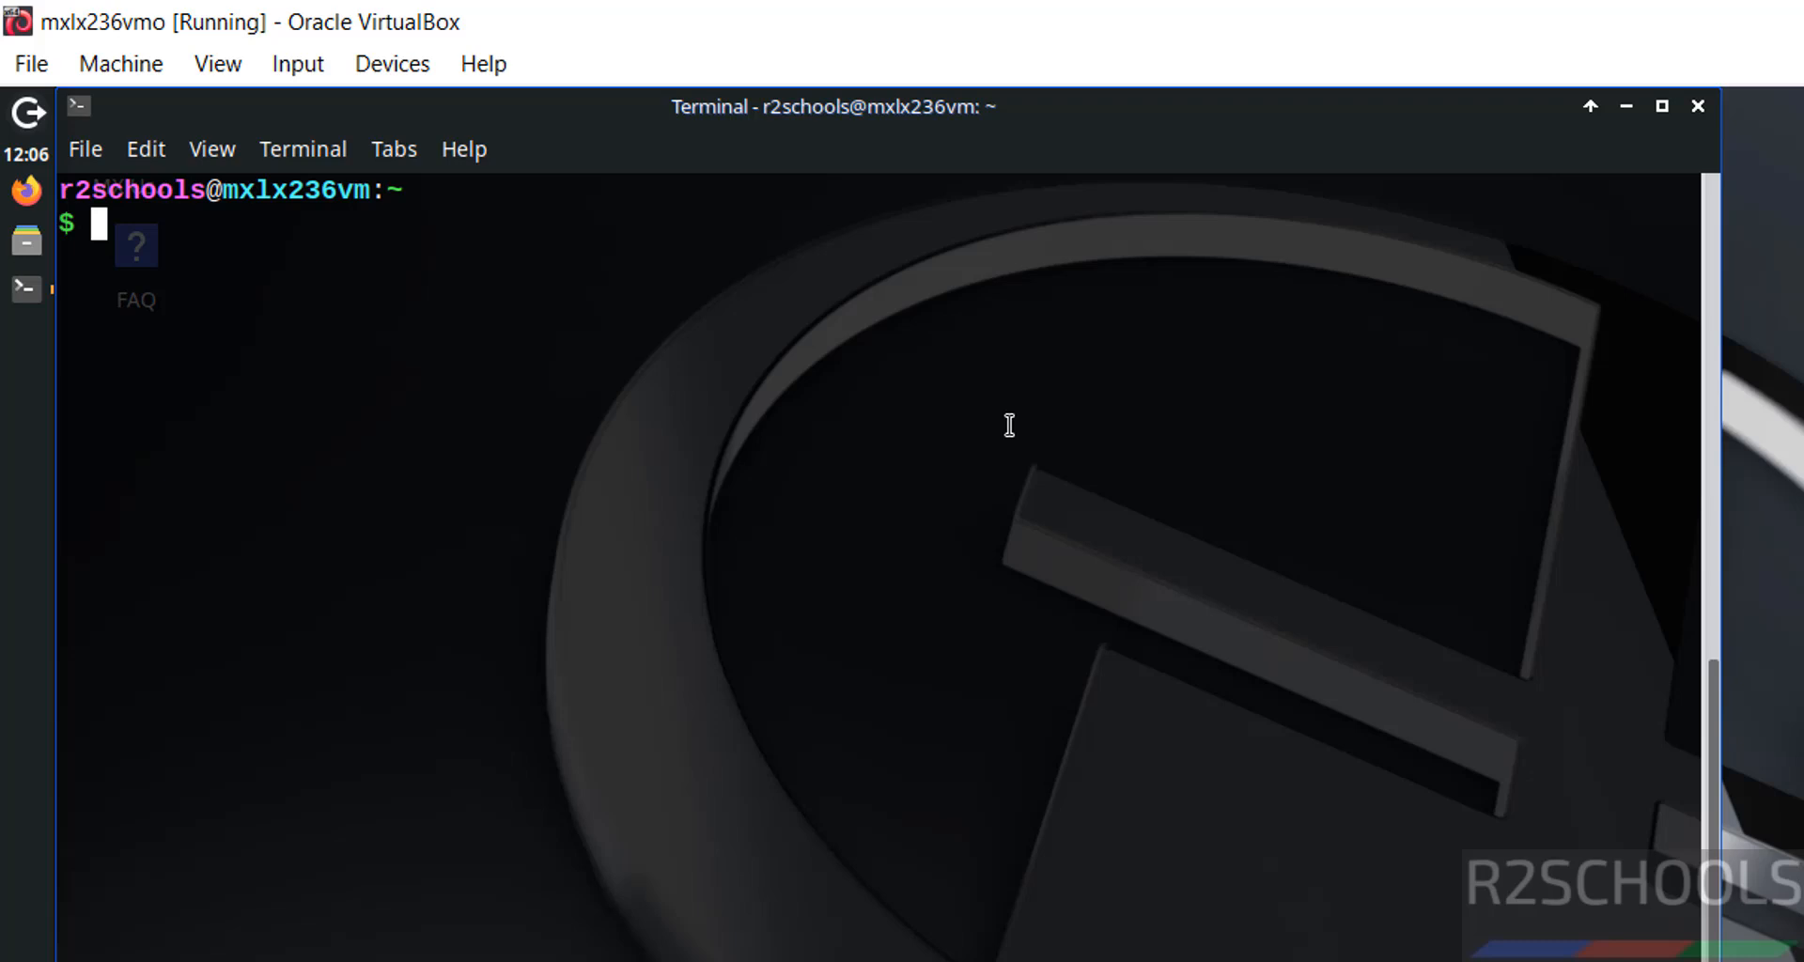
# Step: Run 'sudo apt update && sudo apt upgrade' and confirm the 17-package upgrade with y
pyautogui.write('sudo apt update')
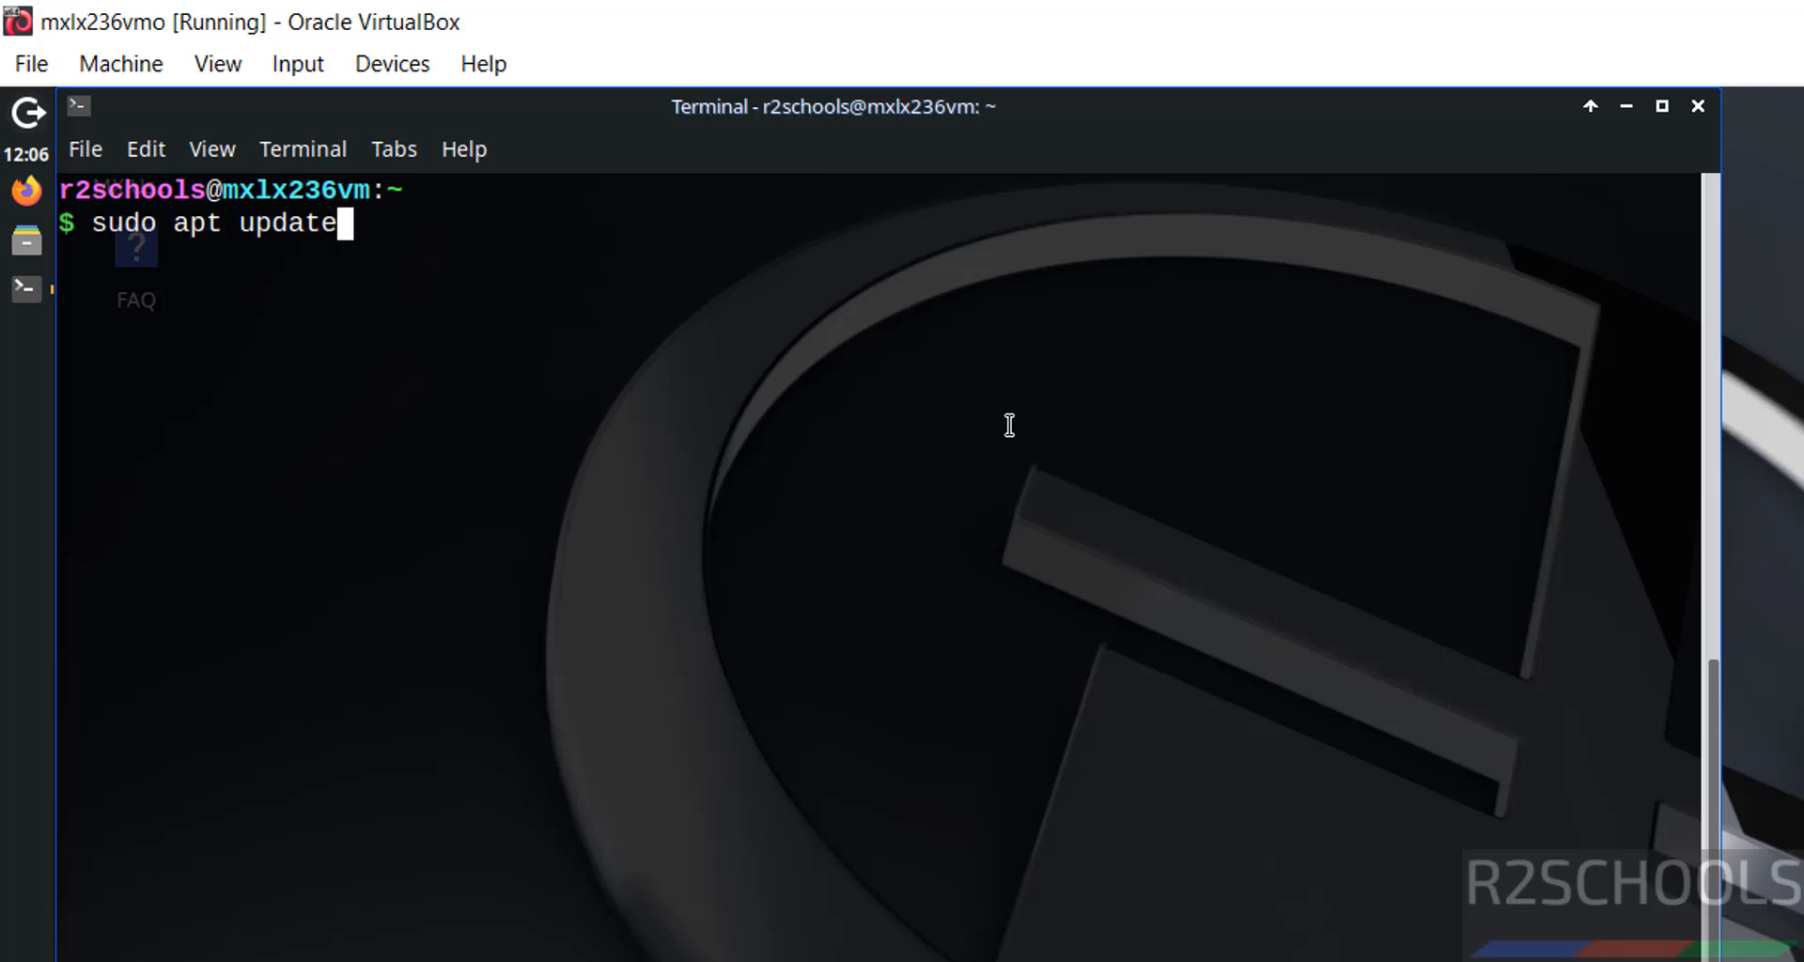
pyautogui.write('&& sudo apt u')
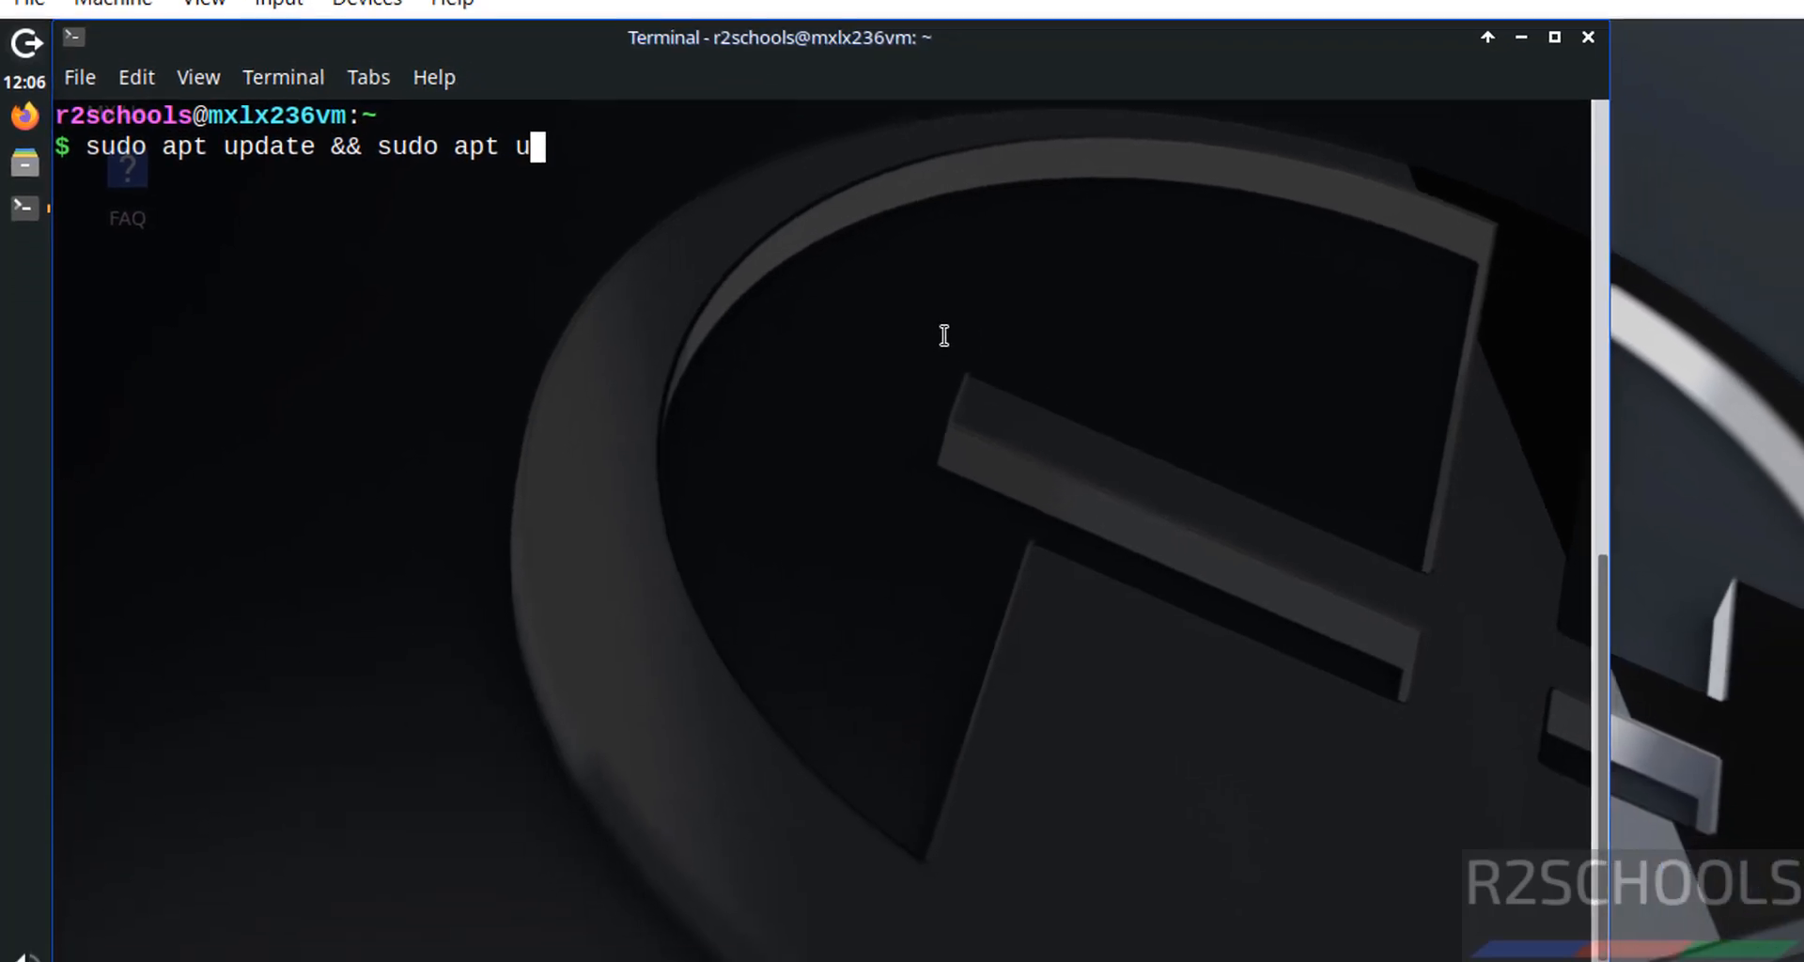
pyautogui.write('pgrade')
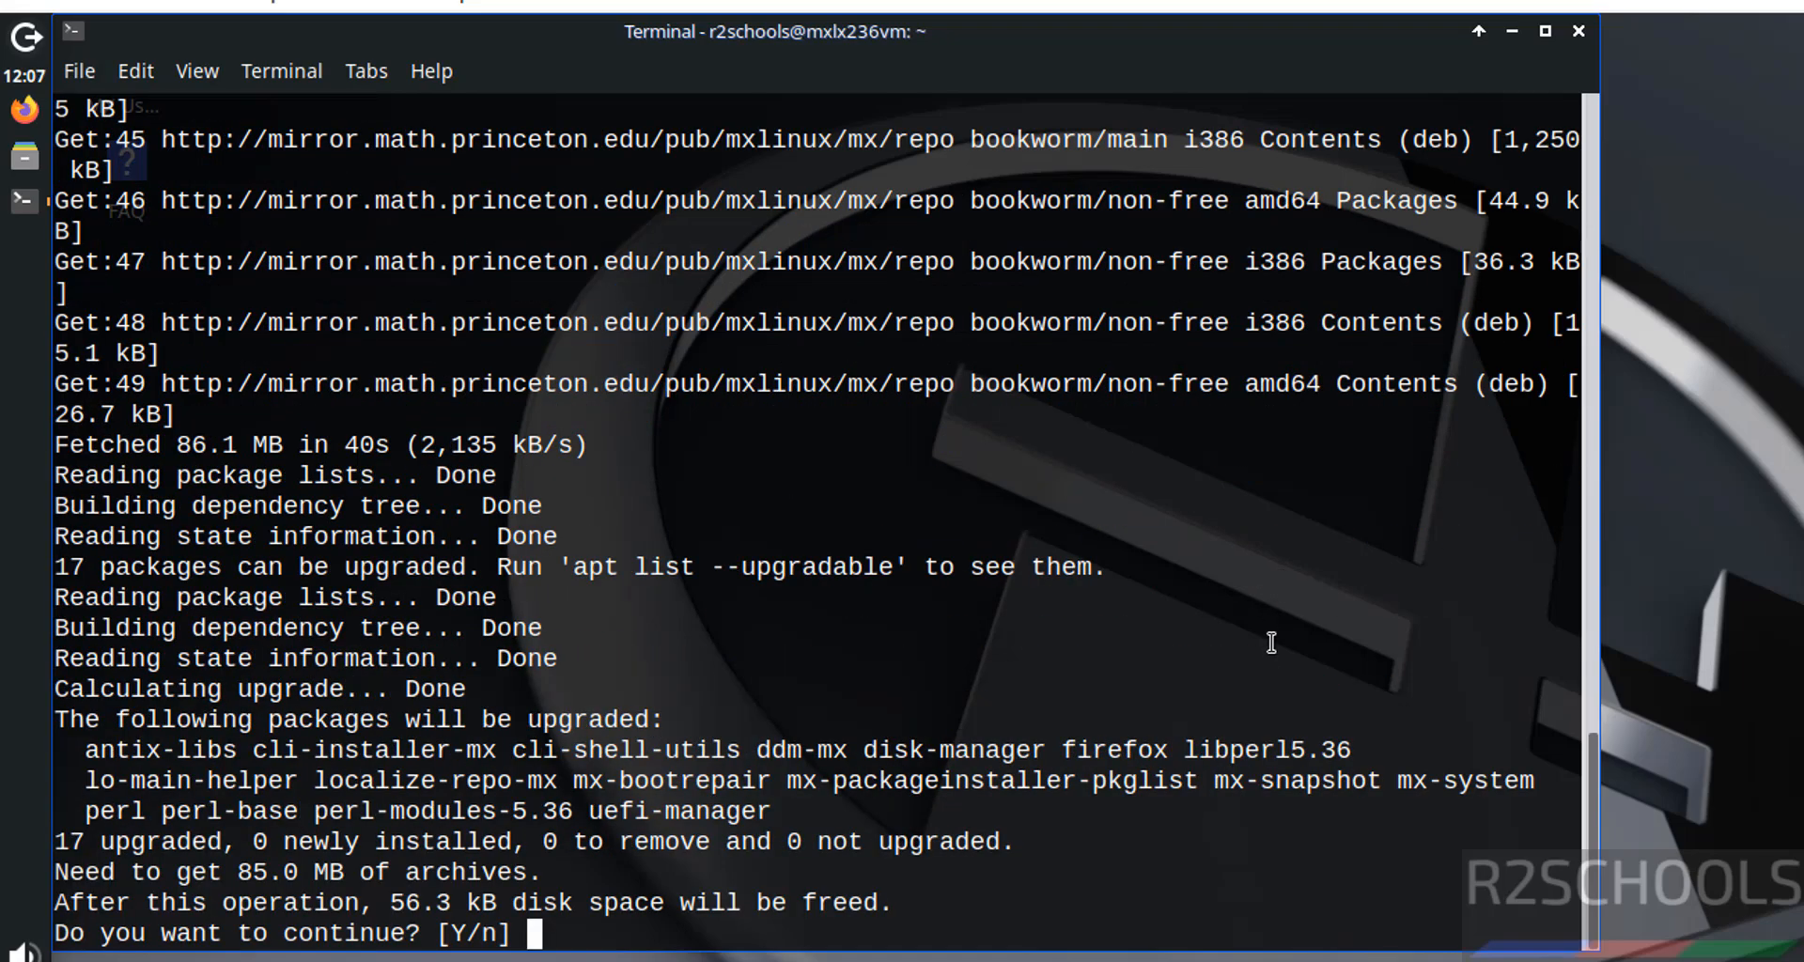
pyautogui.write('y')
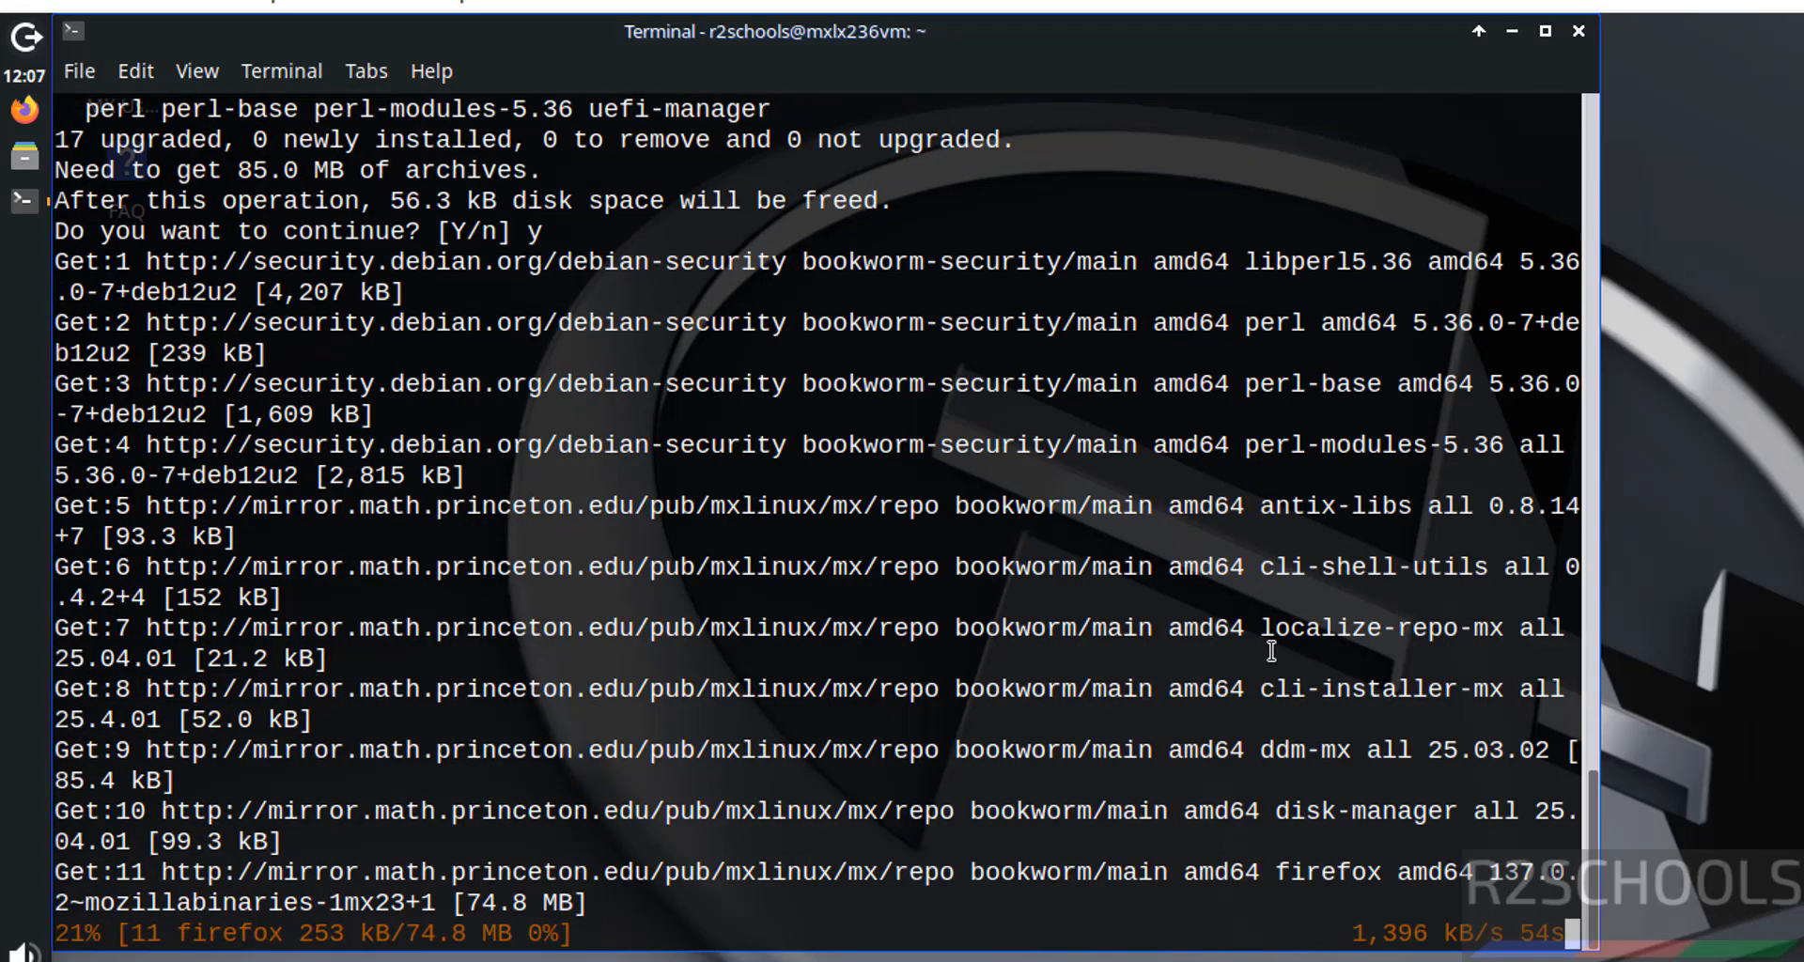
pyautogui.moveTo(1012, 672)
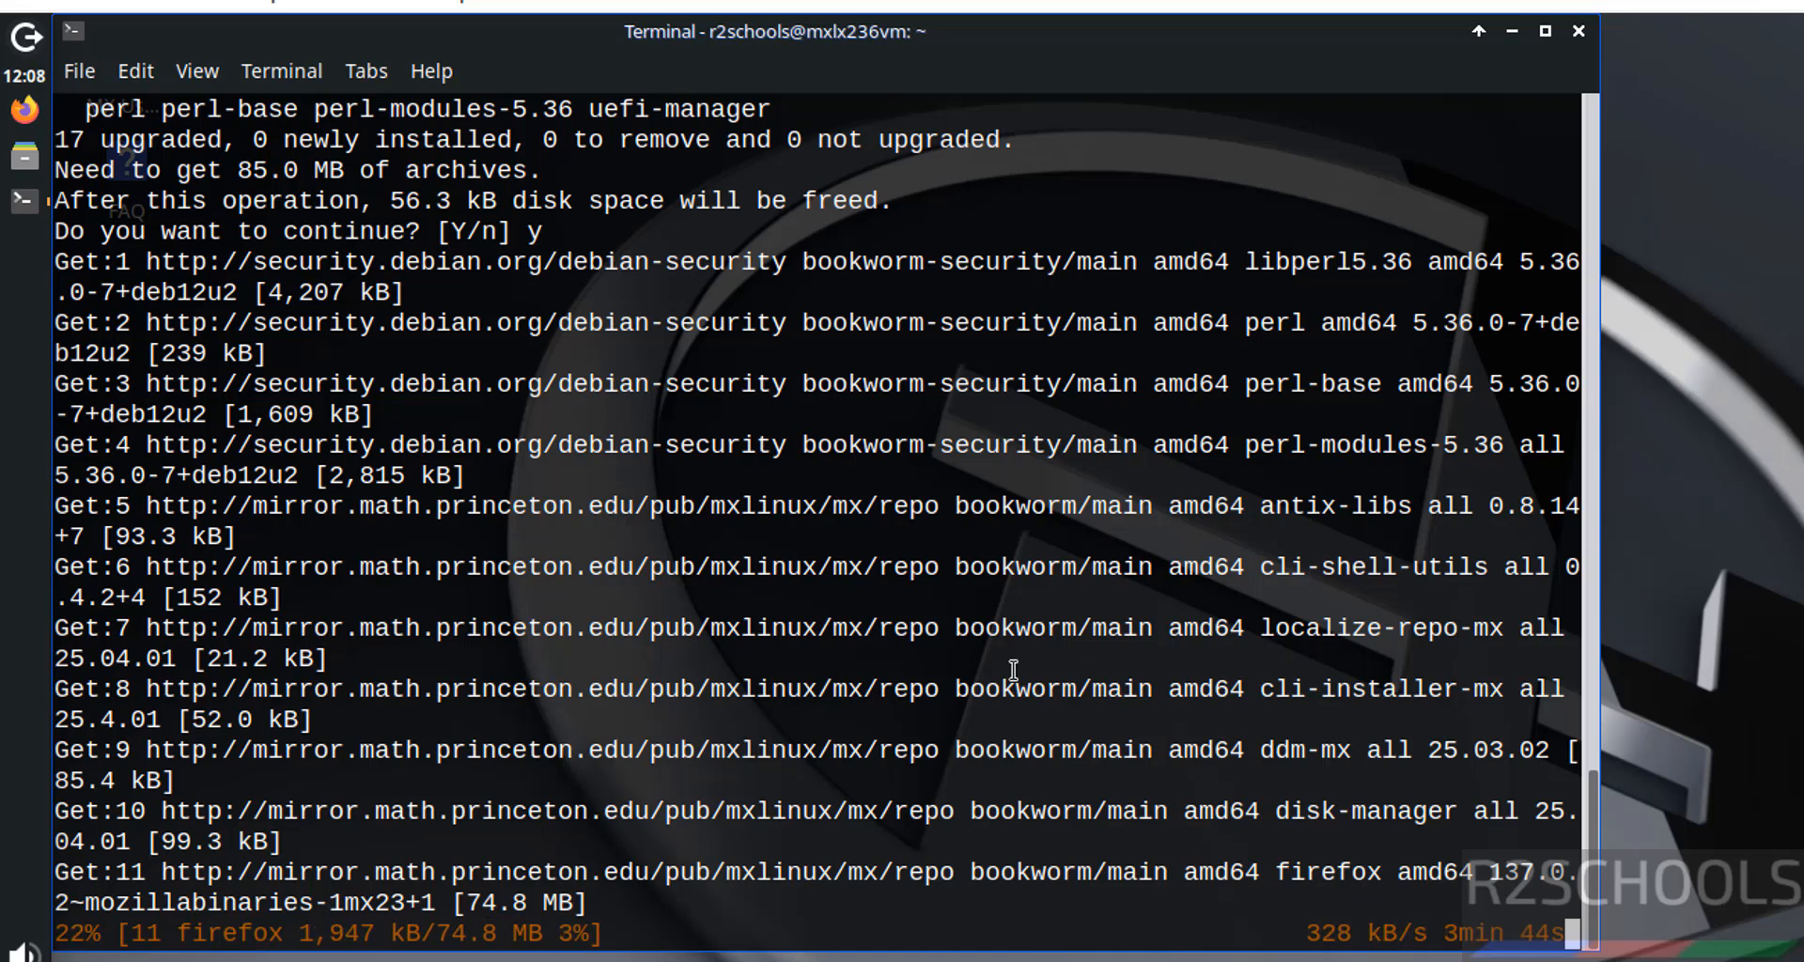